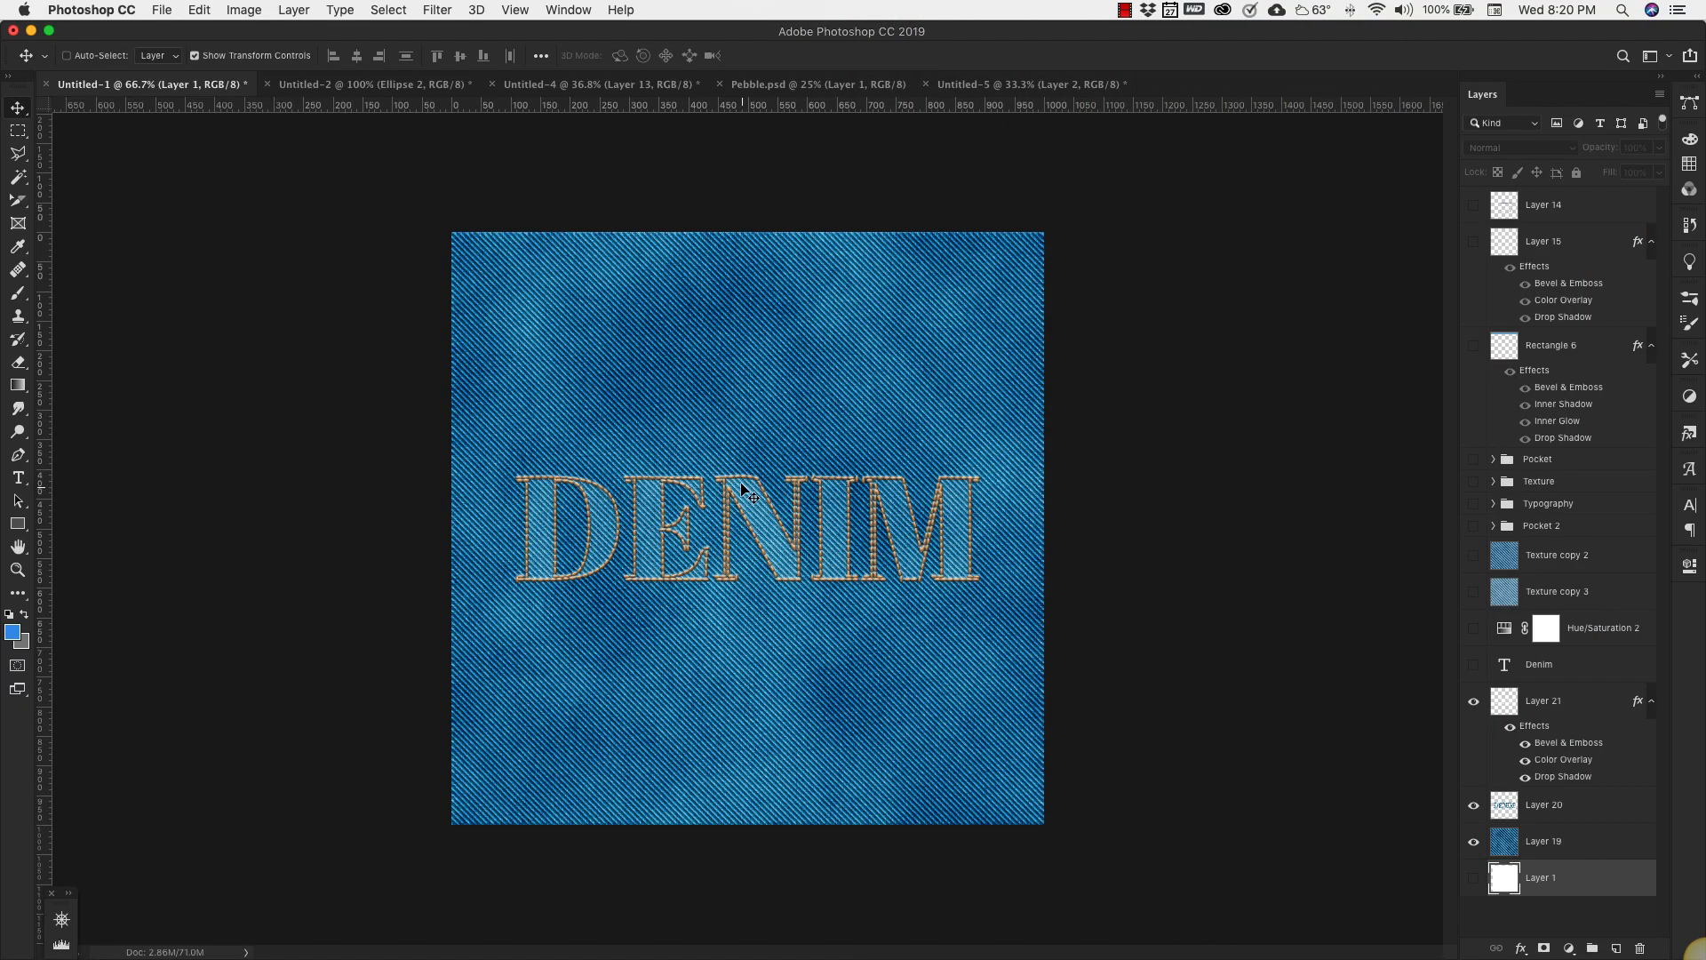
{"action": "mouse_move", "coordinate": [620, 666]}
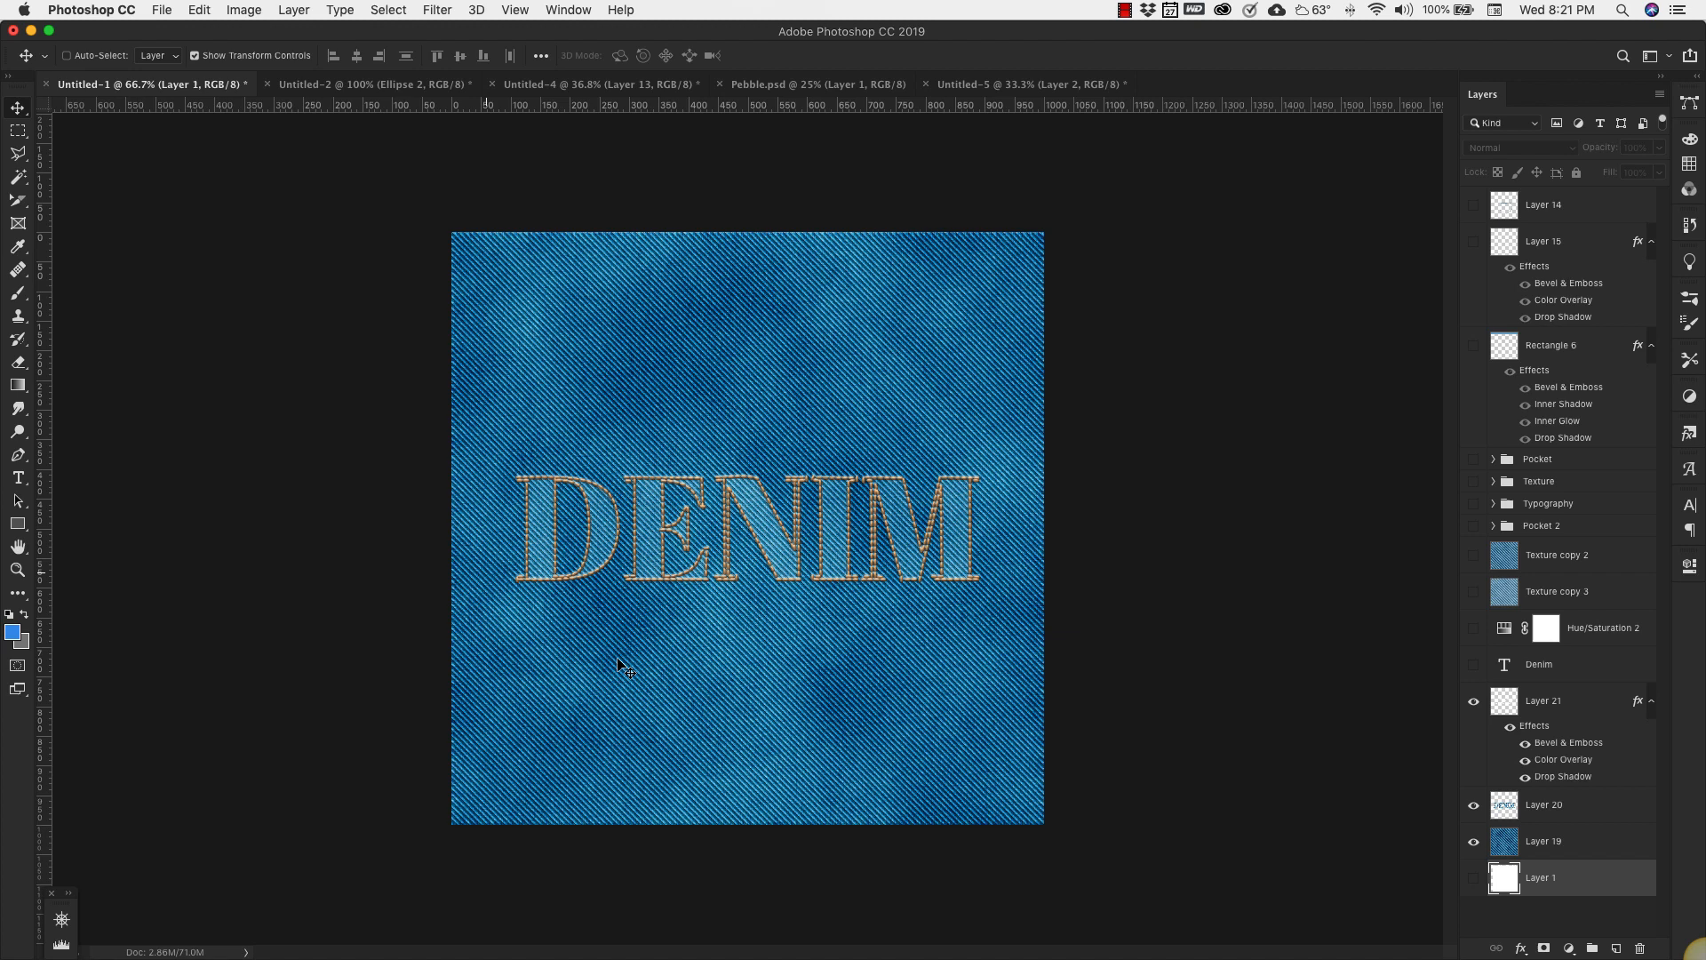
{"action": "mouse_move", "coordinate": [692, 330]}
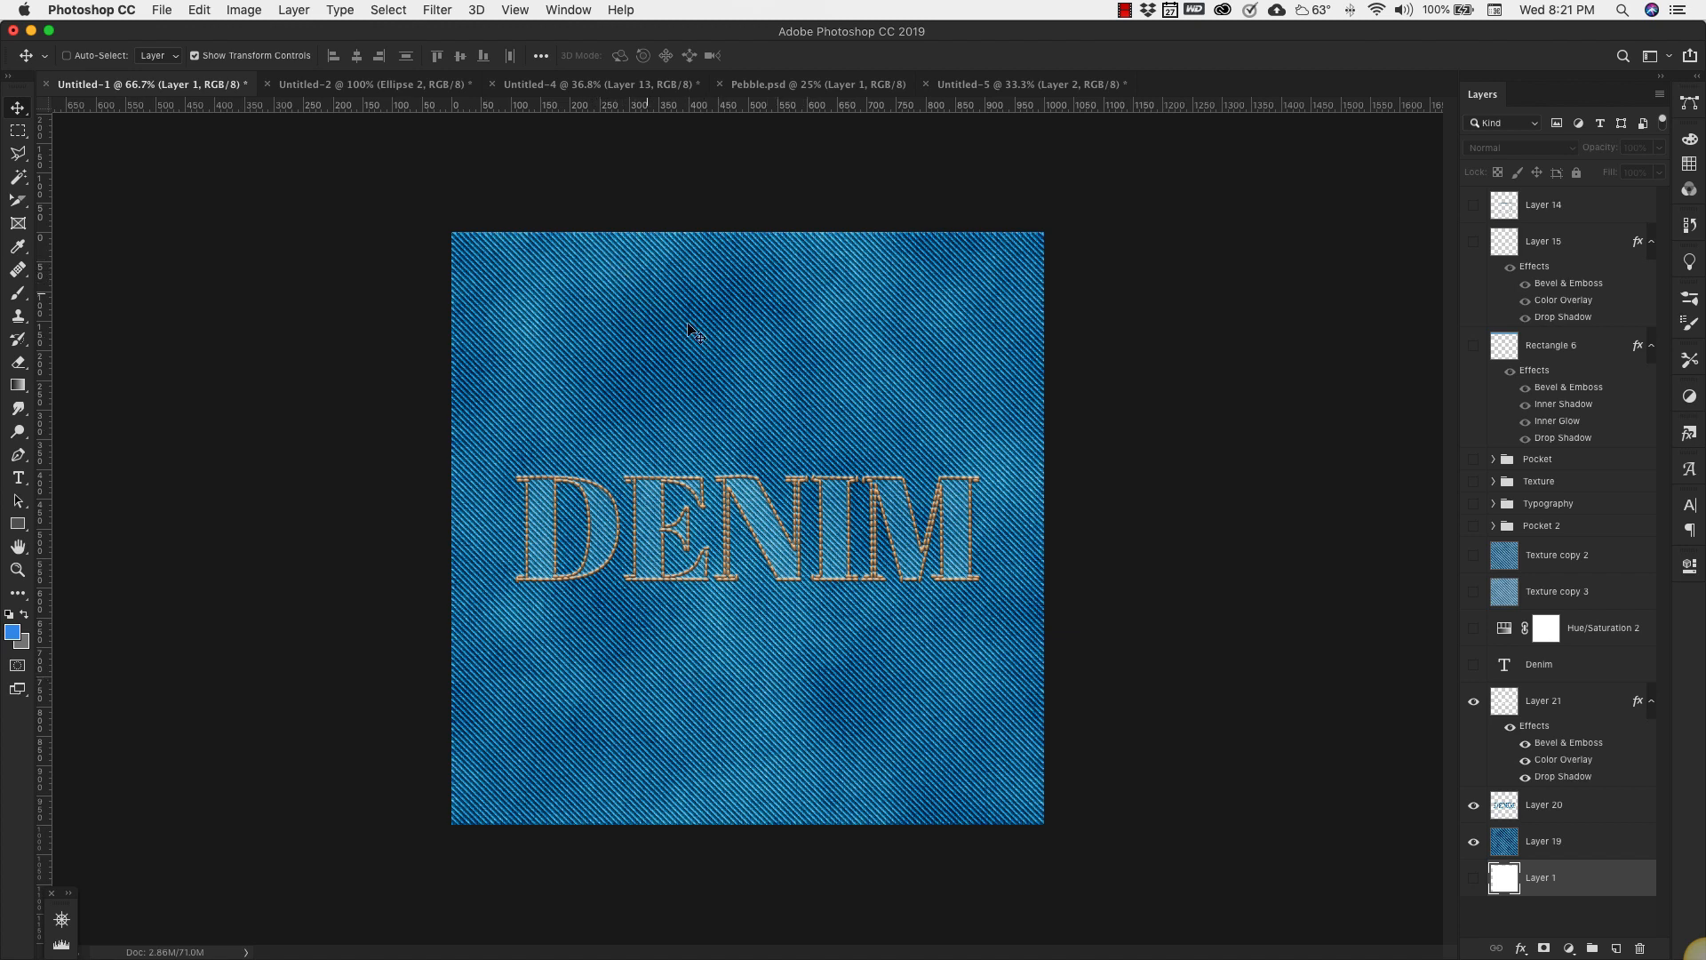
{"action": "mouse_move", "coordinate": [829, 372]}
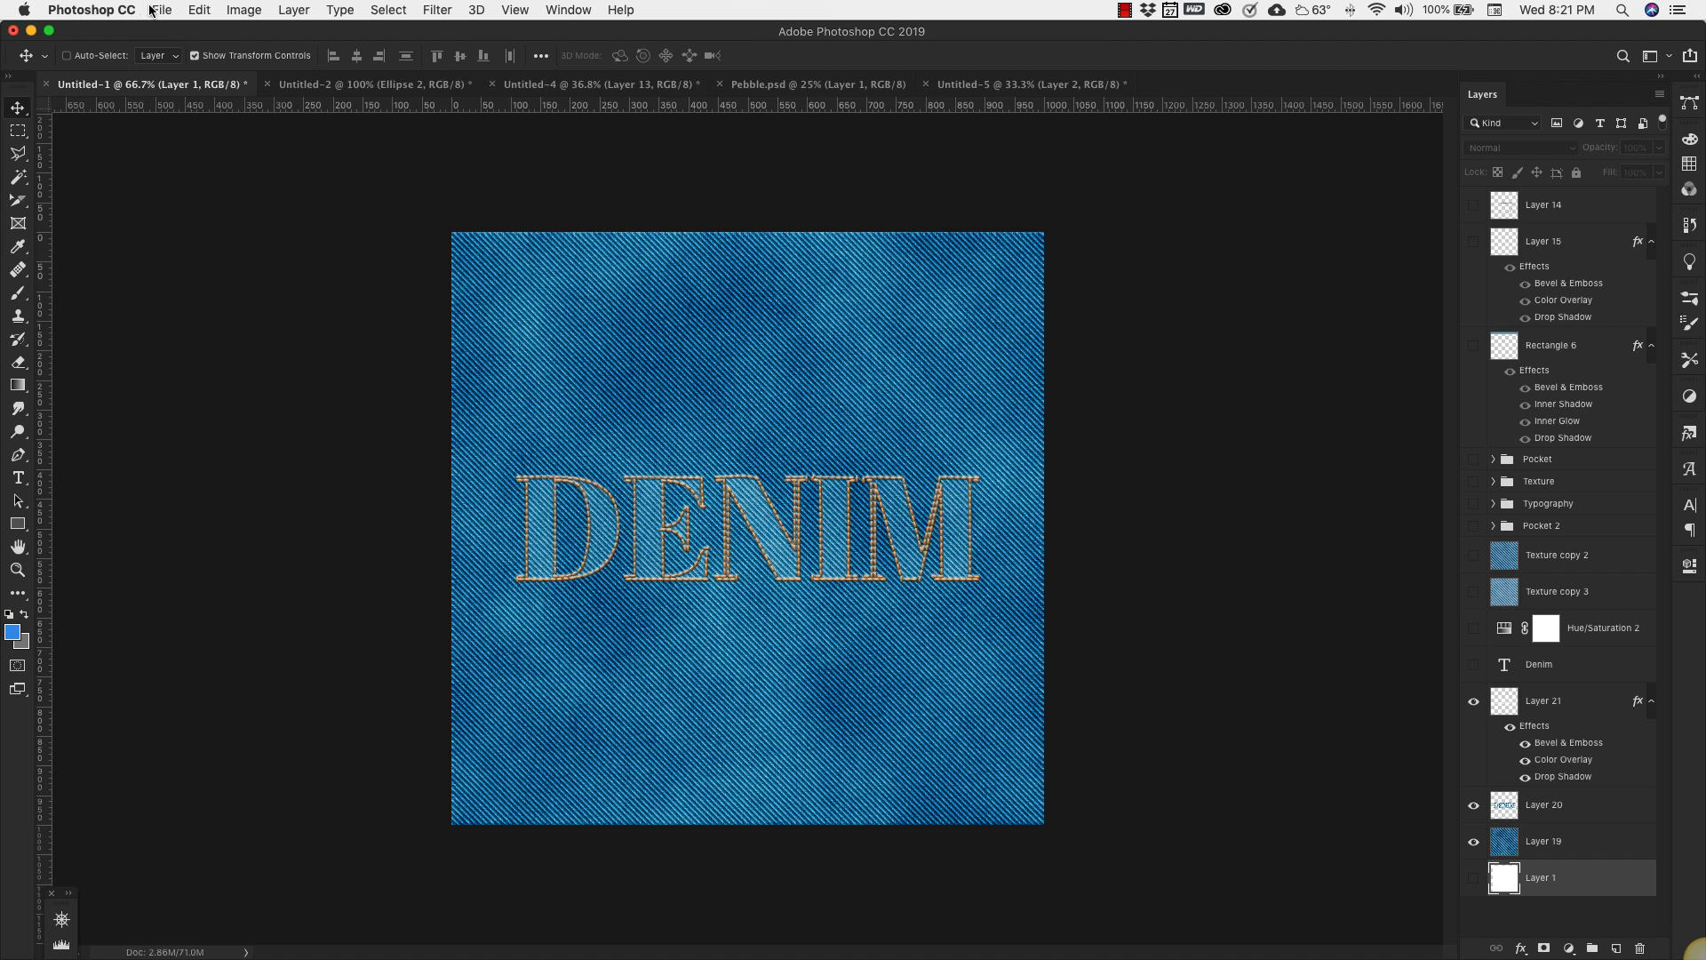
- Create a new transparent 250 × 250 px document with 72 ppi resolution
{"action": "left_click", "coordinate": [161, 10]}
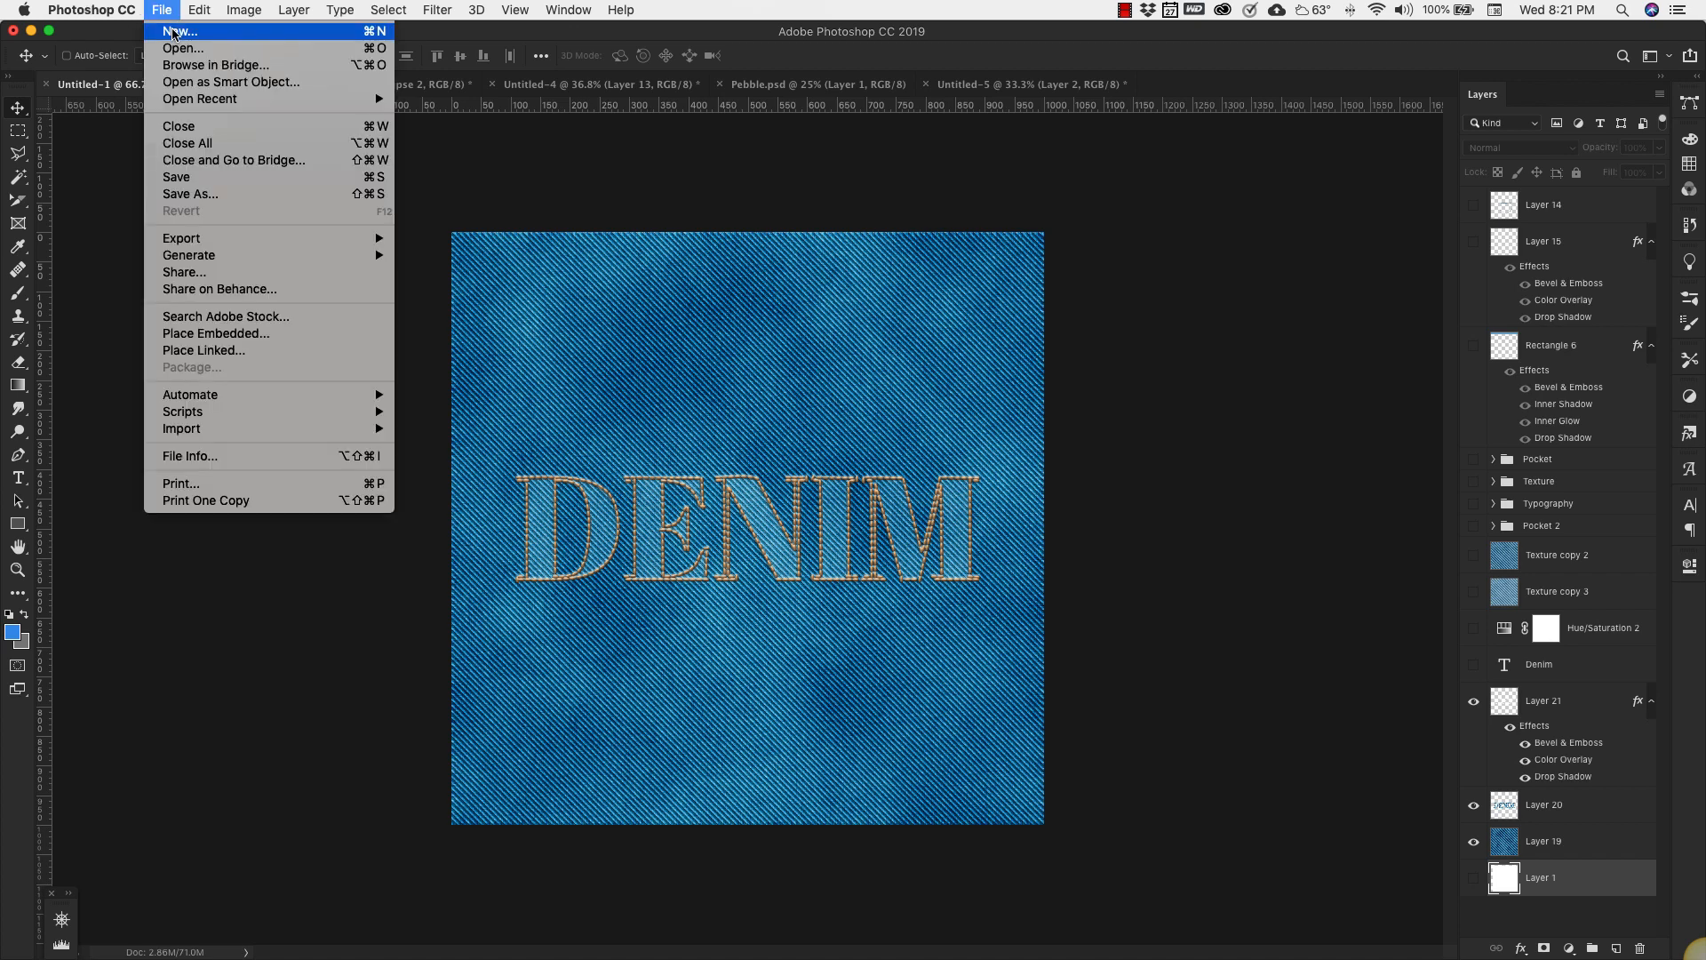
{"action": "left_click", "coordinate": [177, 30]}
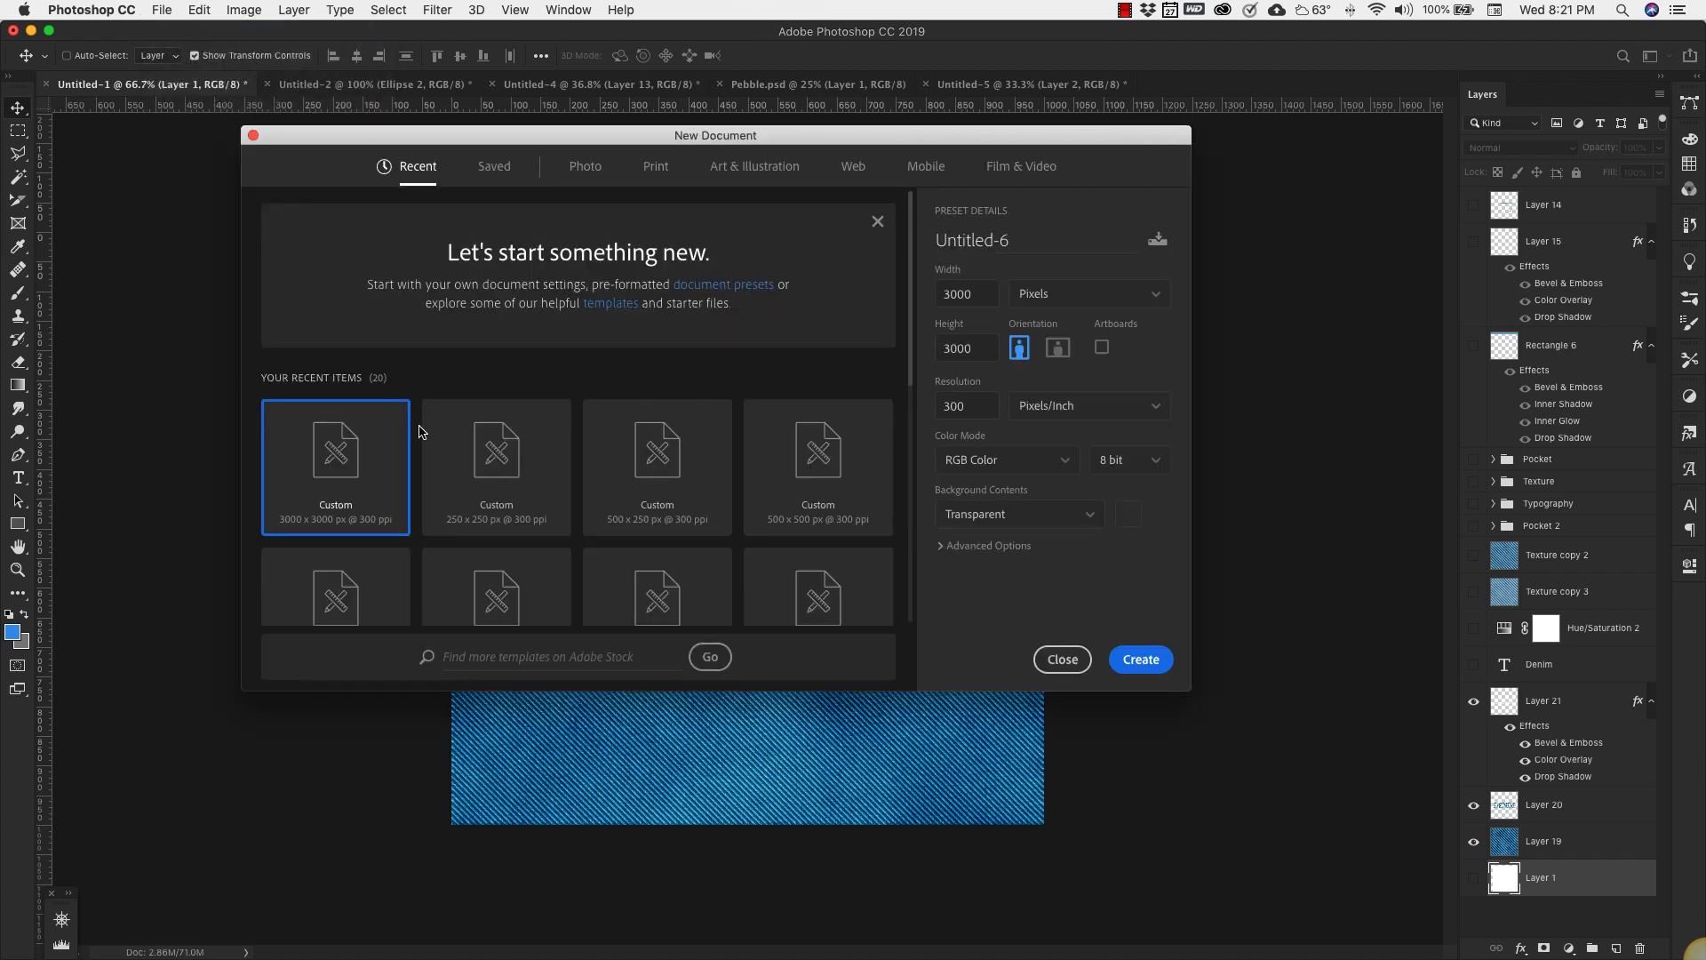
{"action": "left_click", "coordinate": [964, 292]}
{"action": "type", "text": "250"}
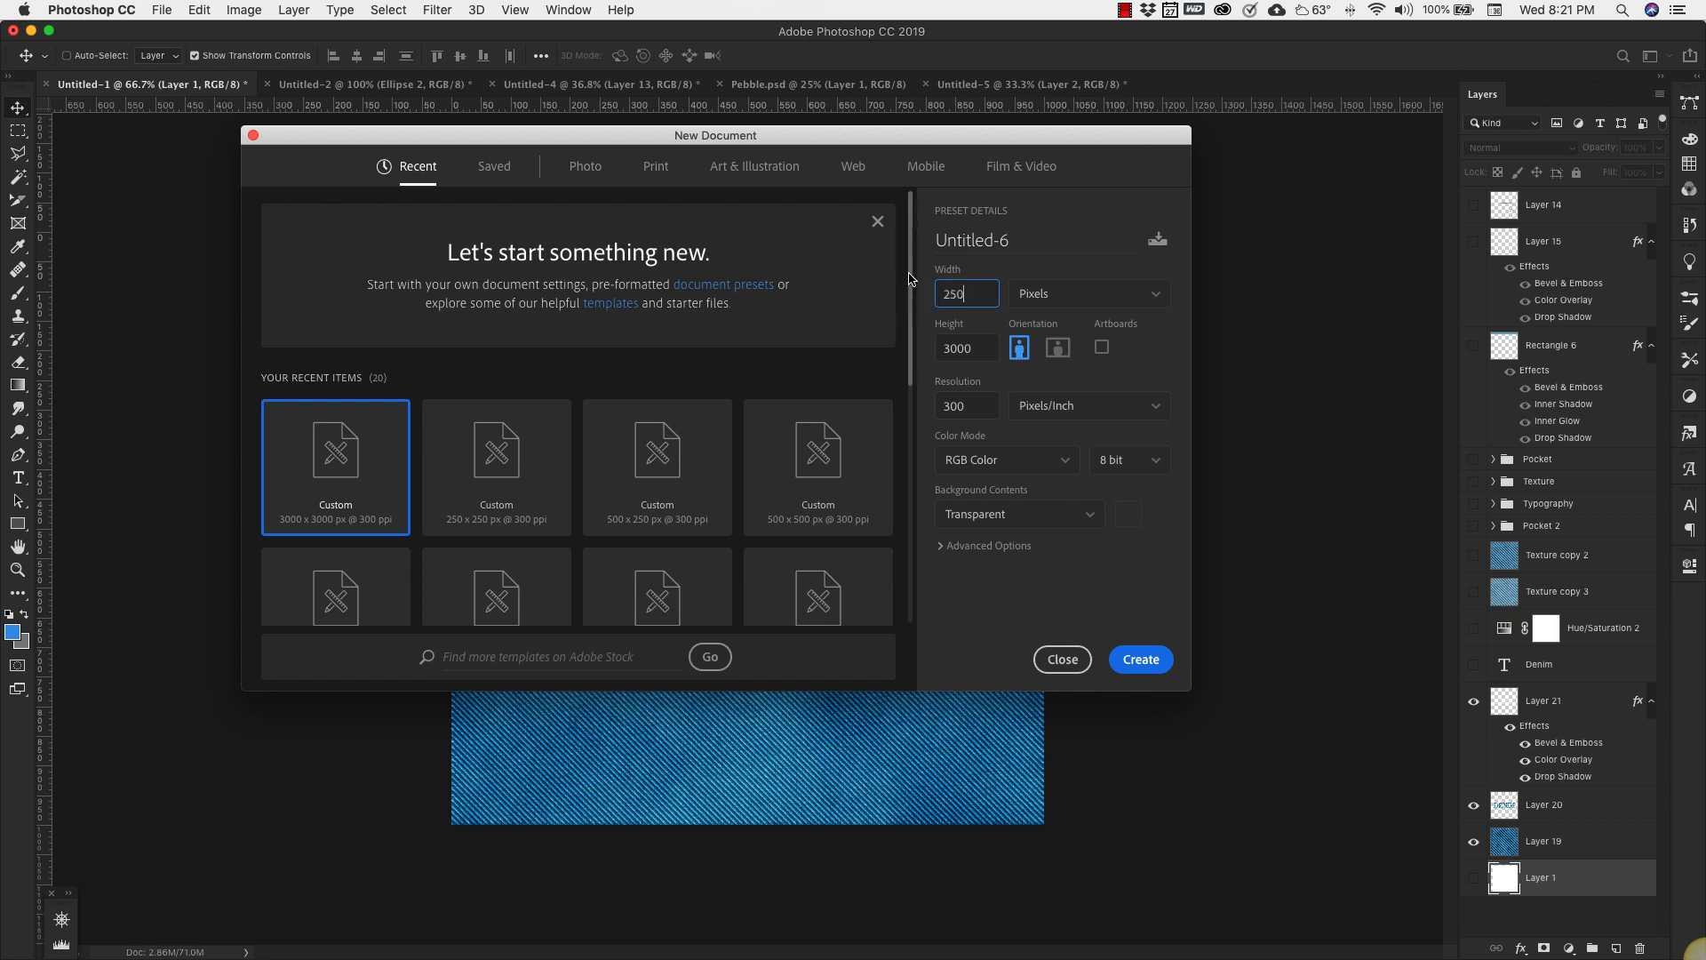
{"action": "left_click", "coordinate": [964, 347]}
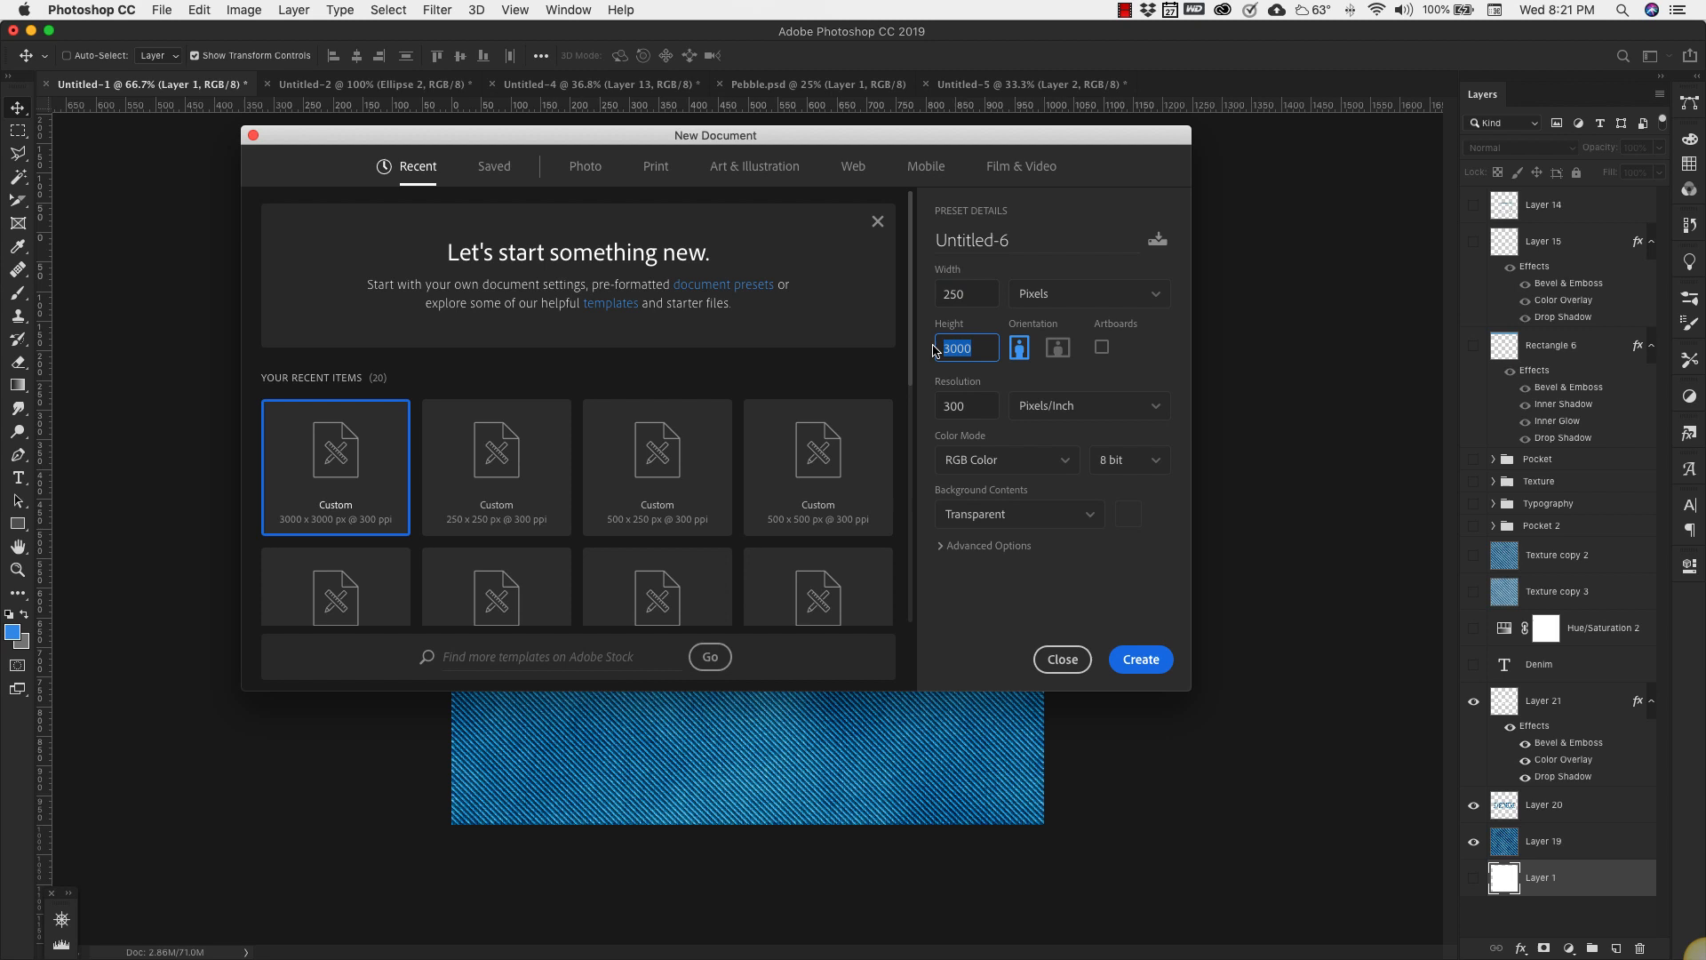
{"action": "type", "text": "250"}
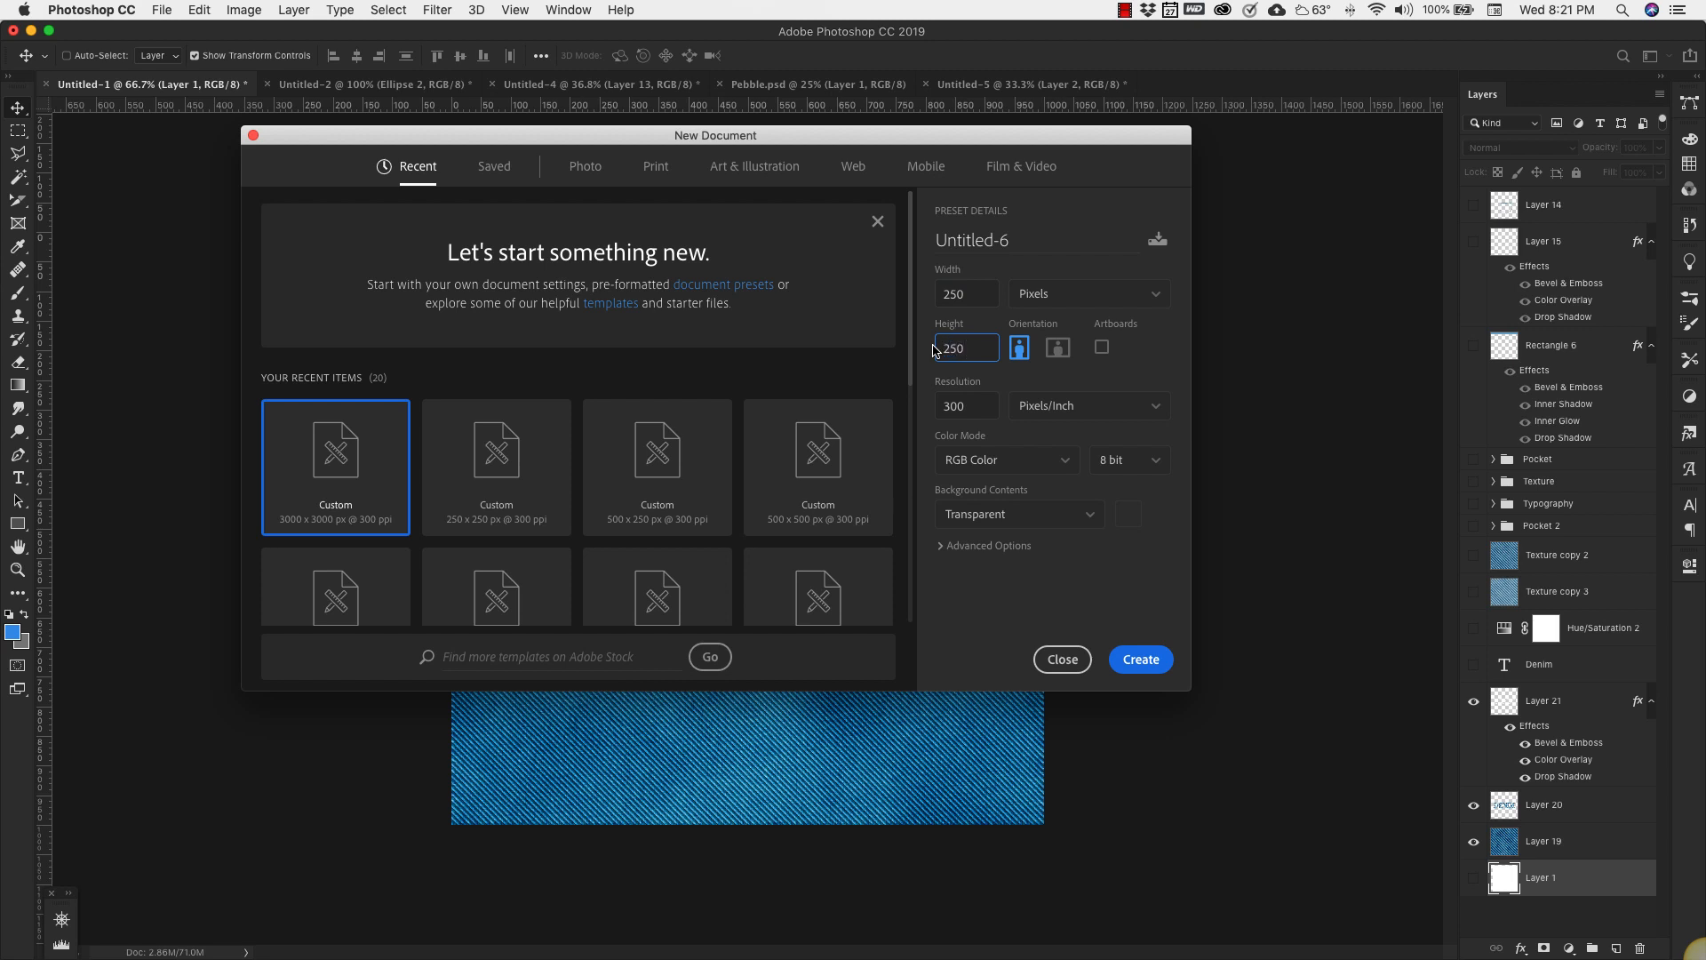
{"action": "left_click", "coordinate": [964, 405]}
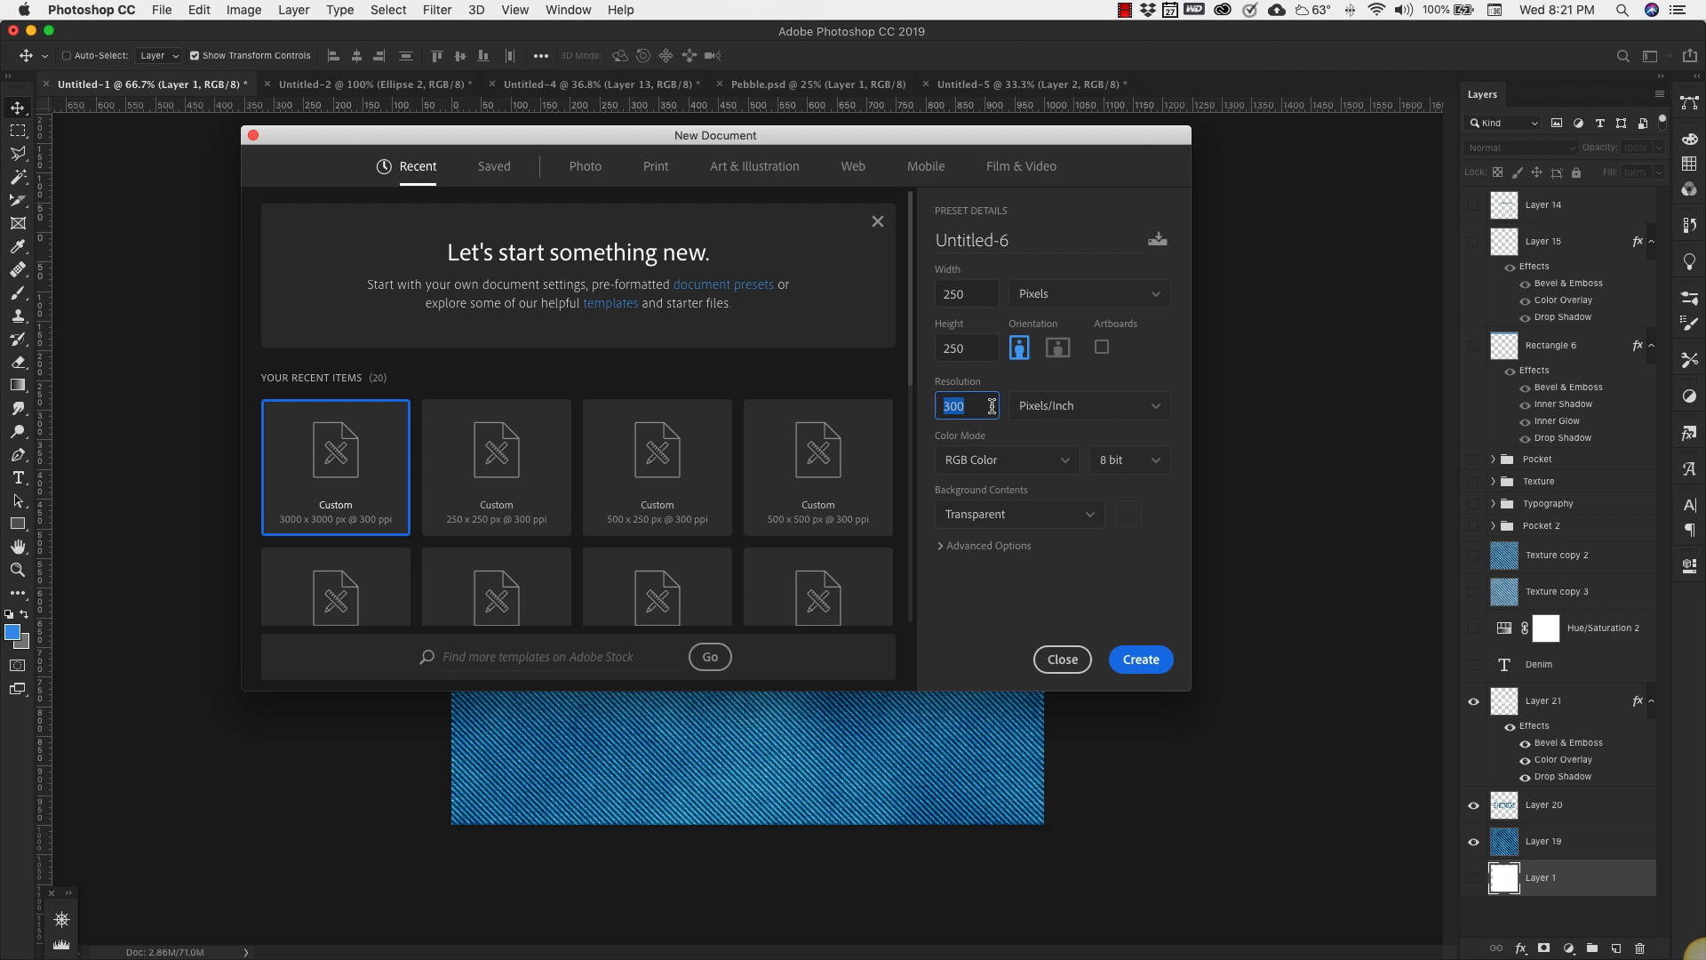
{"action": "type", "text": "7"}
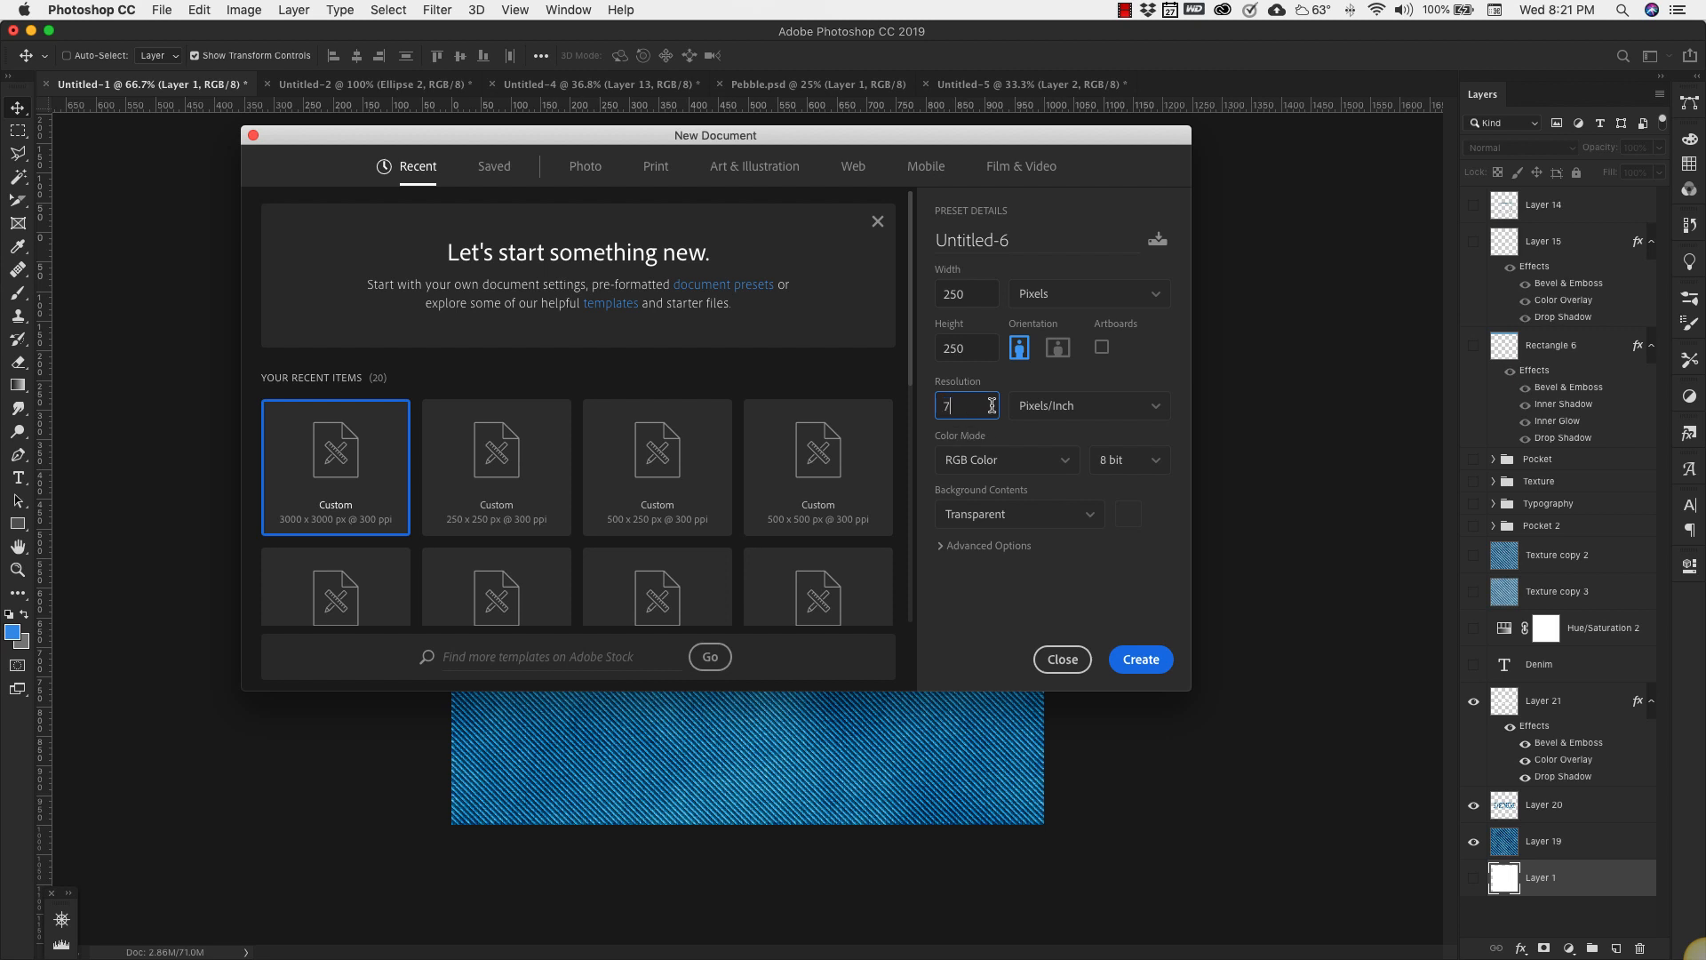
{"action": "type", "text": "2"}
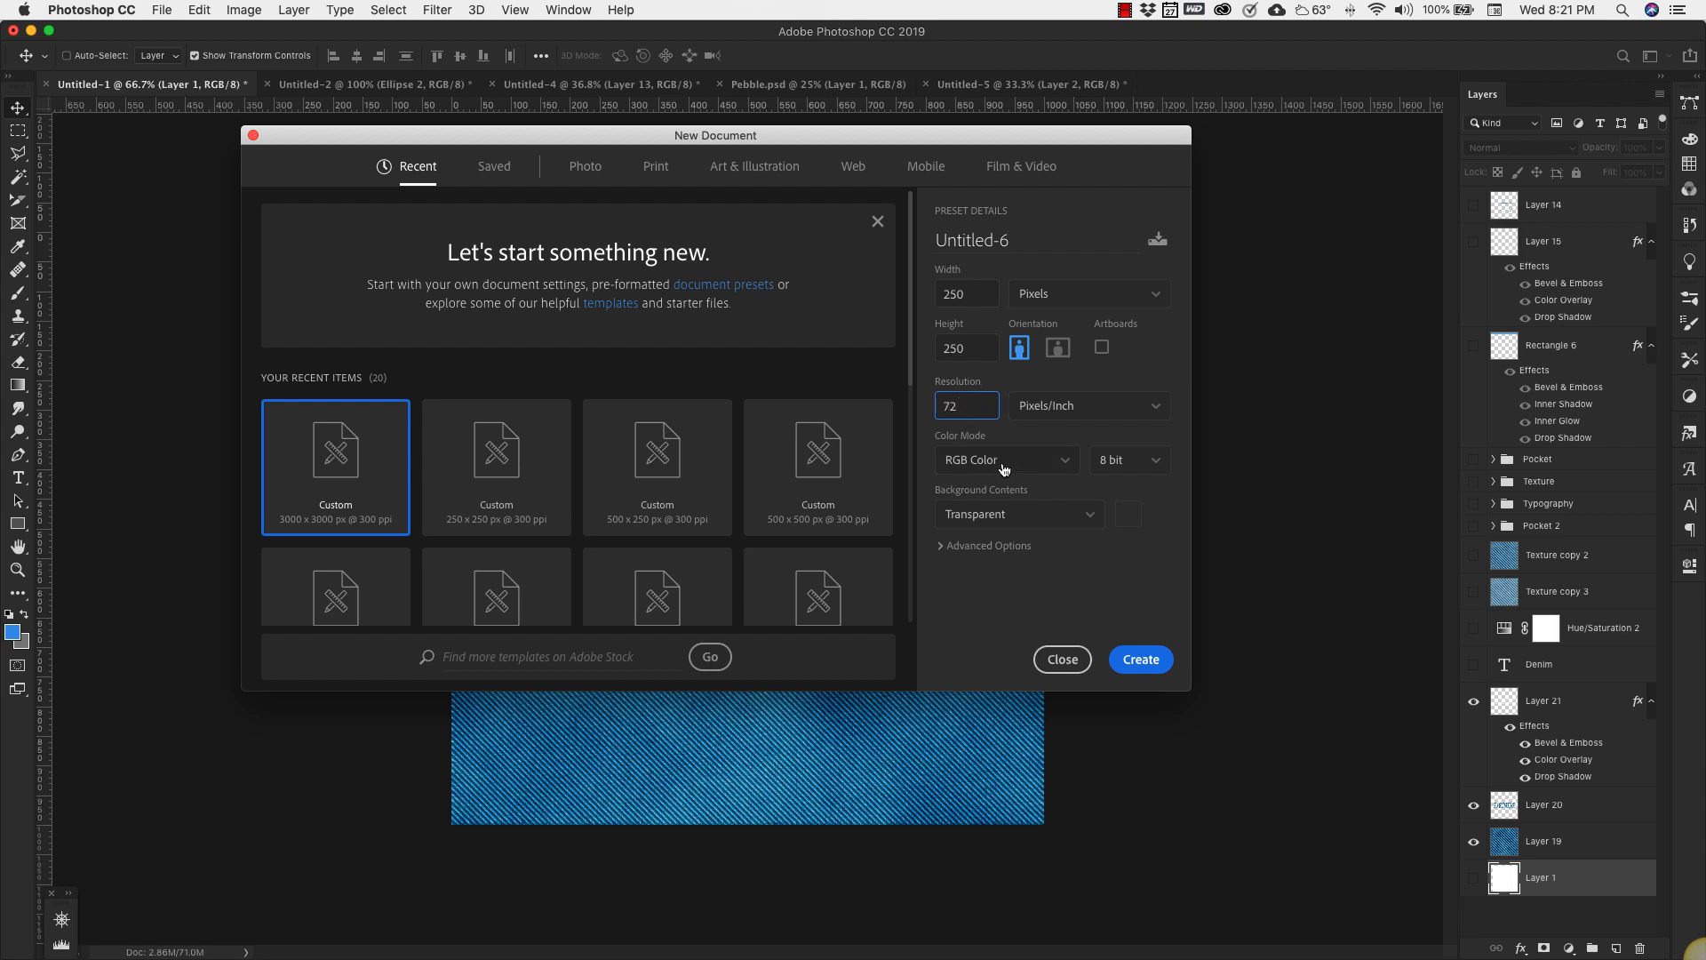
{"action": "mouse_move", "coordinate": [1141, 659]}
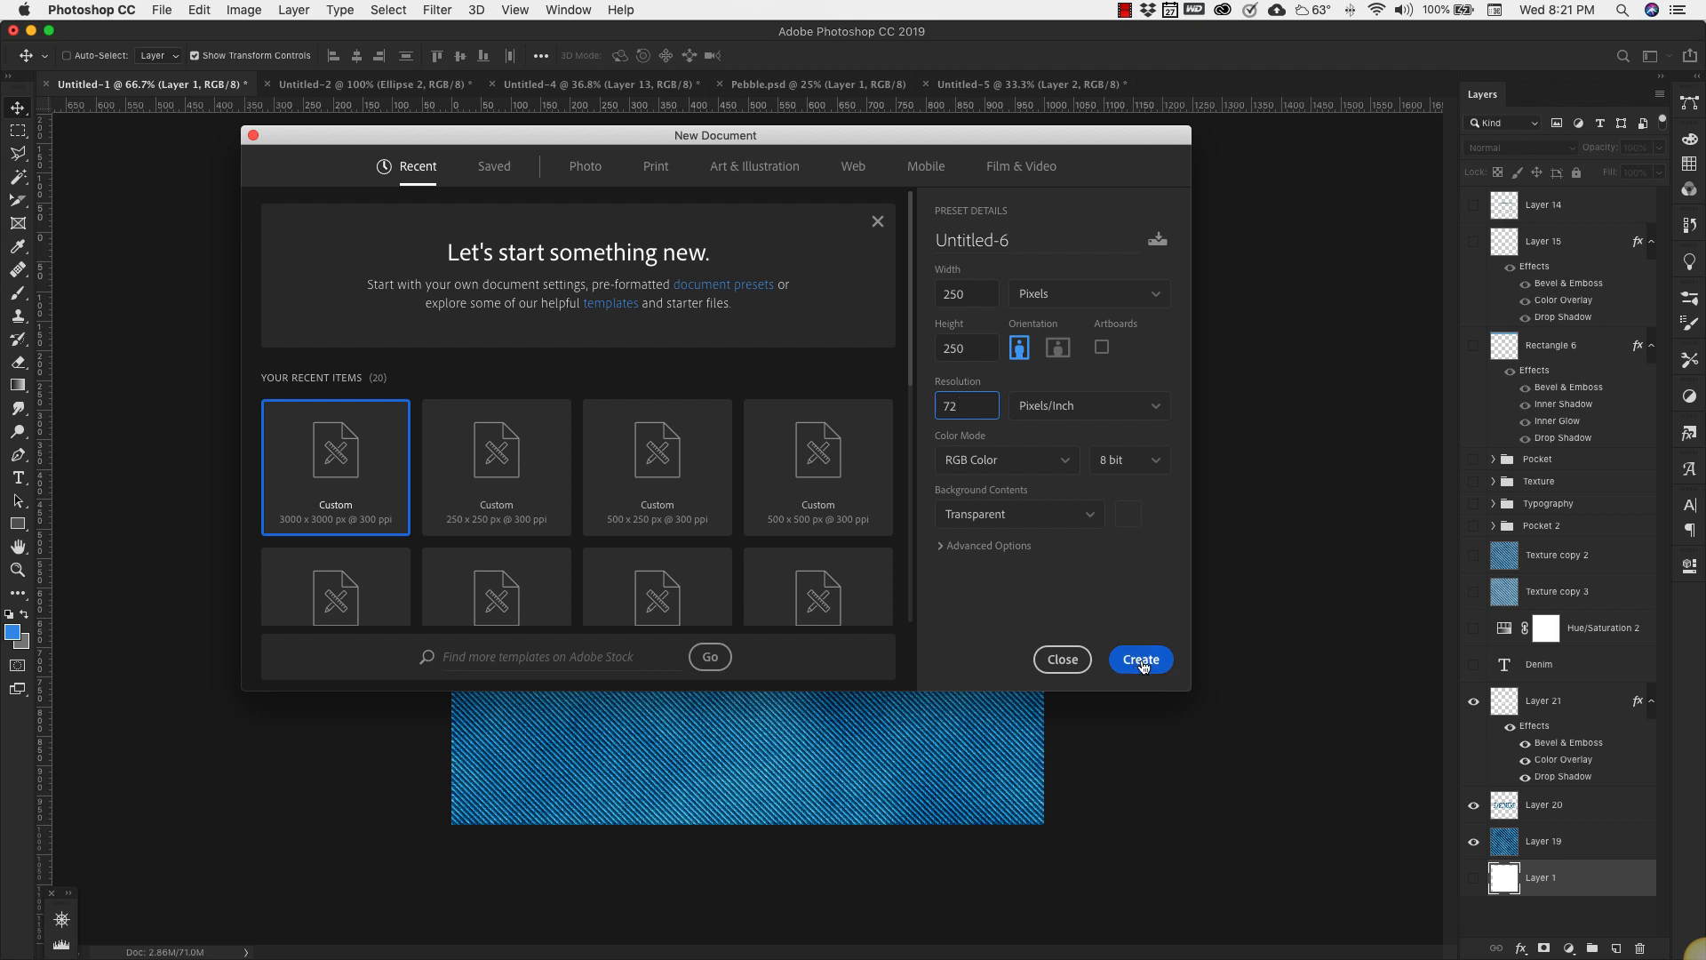
{"action": "left_click", "coordinate": [1139, 659]}
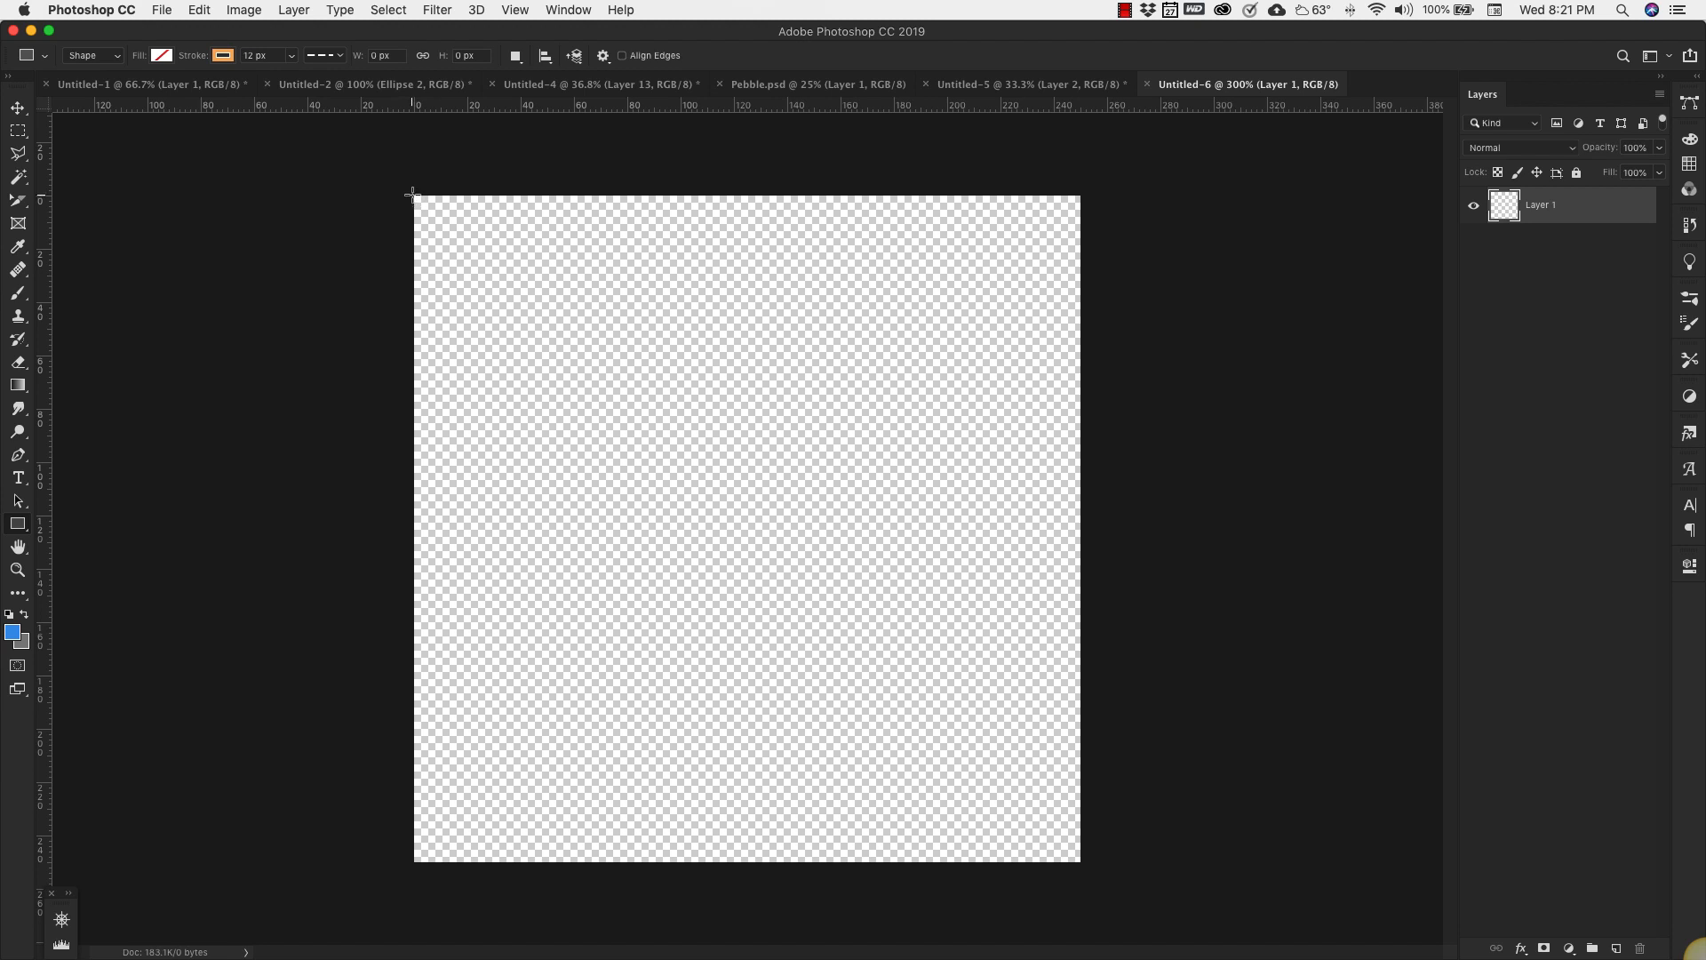
- Draw a black-filled square at the canvas top-left and size it to 30 × 30 px
{"action": "left_click", "coordinate": [162, 55]}
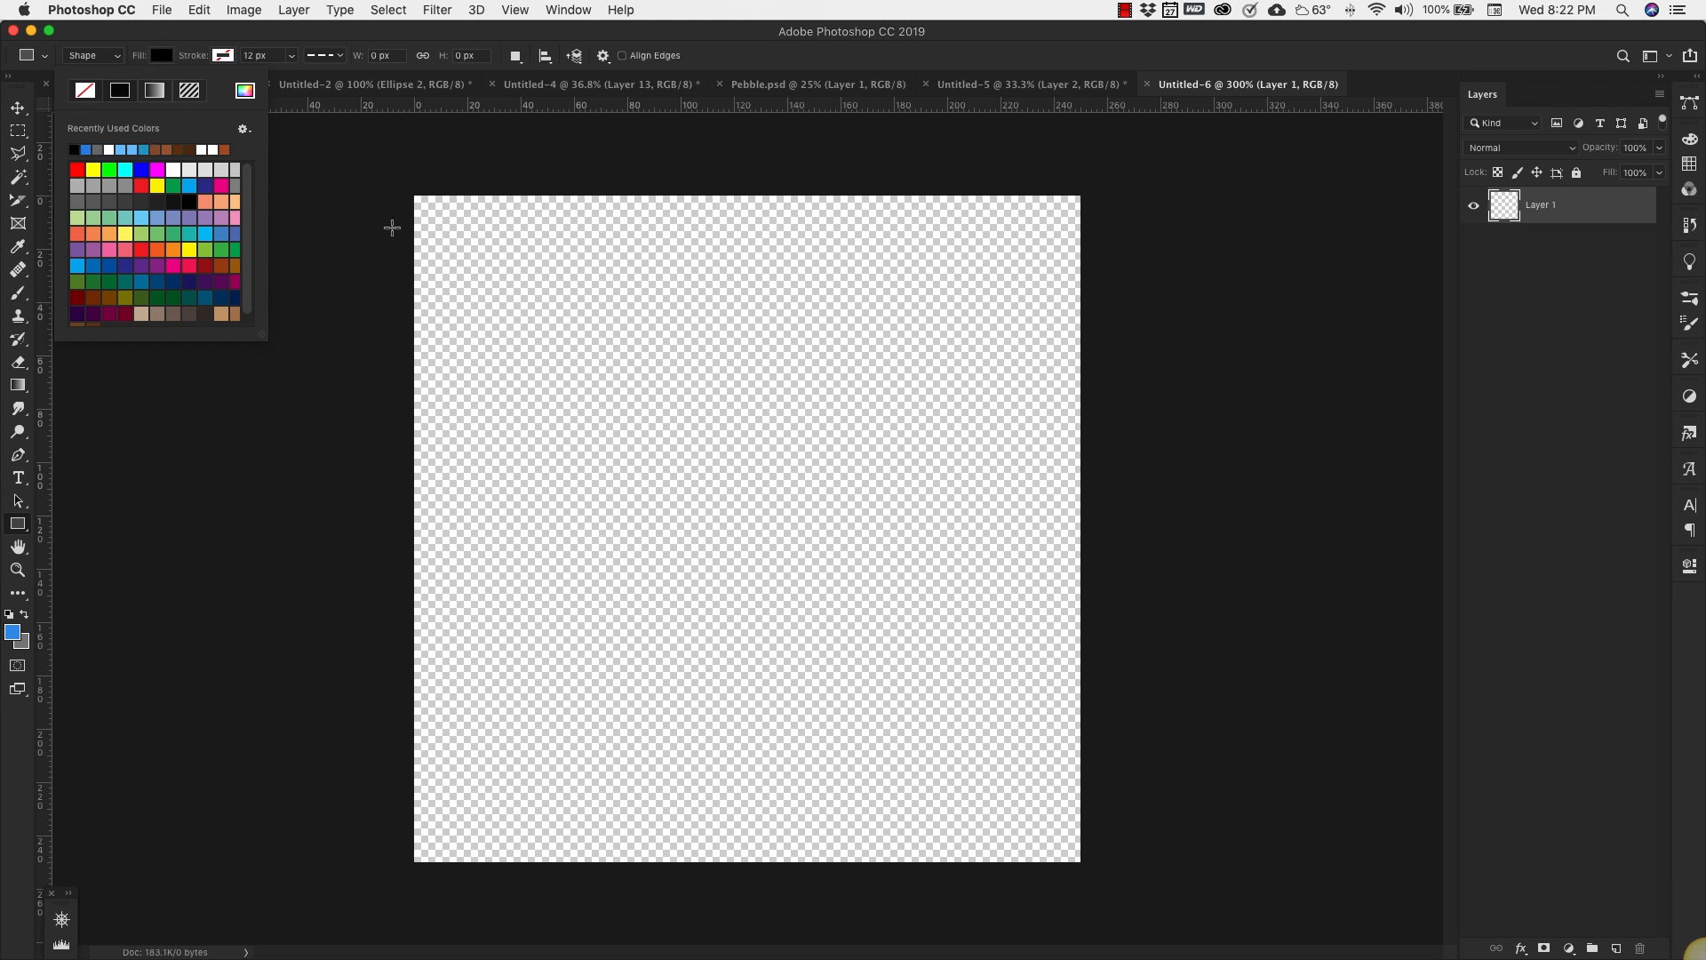
{"action": "mouse_move", "coordinate": [413, 194]}
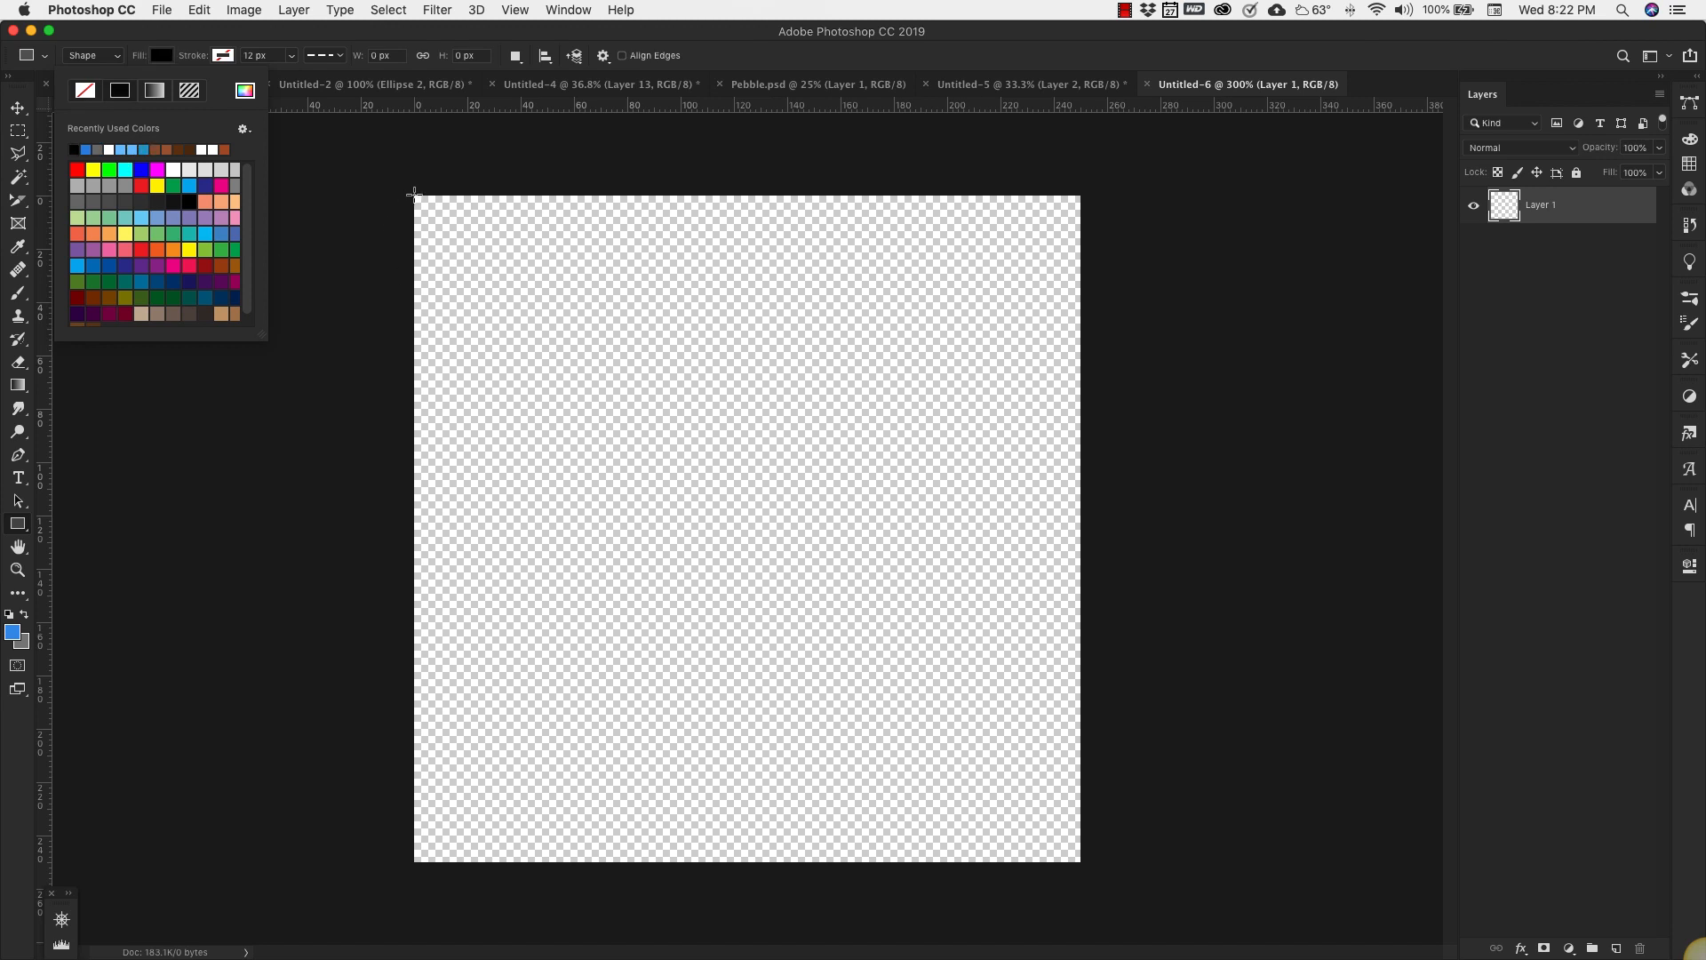
{"action": "left_click_drag", "start_coordinate": [415, 194], "coordinate": [507, 285]}
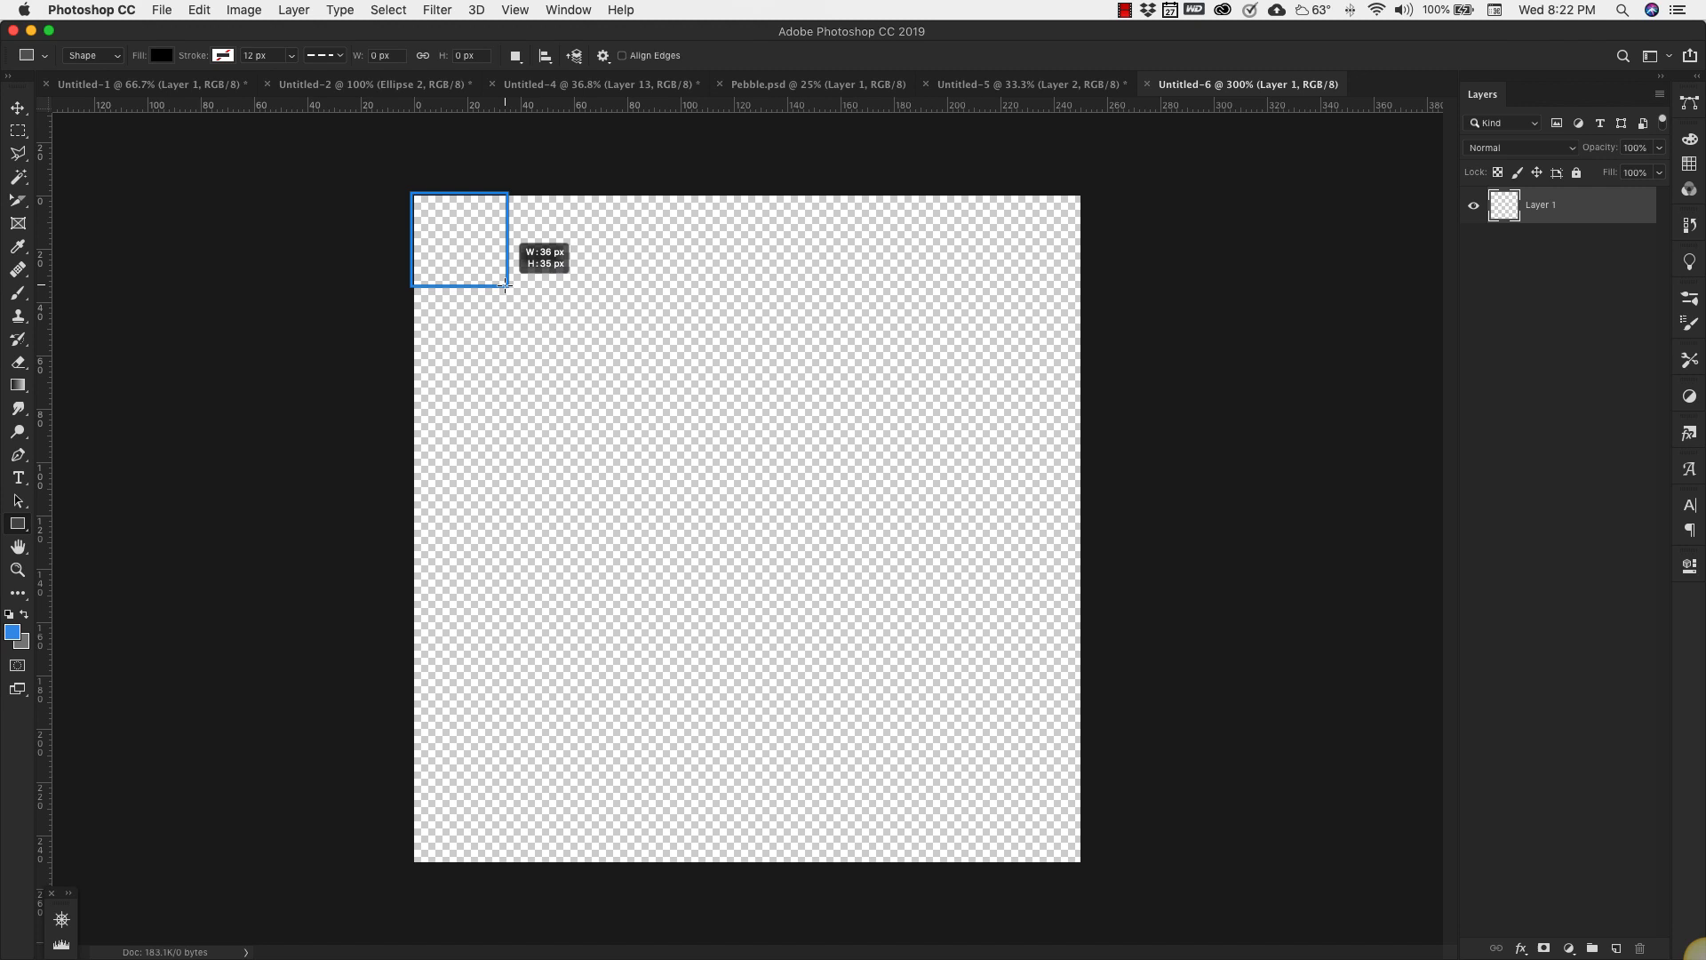
{"action": "left_click_drag", "start_coordinate": [413, 196], "coordinate": [506, 283]}
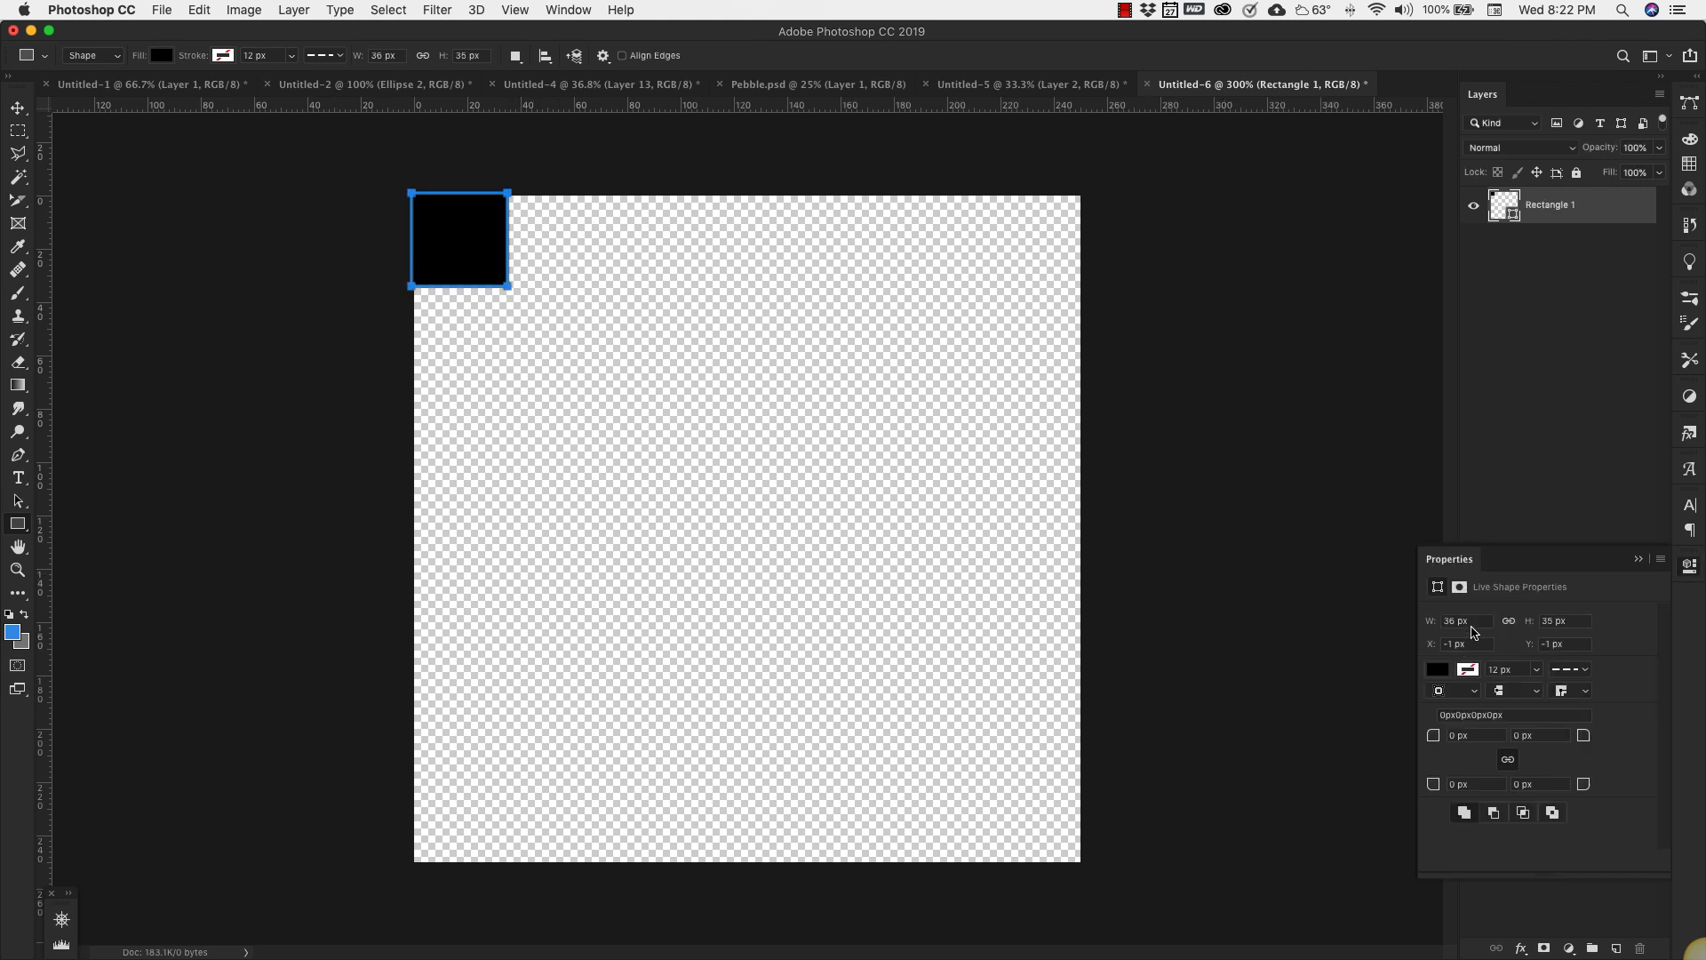
{"action": "left_click", "coordinate": [1465, 620]}
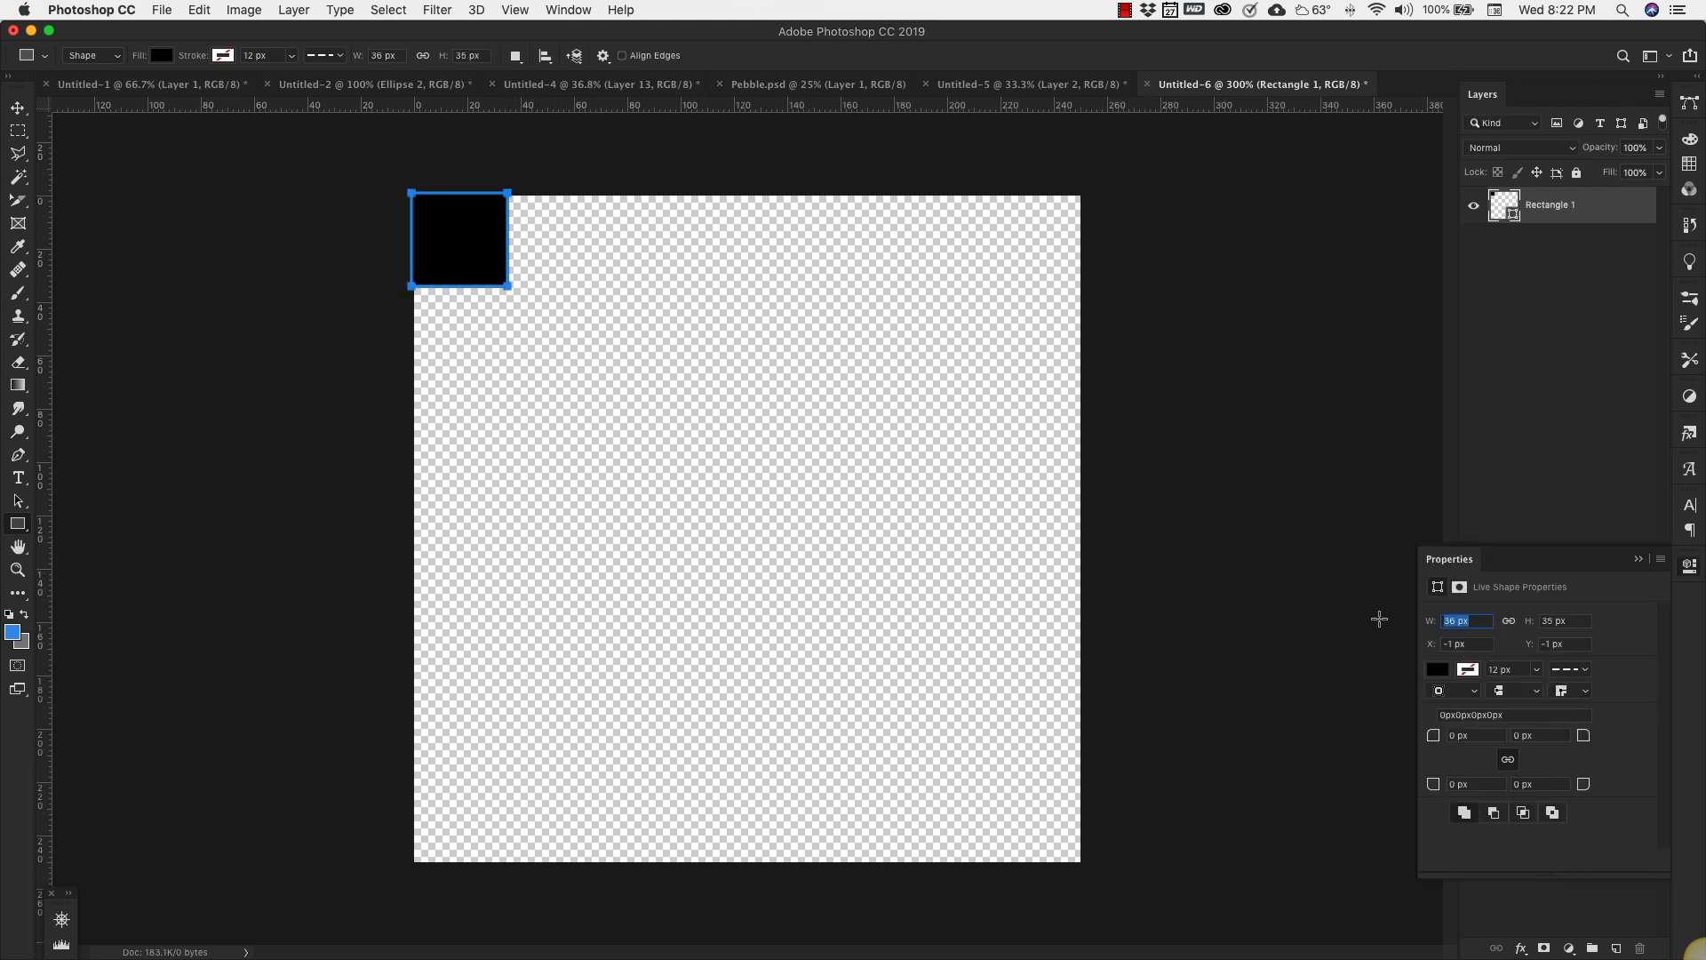
{"action": "type", "text": "30"}
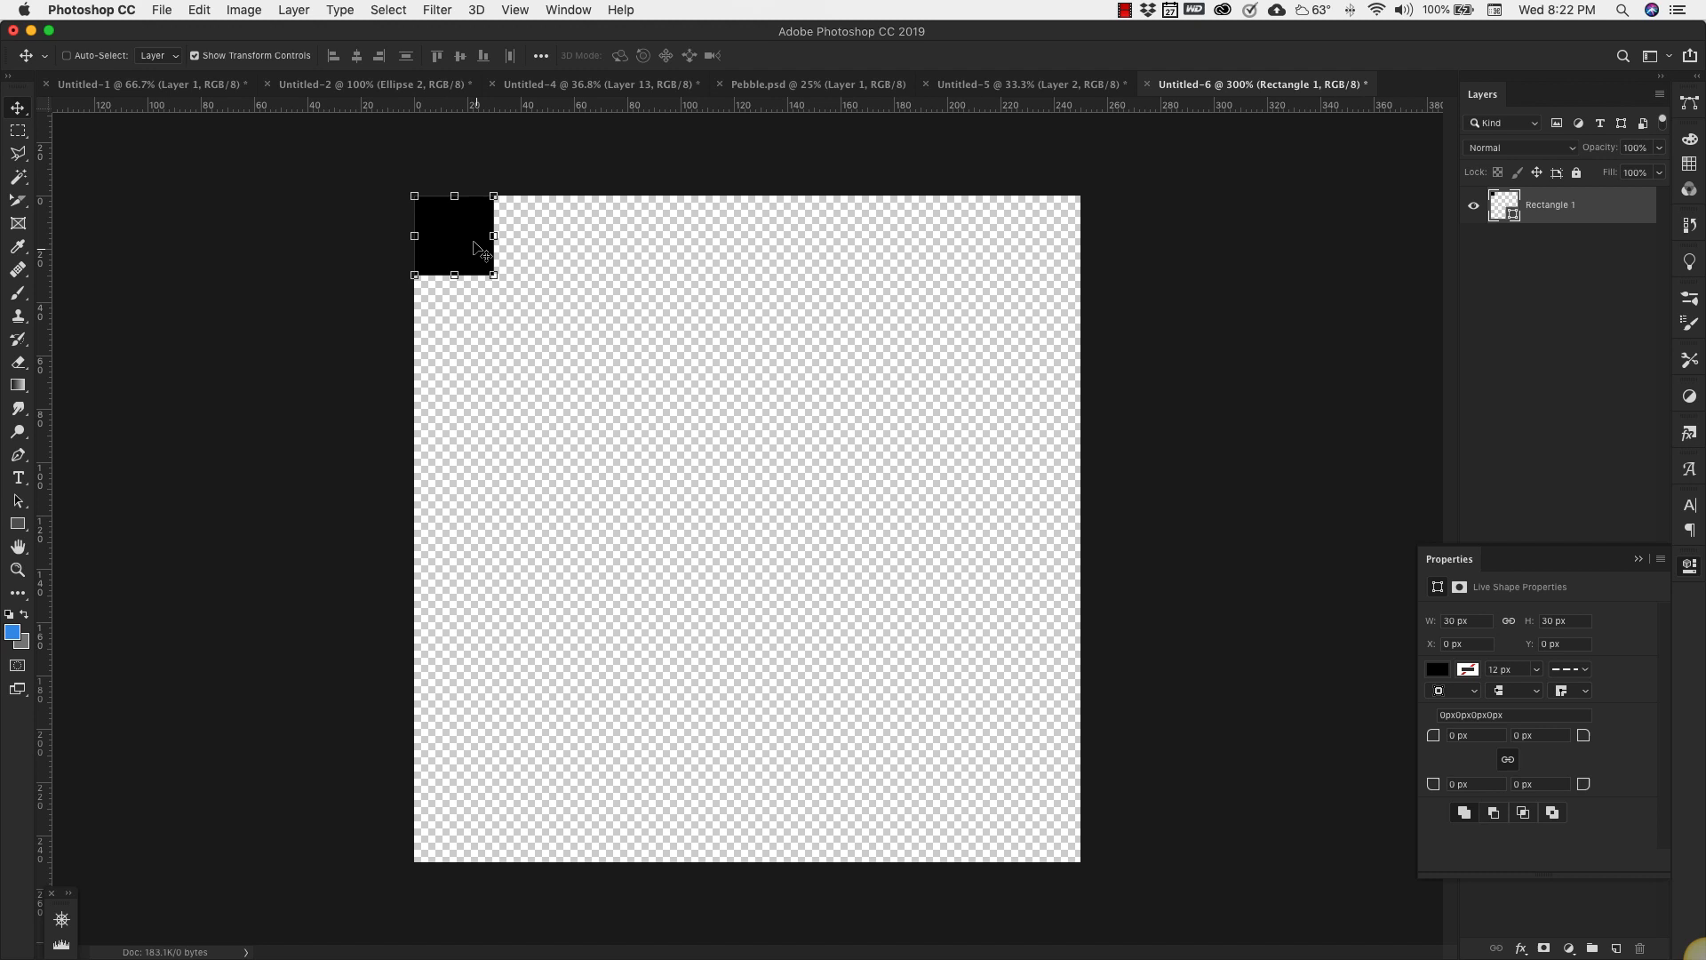
{"action": "mouse_move", "coordinate": [456, 232]}
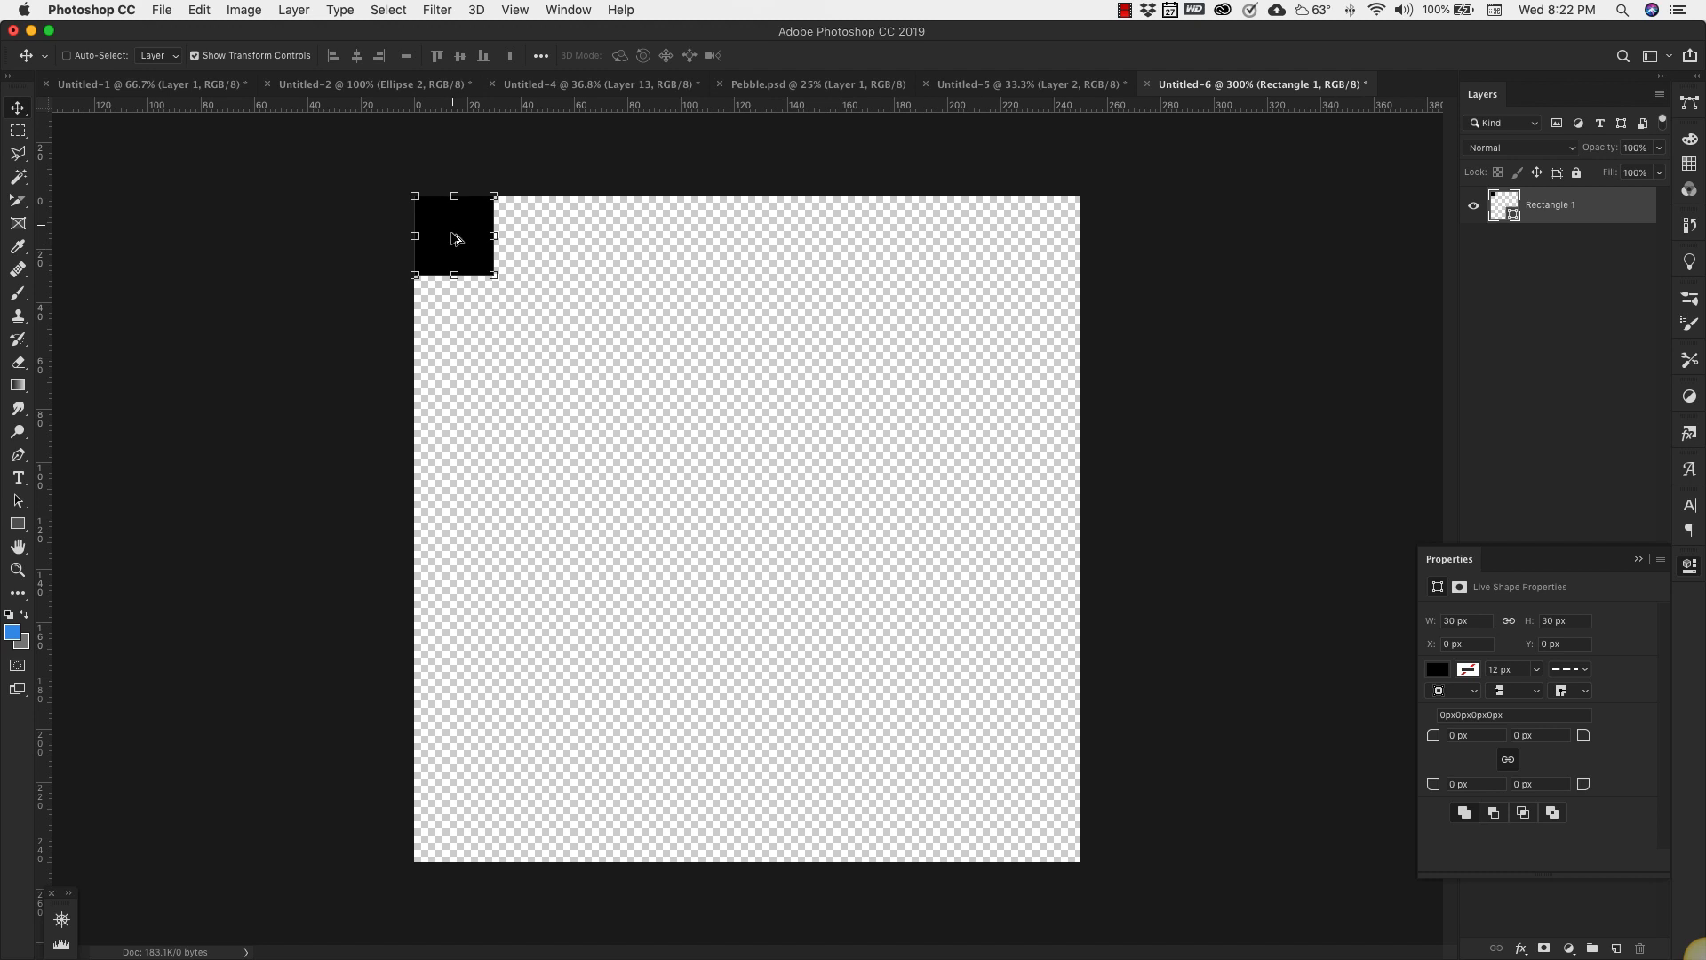
{"action": "mouse_move", "coordinate": [479, 246]}
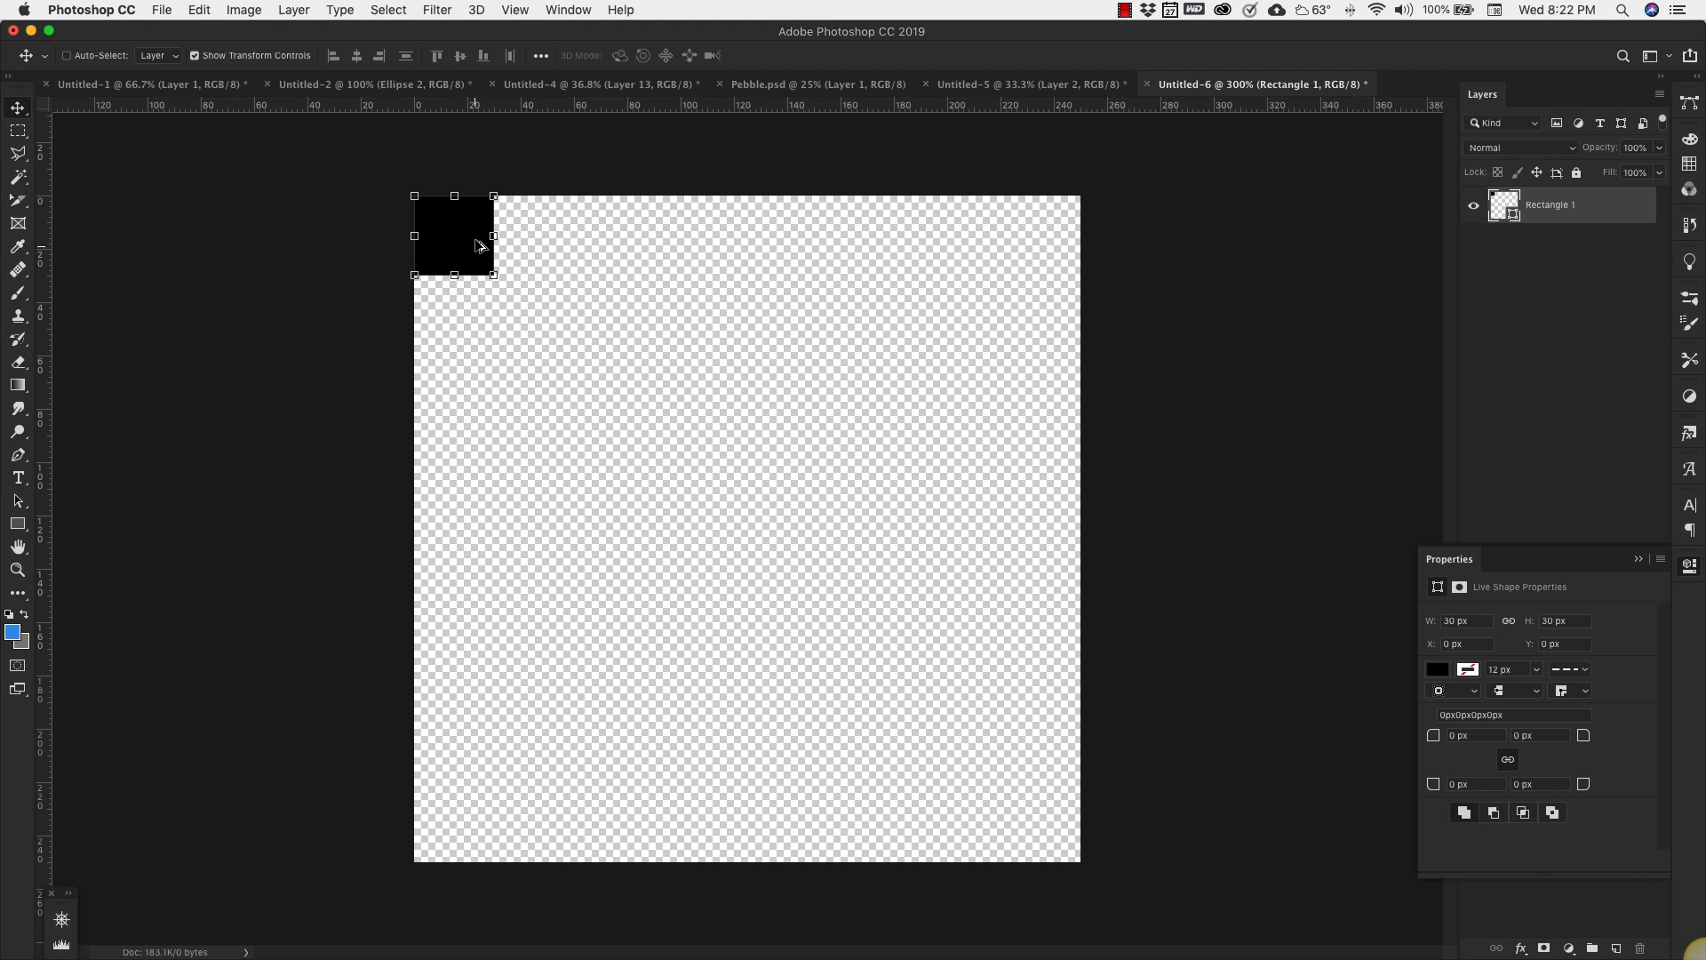
{"action": "mouse_move", "coordinate": [457, 228]}
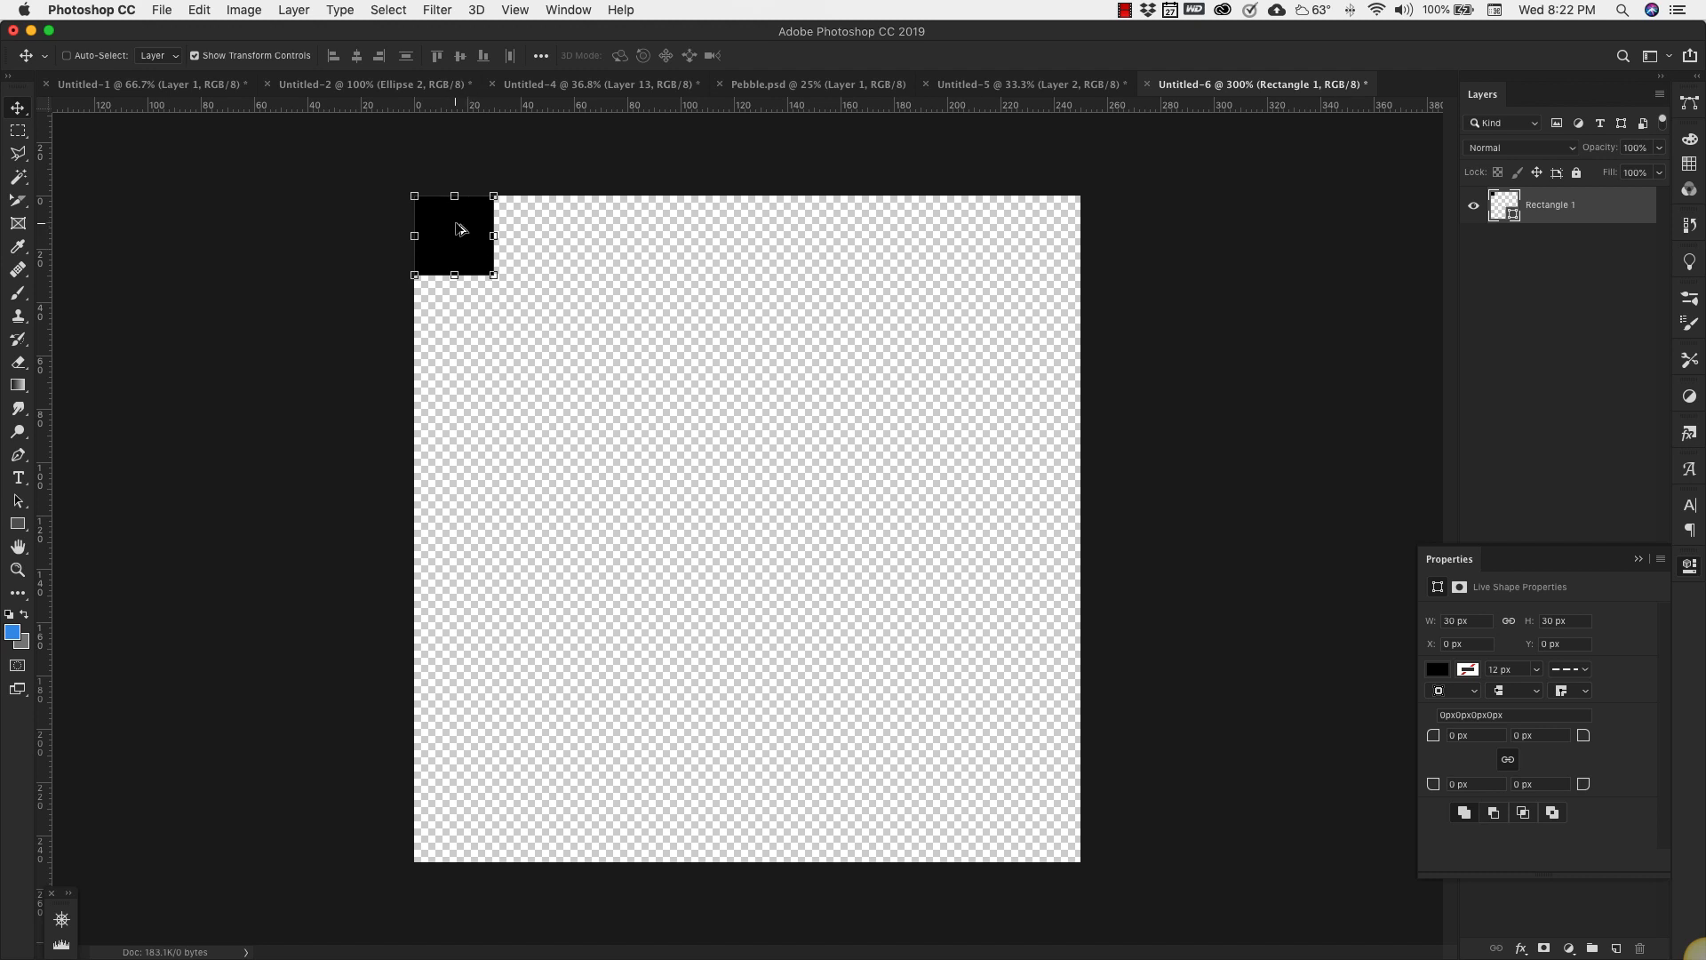
- Drag two copies of the square diagonally down-right to 30,30 and 60,60
{"action": "left_click_drag", "start_coordinate": [454, 233], "coordinate": [499, 281]}
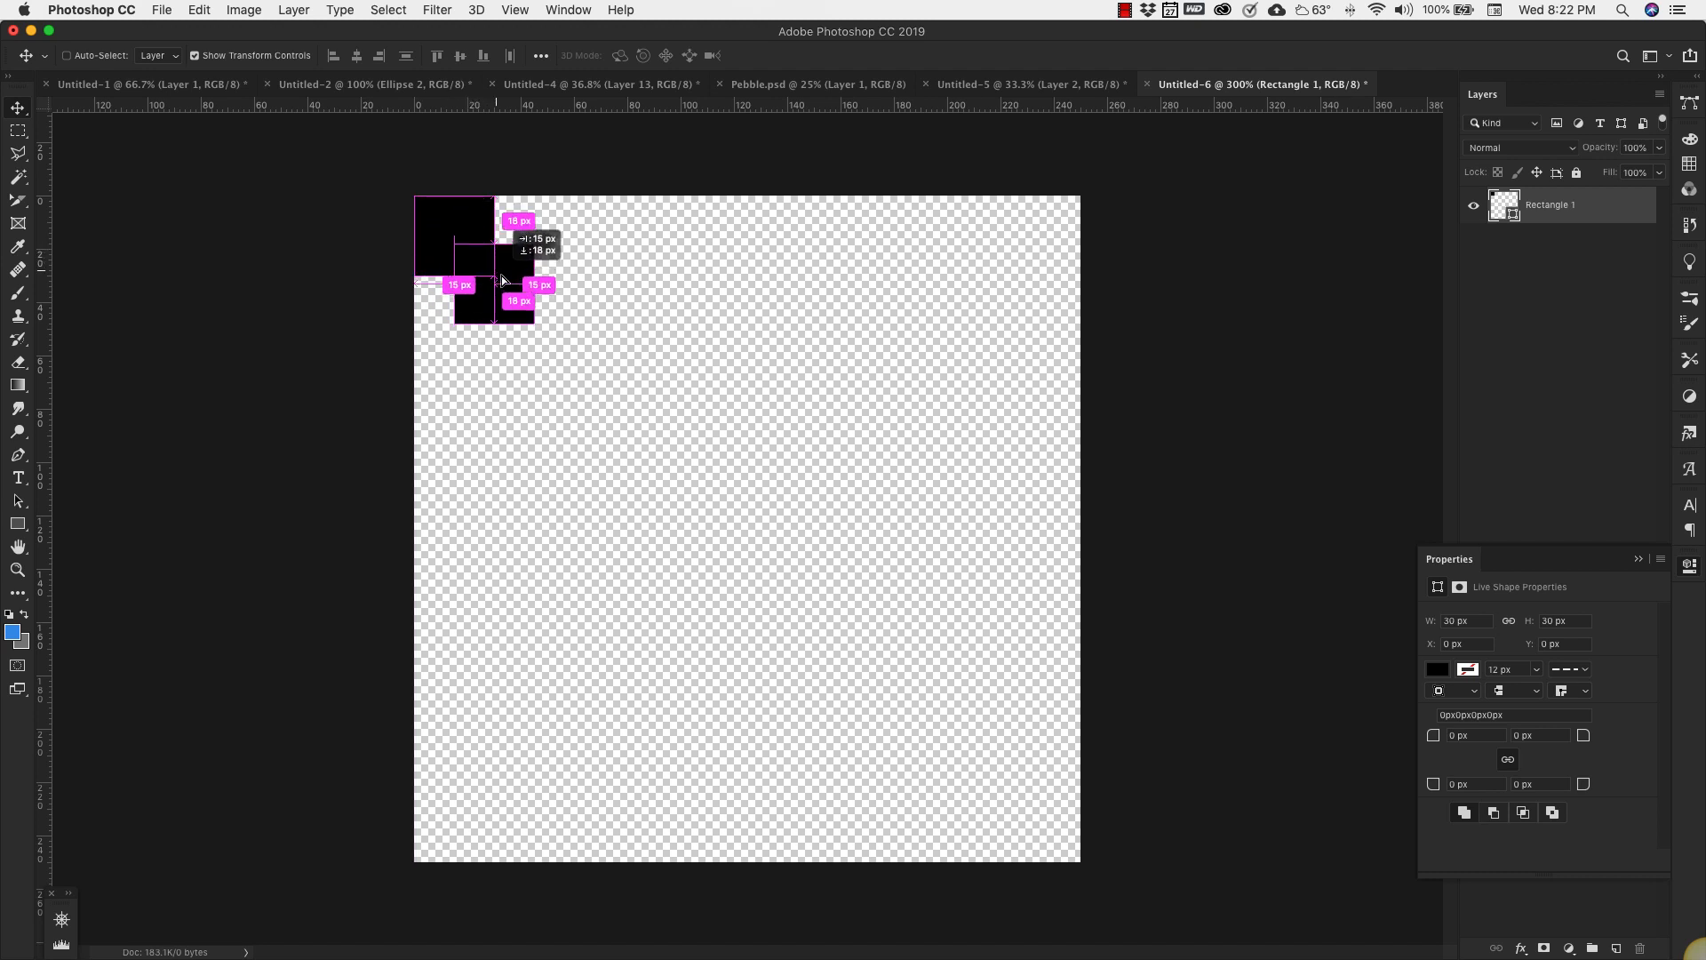
{"action": "left_click_drag", "start_coordinate": [500, 277], "coordinate": [533, 316]}
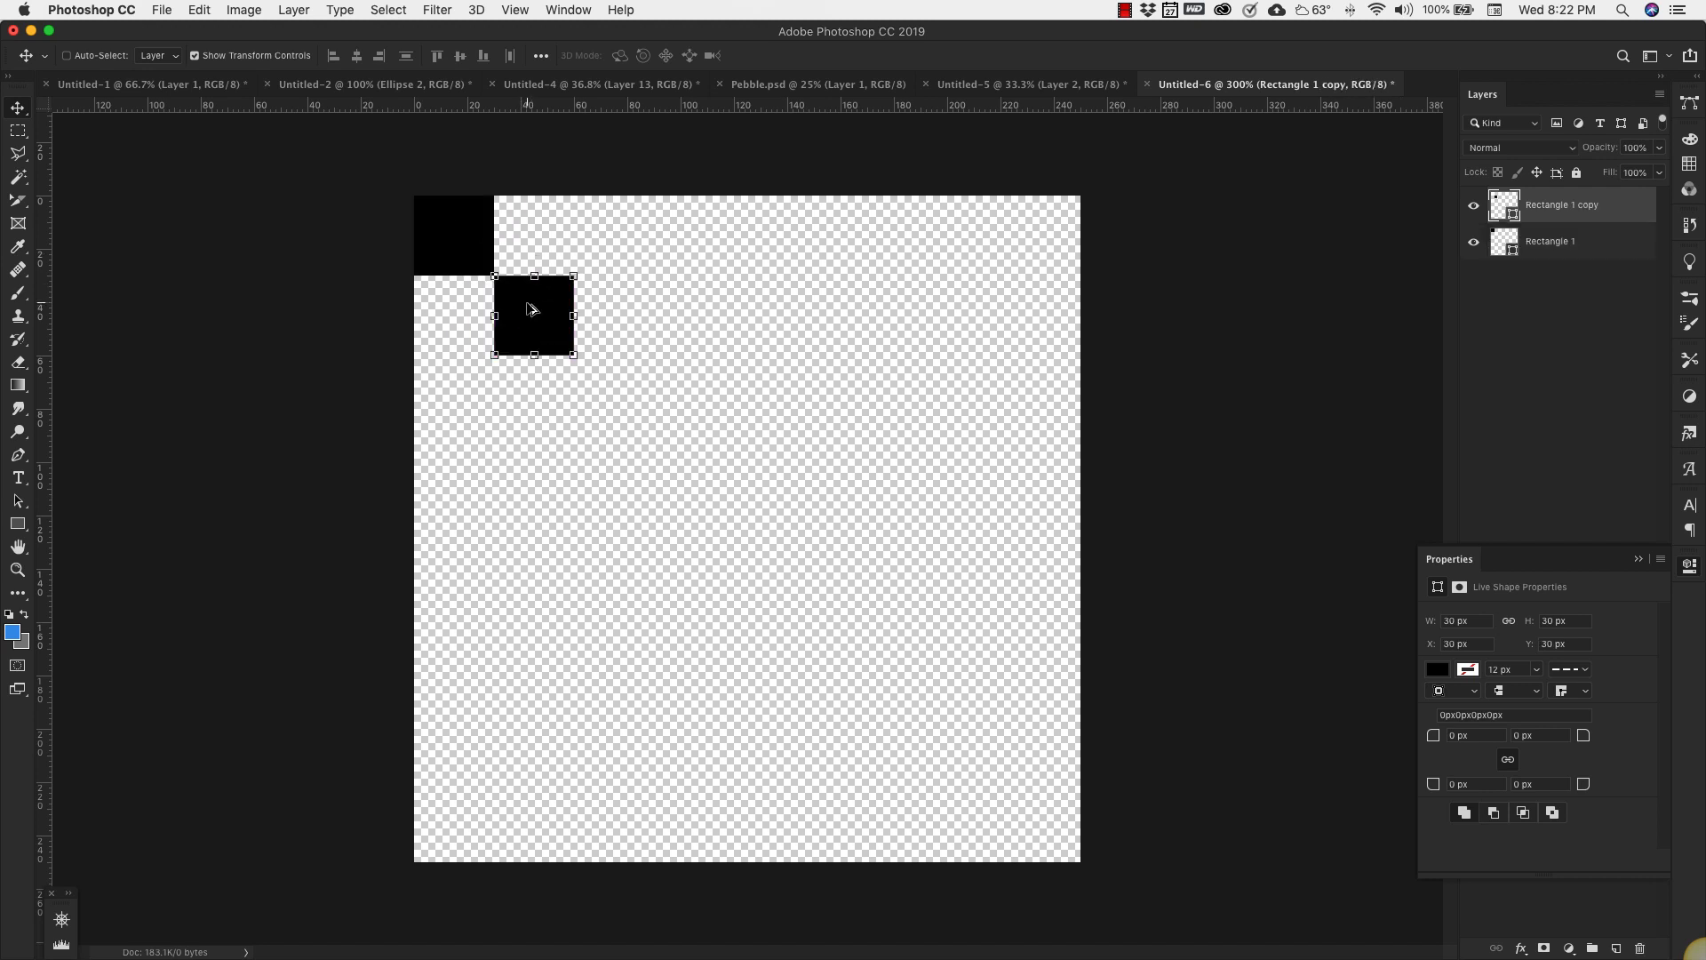
{"action": "left_click_drag", "start_coordinate": [533, 315], "coordinate": [613, 392]}
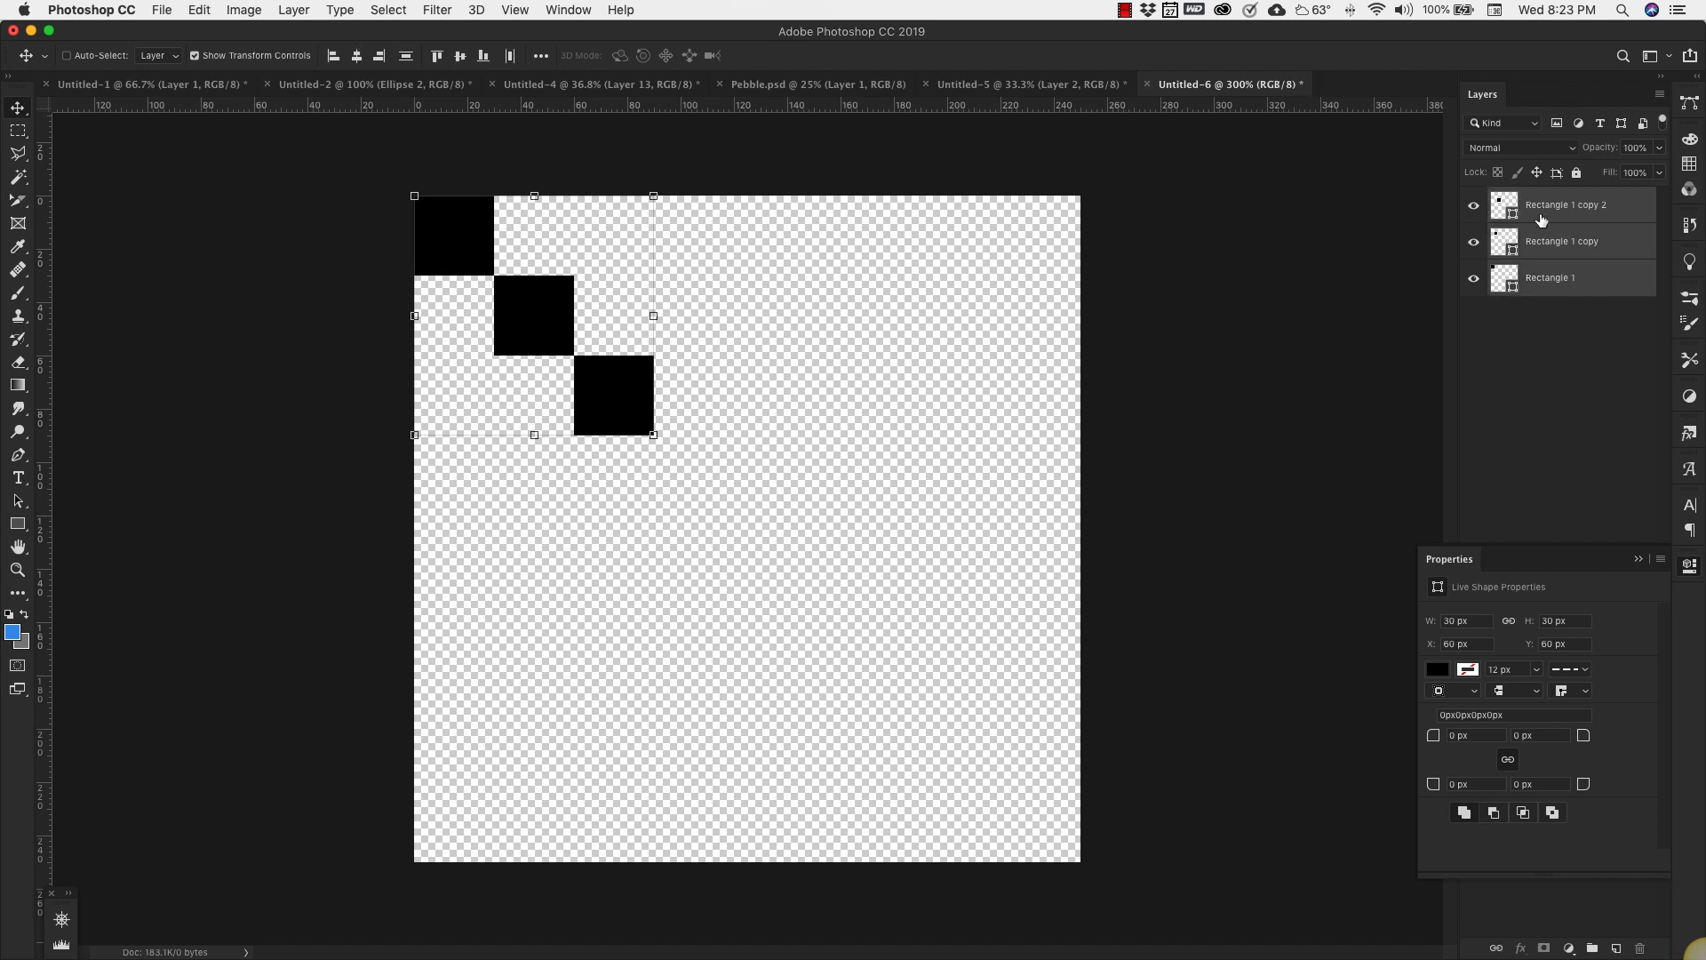
{"action": "mouse_move", "coordinate": [586, 328]}
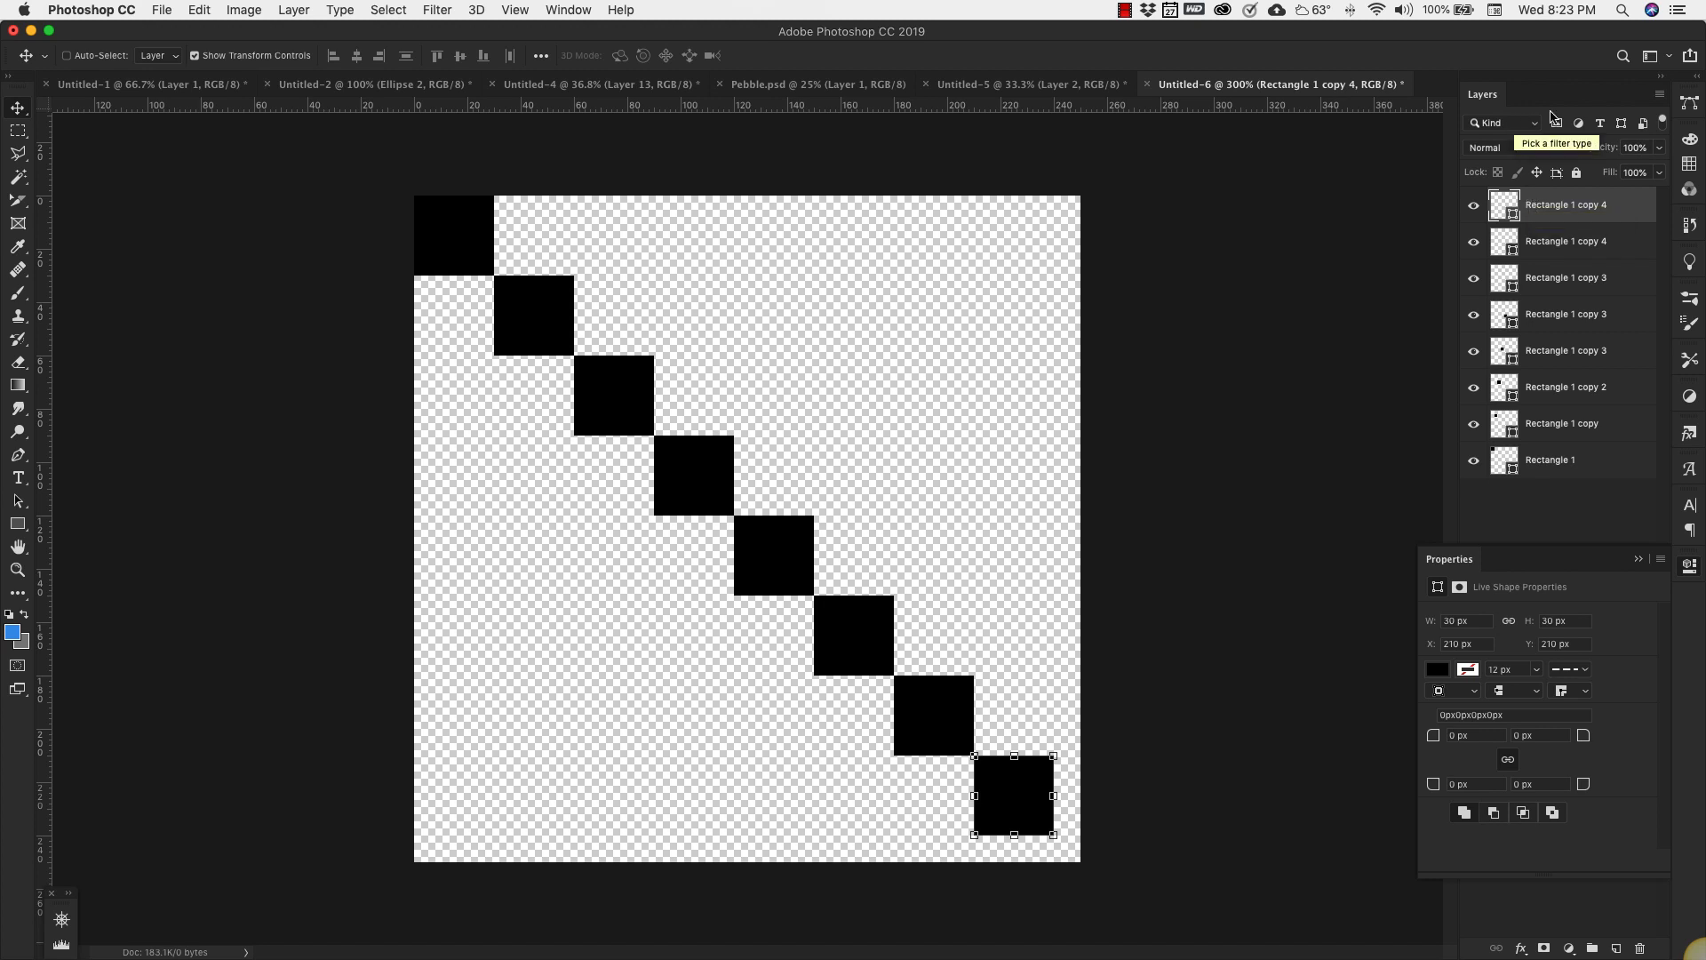
{"action": "mouse_move", "coordinate": [1537, 461]}
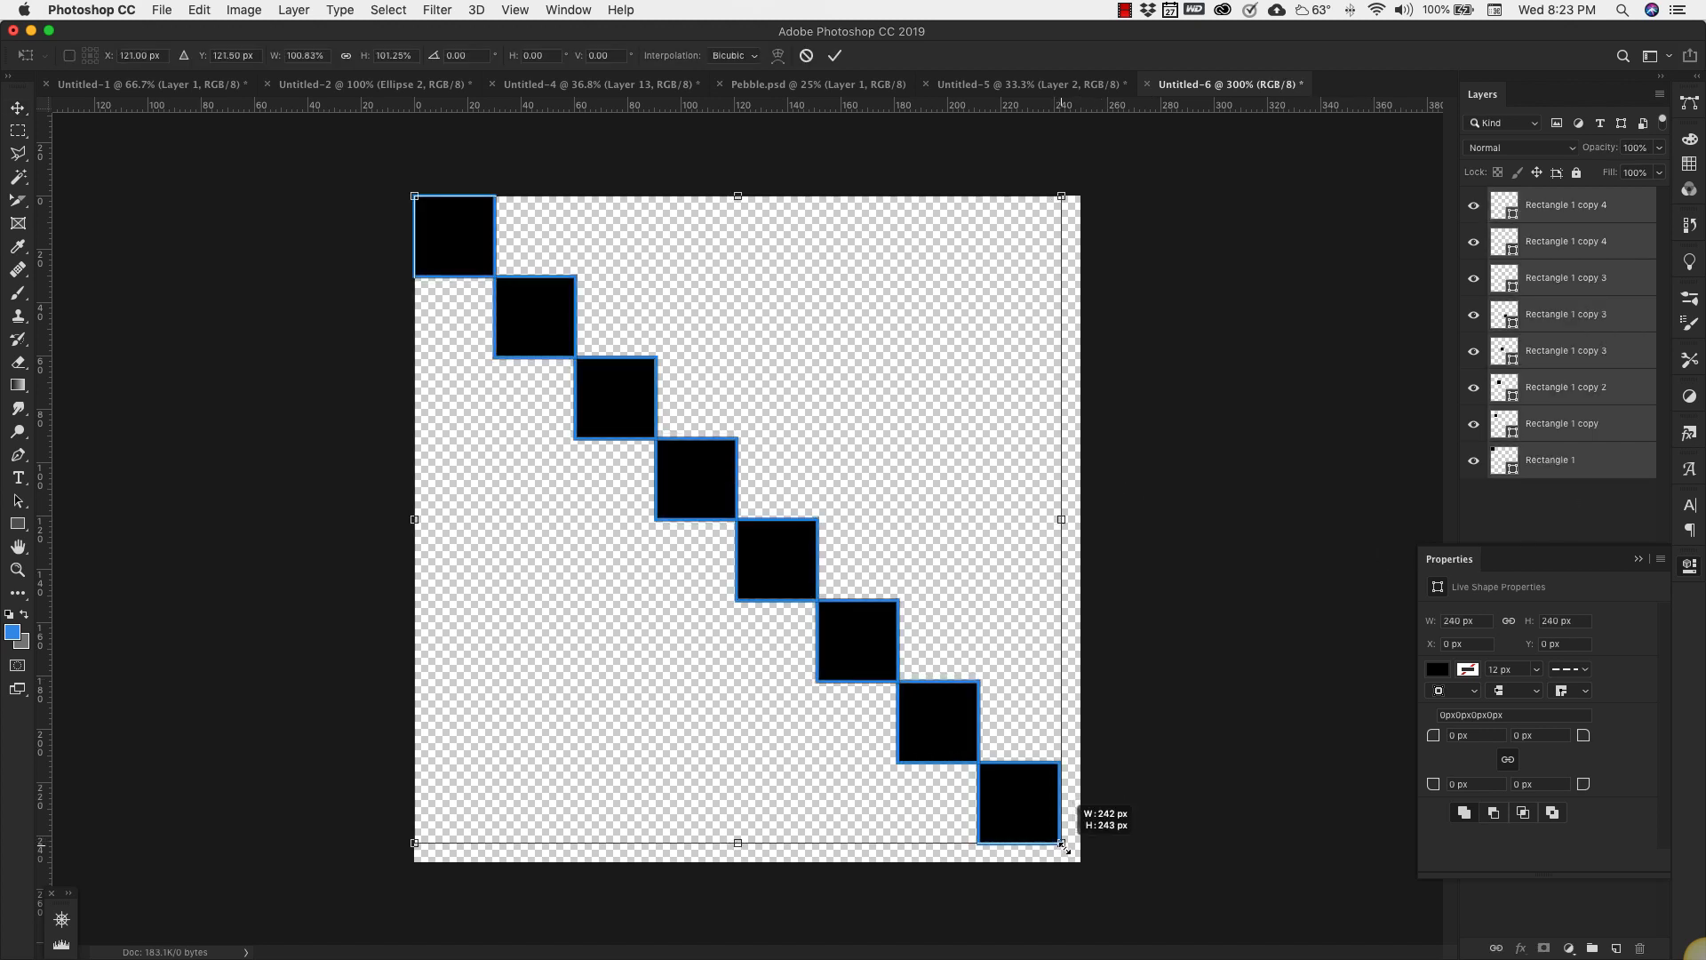
- Scale the diagonal row of squares to span the whole 250 × 250 canvas
{"action": "left_click_drag", "start_coordinate": [1065, 843], "coordinate": [1080, 862]}
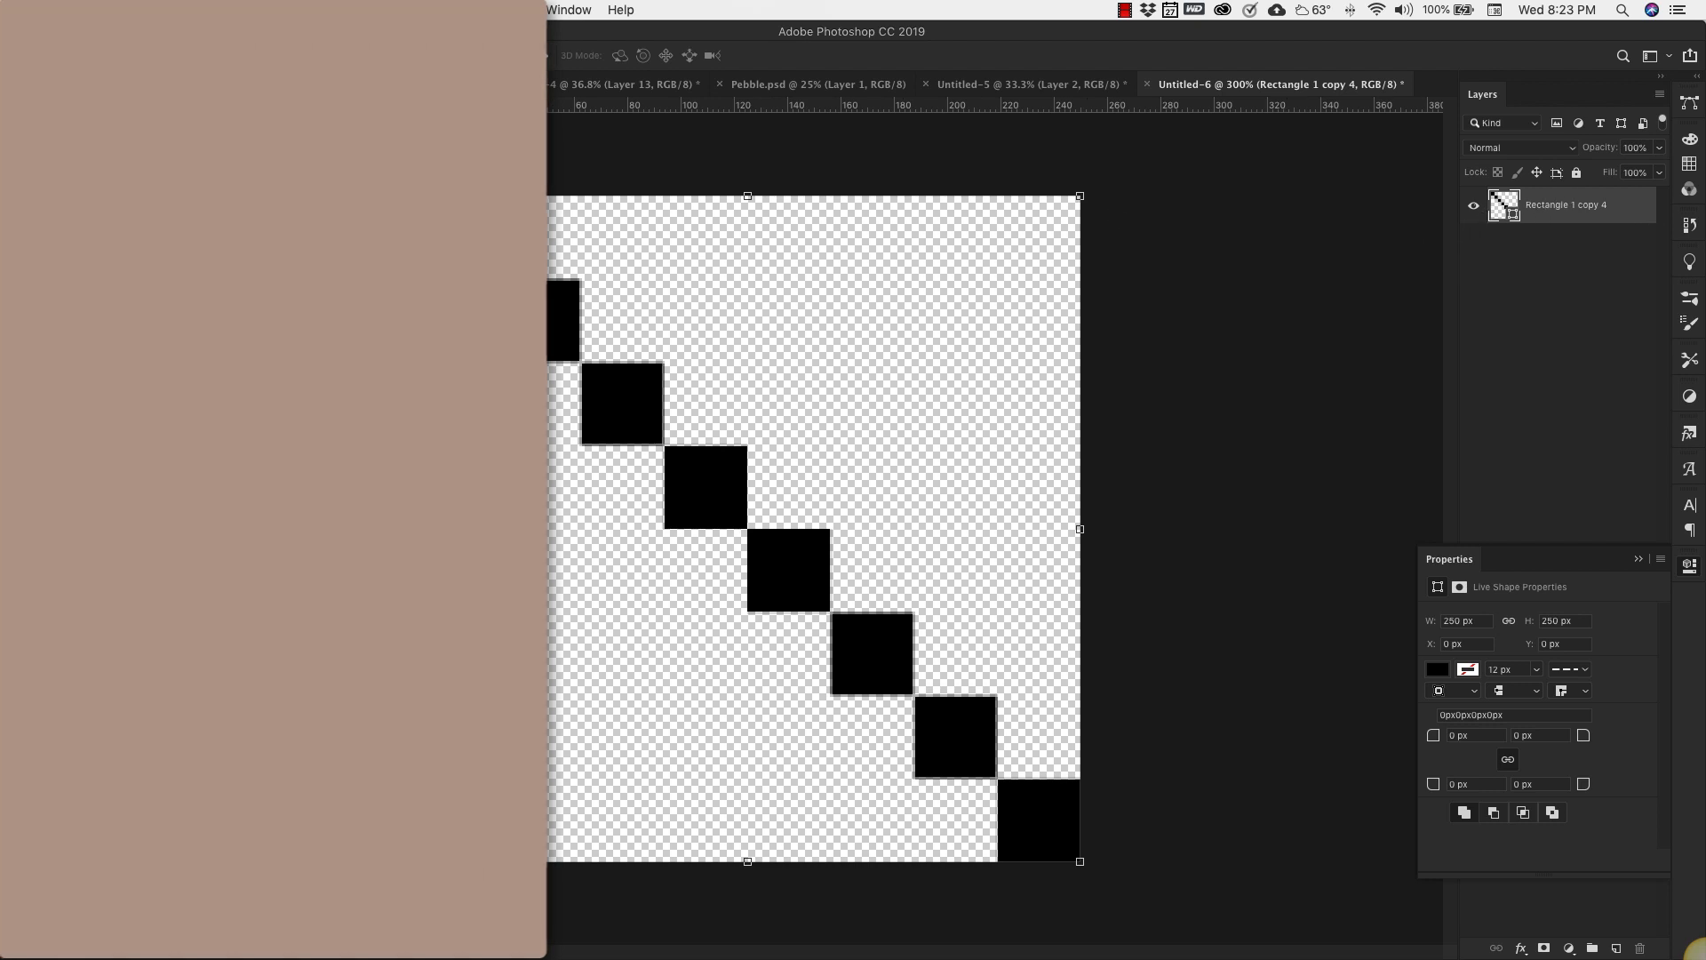
- Define the diagonal-squares artwork as a pattern named 'denim'
{"action": "left_click", "coordinate": [198, 10]}
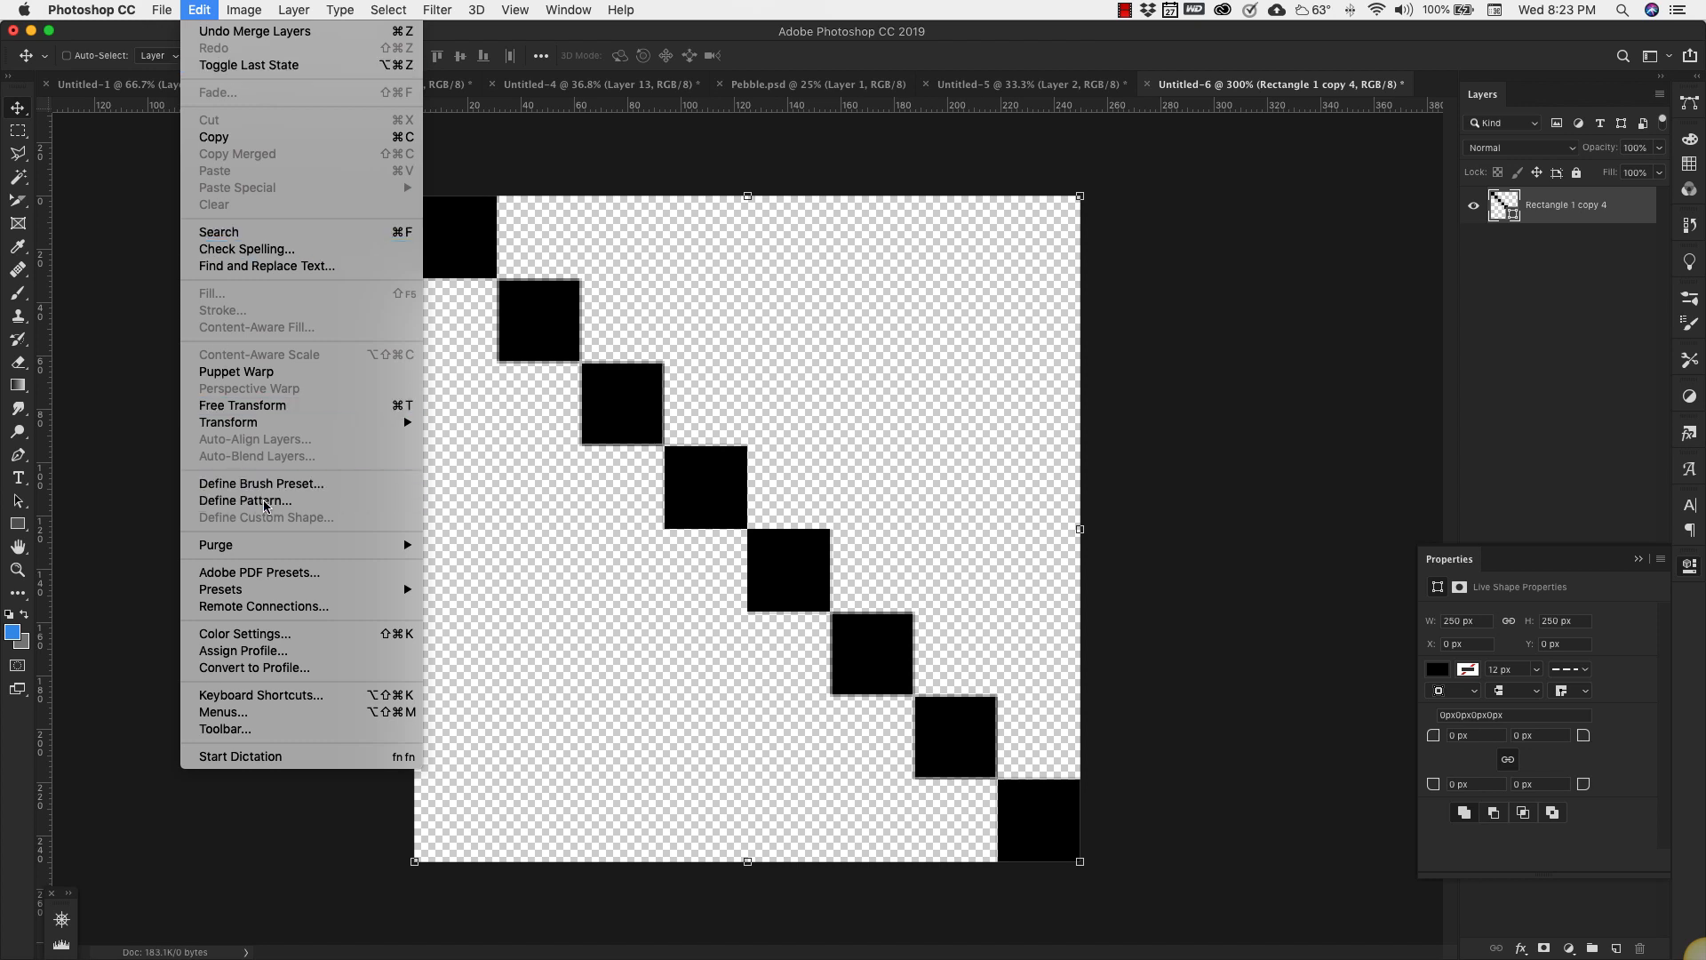
{"action": "left_click", "coordinate": [243, 500]}
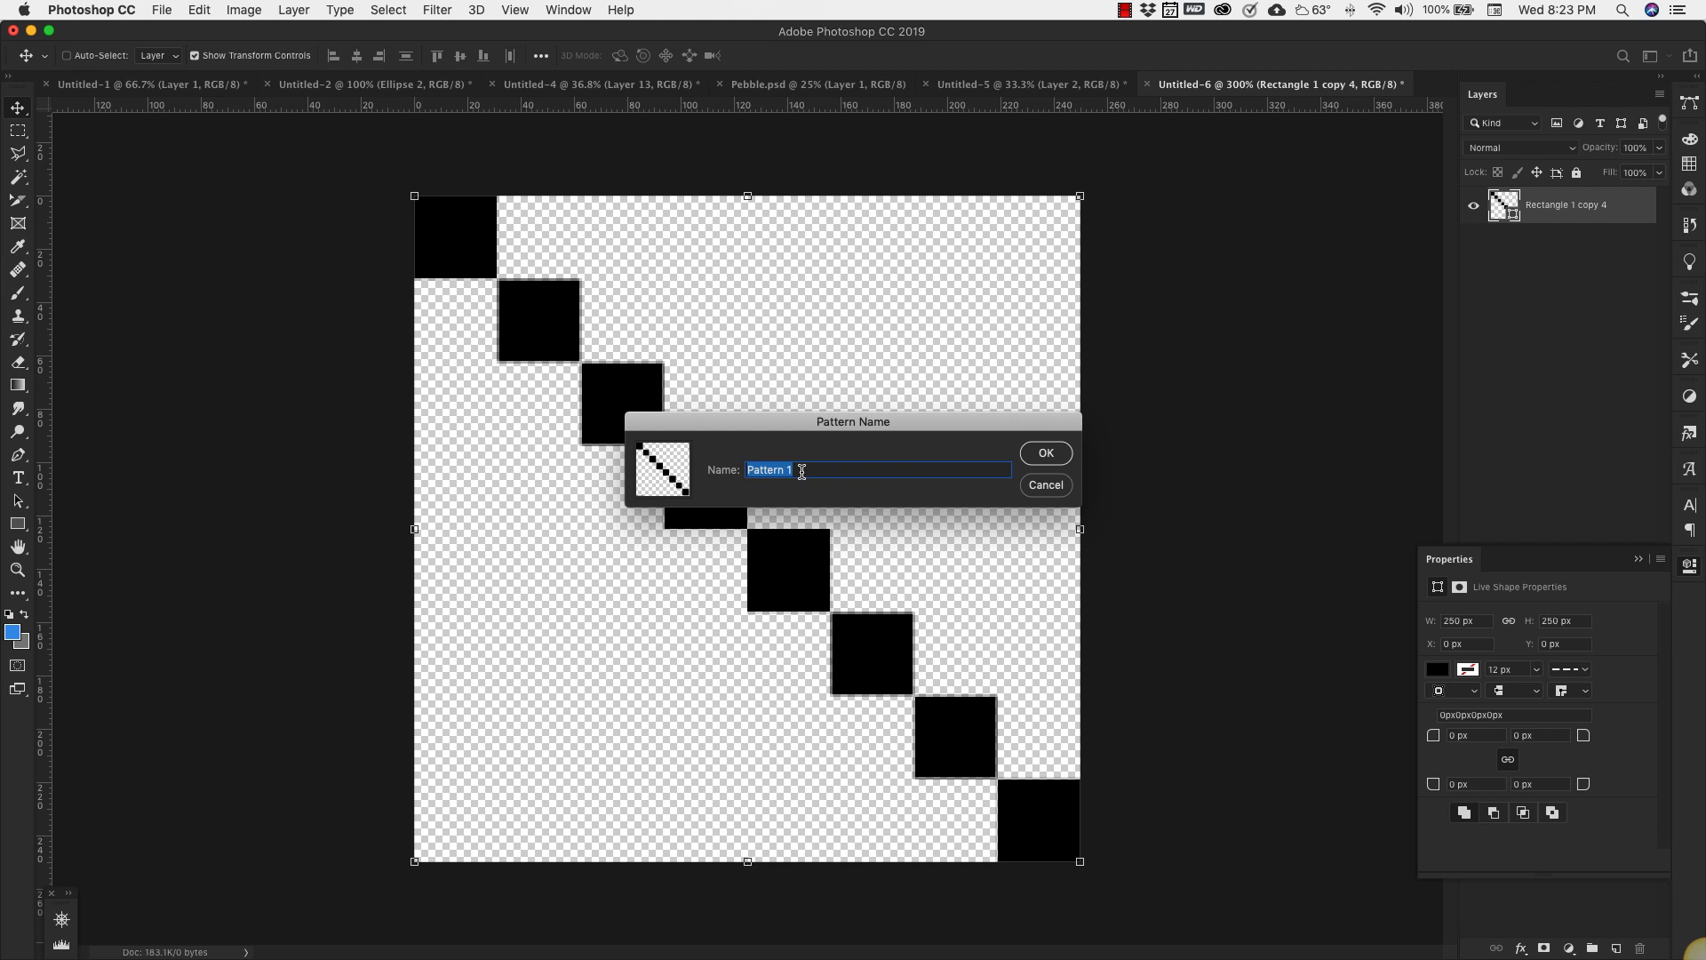
{"action": "type", "text": "denim"}
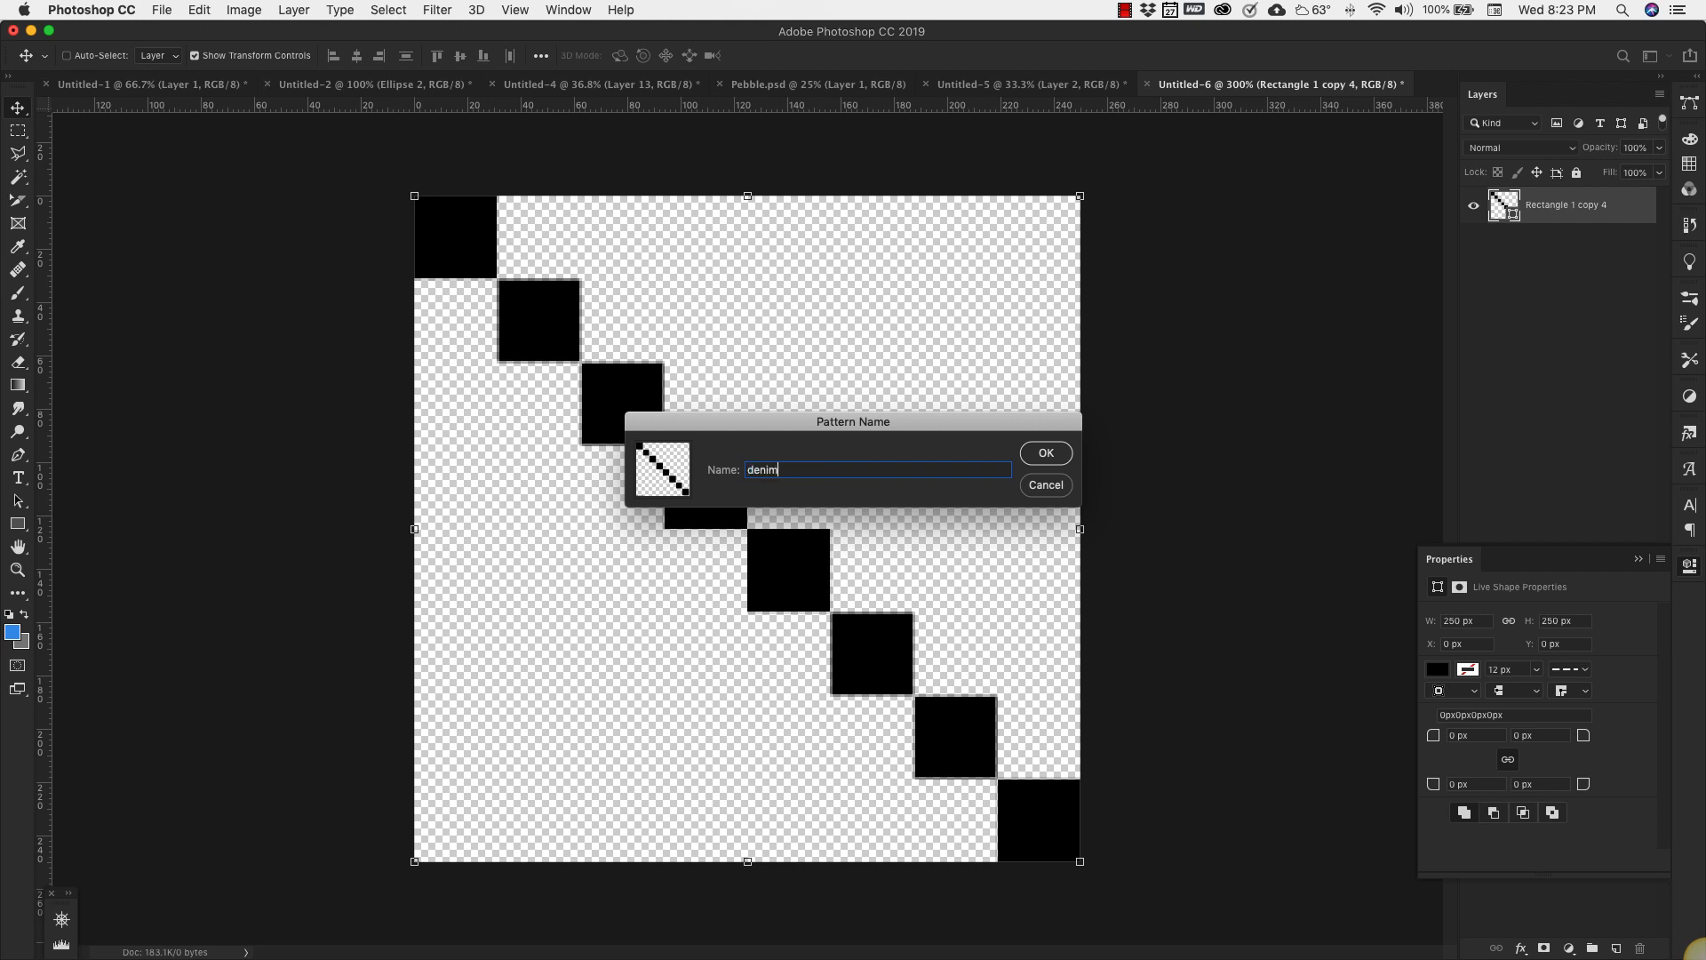
{"action": "left_click", "coordinate": [1042, 452]}
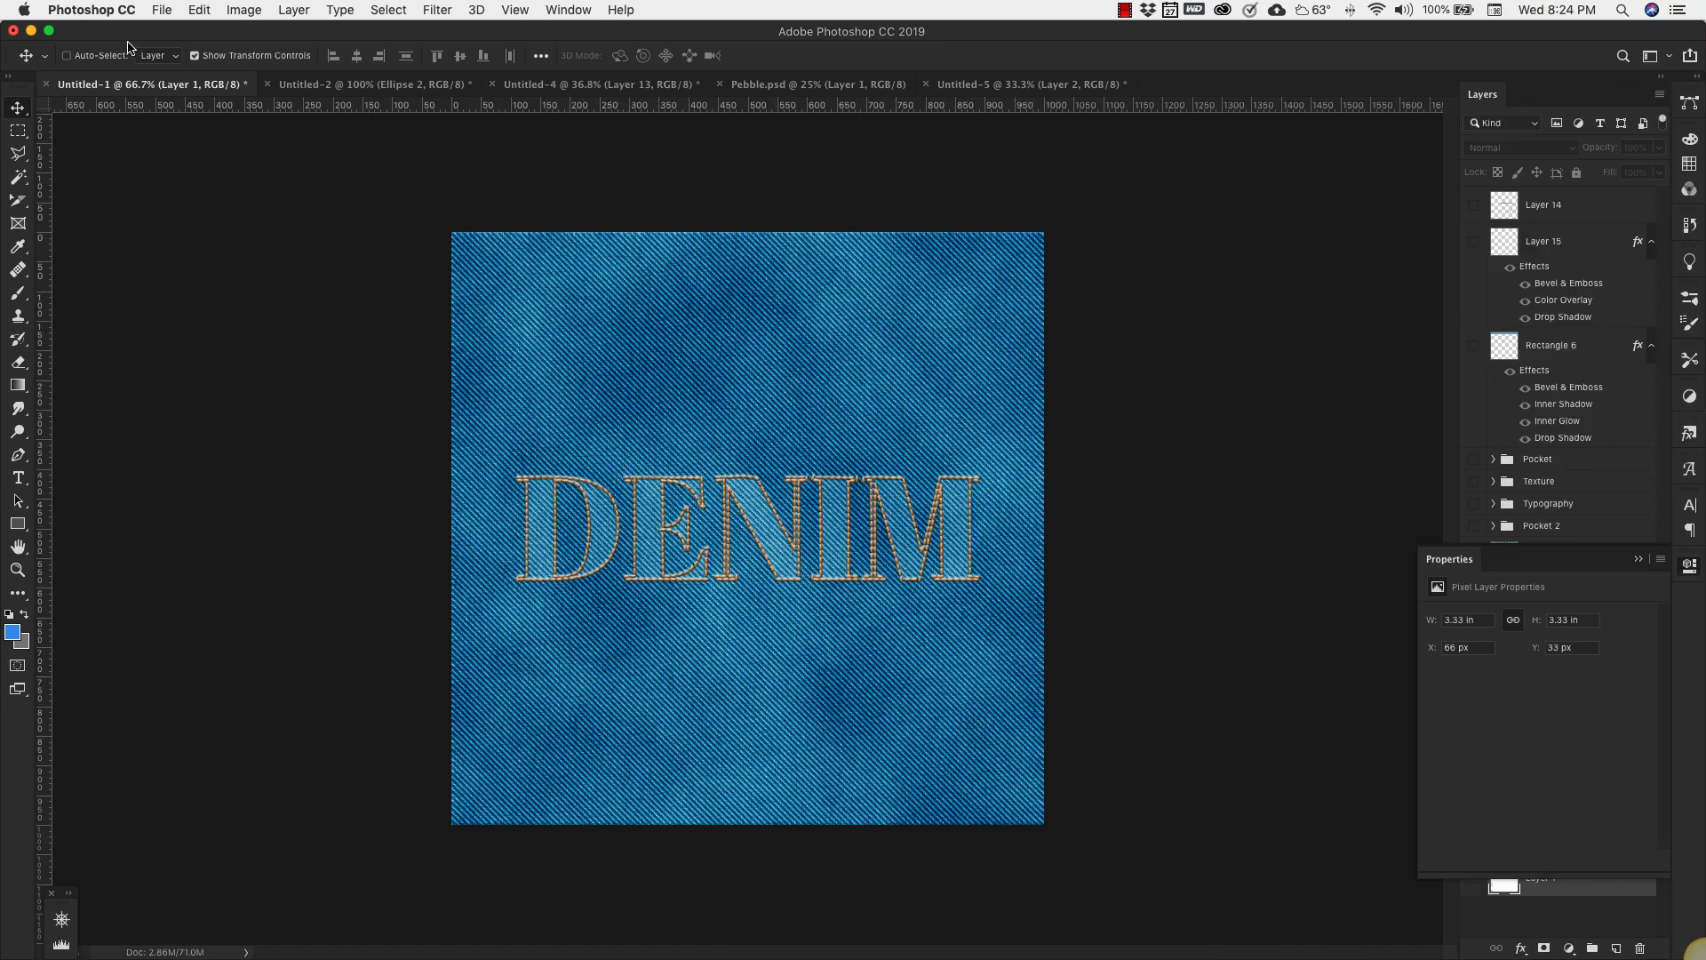
- Create a new transparent 3000 × 3000 px document with 72 ppi resolution
{"action": "left_click", "coordinate": [161, 10]}
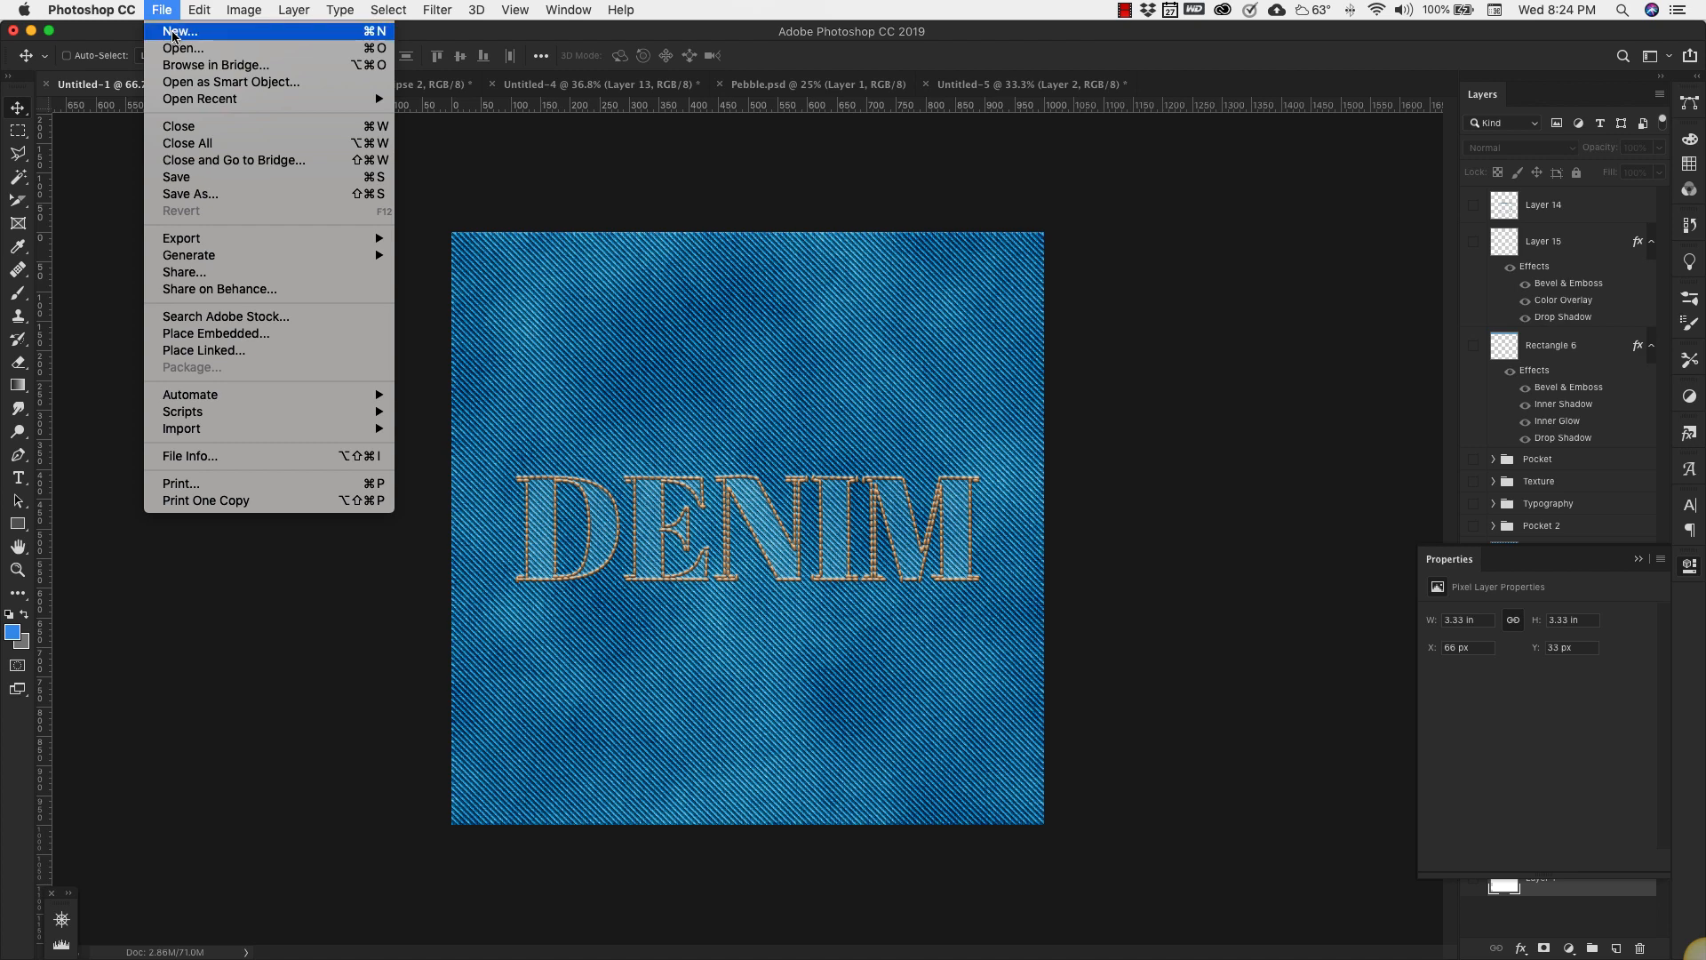
{"action": "left_click", "coordinate": [178, 30]}
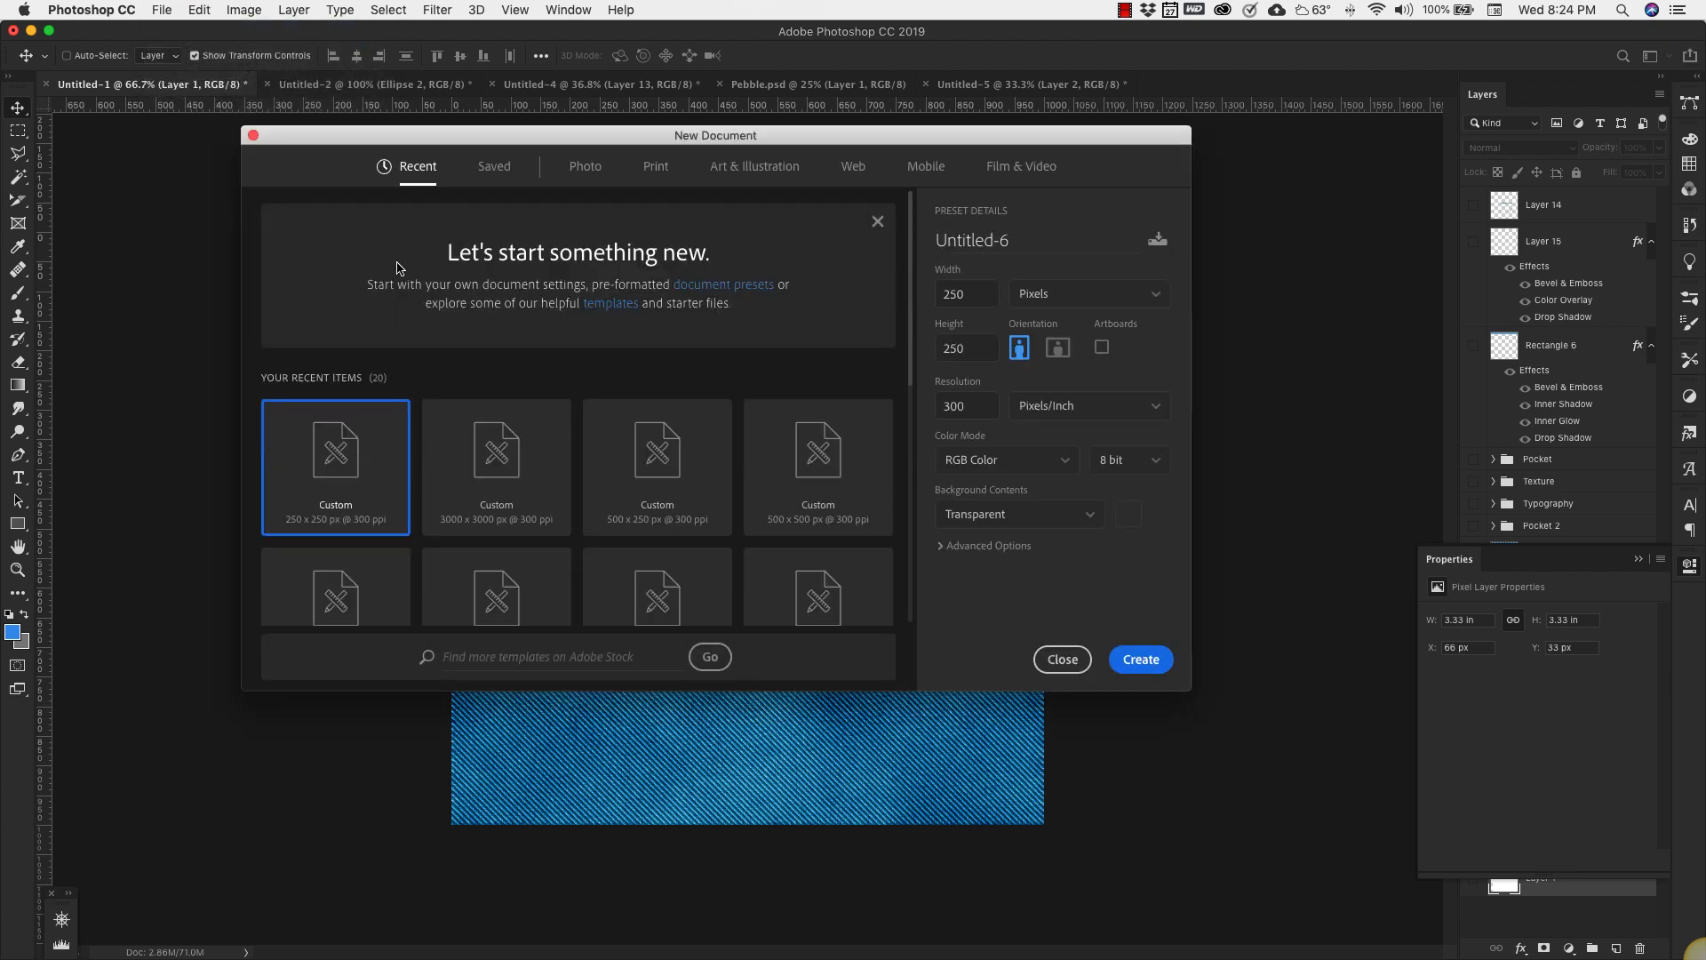
{"action": "left_click", "coordinate": [965, 294]}
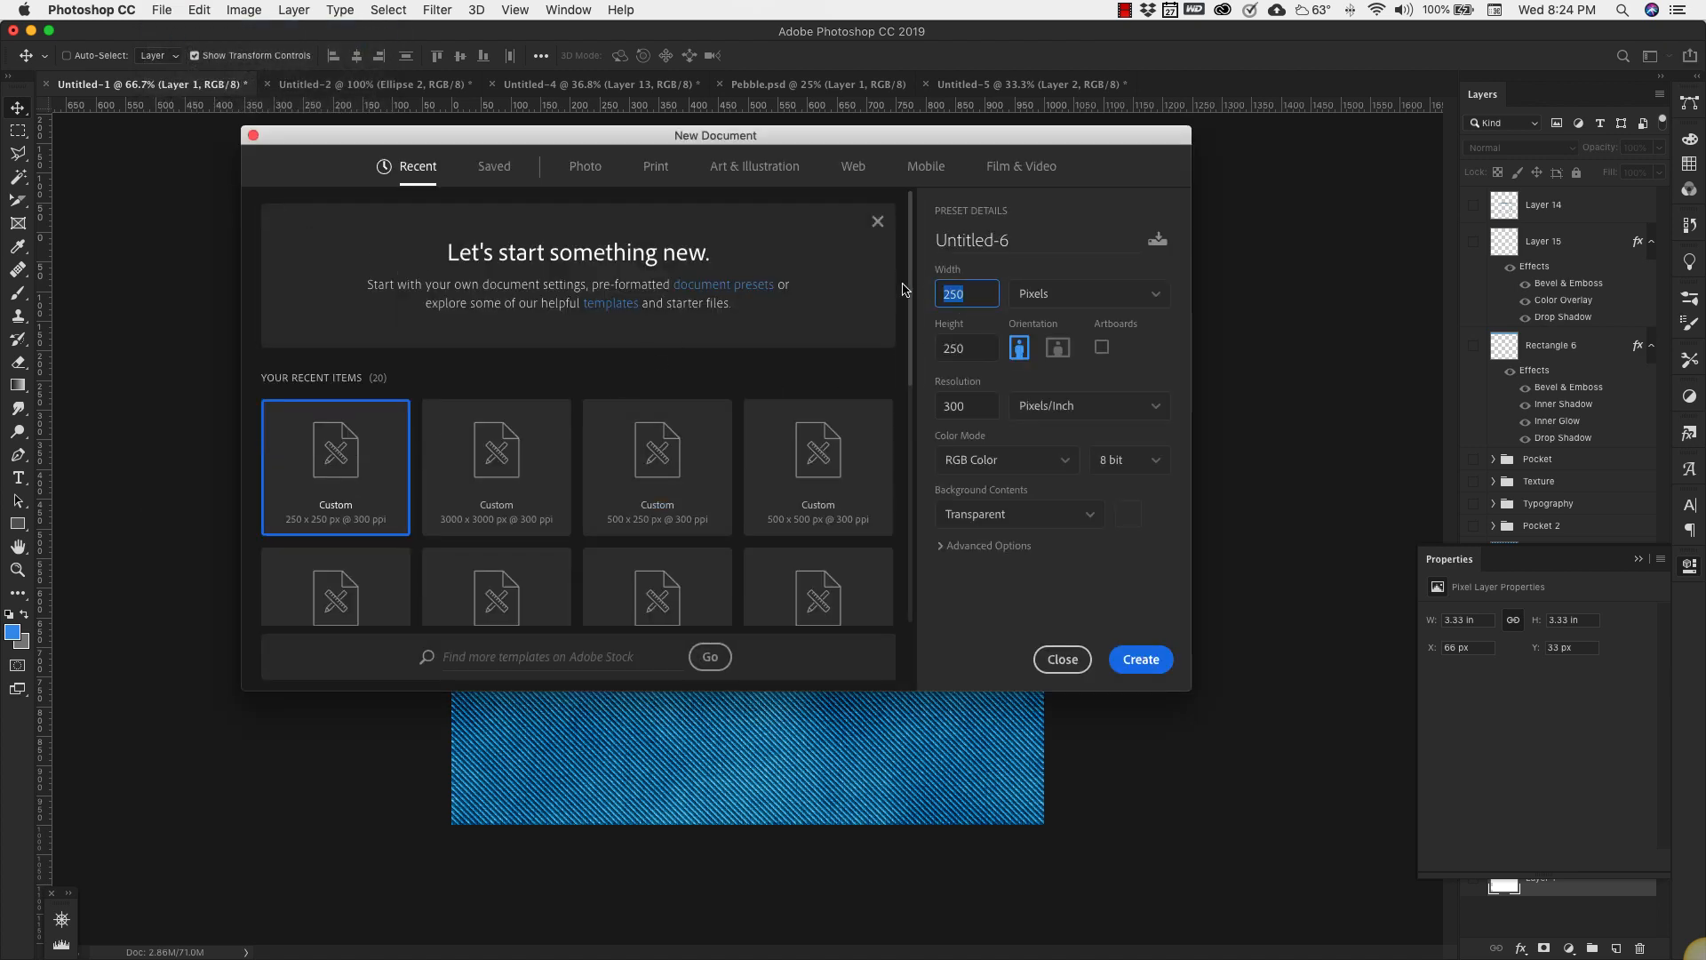
{"action": "type", "text": "3000"}
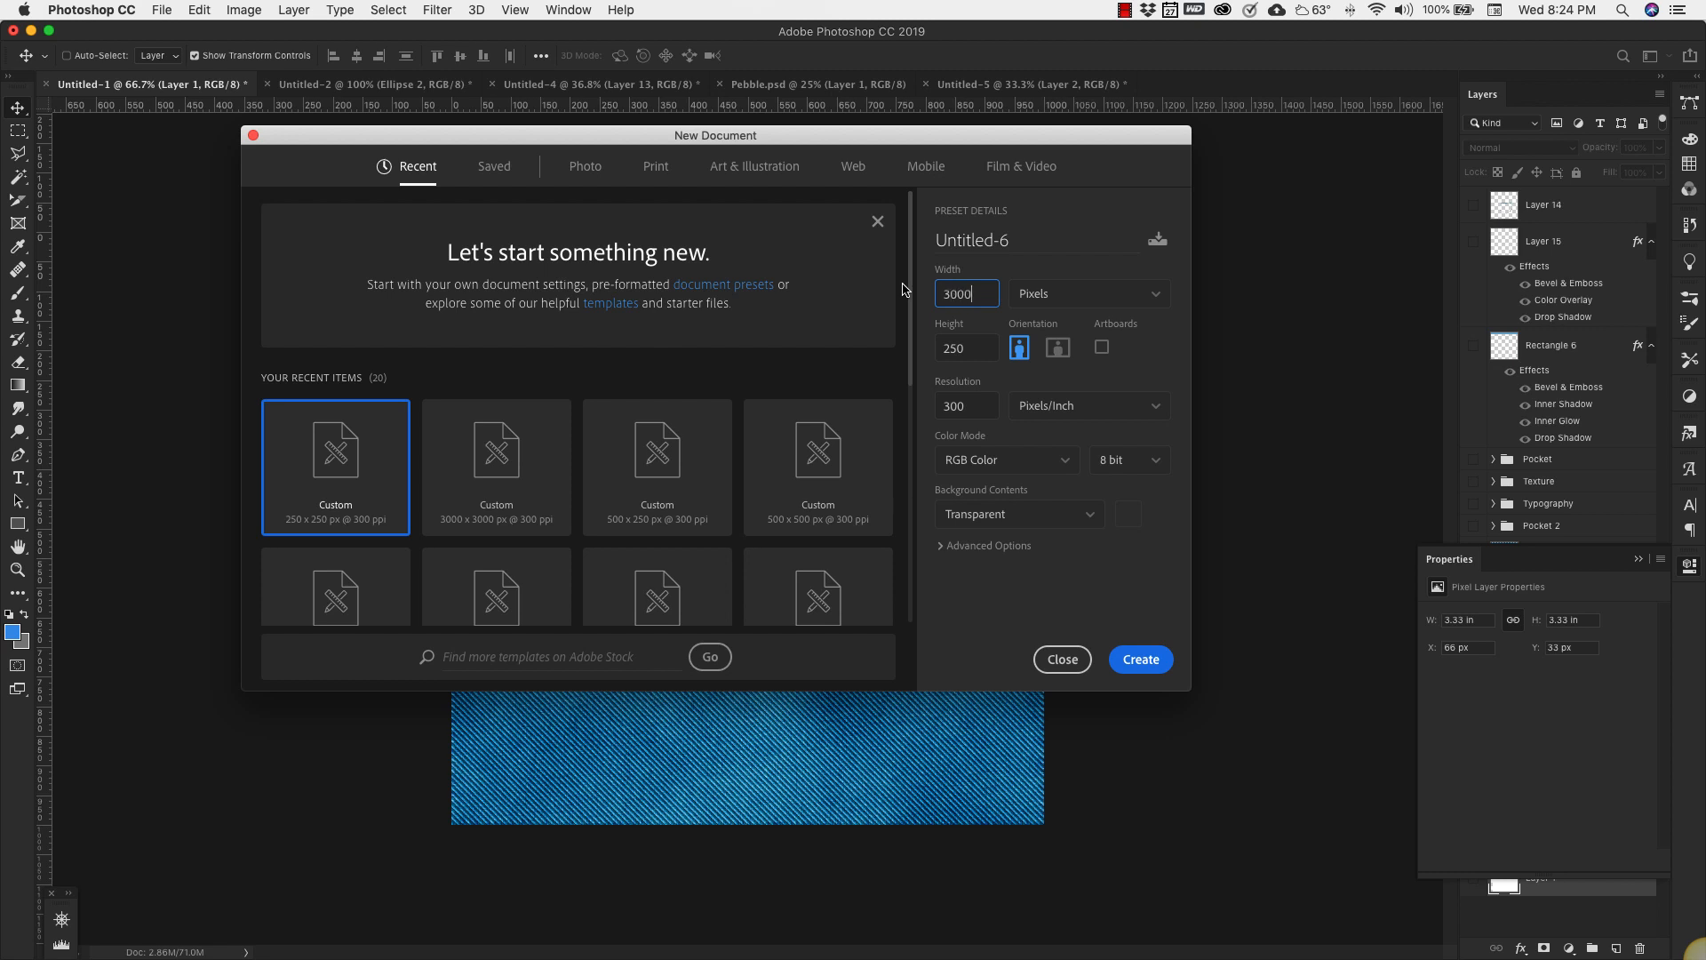
{"action": "left_click", "coordinate": [965, 348]}
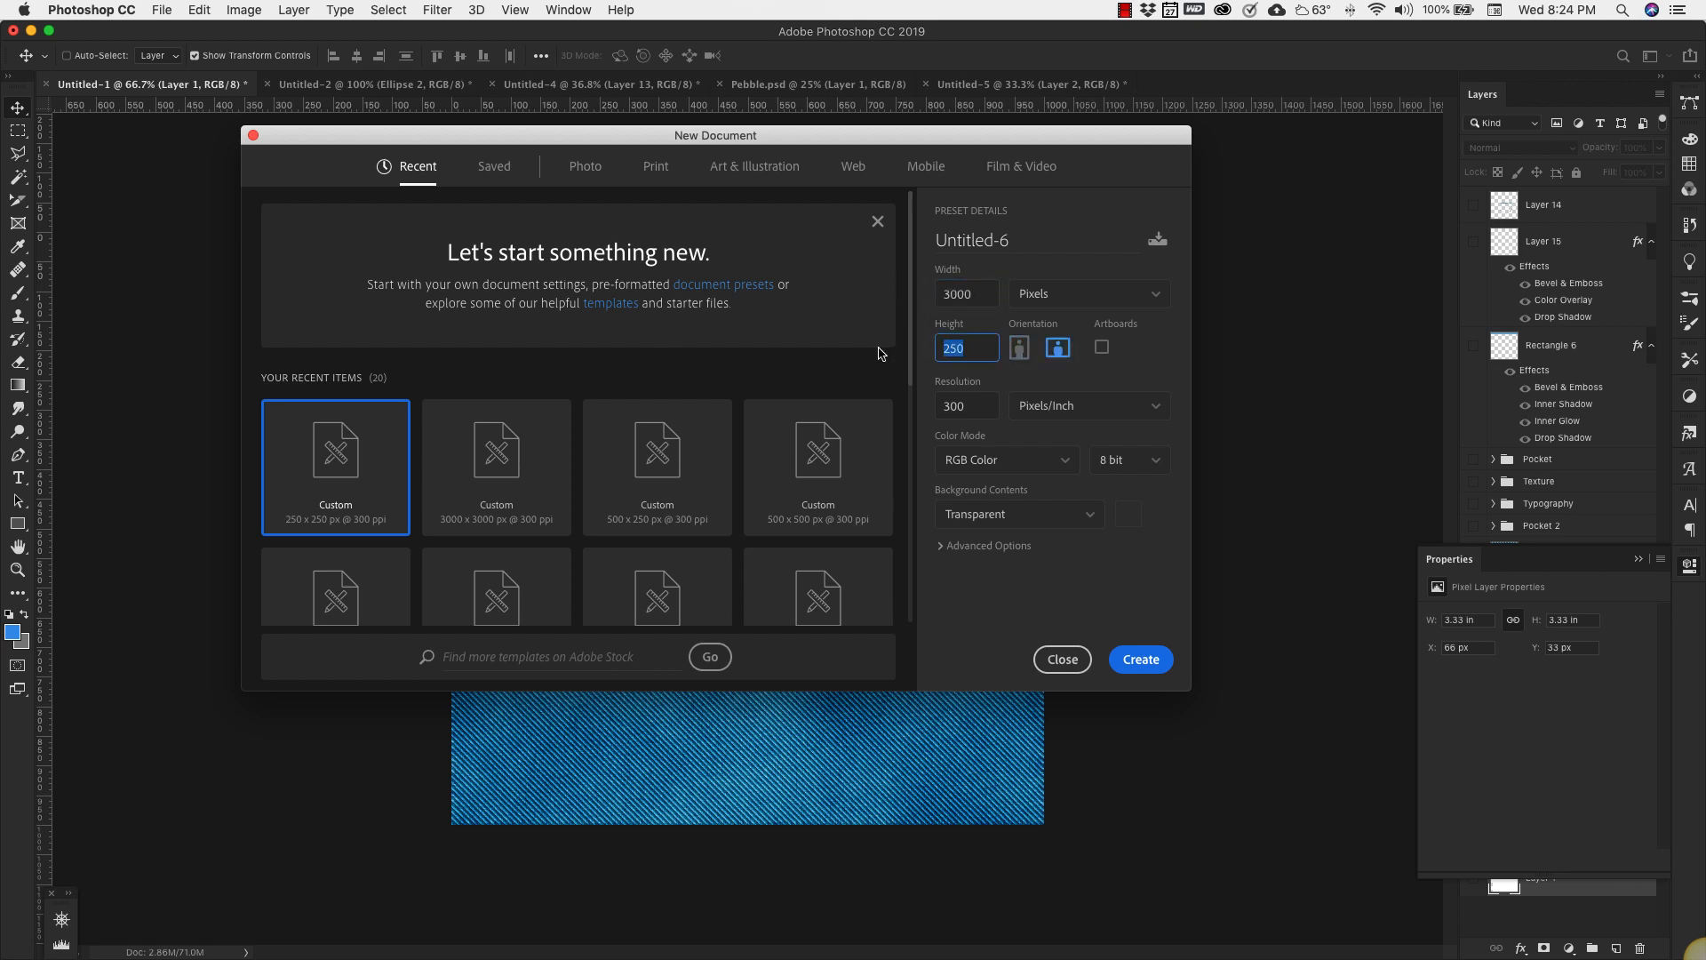
{"action": "type", "text": "3000"}
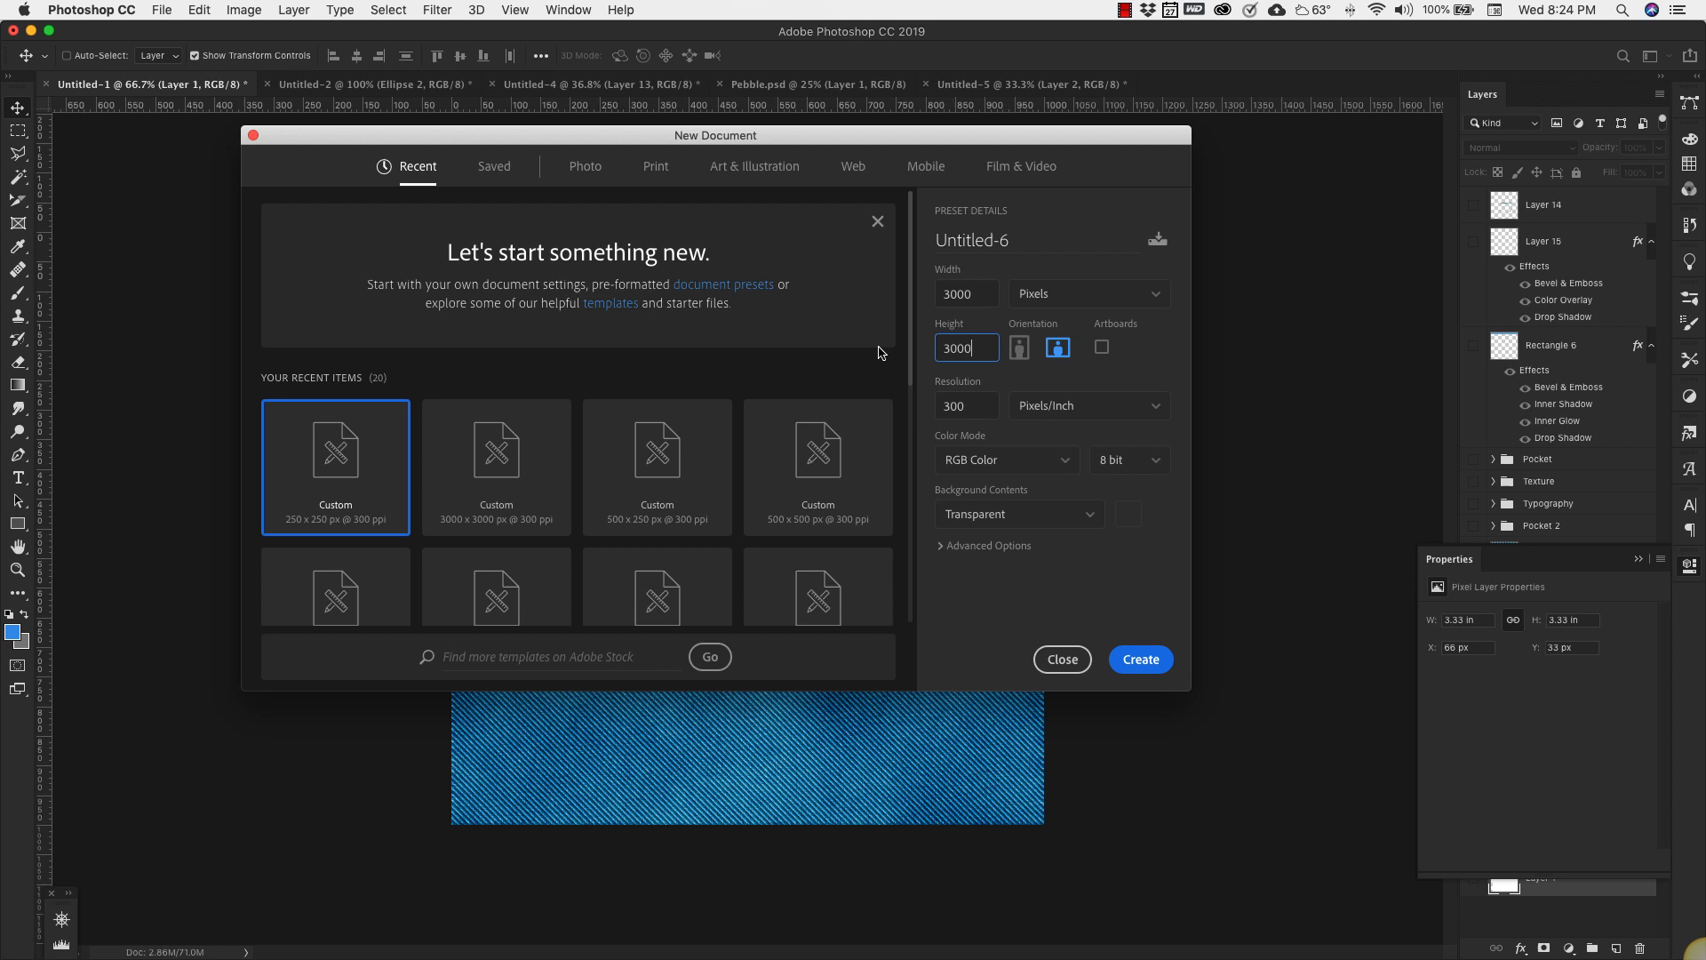
{"action": "left_click", "coordinate": [965, 405]}
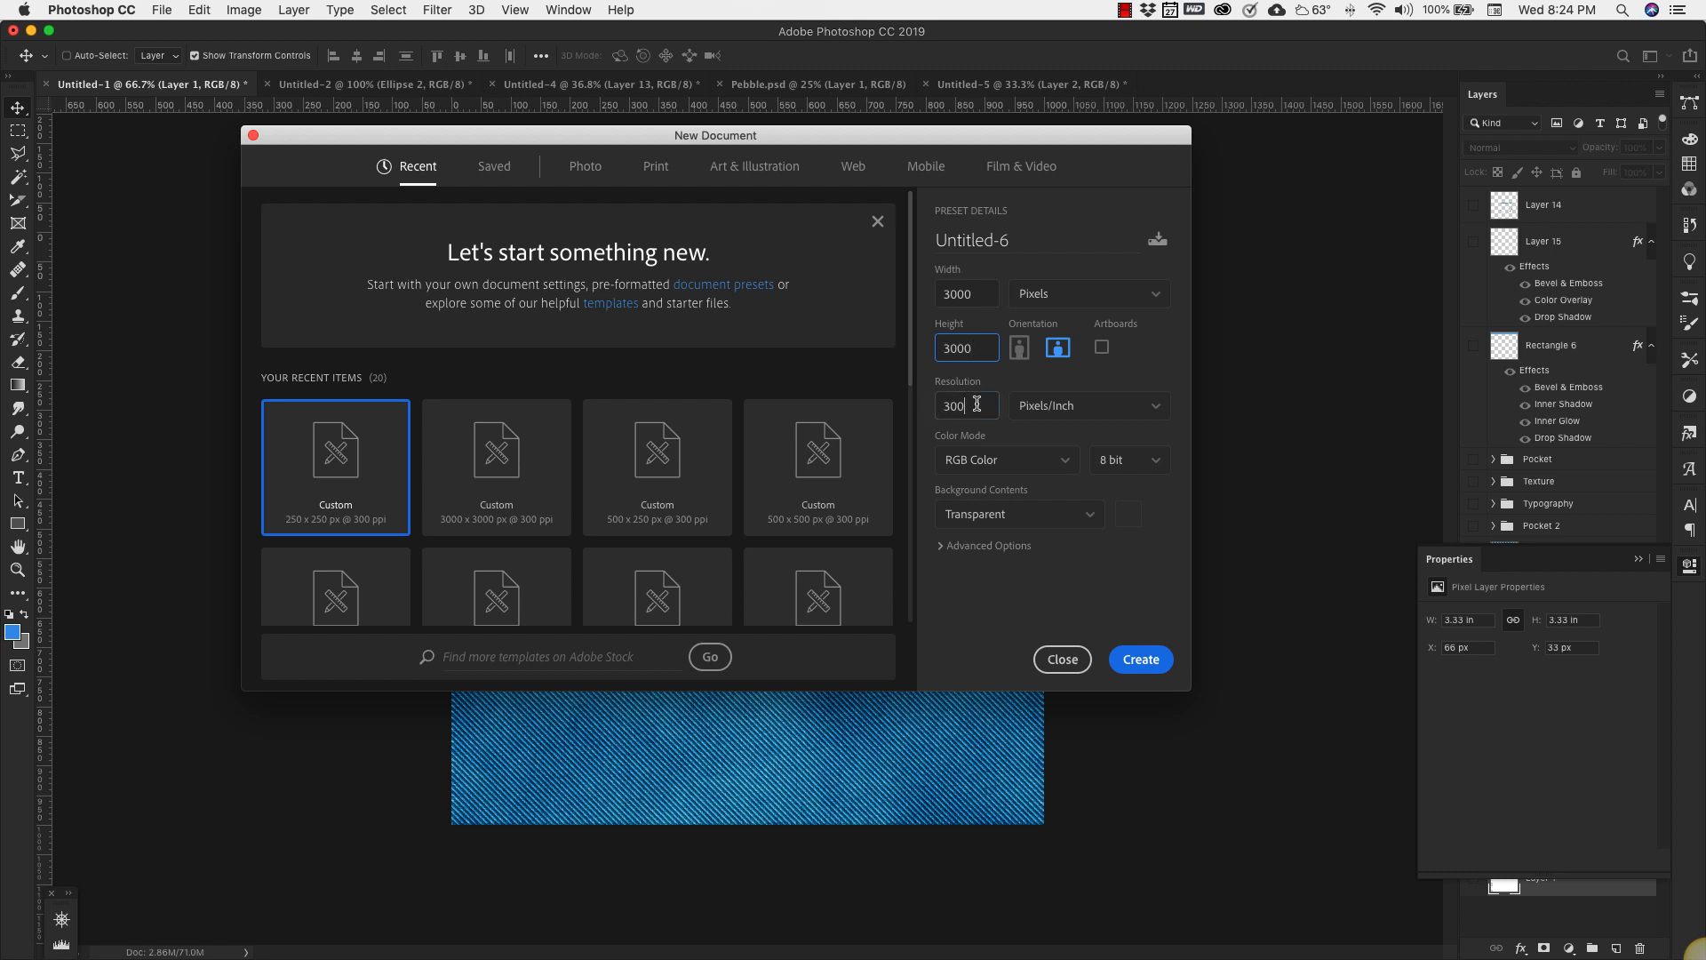
{"action": "type", "text": "72"}
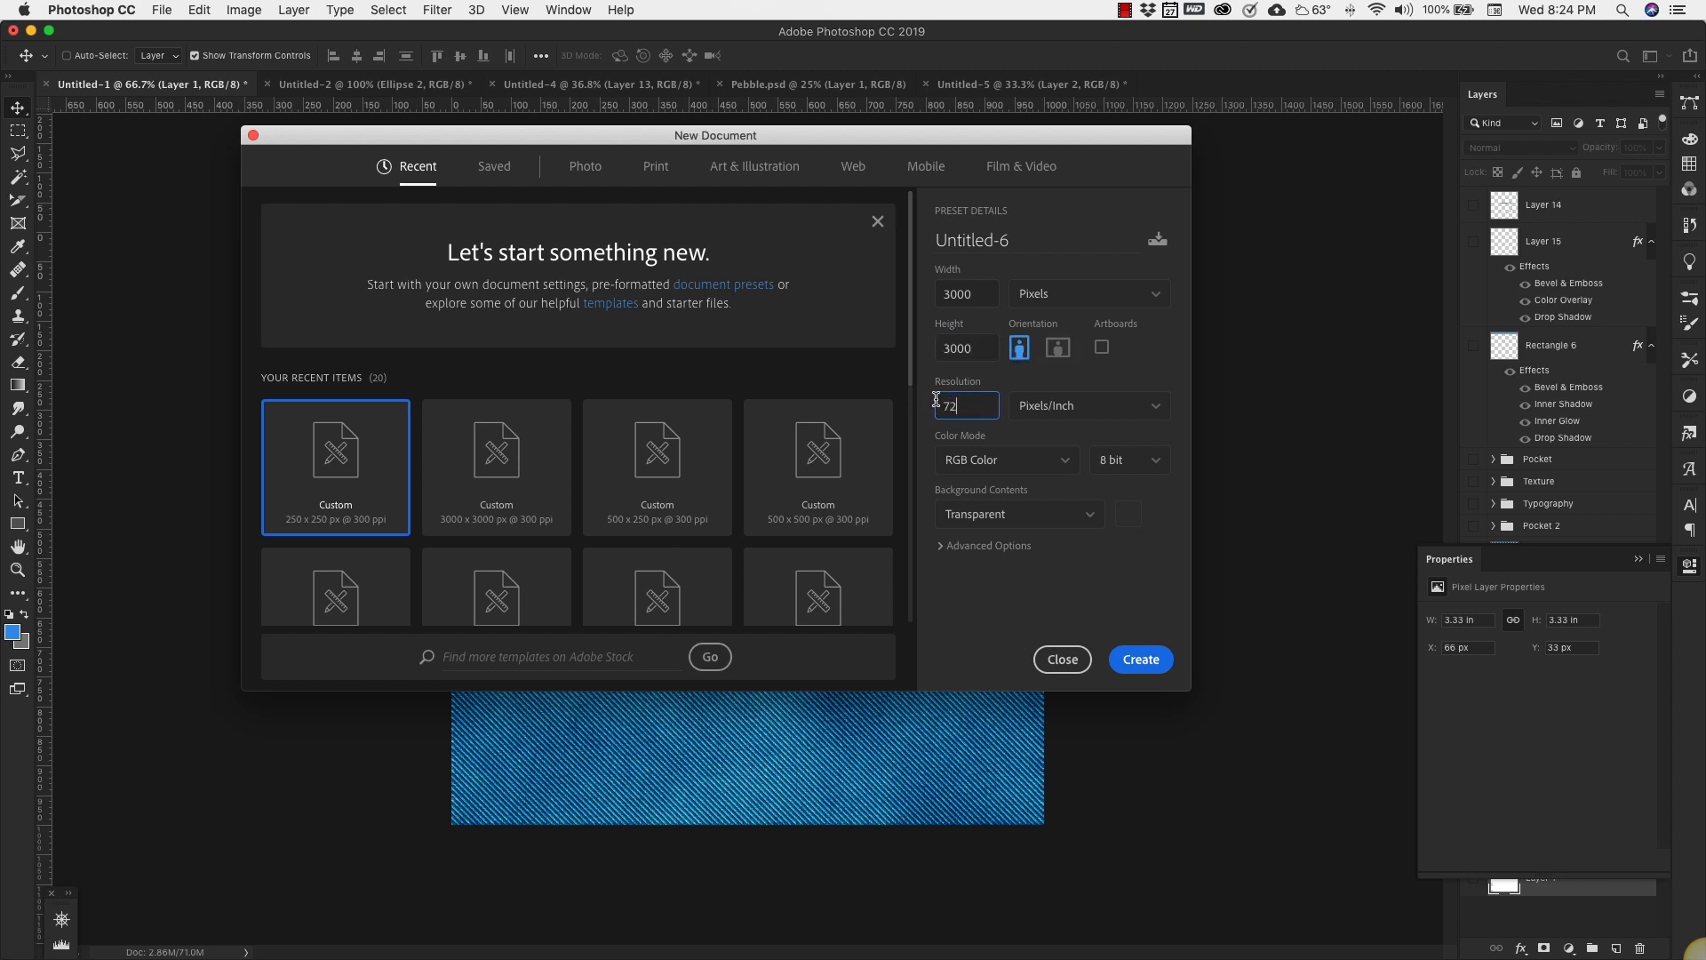
{"action": "left_click", "coordinate": [1139, 659]}
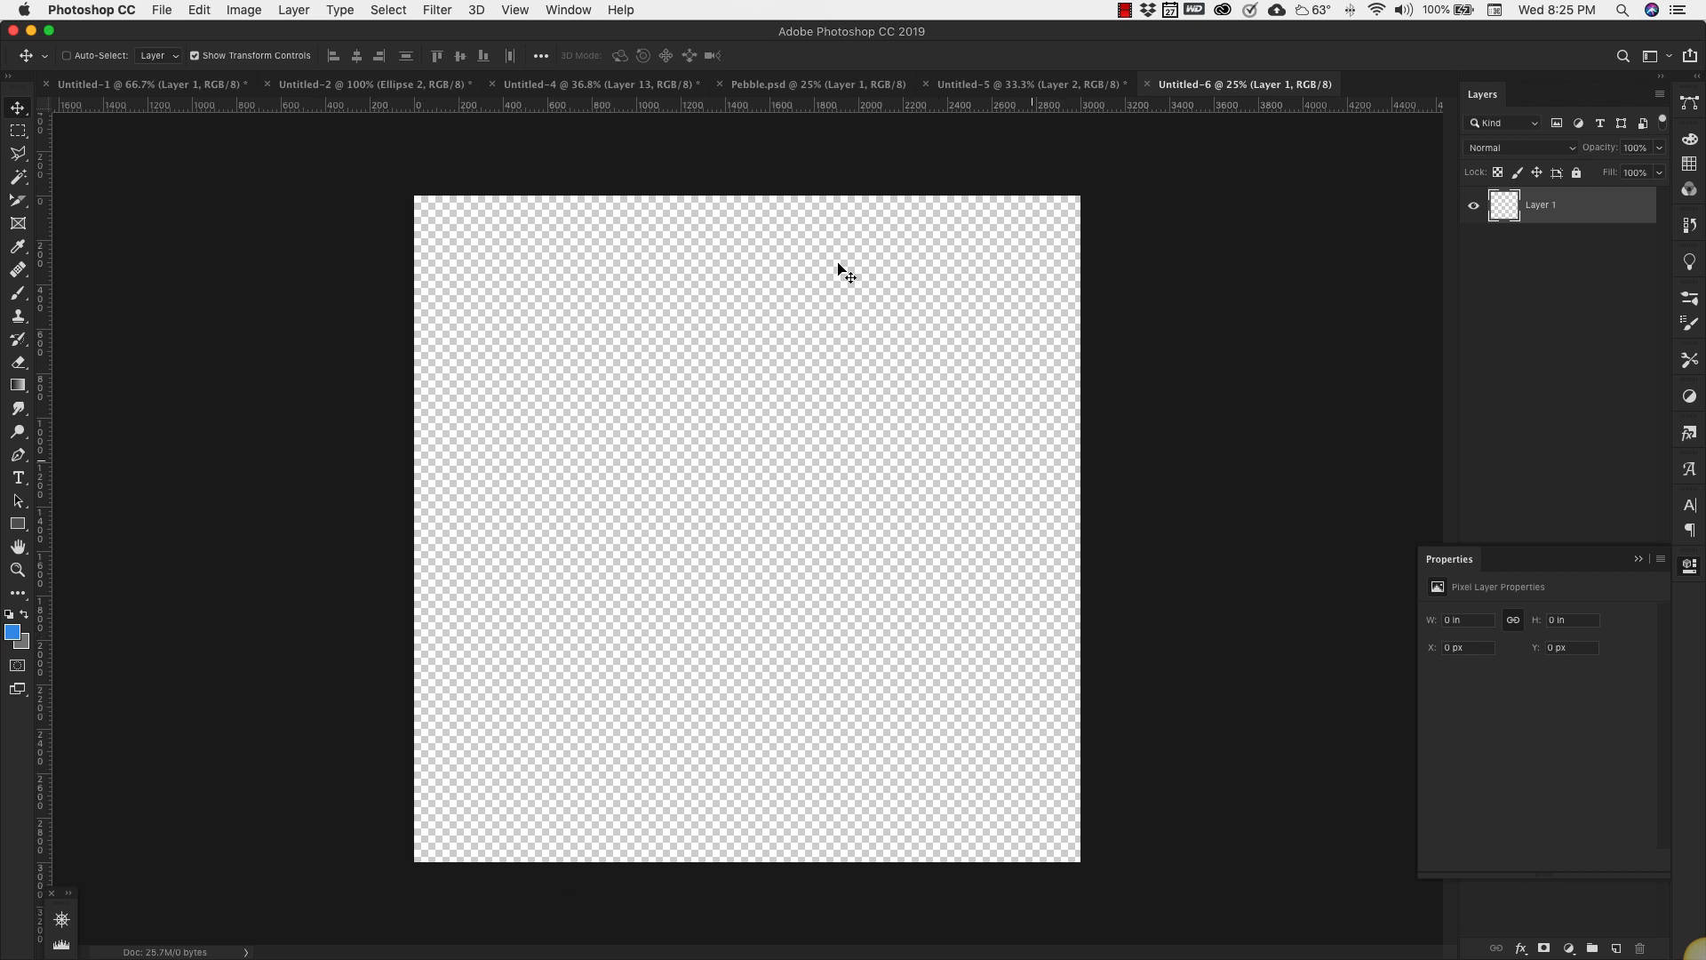
{"action": "mouse_move", "coordinate": [605, 578]}
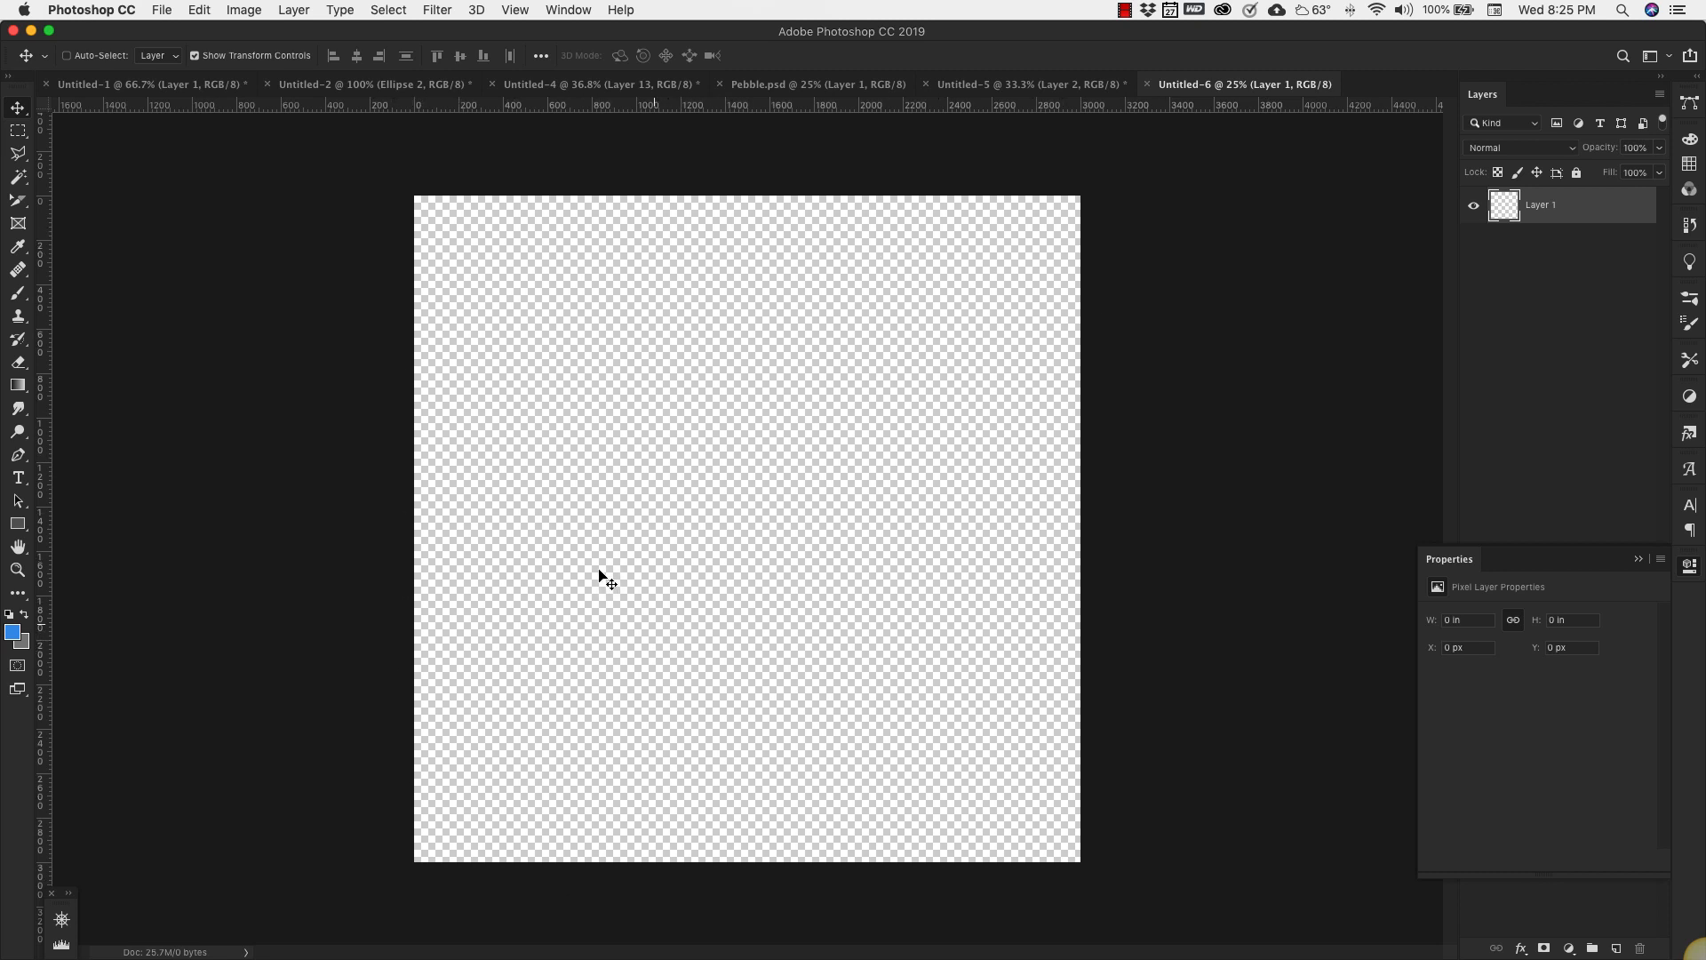
{"action": "mouse_move", "coordinate": [368, 535]}
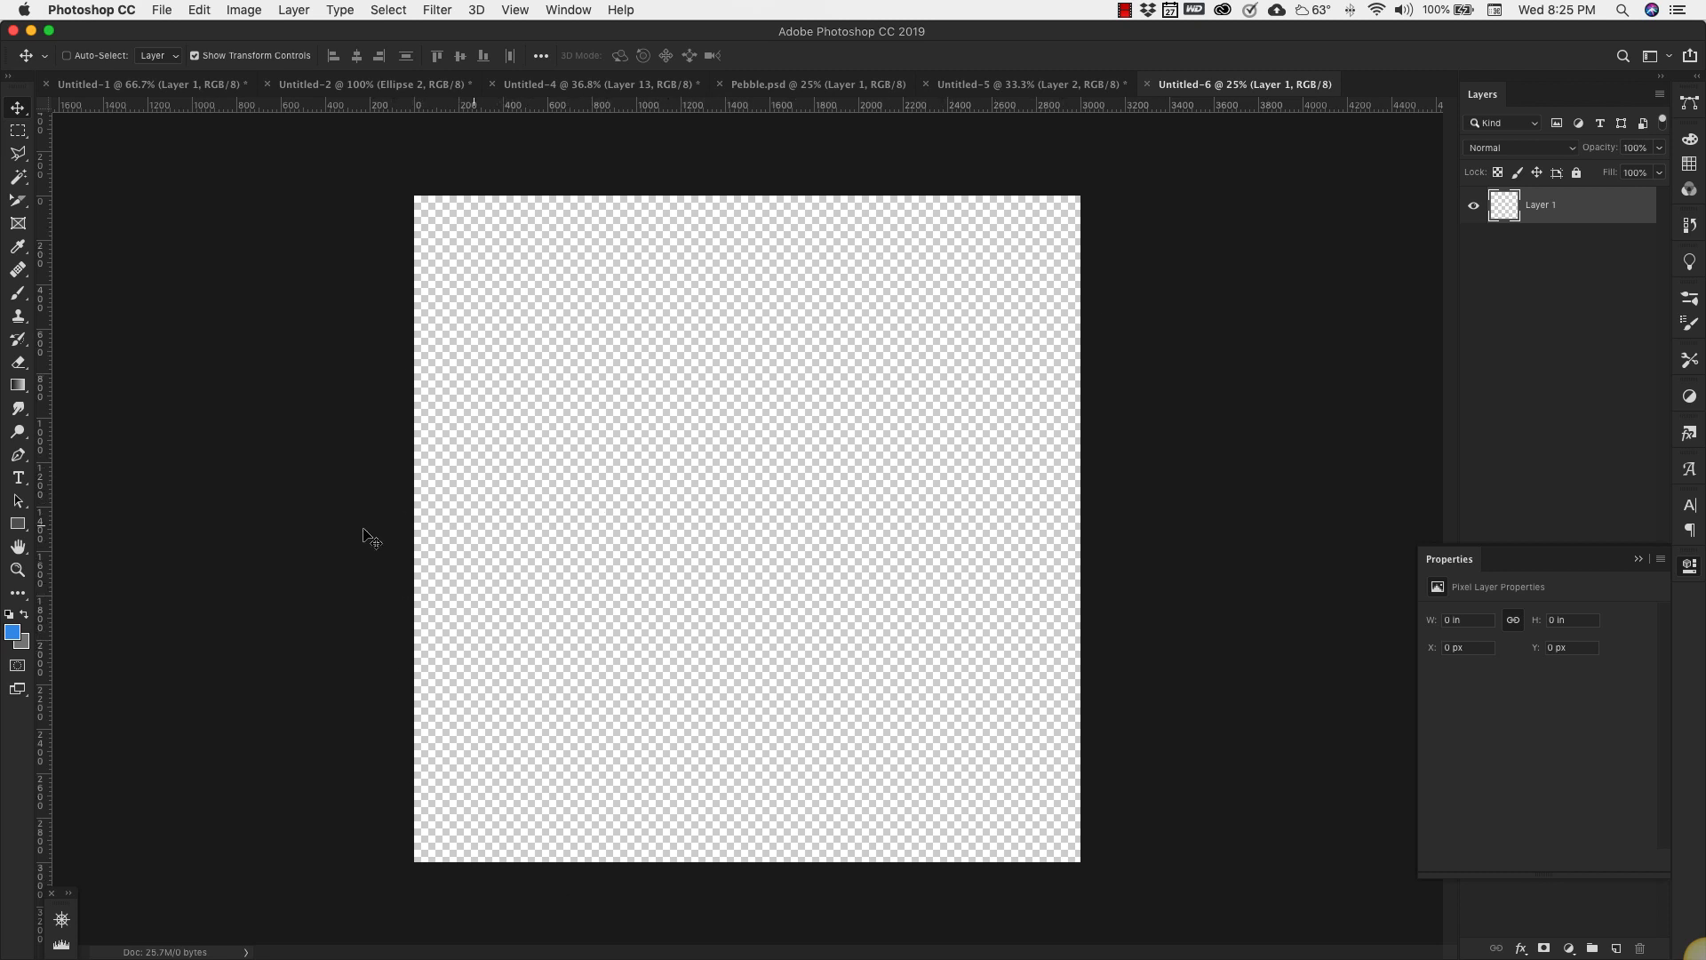
- Set the foreground colour to dark denim blue #185e9f for filling the canvas
{"action": "left_click", "coordinate": [11, 632]}
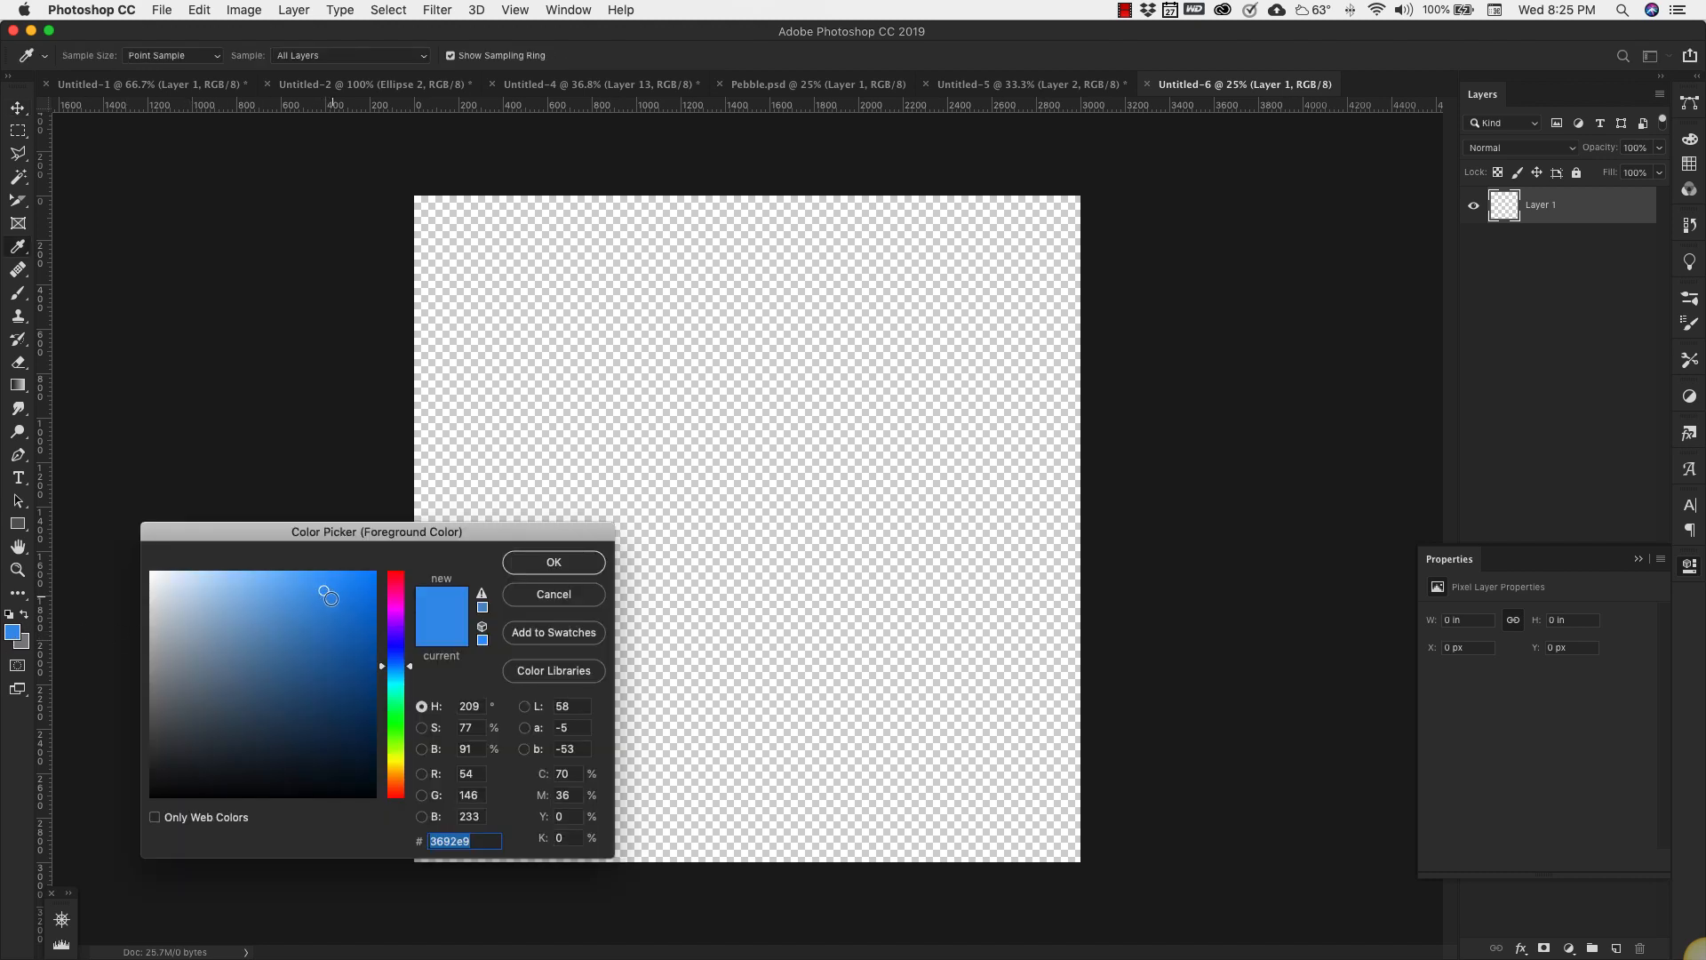
{"action": "left_click", "coordinate": [341, 656]}
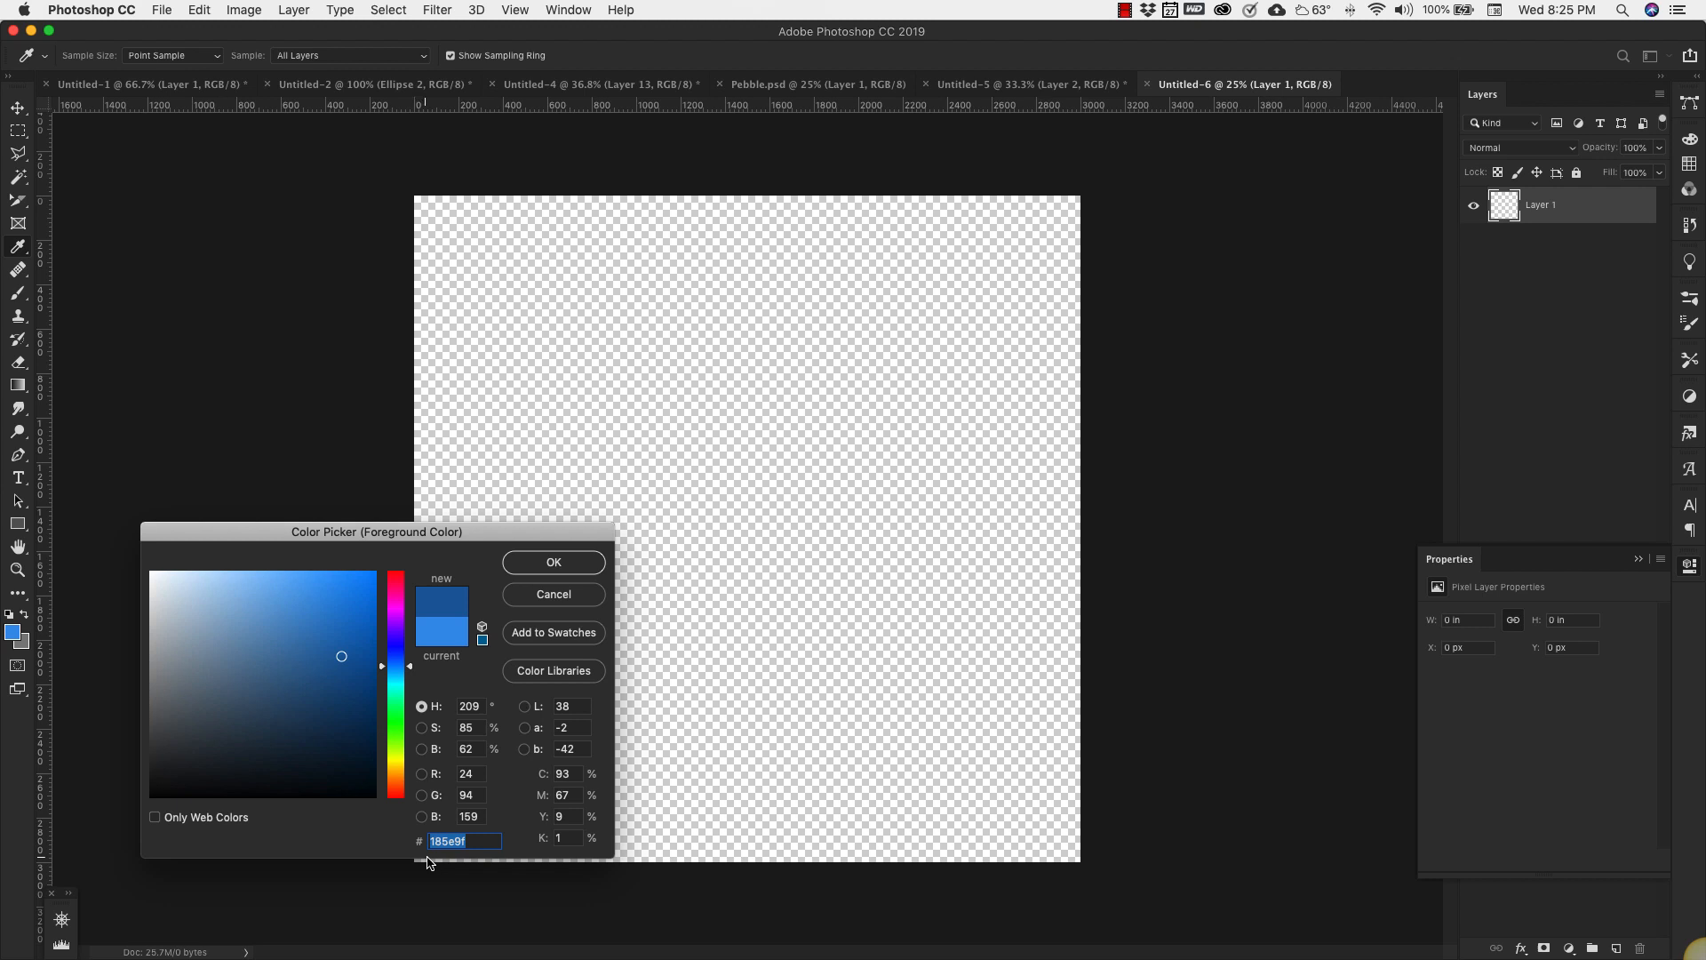
{"action": "mouse_move", "coordinate": [445, 855]}
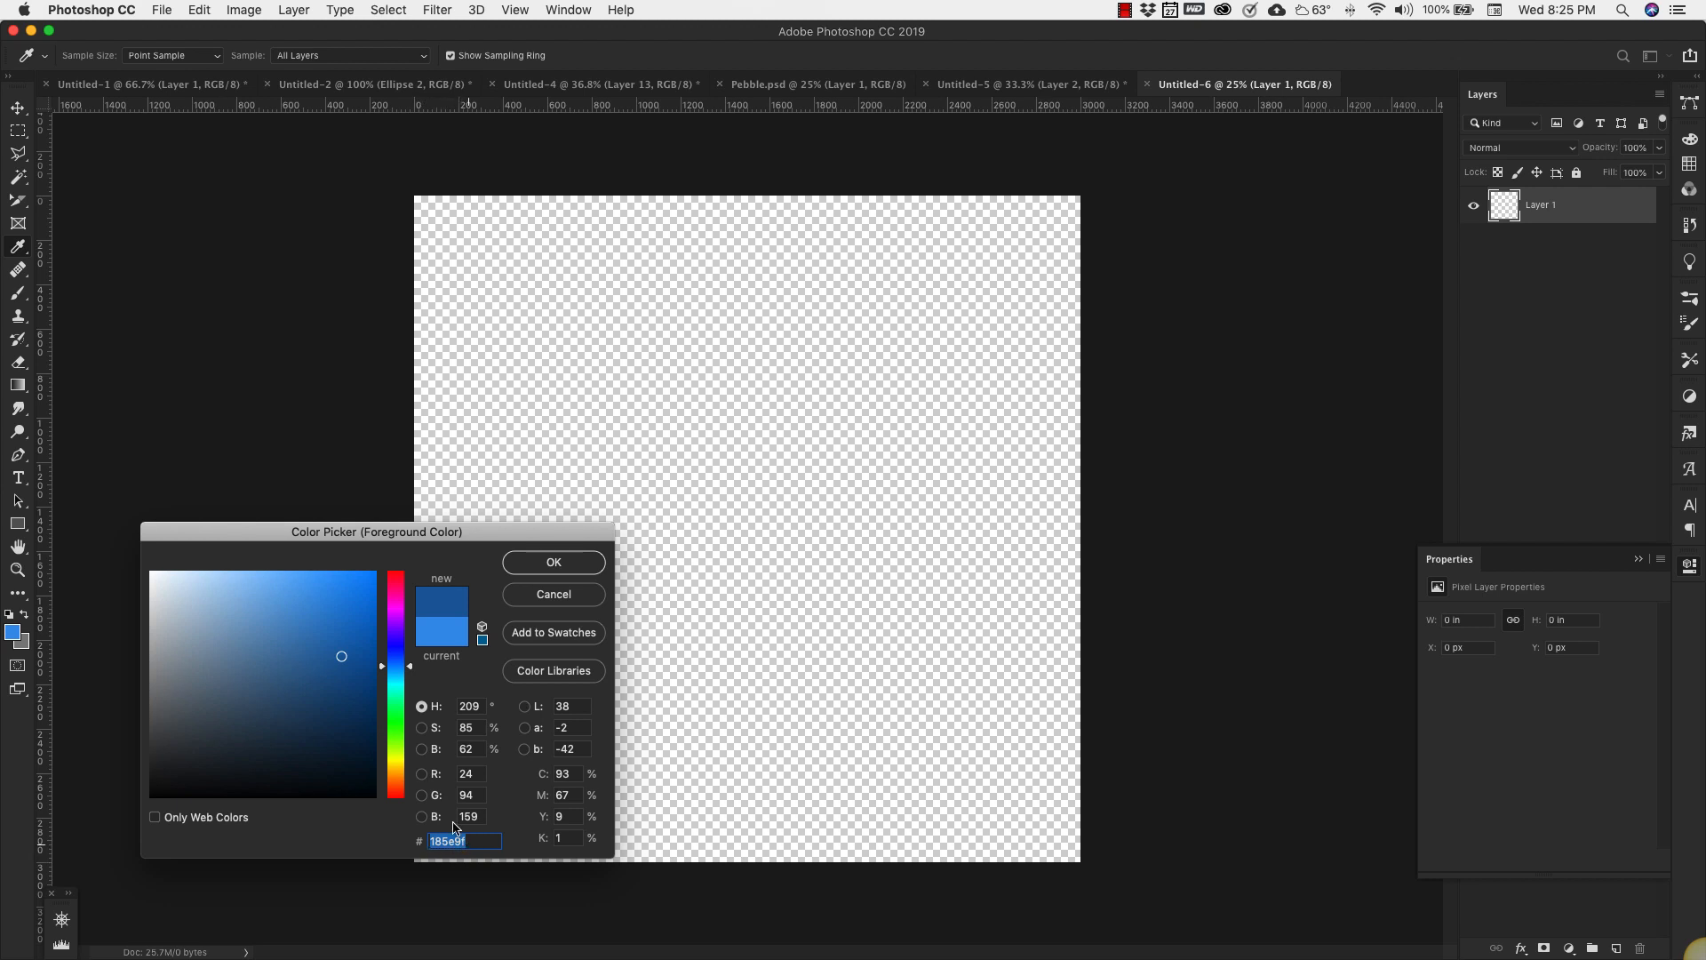
{"action": "left_click", "coordinate": [553, 562]}
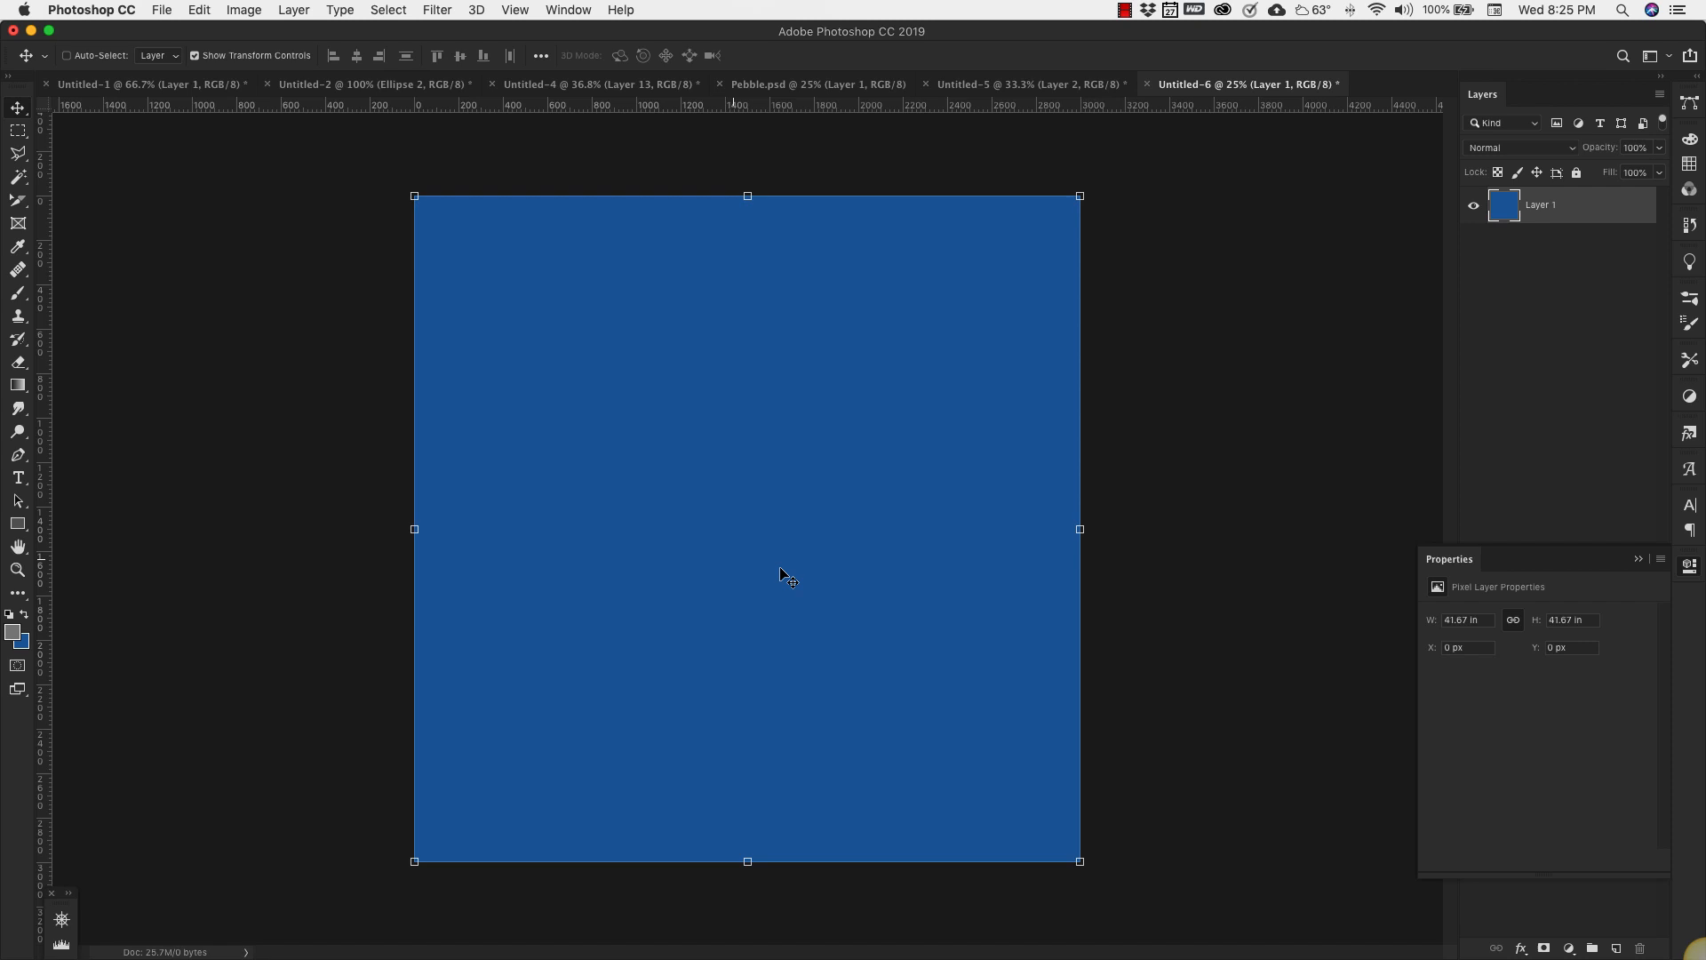
- Apply Add Noise at 15%, Uniform and Monochromatic, to the blue layer
{"action": "left_click", "coordinate": [436, 10]}
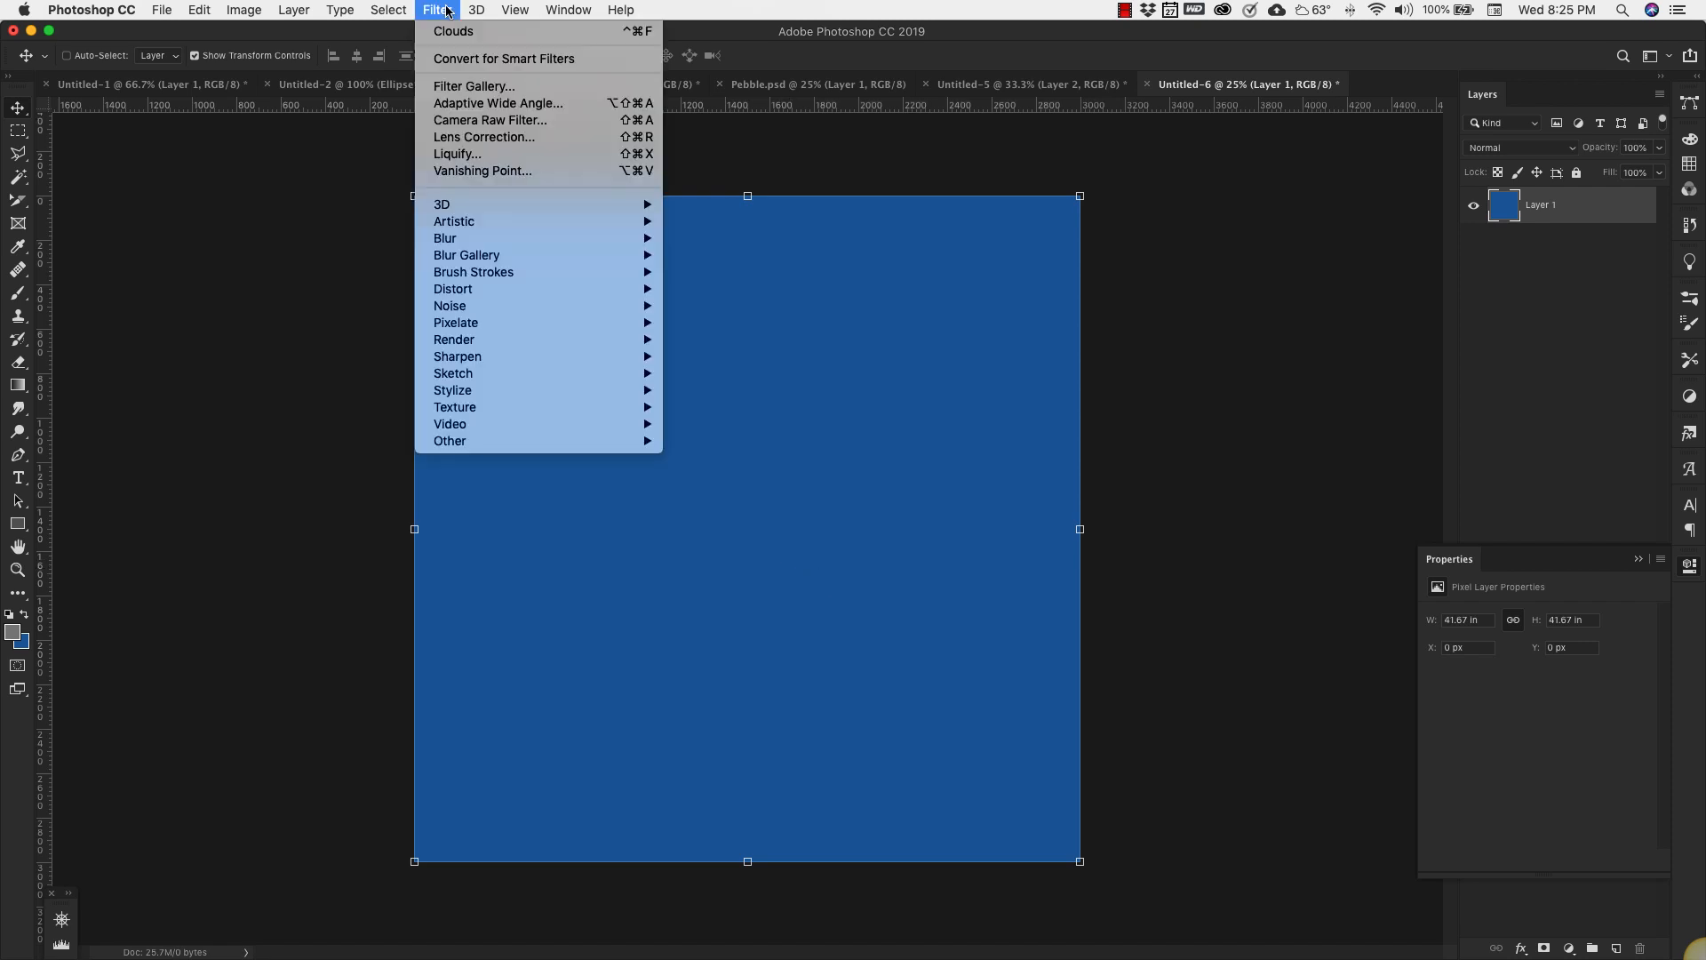
{"action": "mouse_move", "coordinate": [450, 305]}
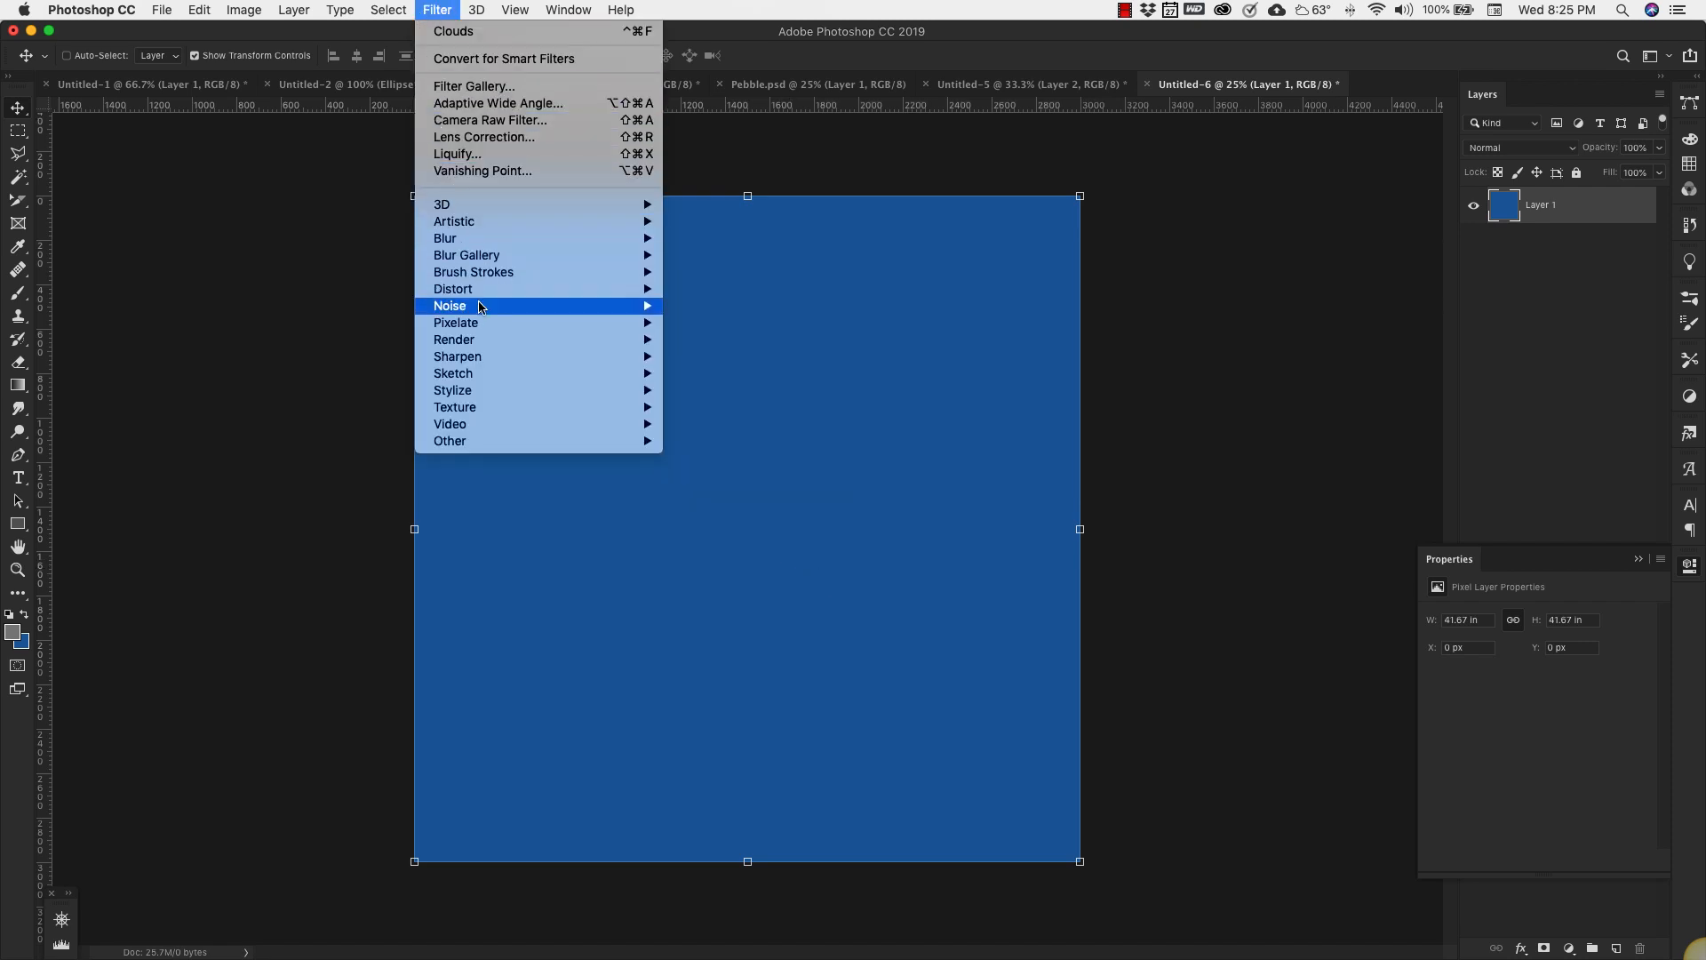
{"action": "left_click", "coordinate": [450, 305]}
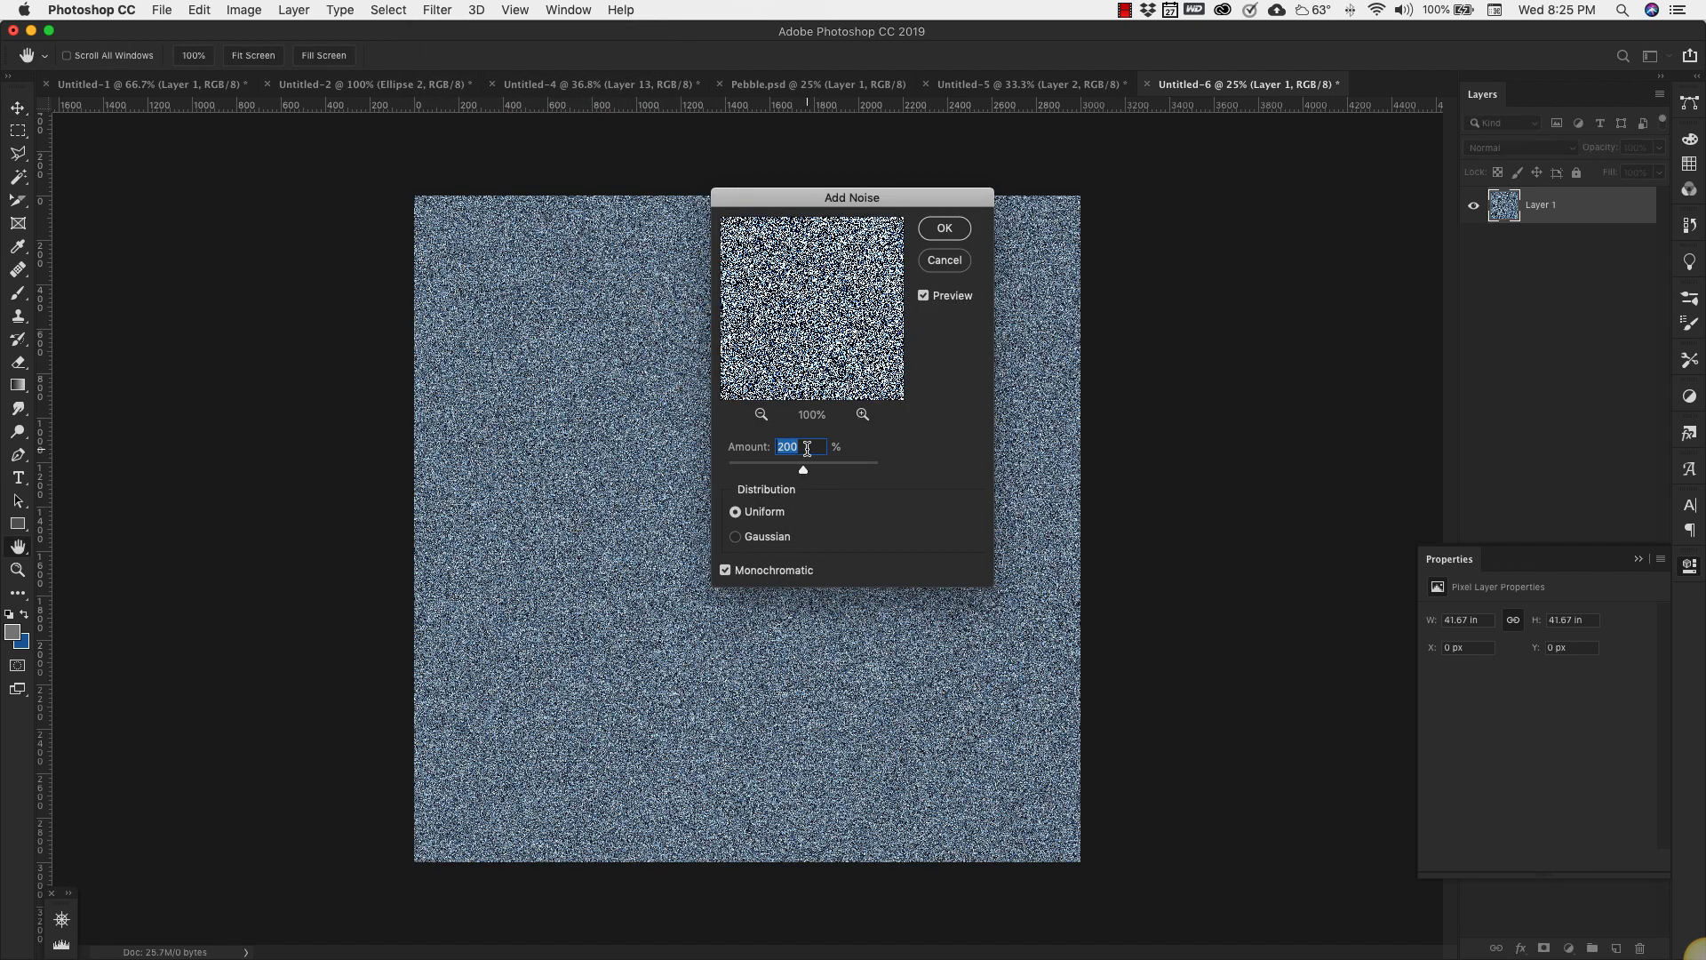
{"action": "type", "text": "15"}
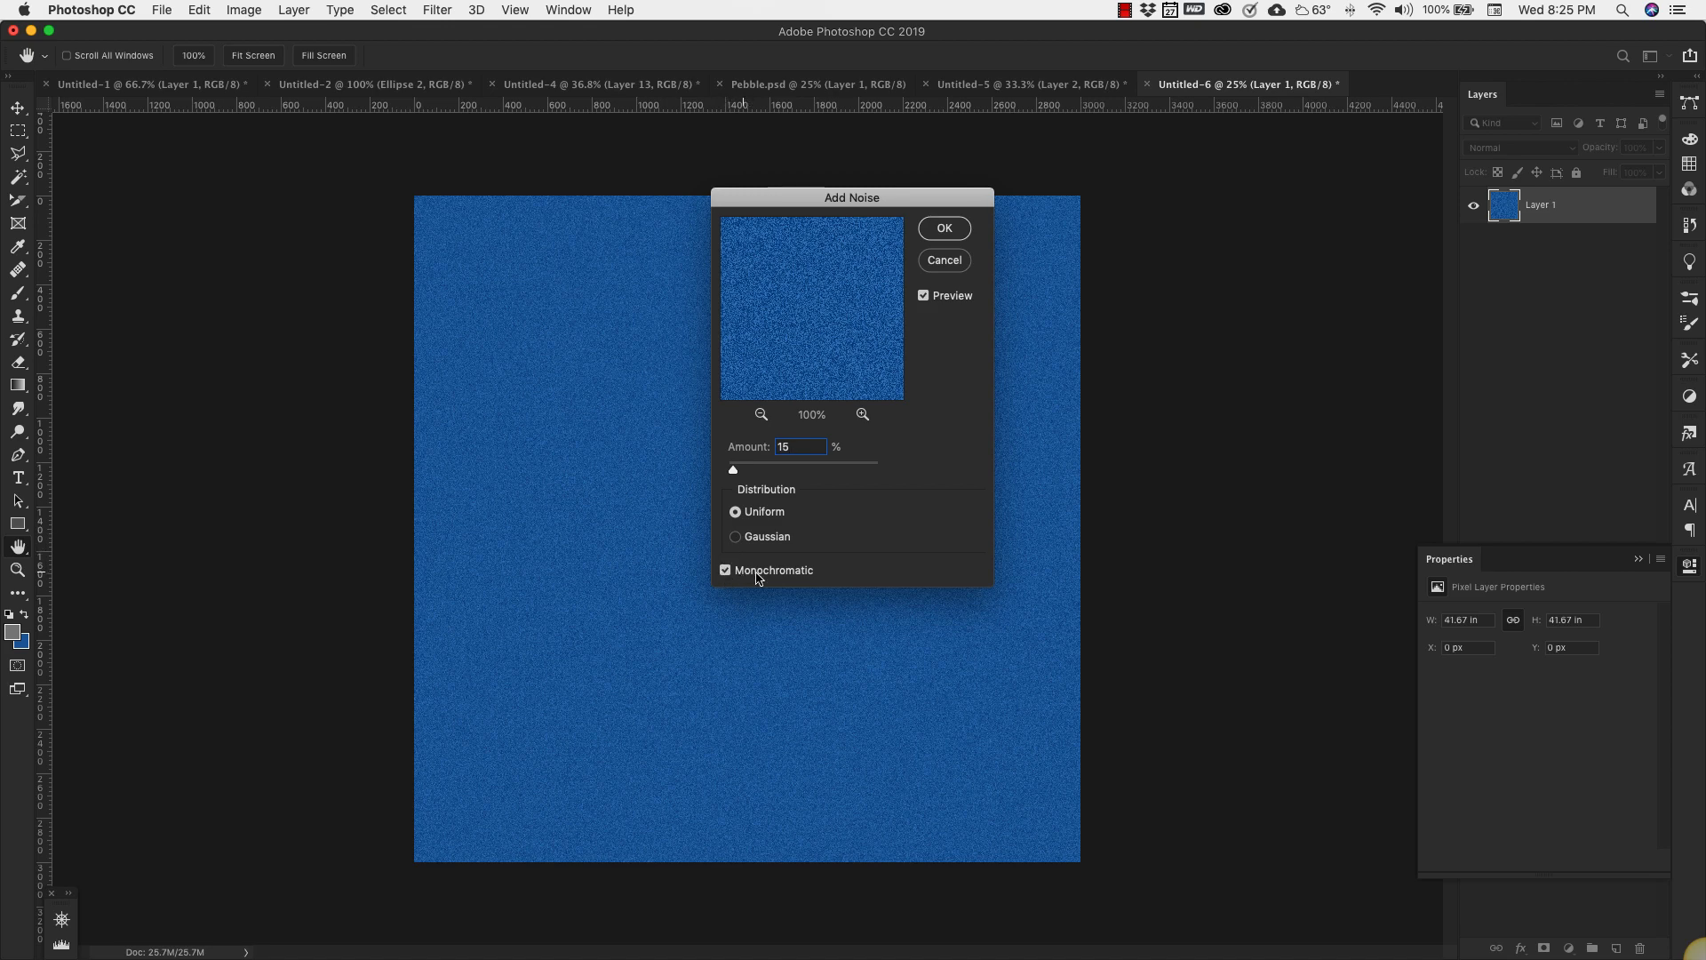
{"action": "left_click", "coordinate": [942, 227]}
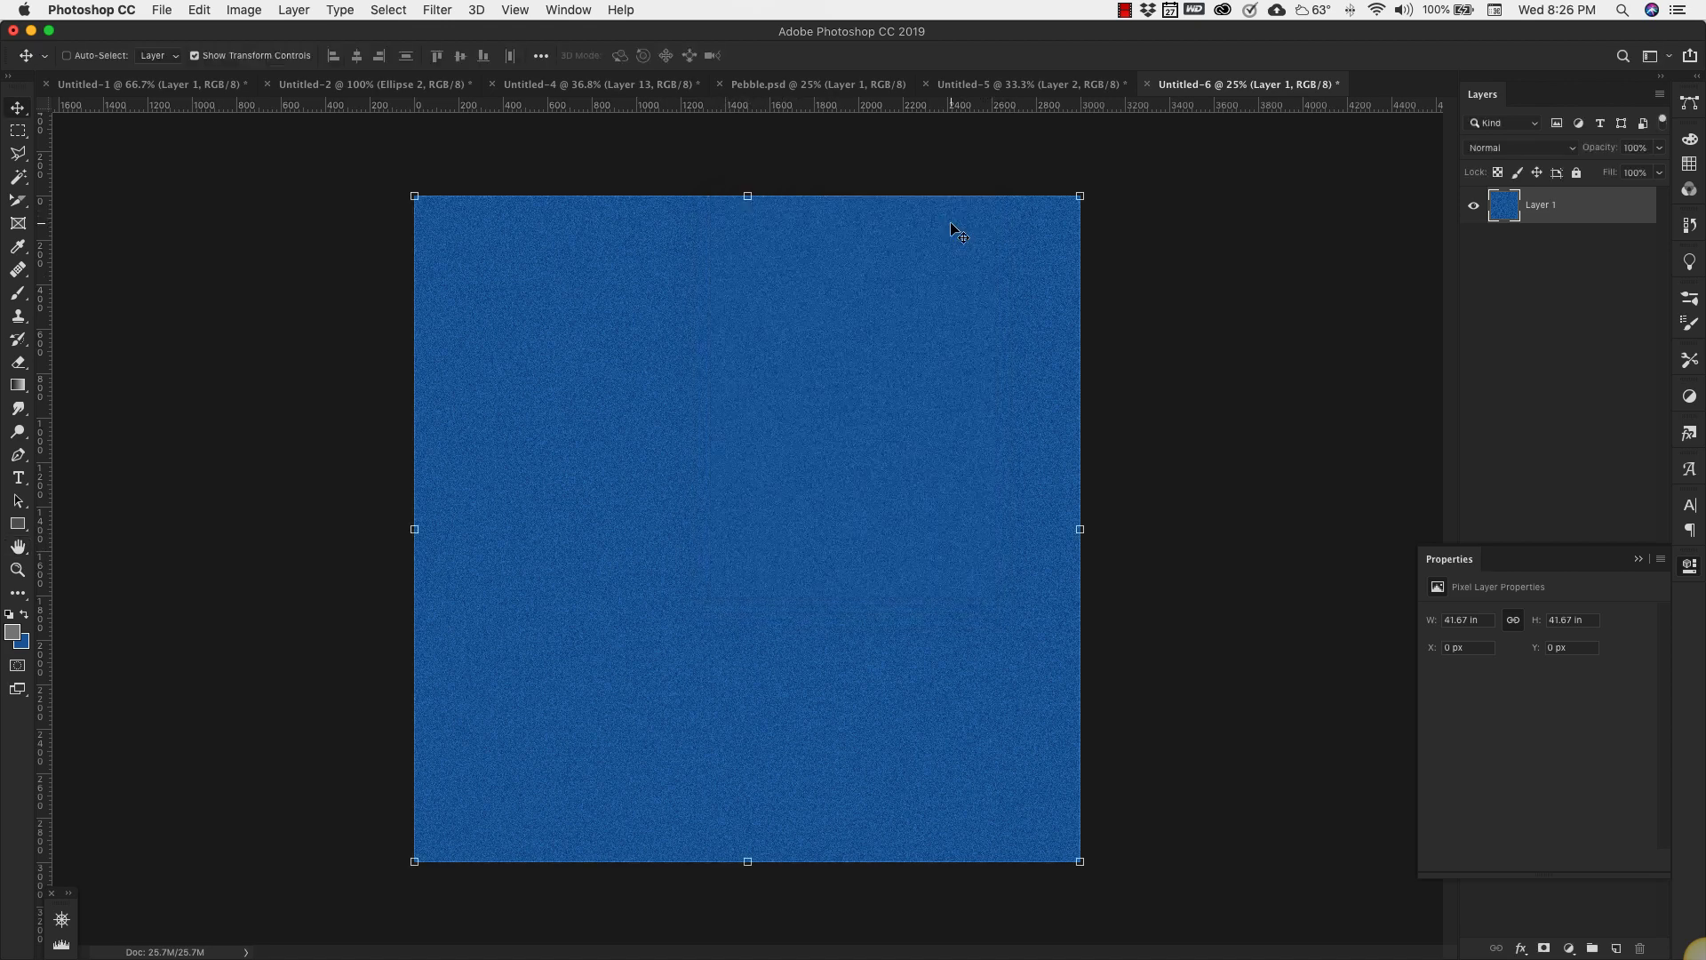
{"action": "mouse_move", "coordinate": [1420, 326]}
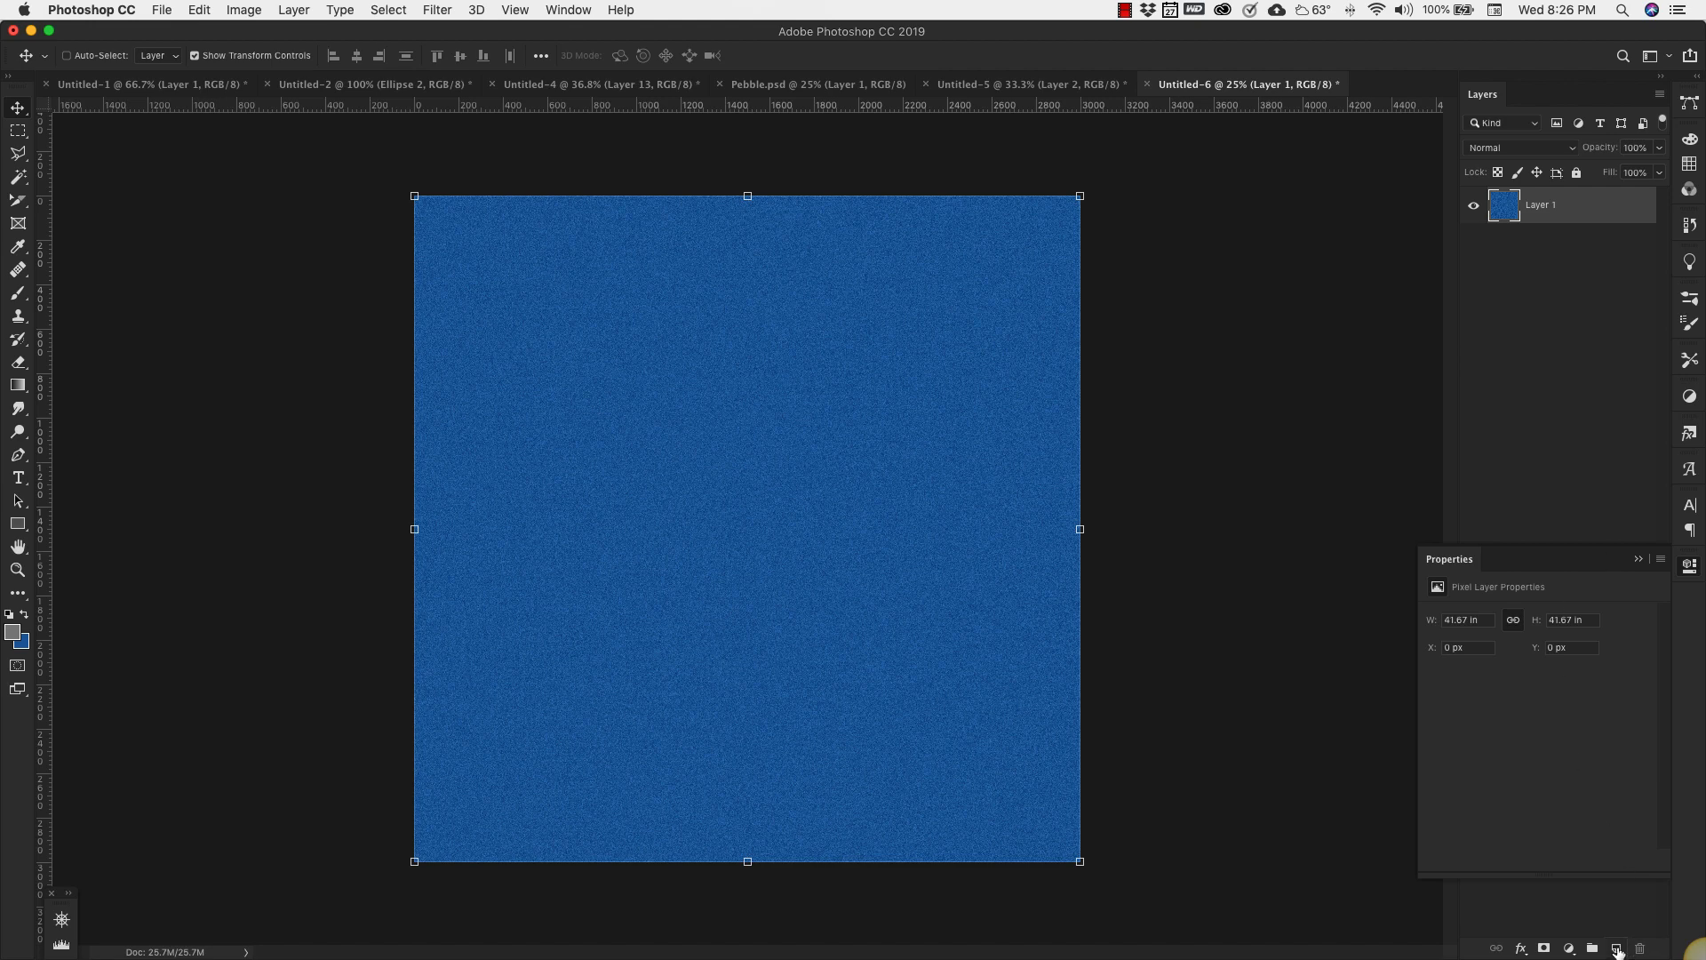
- Add Layer 2 above the blue layer and pick medium grey #88898a as foreground
{"action": "left_click", "coordinate": [1618, 948]}
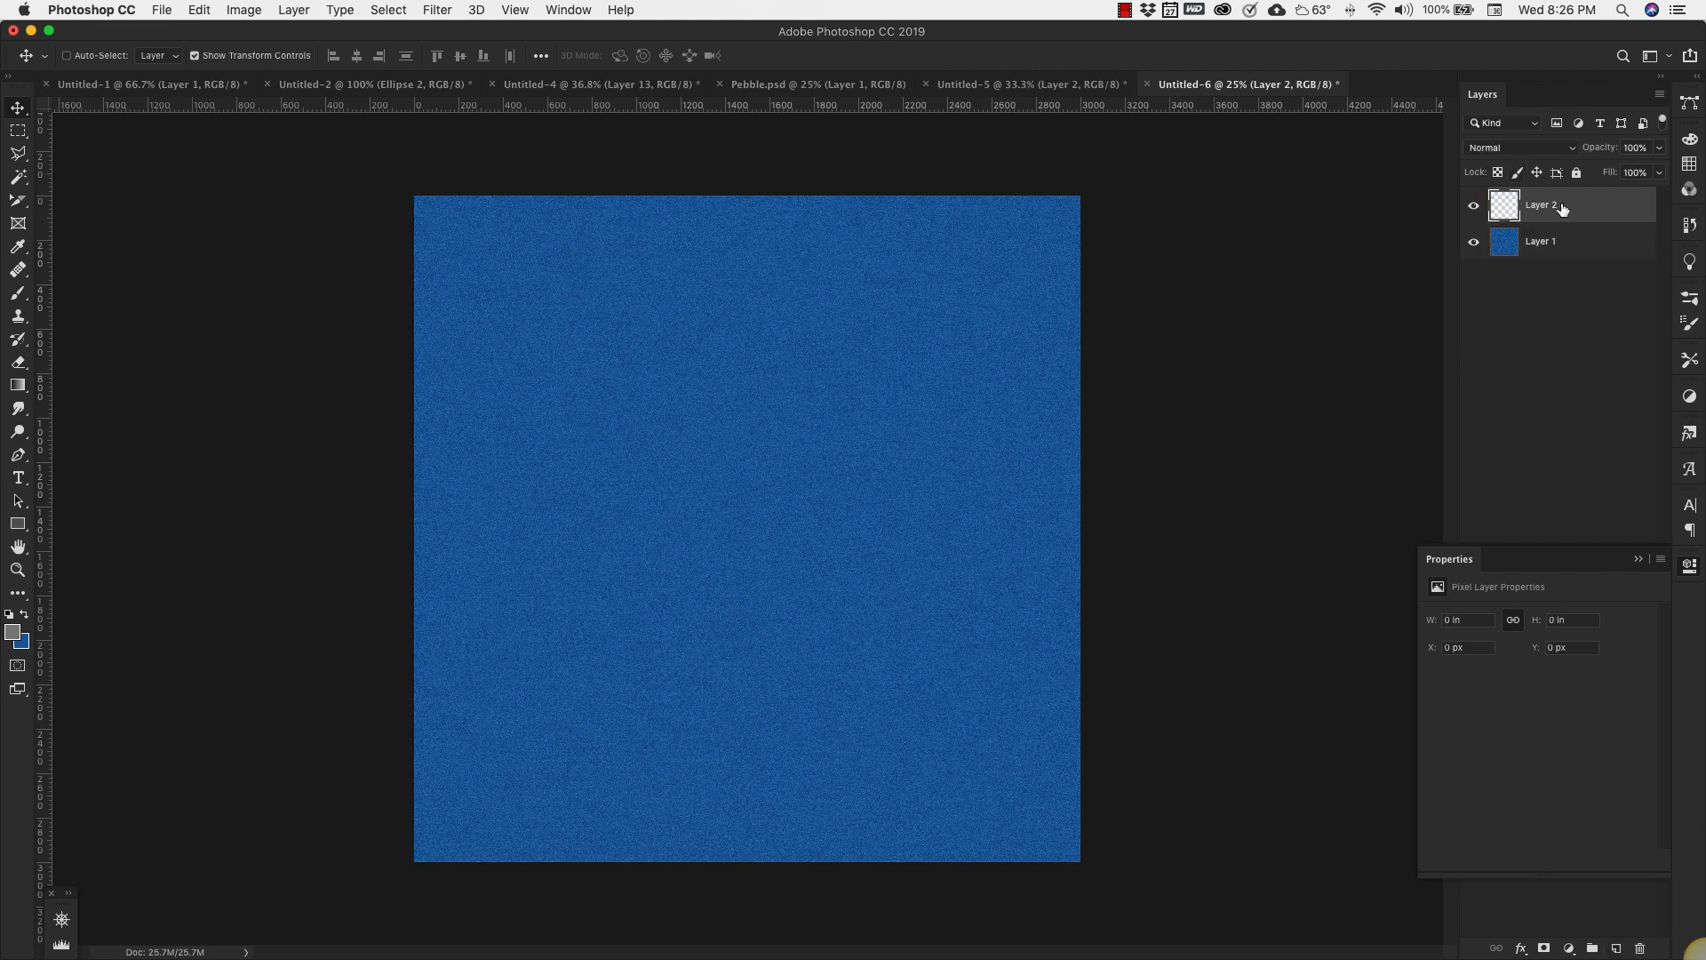
{"action": "mouse_move", "coordinate": [747, 481]}
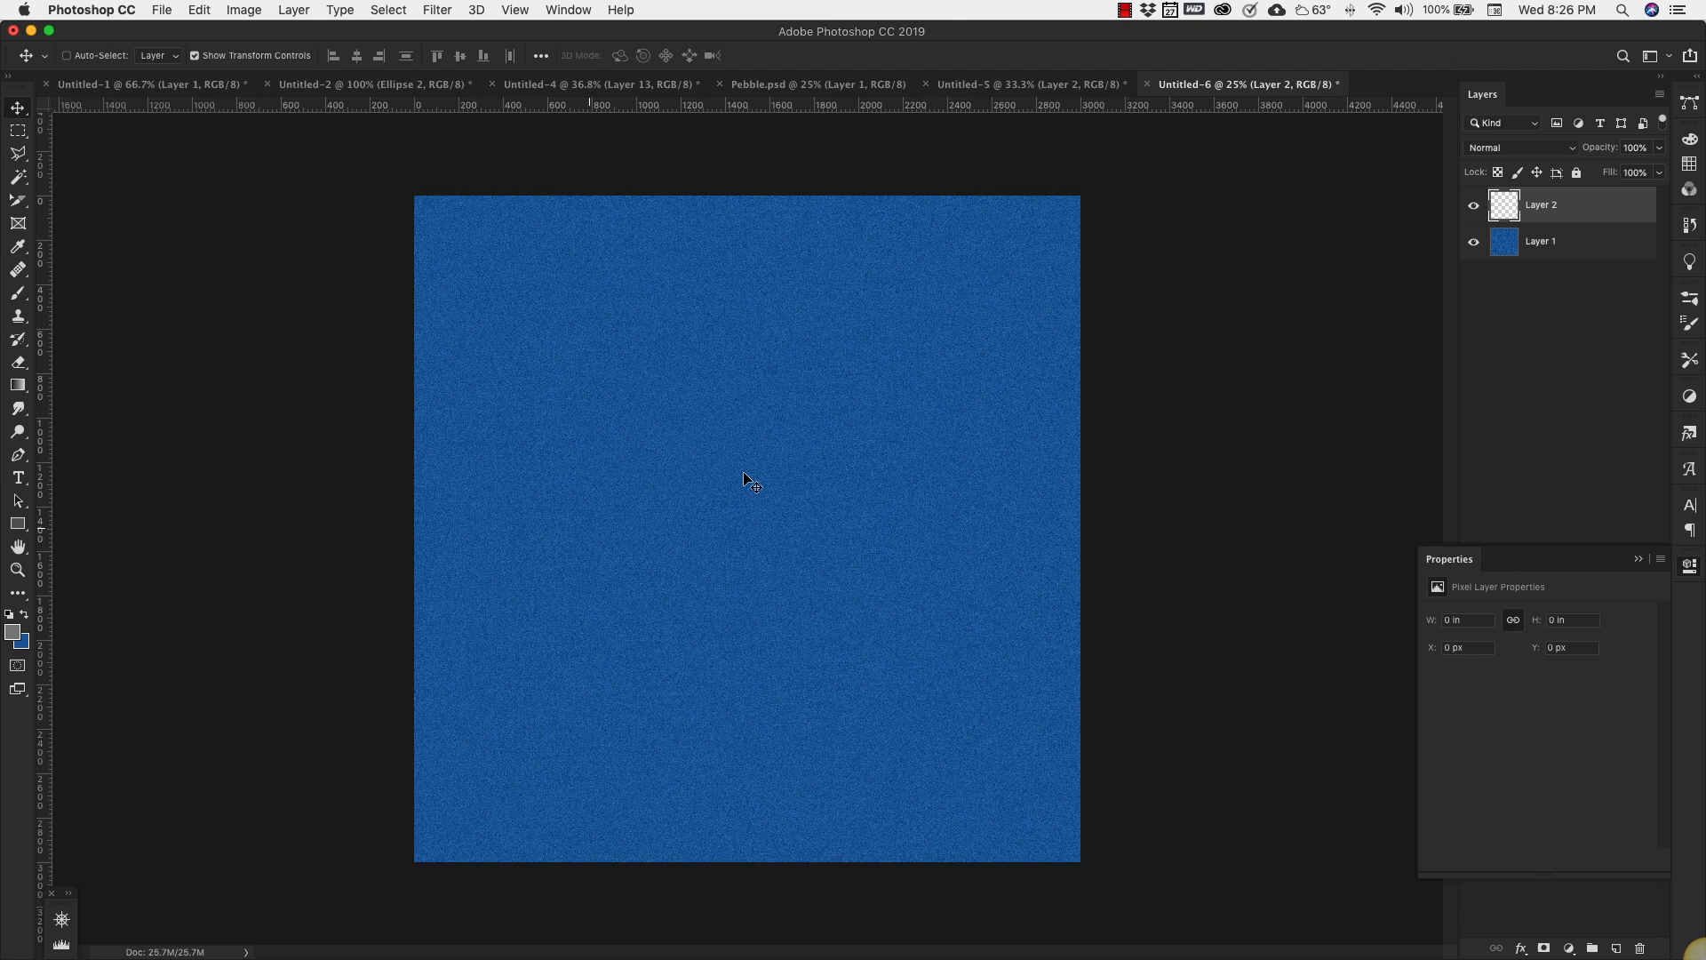
{"action": "mouse_move", "coordinate": [39, 682]}
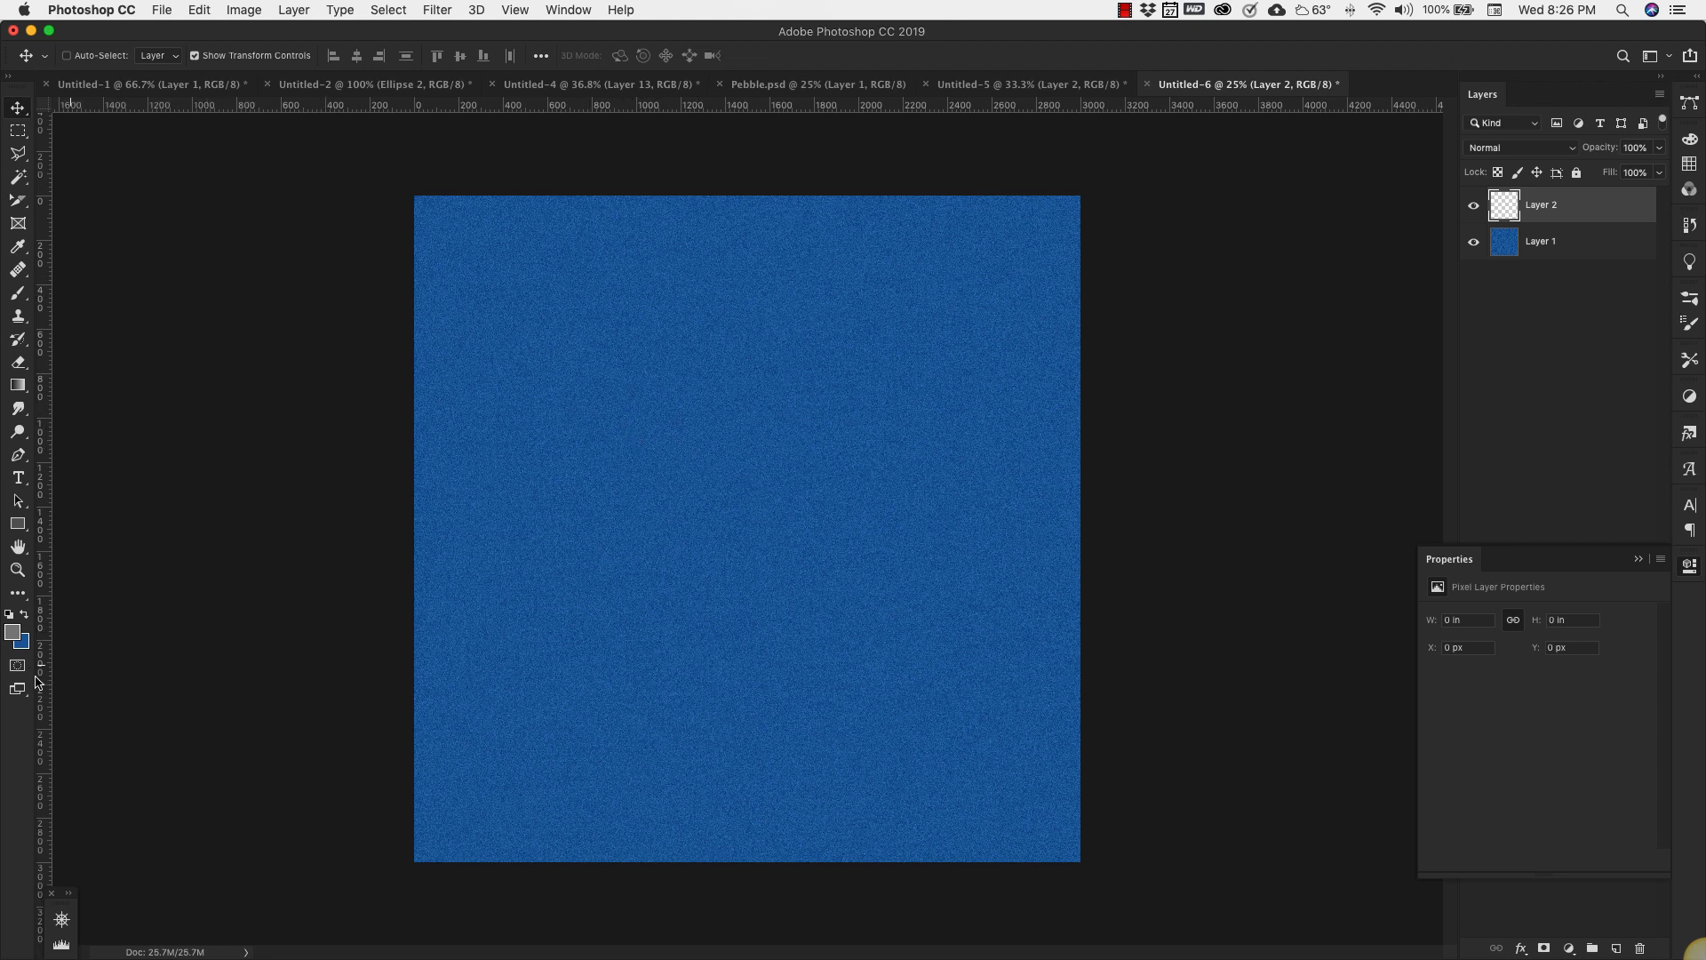
{"action": "left_click", "coordinate": [12, 635]}
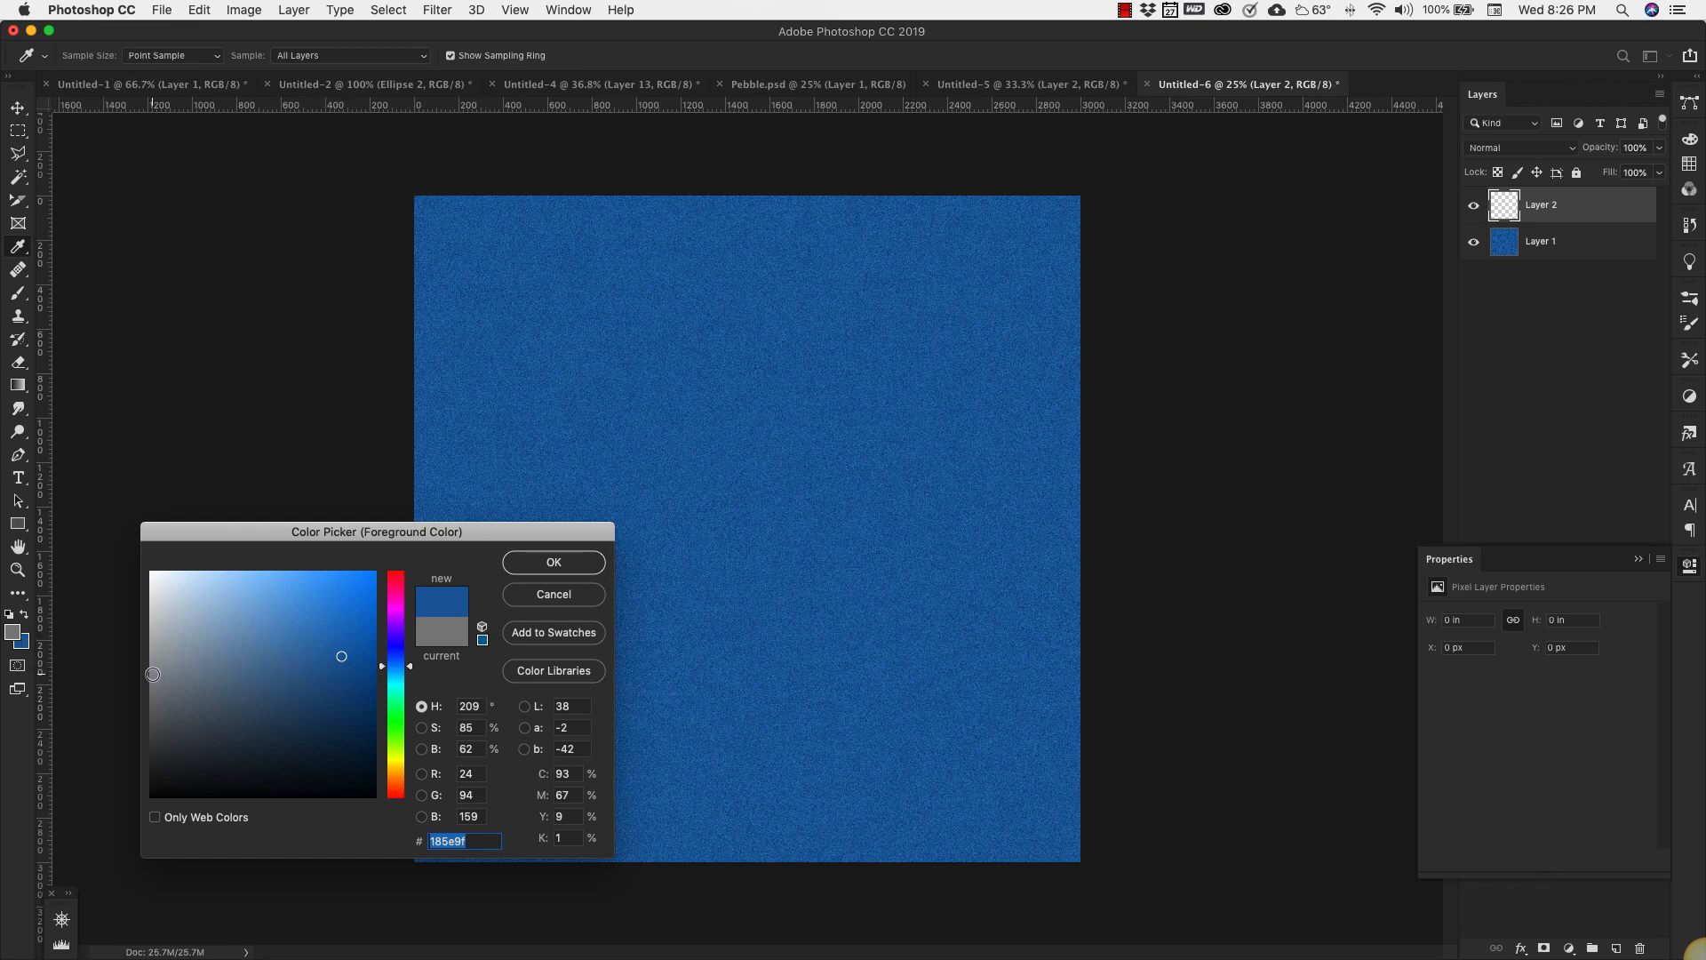
{"action": "left_click", "coordinate": [171, 670]}
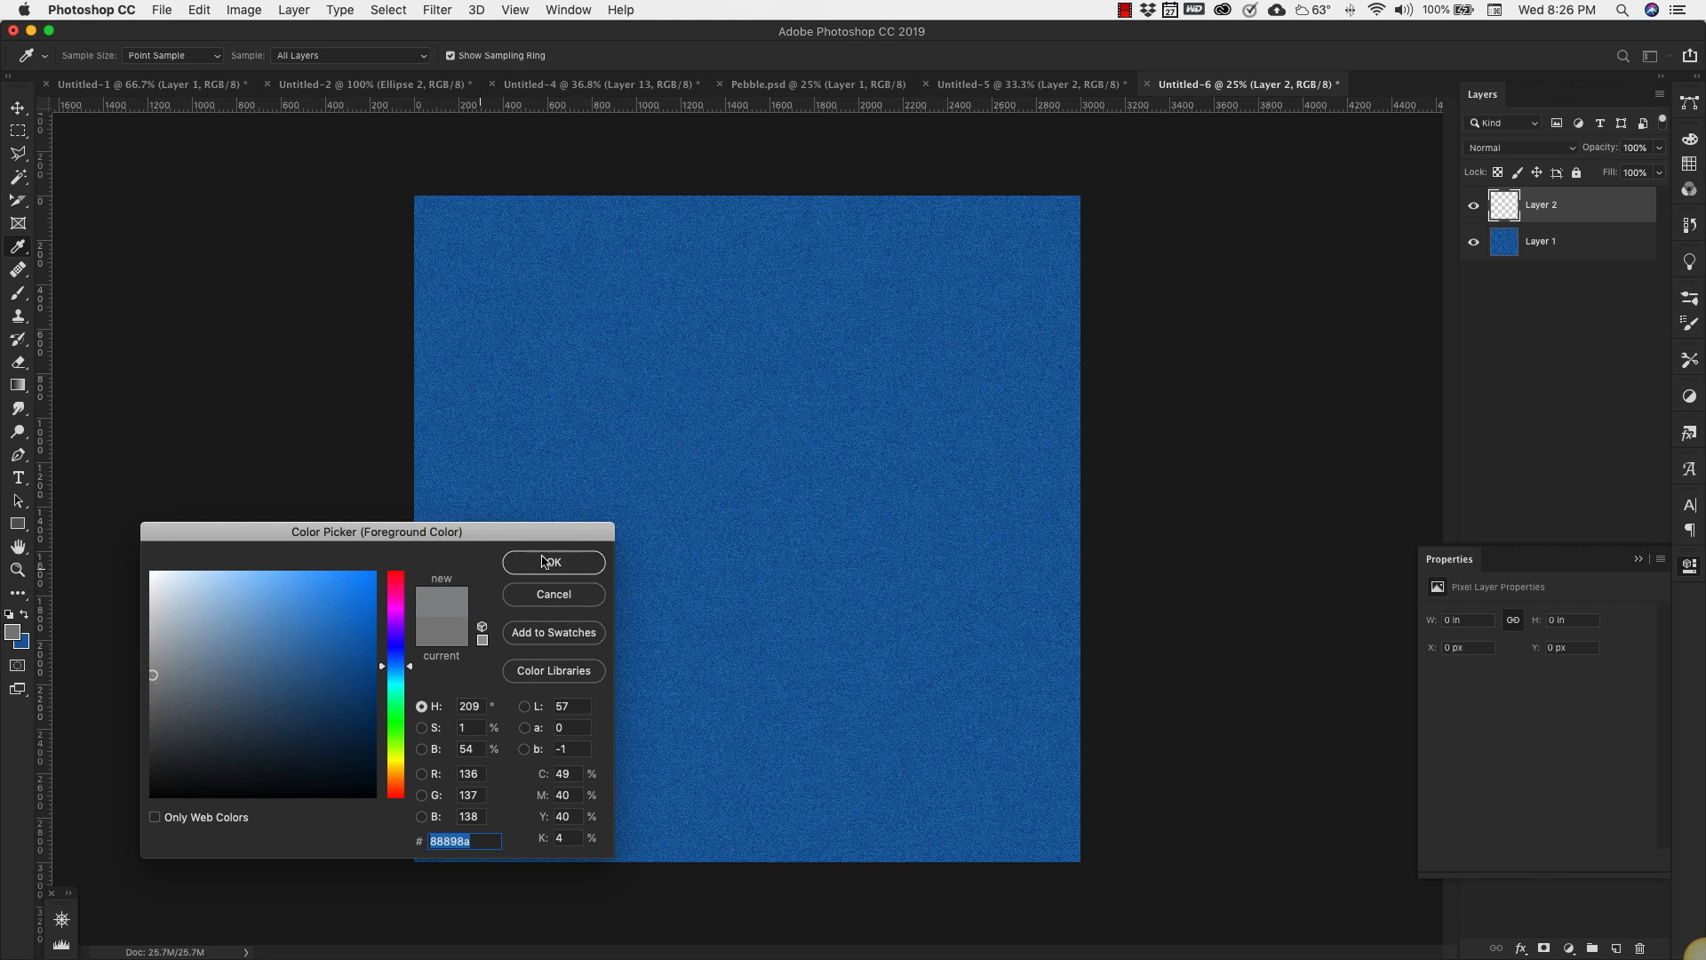
{"action": "left_click", "coordinate": [553, 562]}
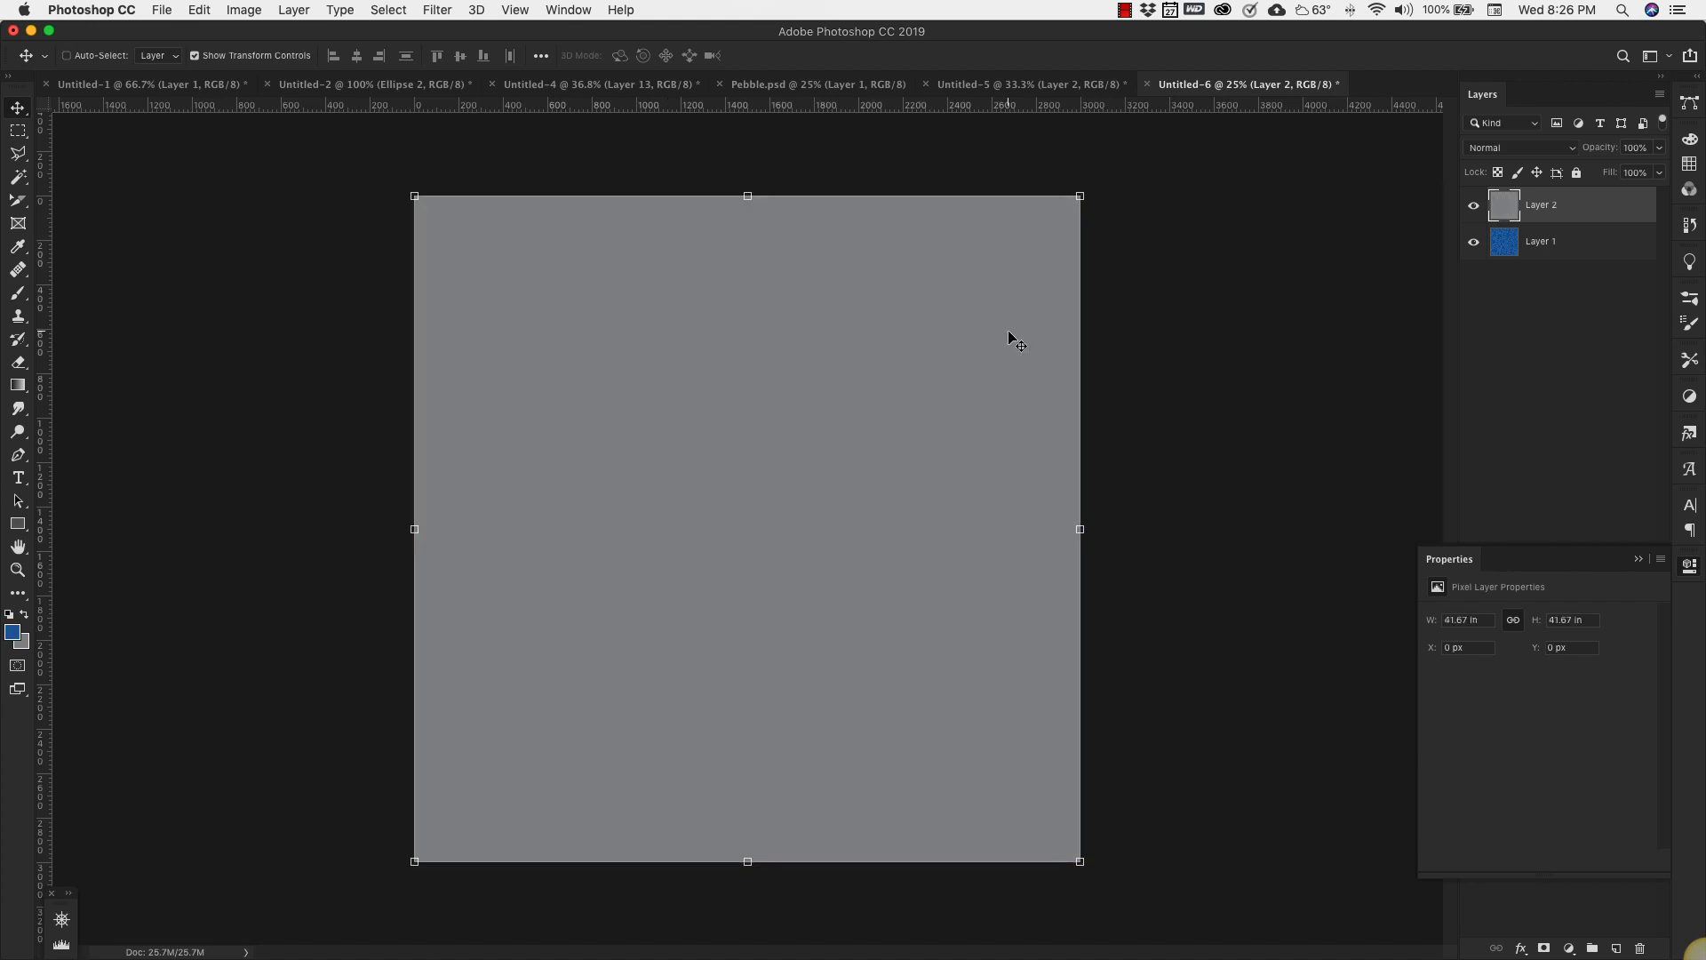
{"action": "mouse_move", "coordinate": [965, 338]}
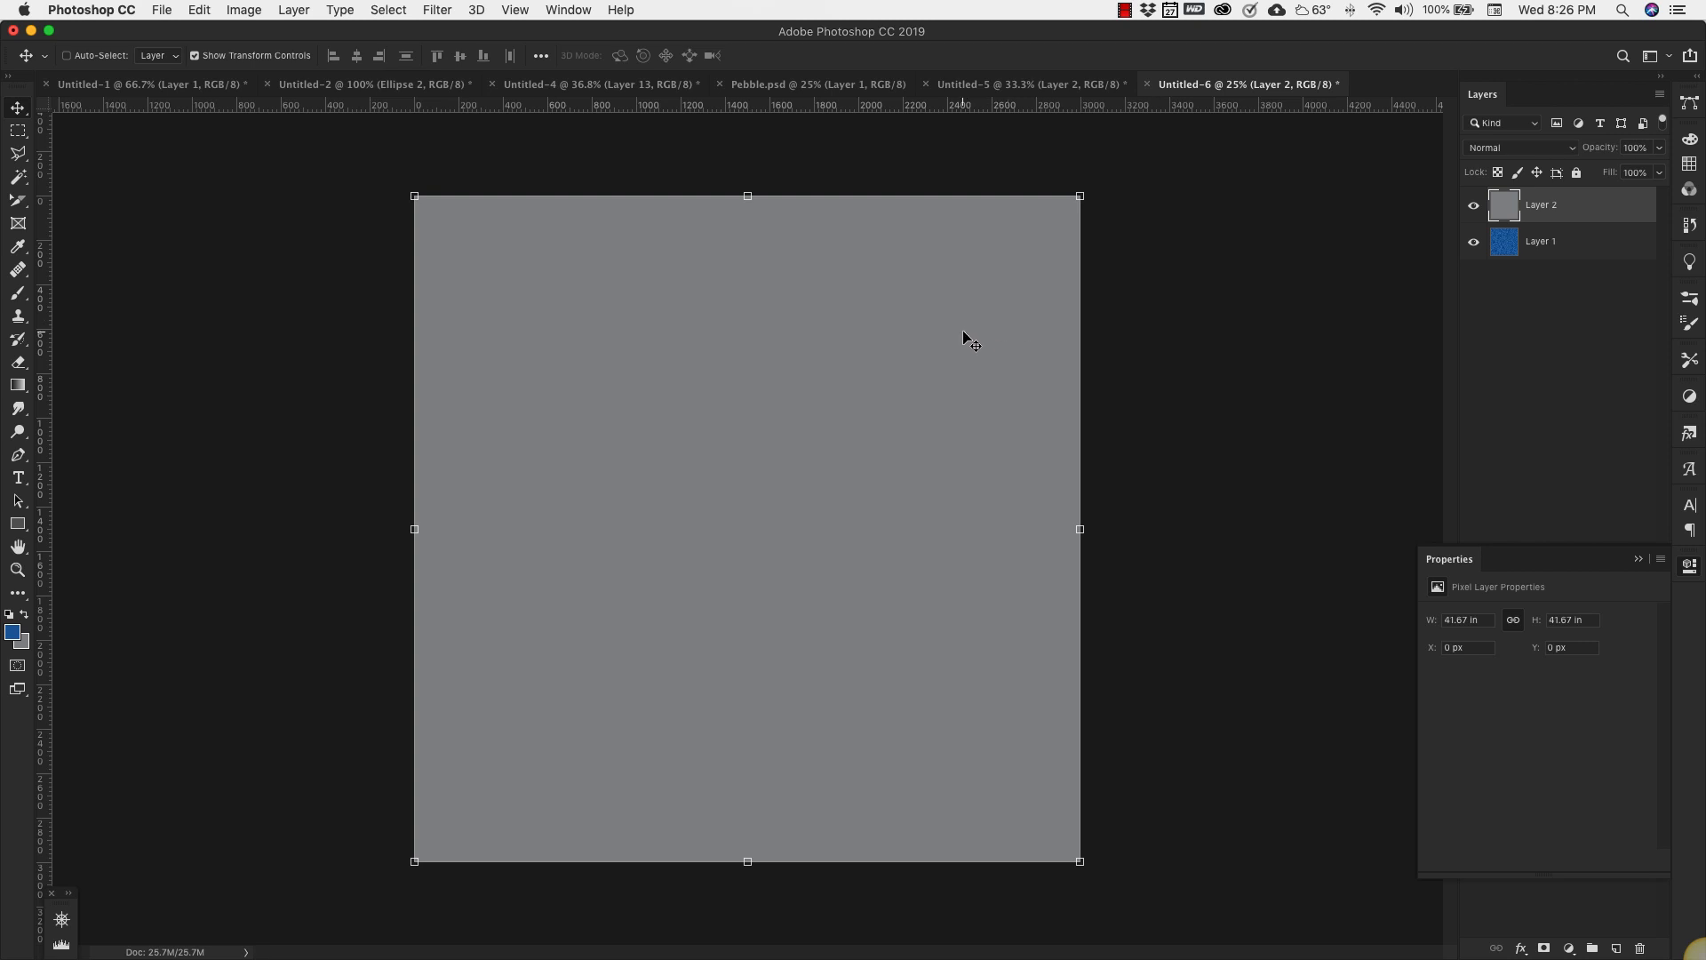
{"action": "mouse_move", "coordinate": [444, 5]}
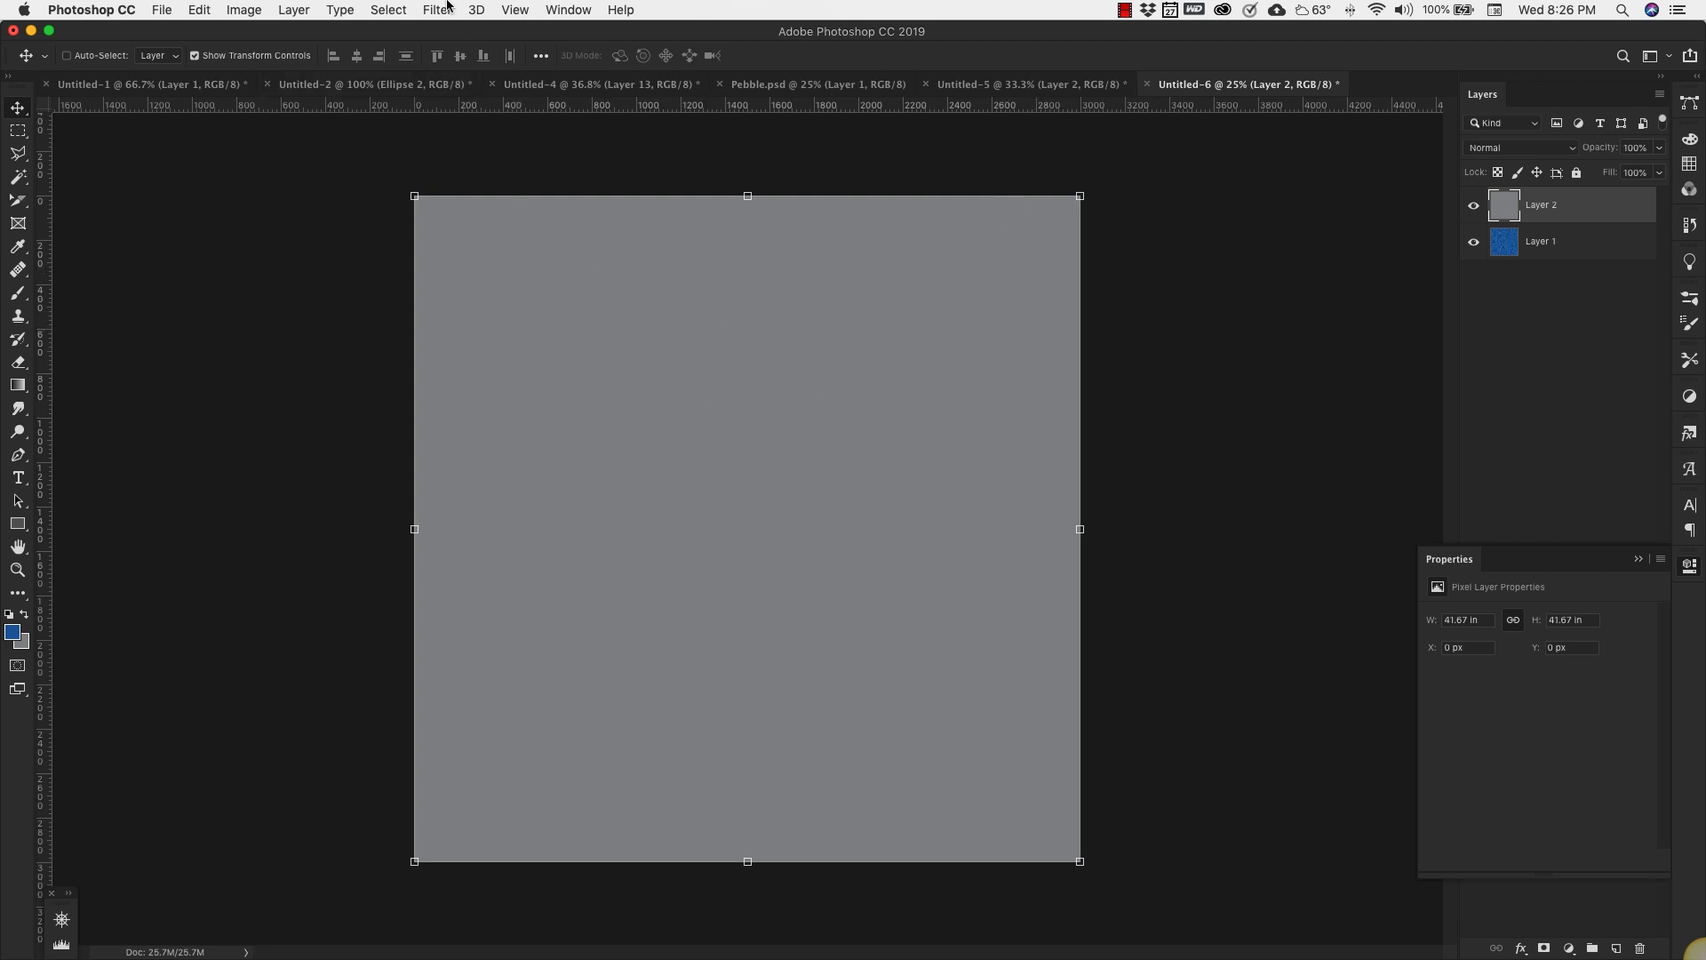
- Apply Add Noise at 200%, Uniform and Monochromatic, to grey Layer 2
{"action": "left_click", "coordinate": [437, 9]}
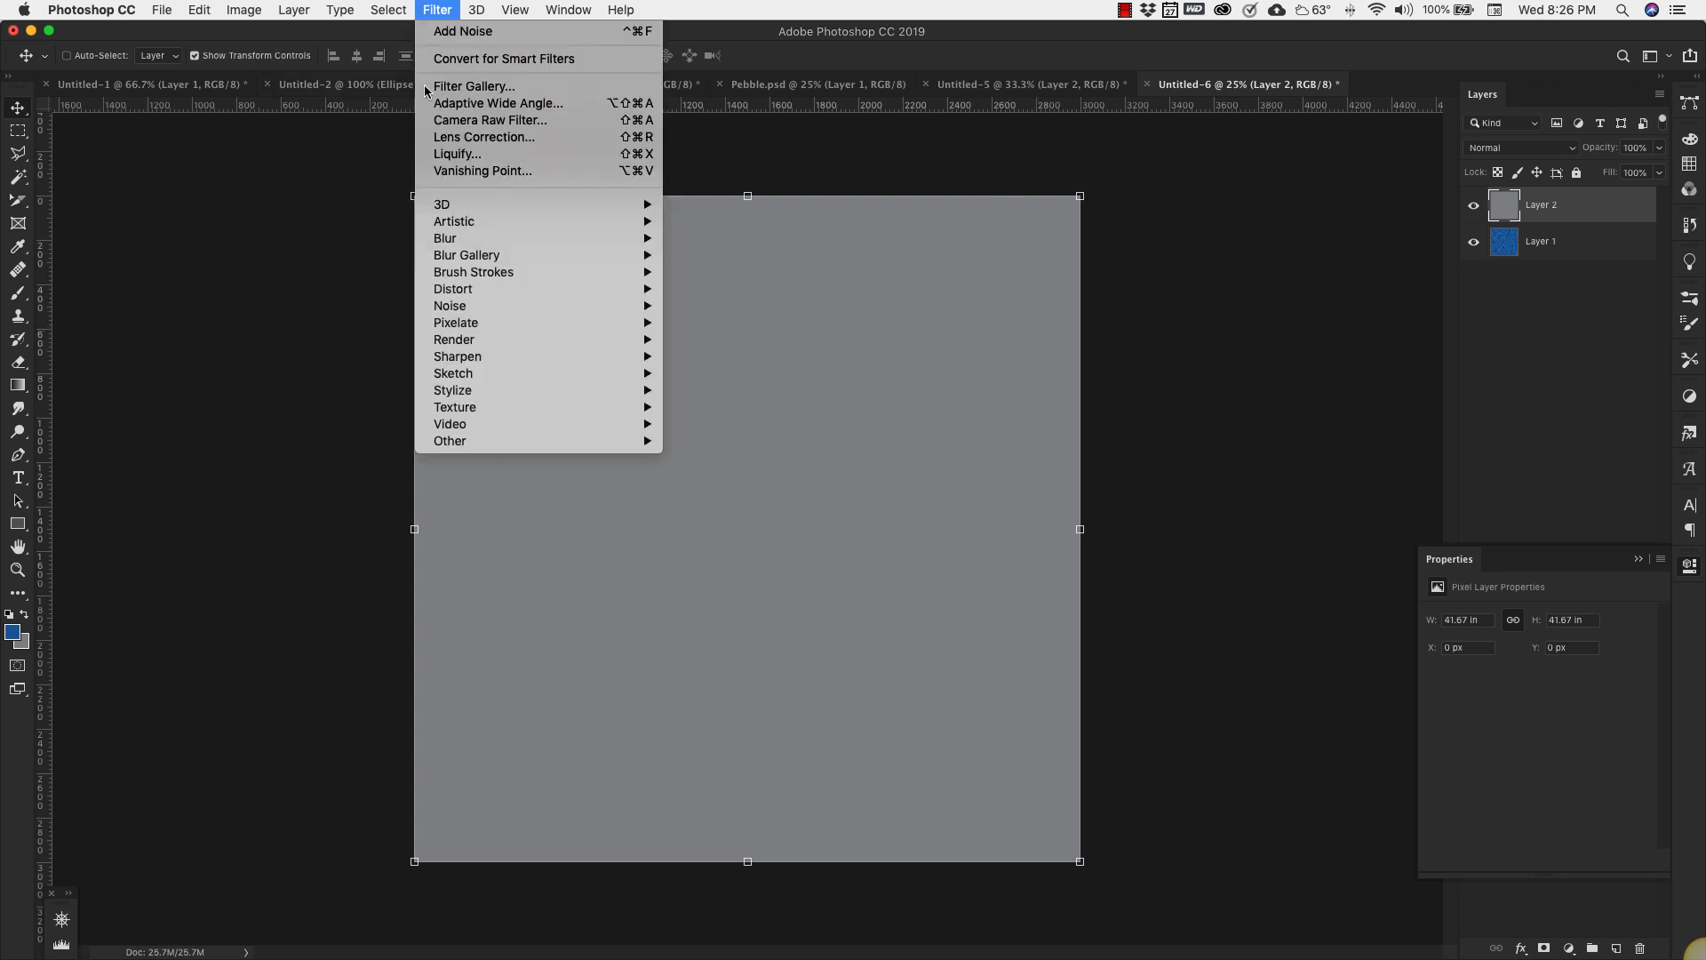
{"action": "mouse_move", "coordinate": [450, 306]}
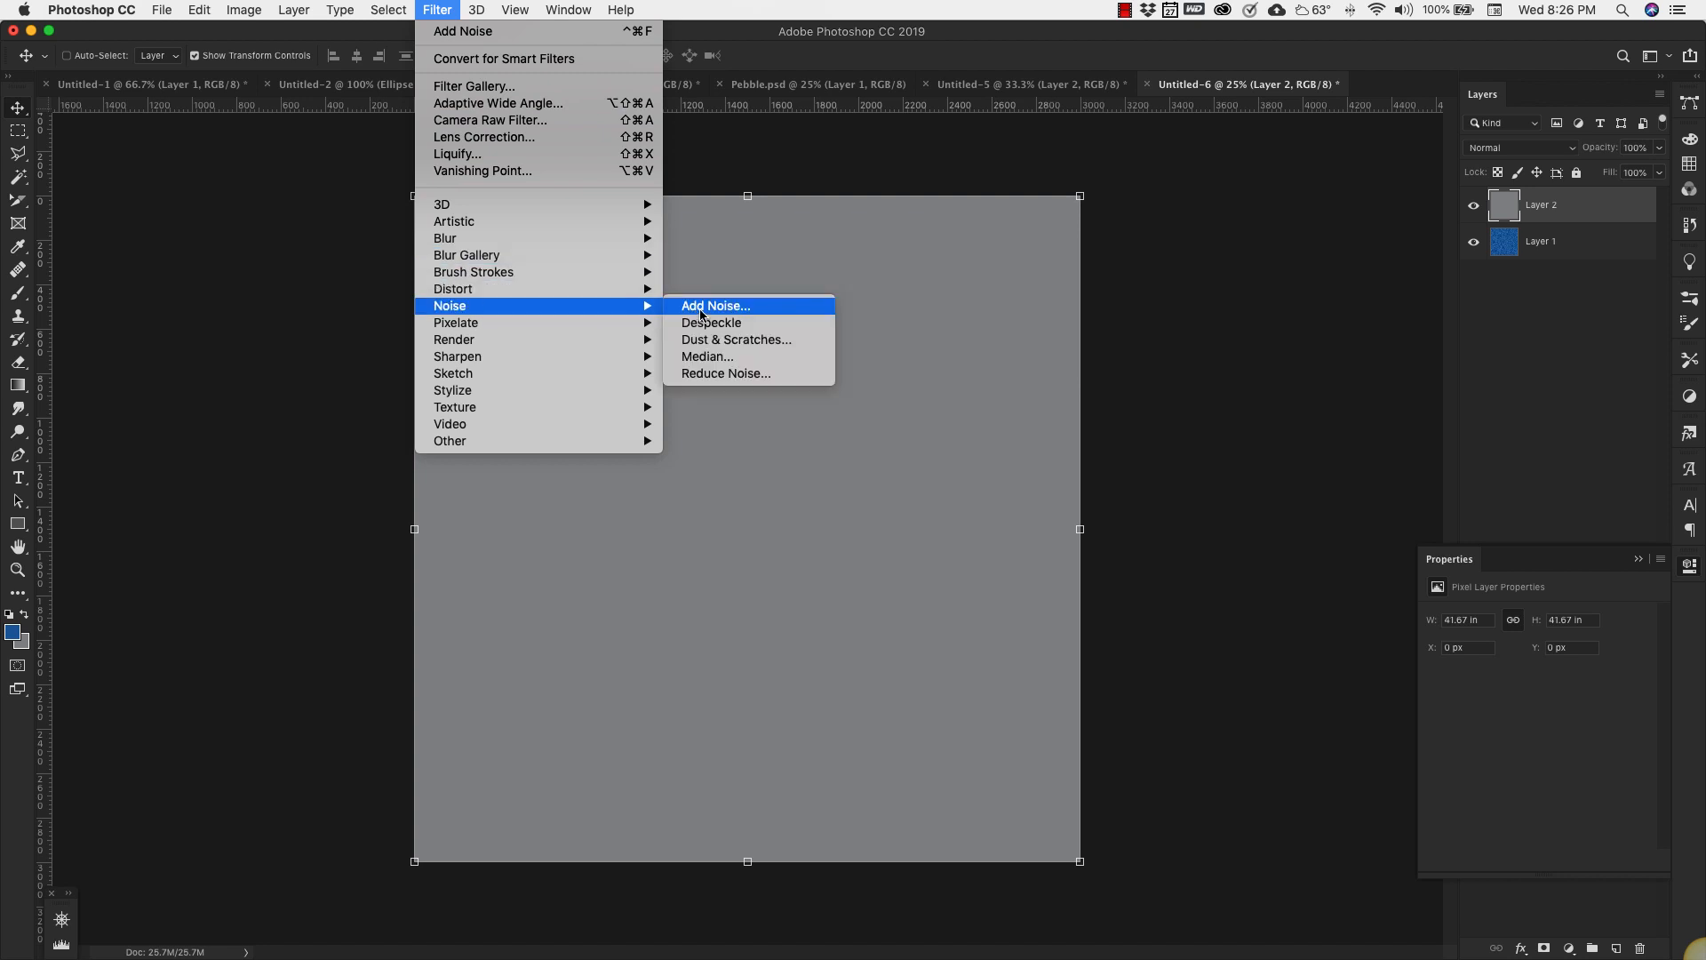
{"action": "left_click", "coordinate": [713, 305]}
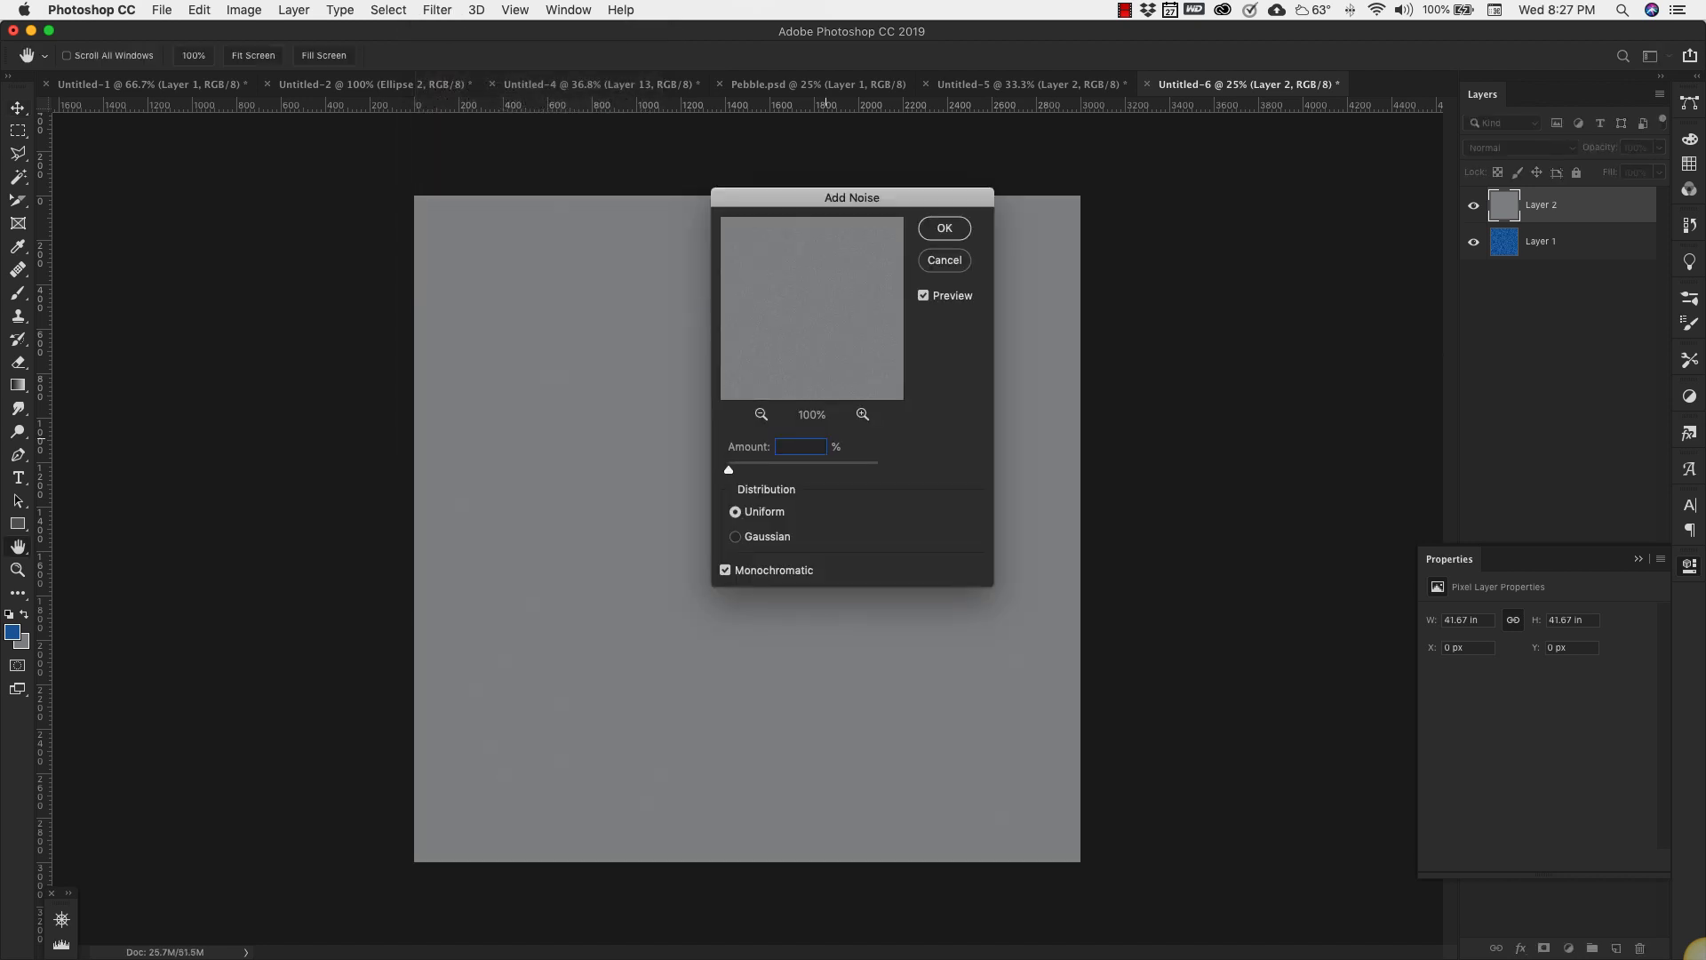
{"action": "type", "text": "2"}
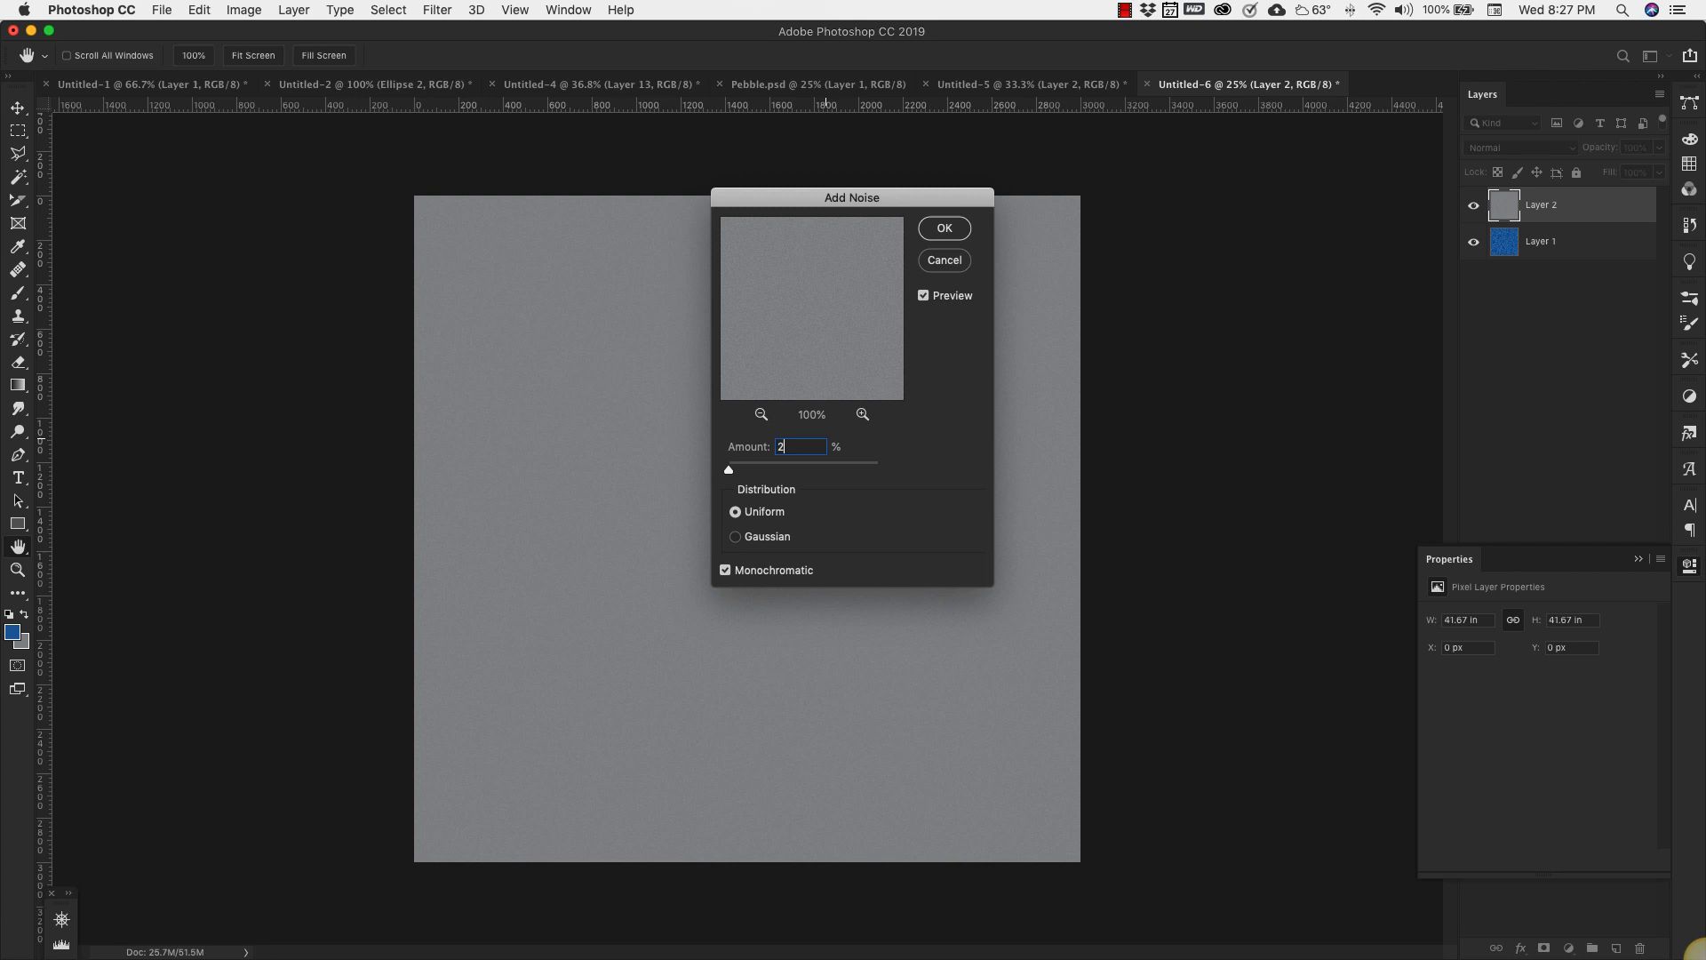
{"action": "type", "text": "200"}
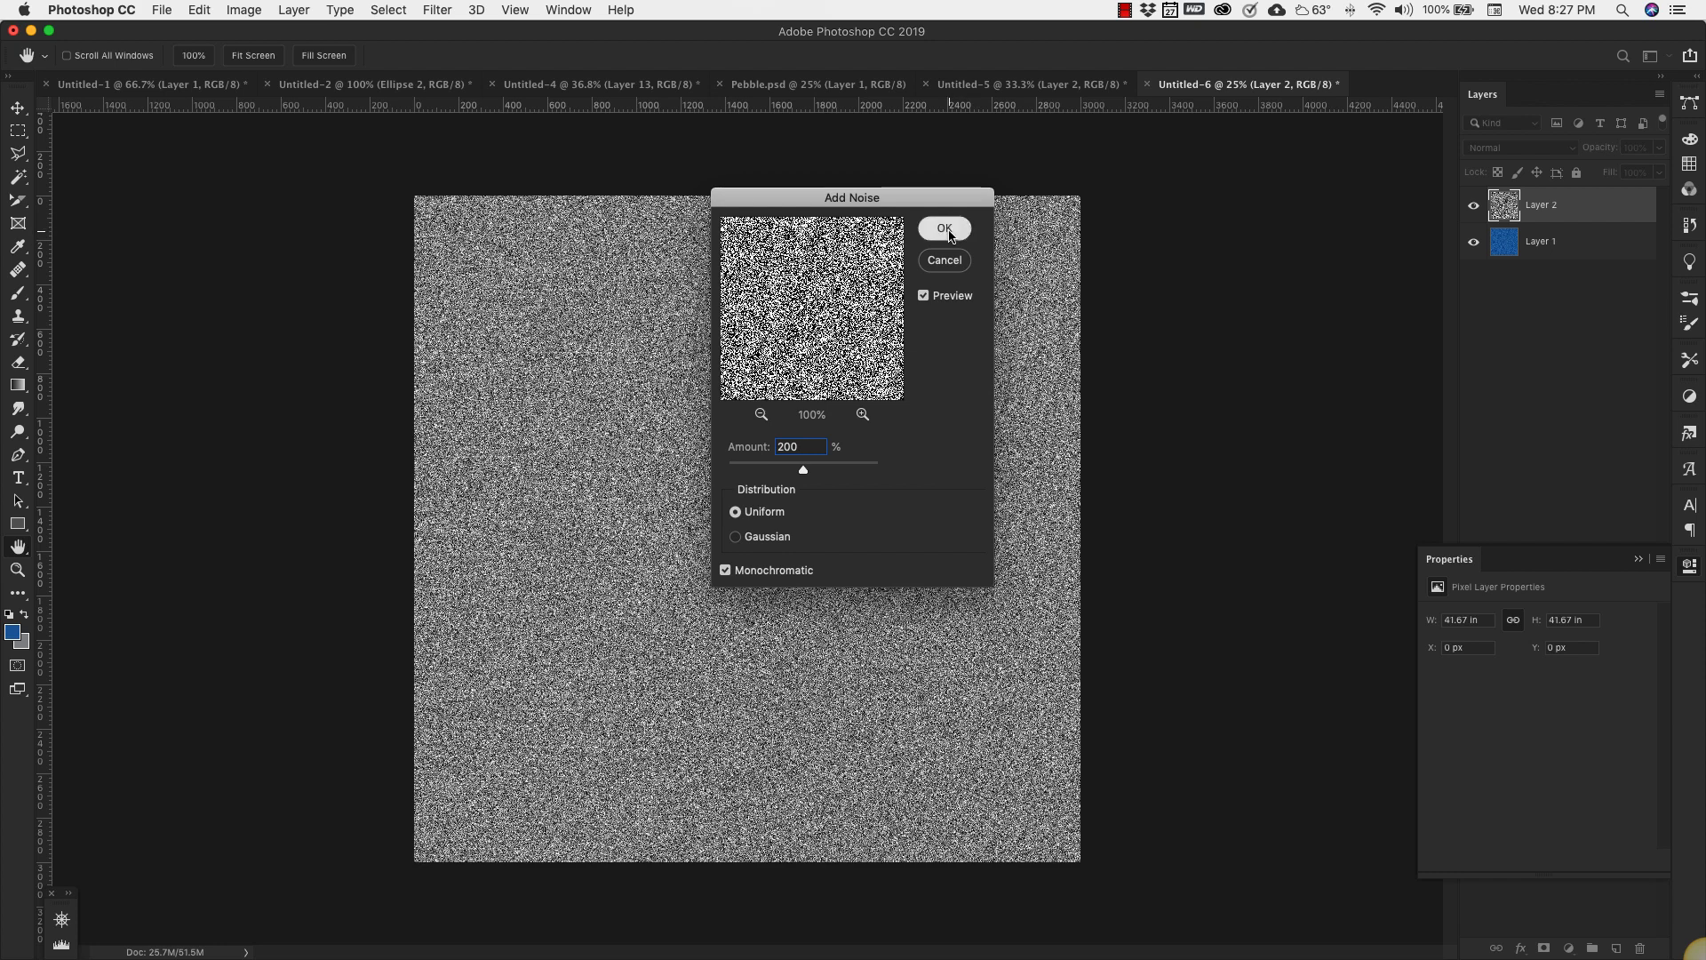
{"action": "left_click", "coordinate": [944, 227]}
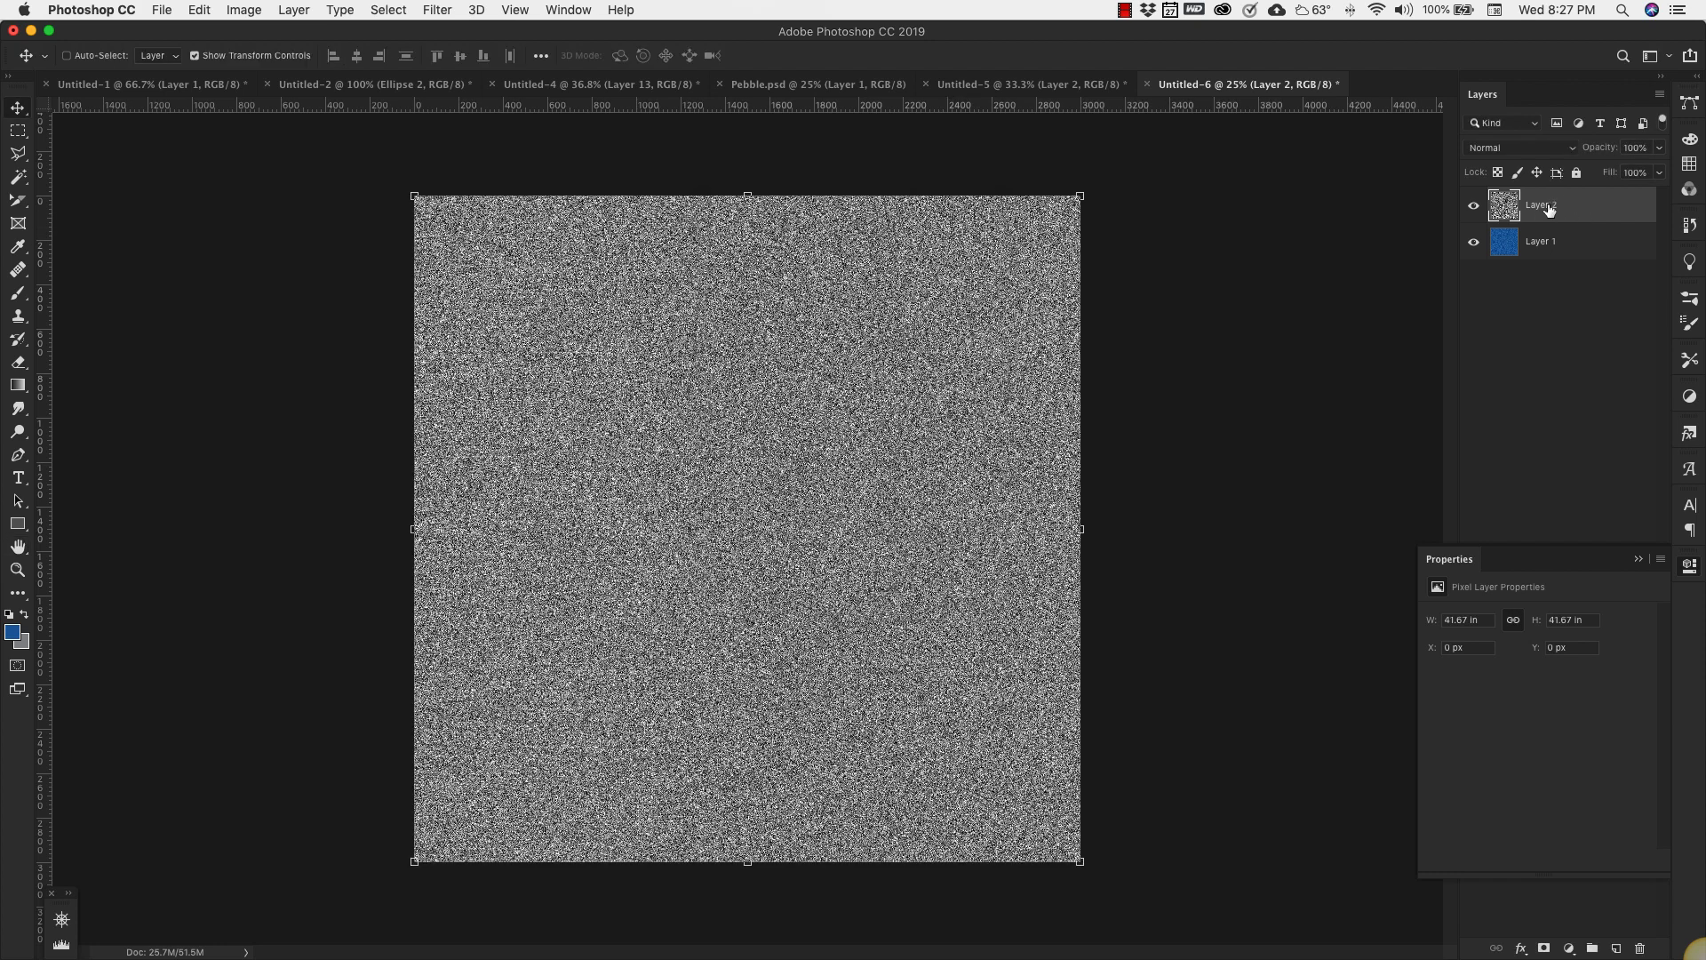
- Duplicate Layer 2 as 'denim', then rename the original Layer 2 'Denim 2'
{"action": "right_click", "coordinate": [1540, 204]}
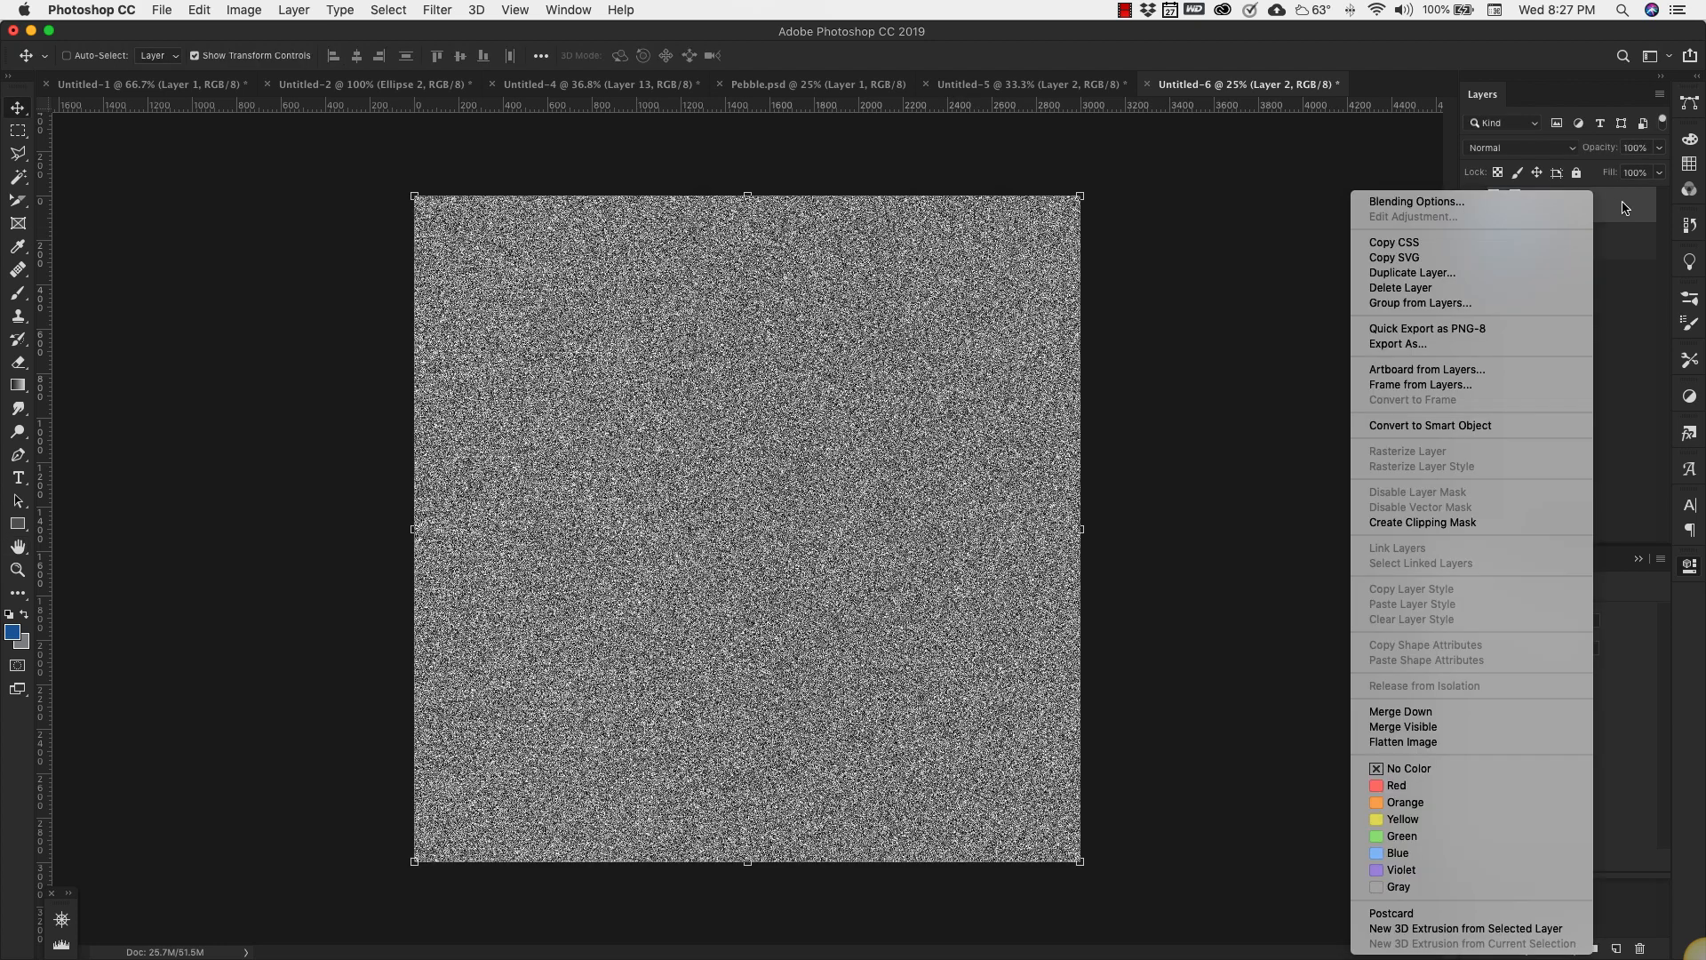
{"action": "left_click", "coordinate": [1411, 272]}
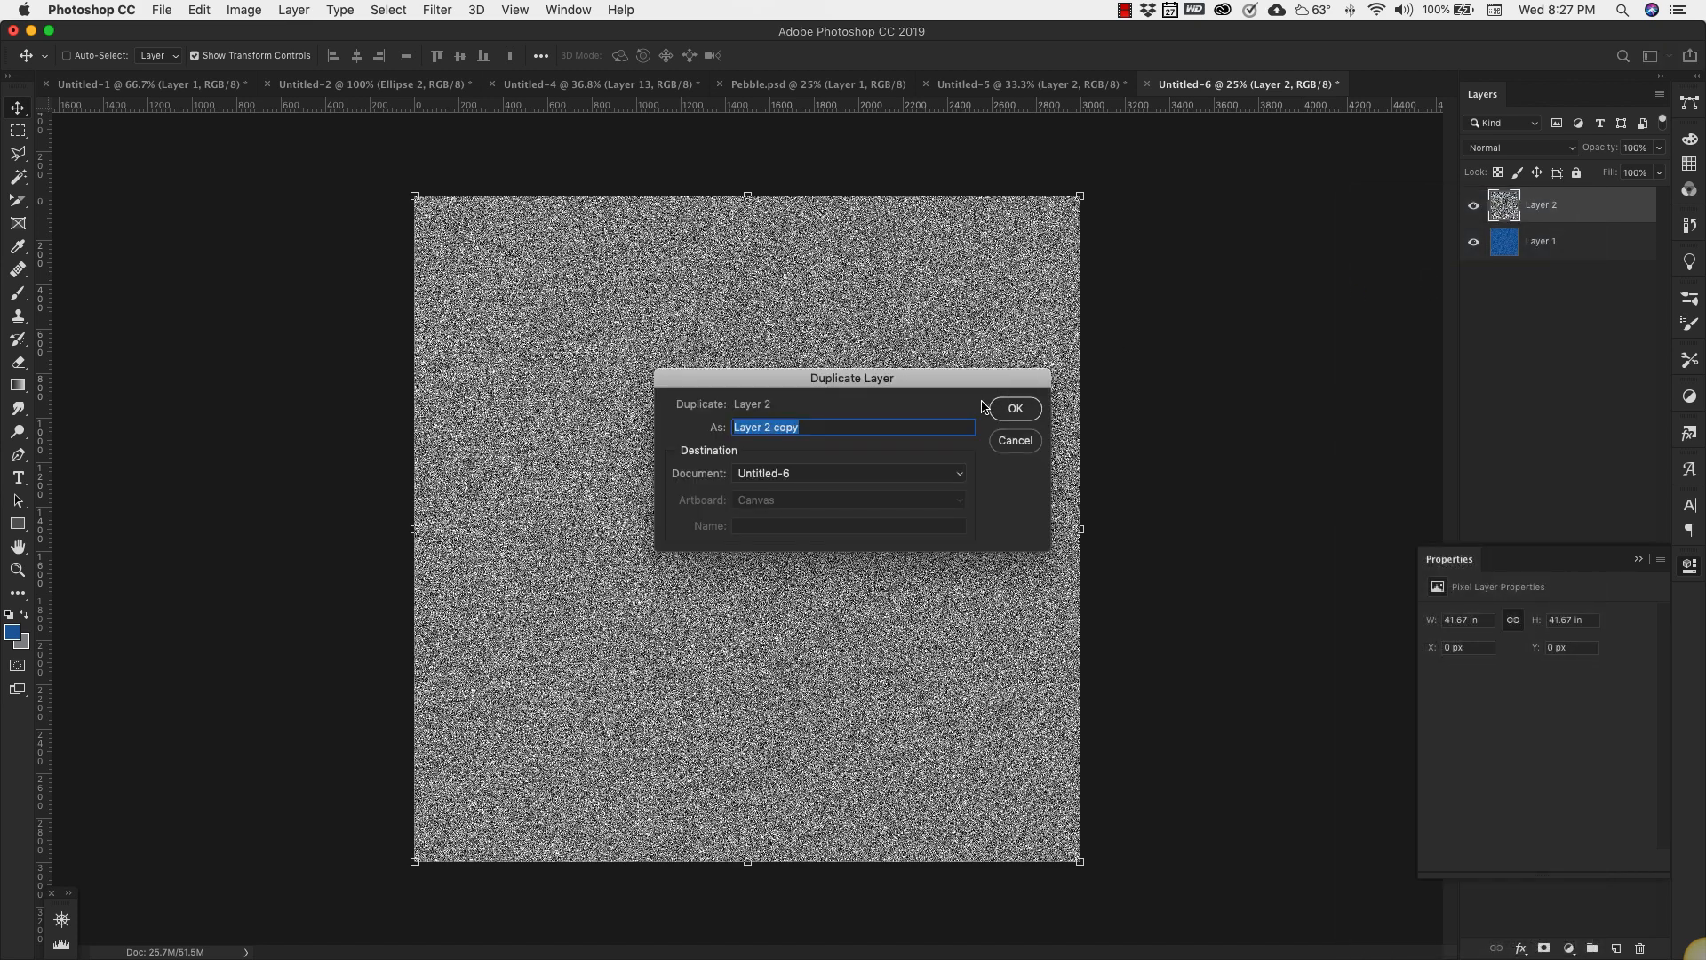
{"action": "type", "text": "denim"}
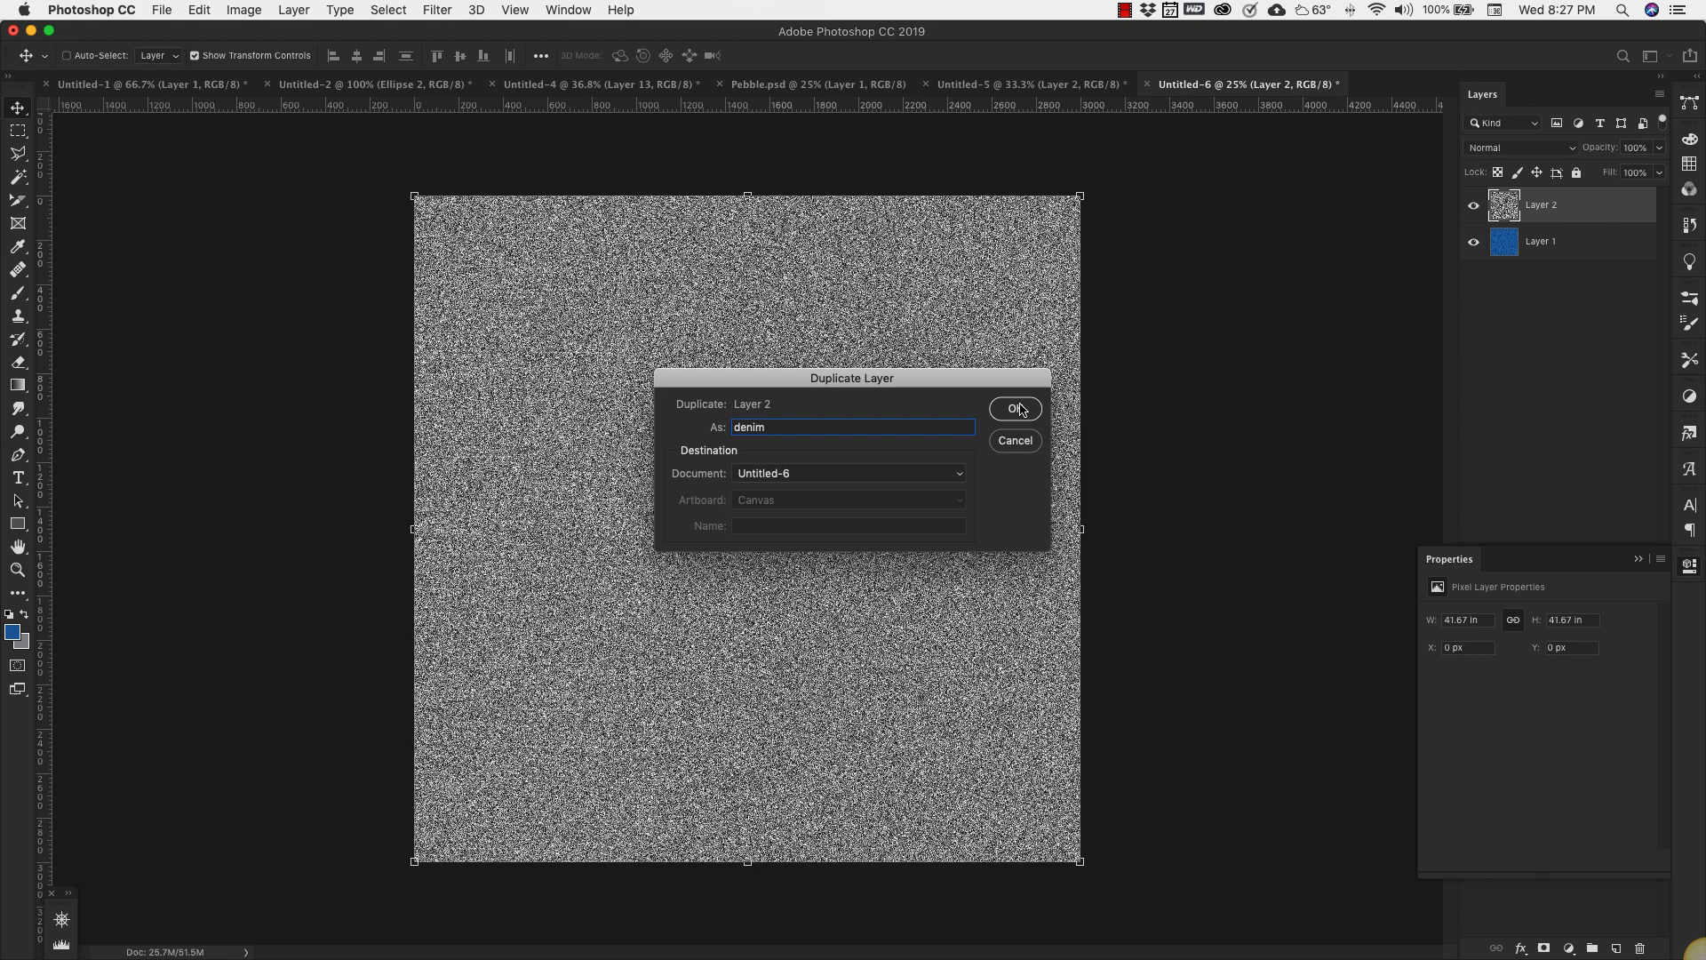
{"action": "left_click", "coordinate": [1013, 408]}
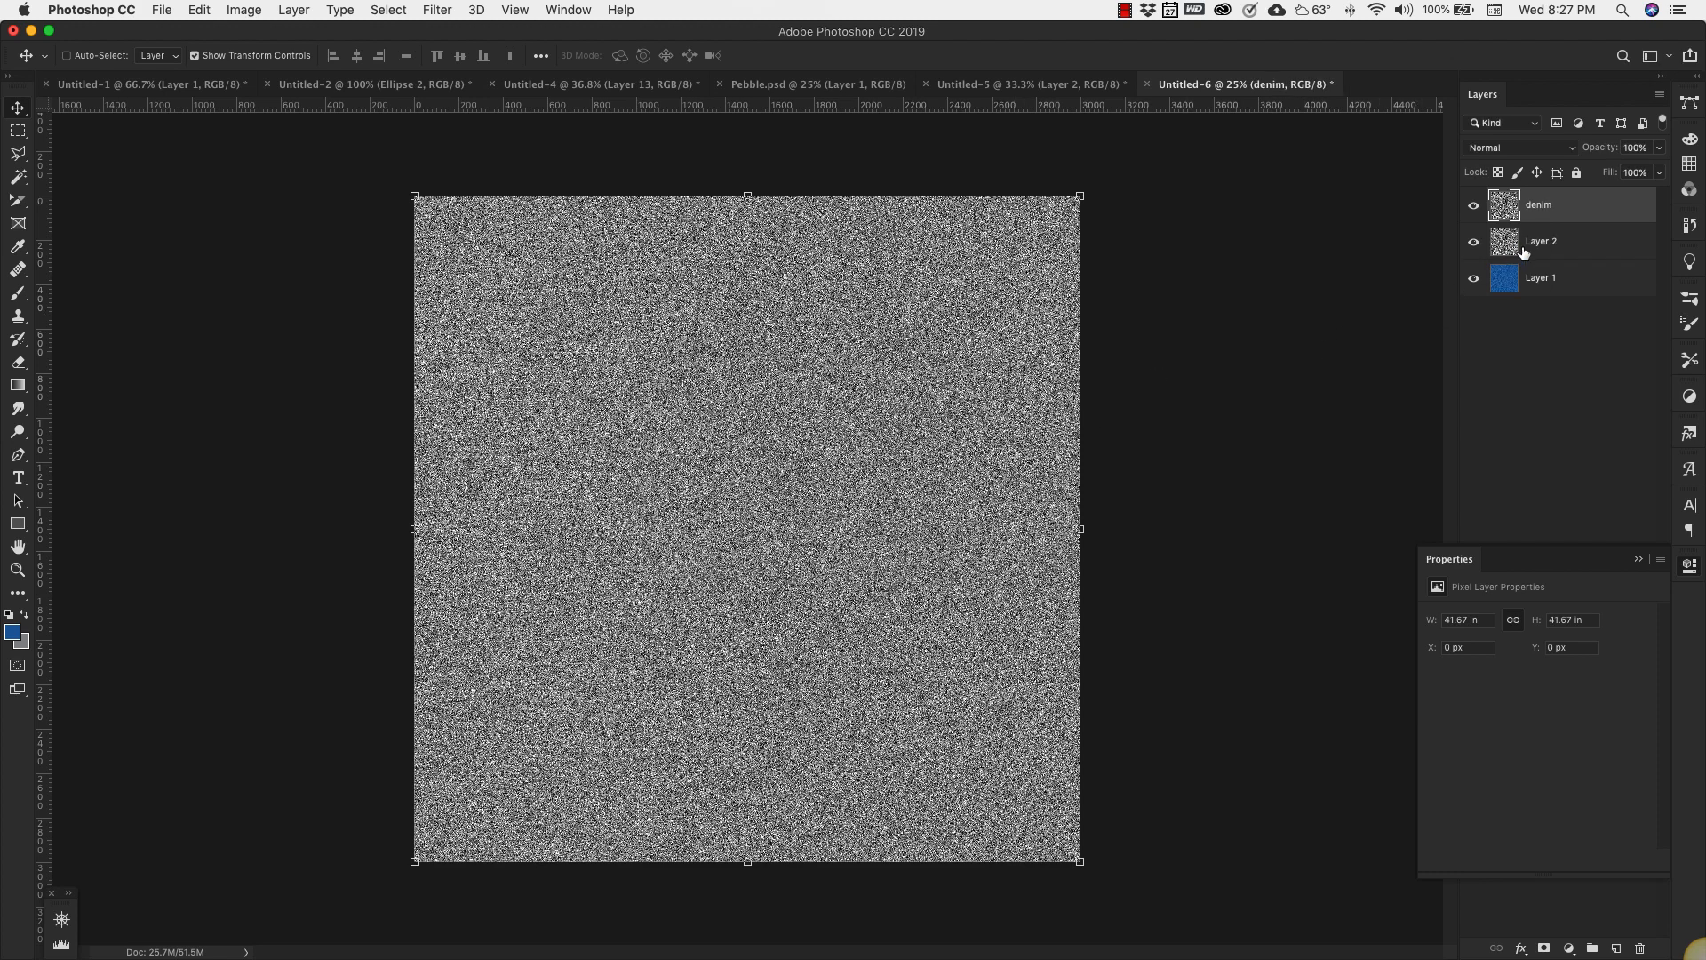
{"action": "double_click", "coordinate": [1541, 241]}
{"action": "type", "text": "Denim"}
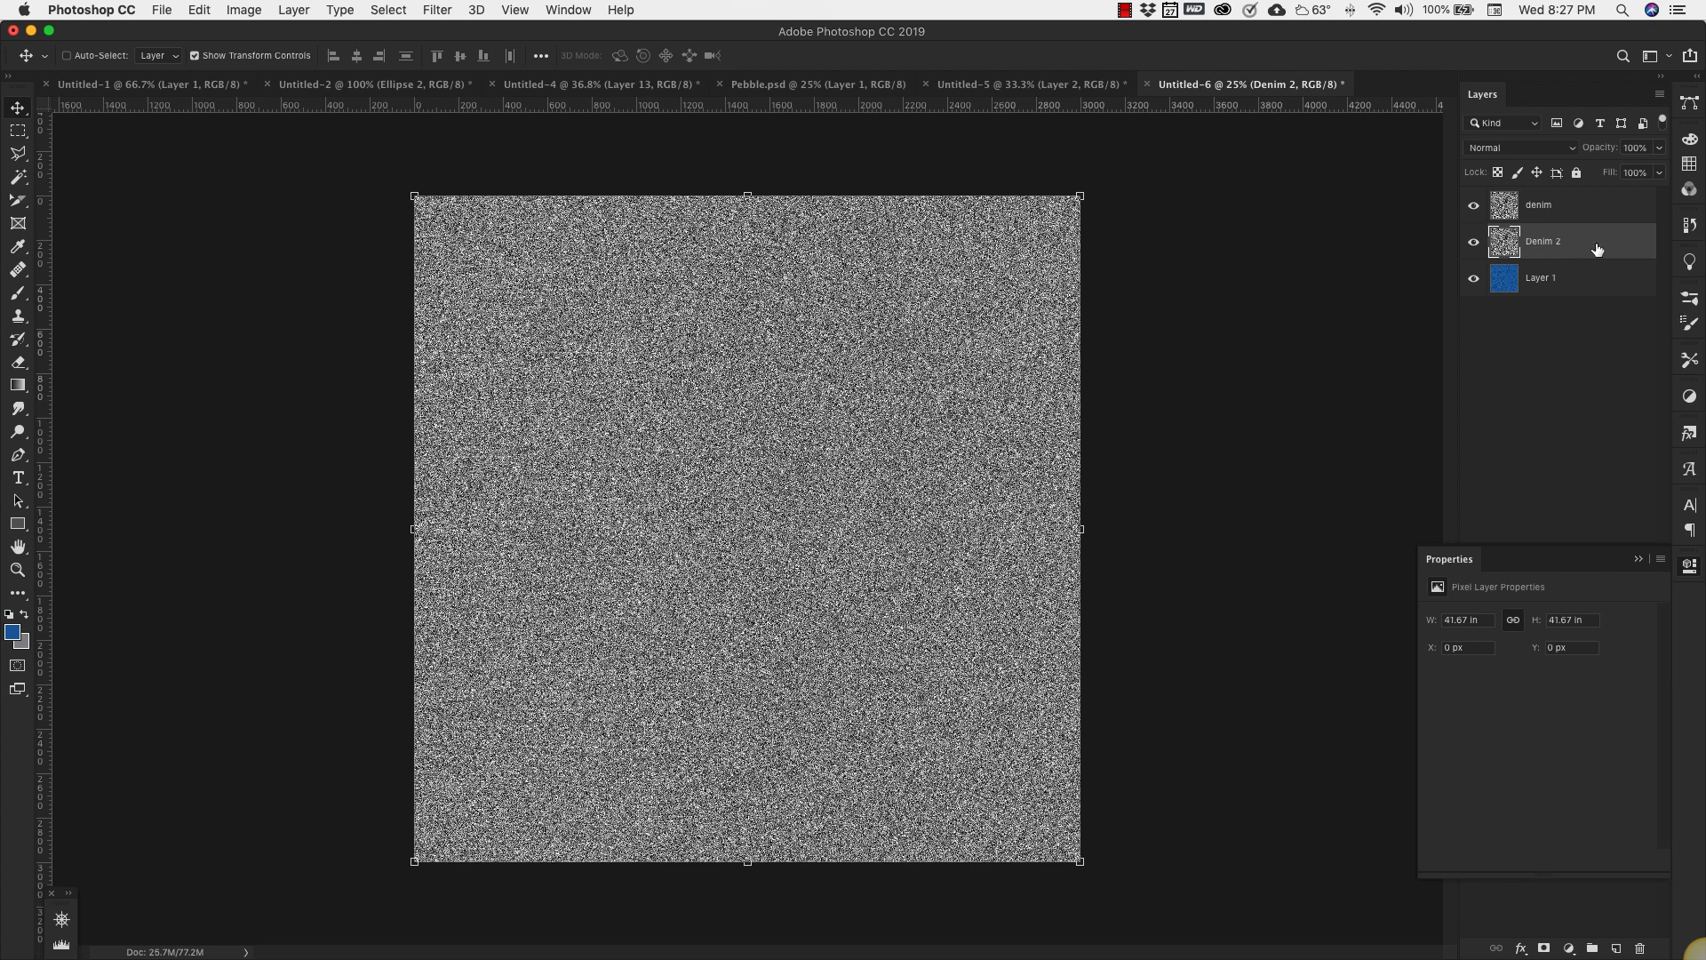
{"action": "mouse_move", "coordinate": [971, 222]}
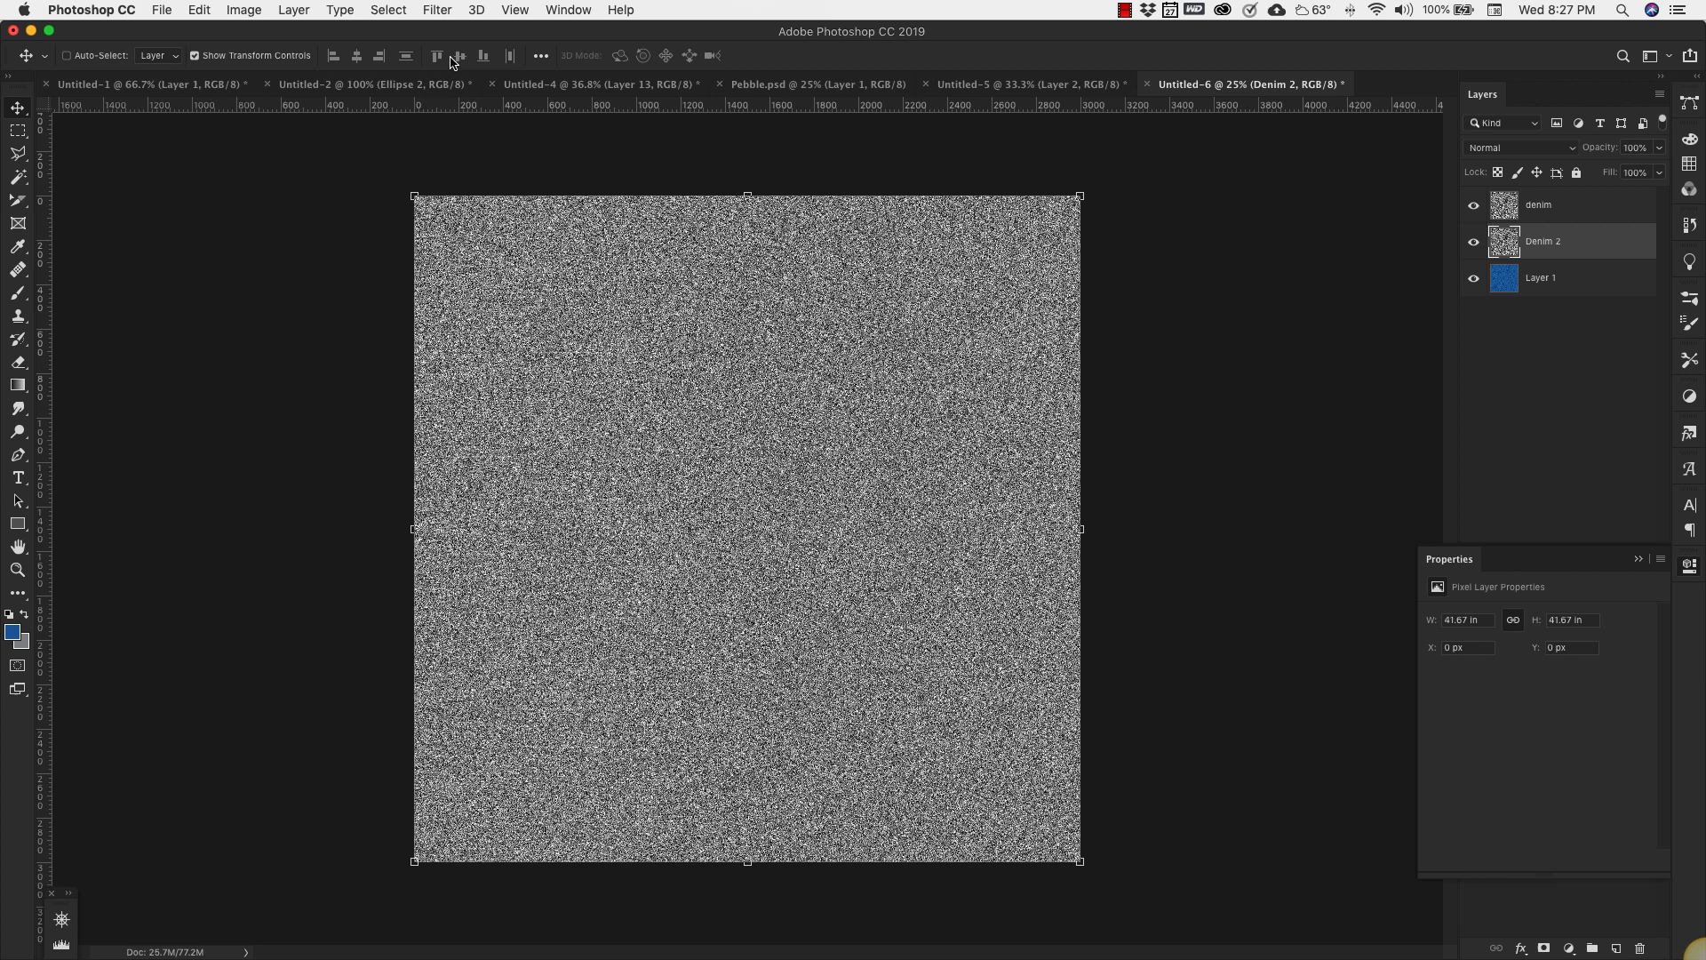
- Apply a horizontal Motion Blur (angle 0, distance 28) to Denim 2
{"action": "left_click", "coordinate": [436, 10]}
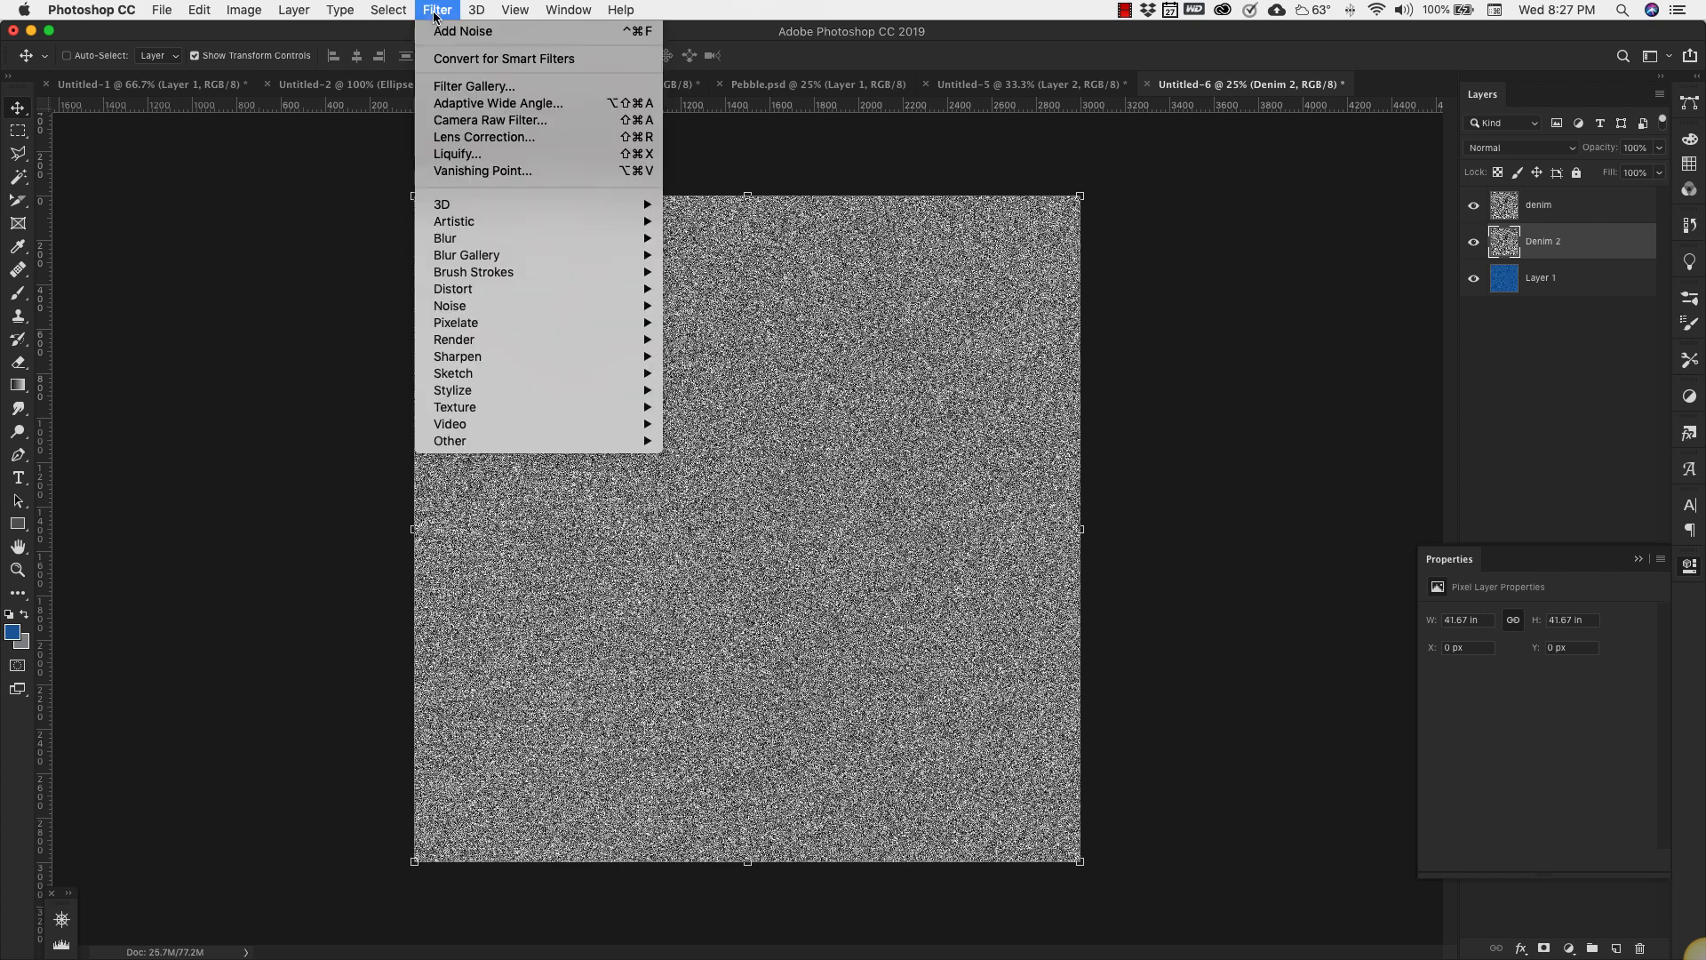
{"action": "mouse_move", "coordinate": [445, 238]}
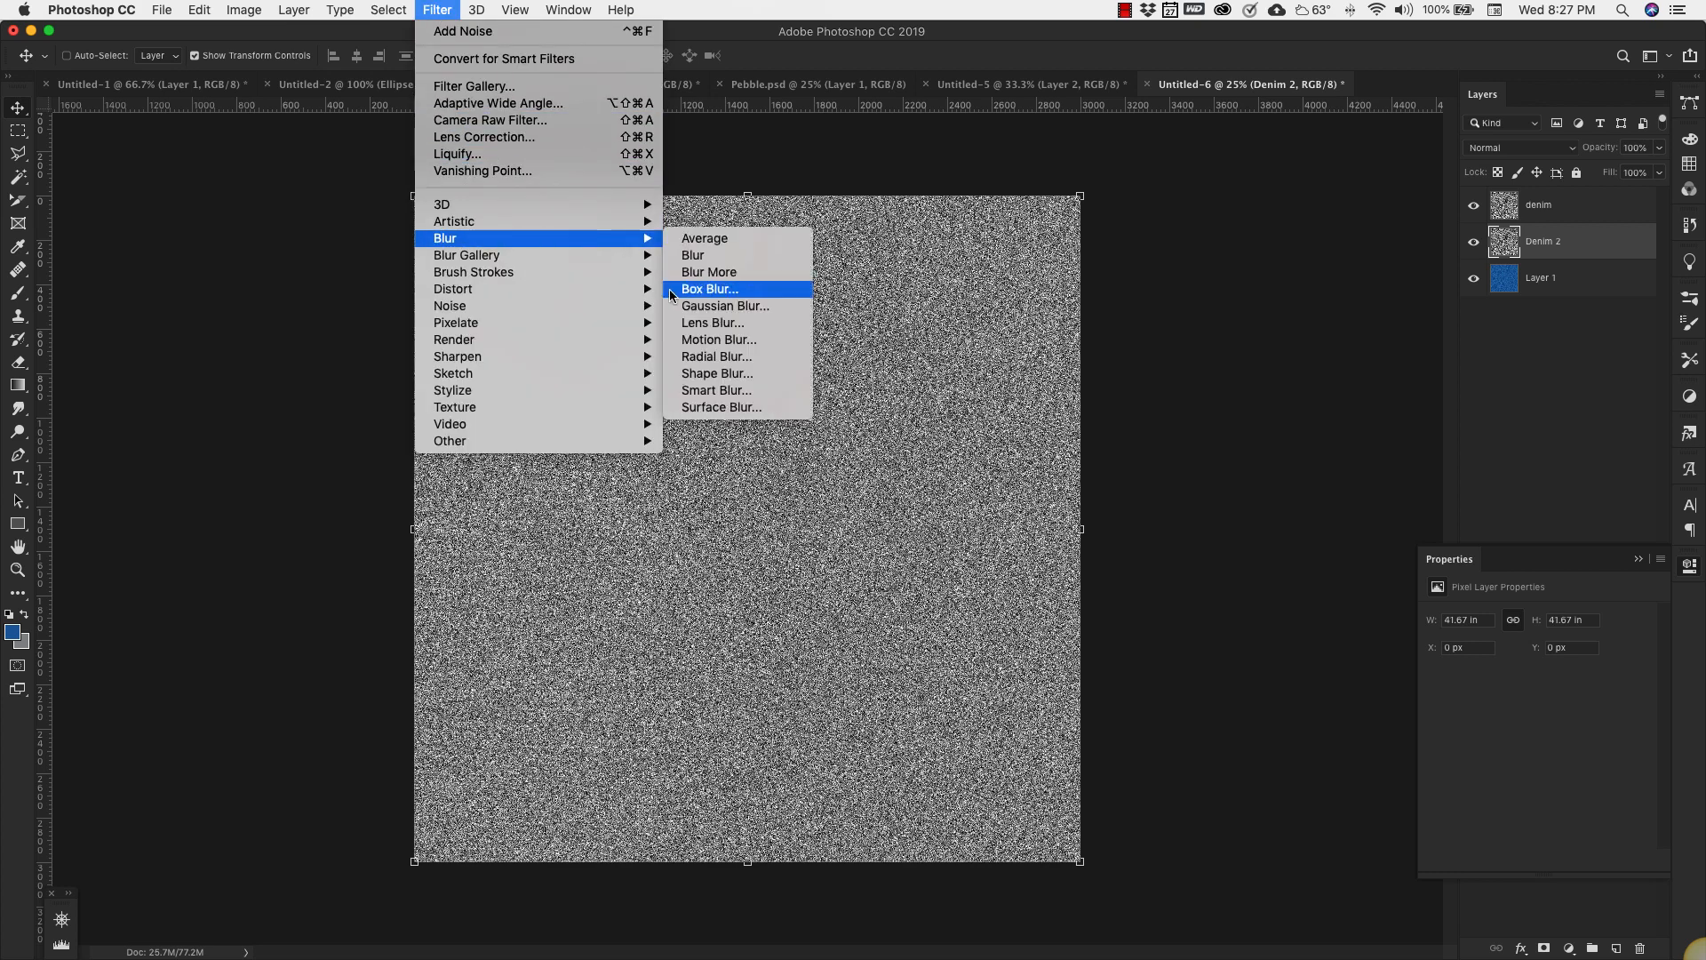
{"action": "mouse_move", "coordinate": [716, 339]}
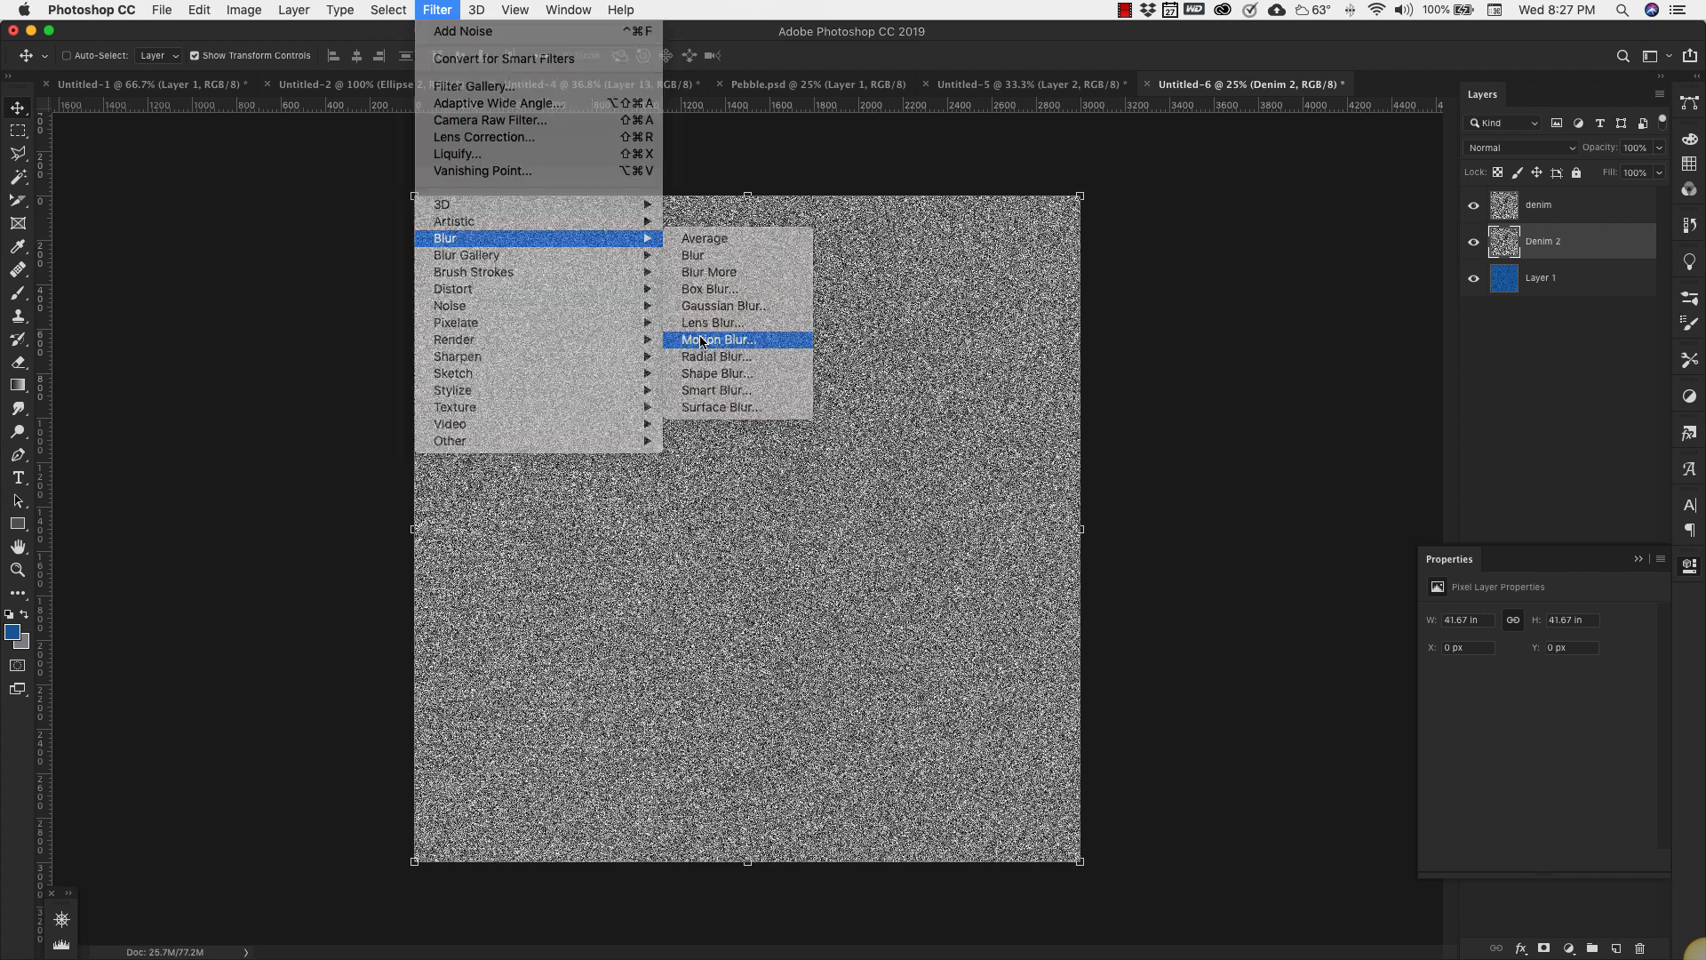
{"action": "left_click", "coordinate": [714, 340]}
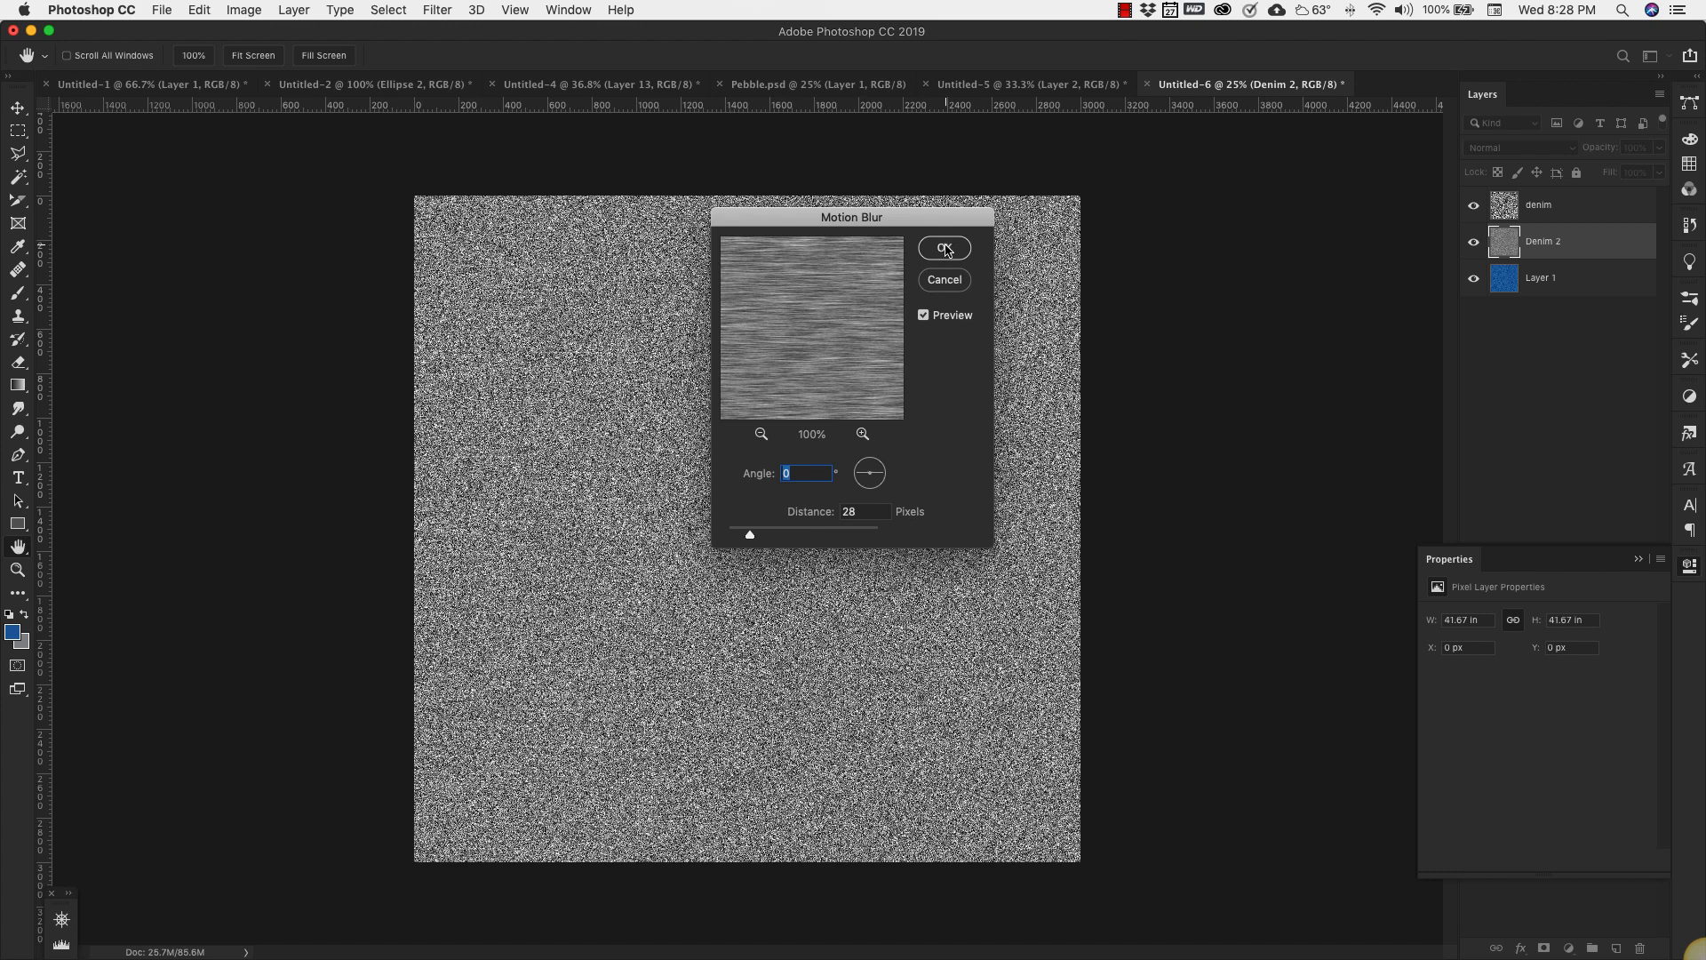
{"action": "left_click", "coordinate": [942, 247]}
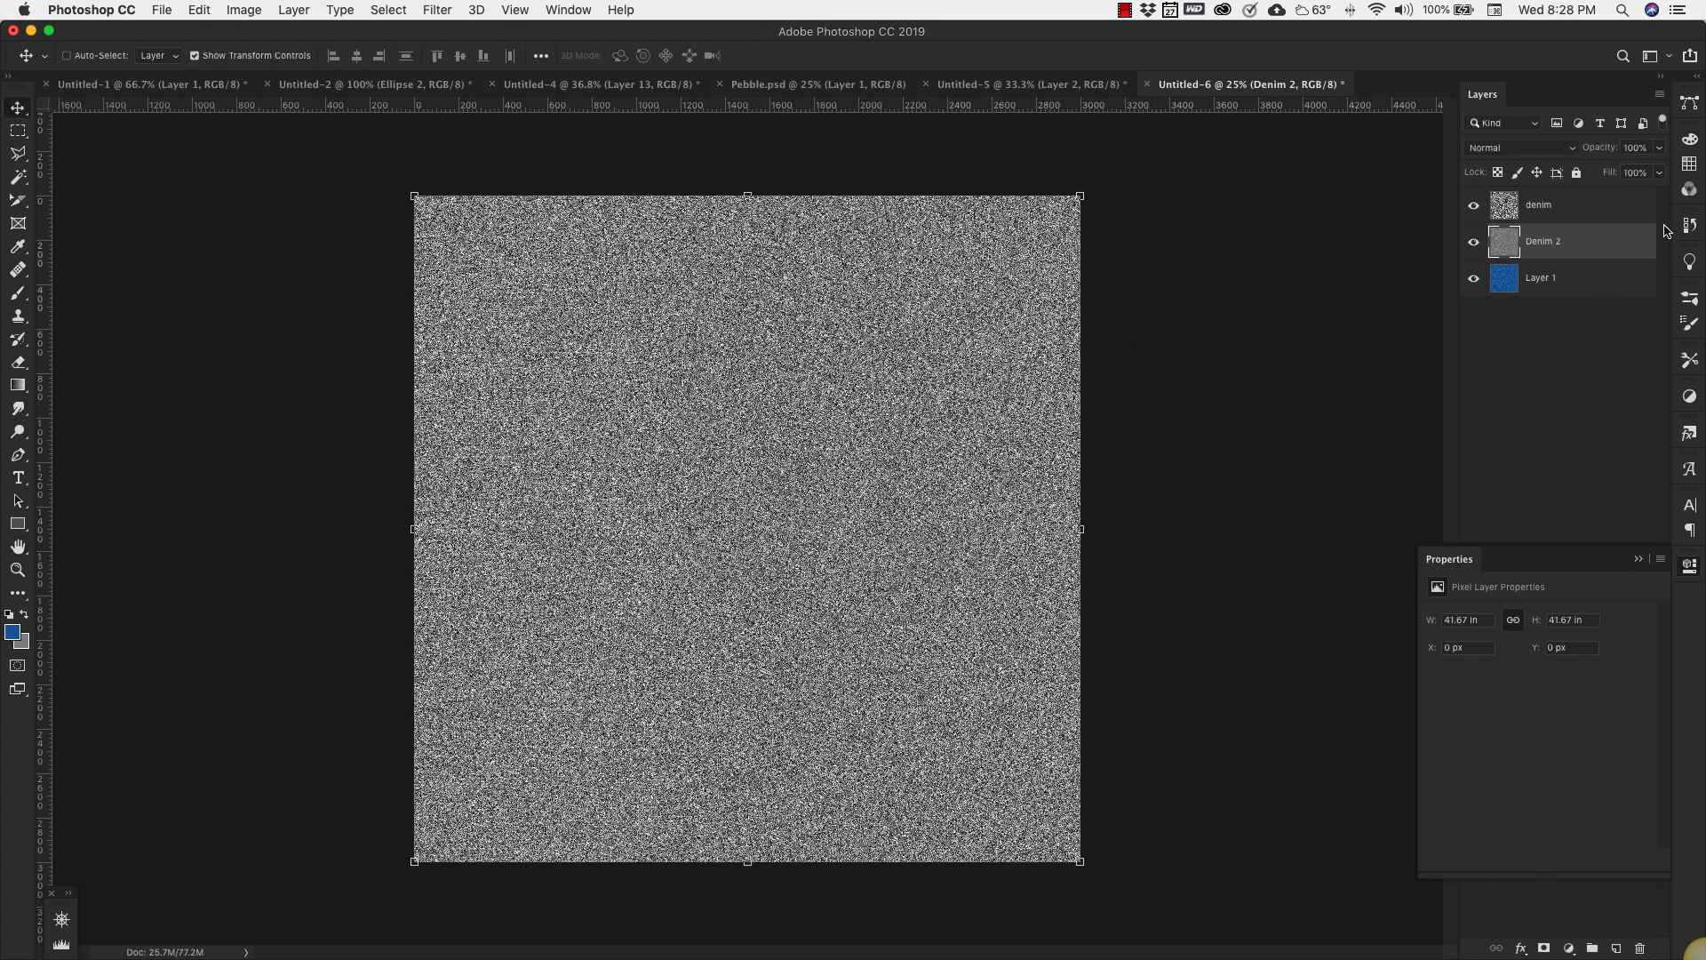
- Set Denim 2's blend mode to Soft Light and select the denim layer
{"action": "left_click", "coordinate": [1521, 146]}
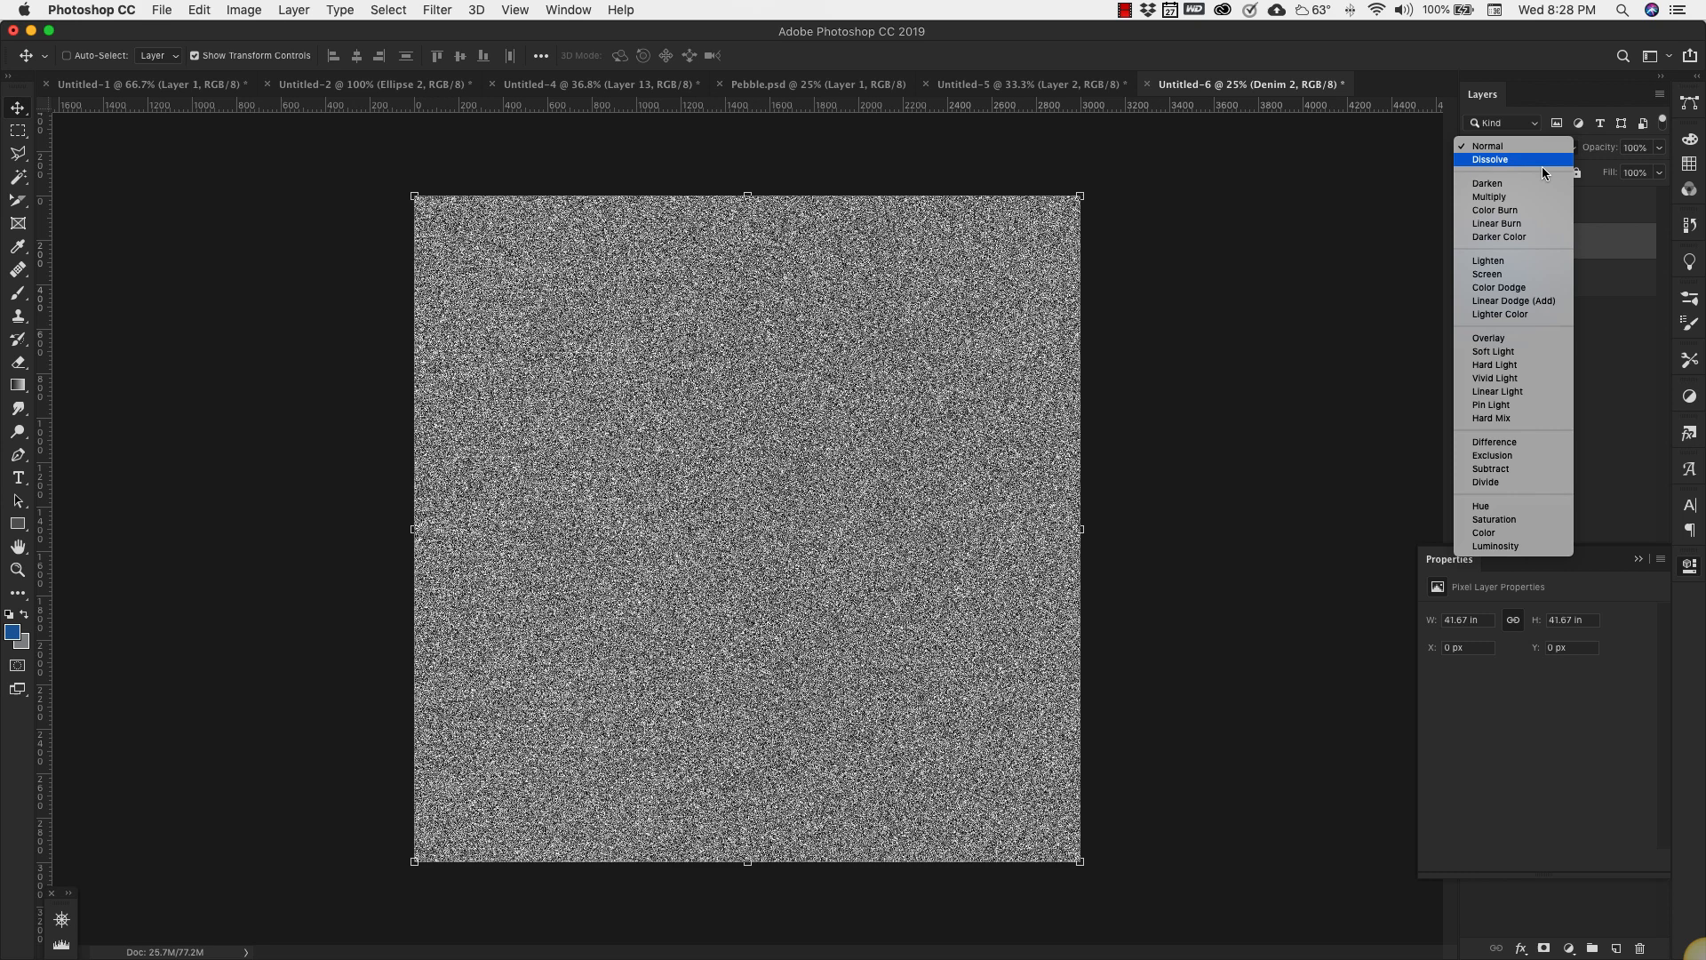
{"action": "left_click", "coordinate": [1492, 350]}
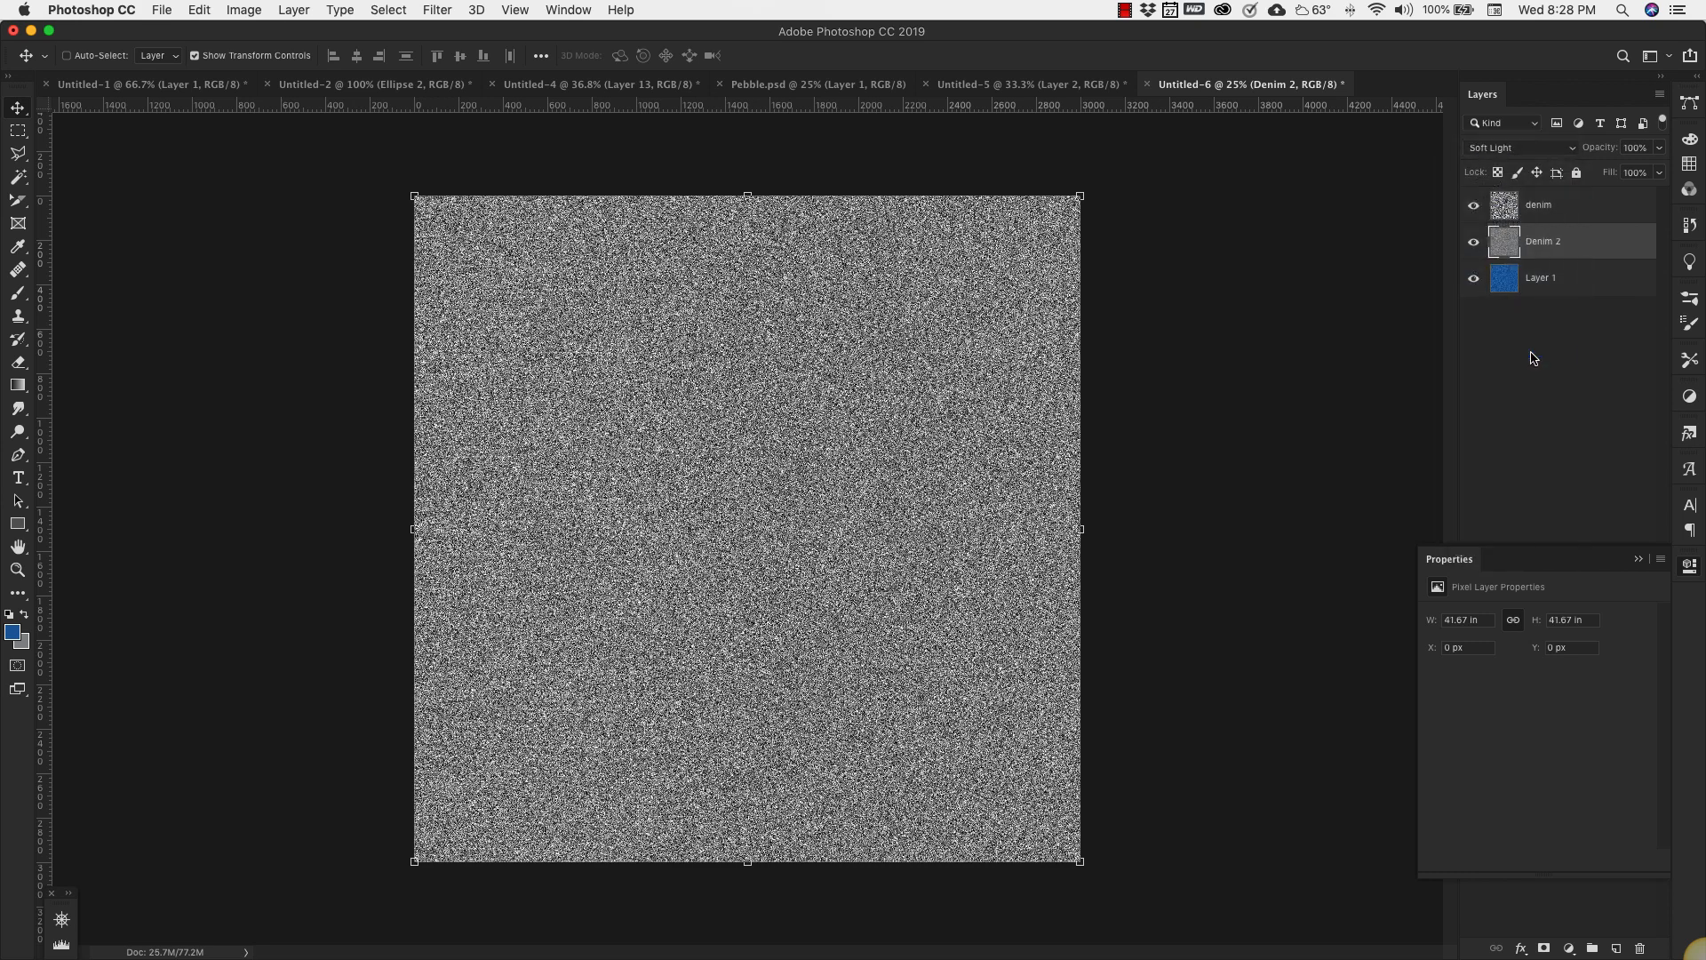
{"action": "left_click", "coordinate": [1567, 205]}
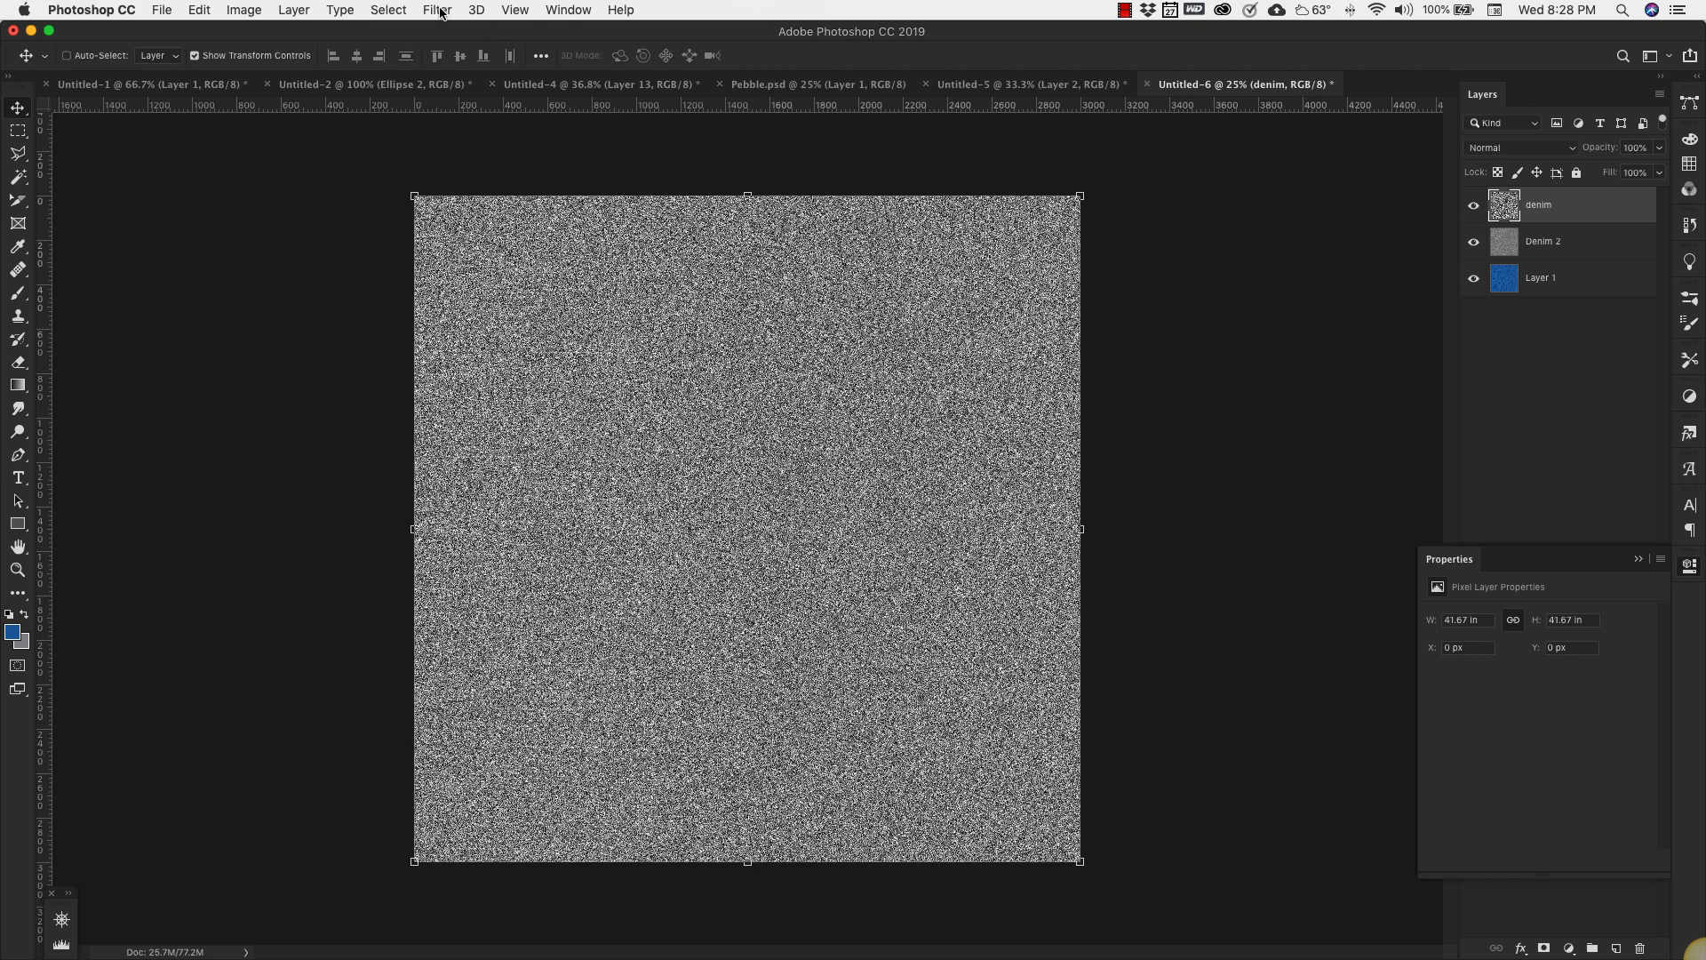
- Apply a vertical Motion Blur (angle 90, distance 28) to the denim layer
{"action": "left_click", "coordinate": [437, 9]}
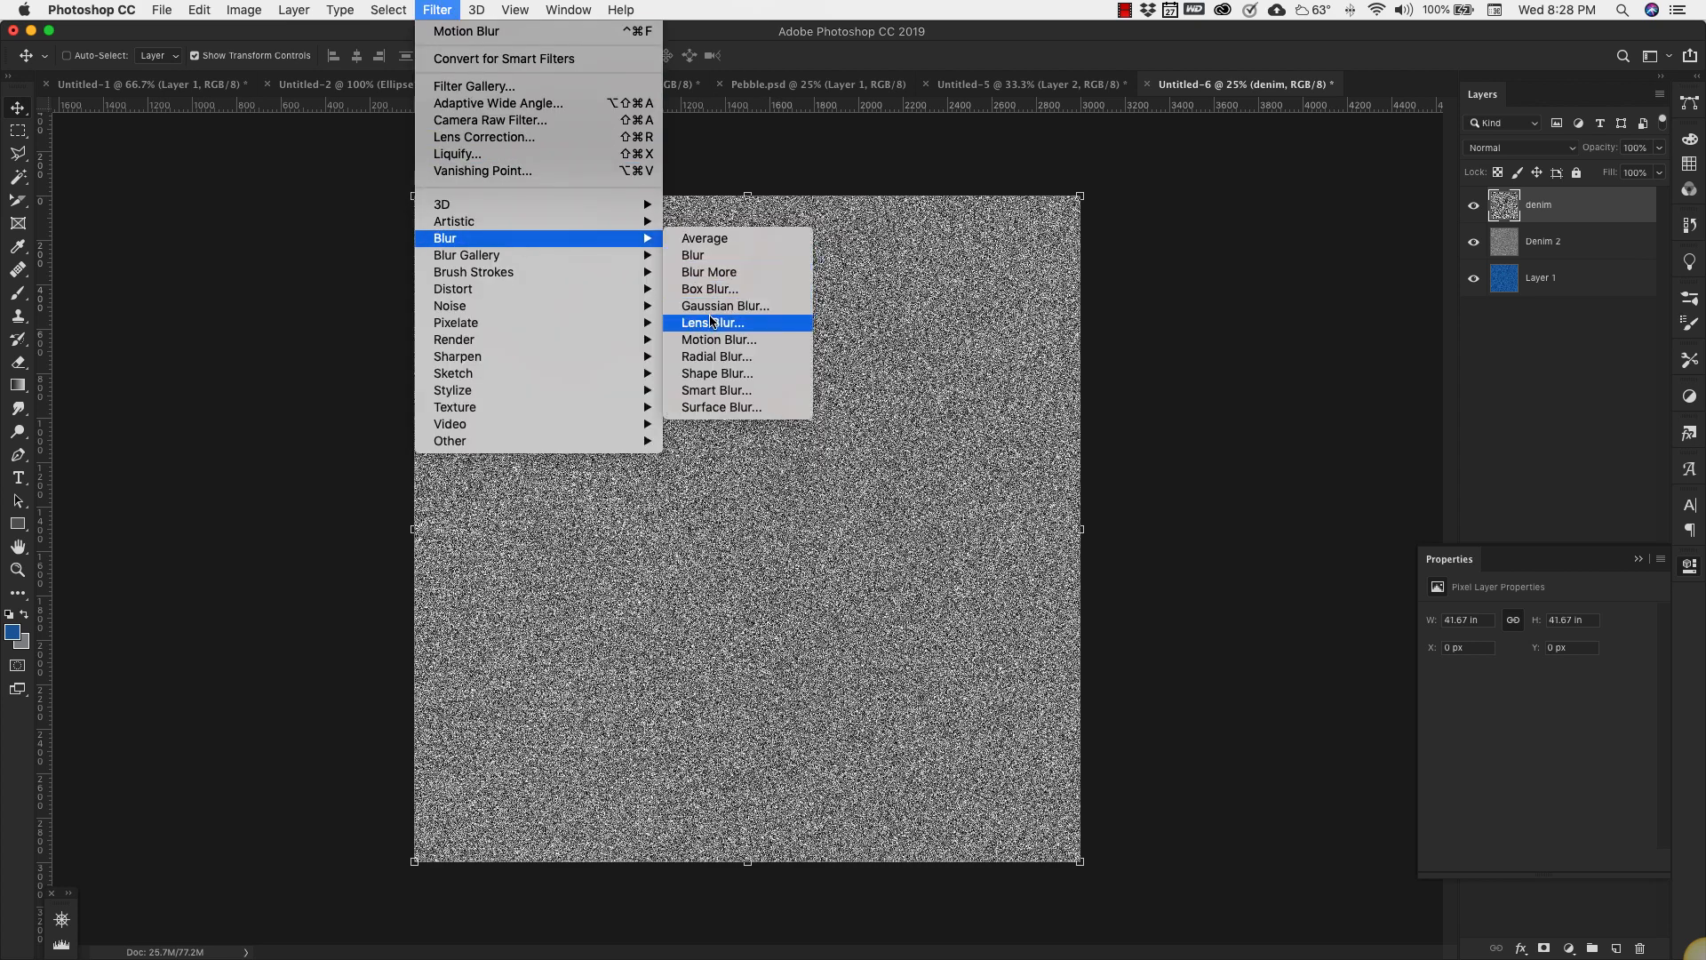
{"action": "left_click", "coordinate": [717, 338]}
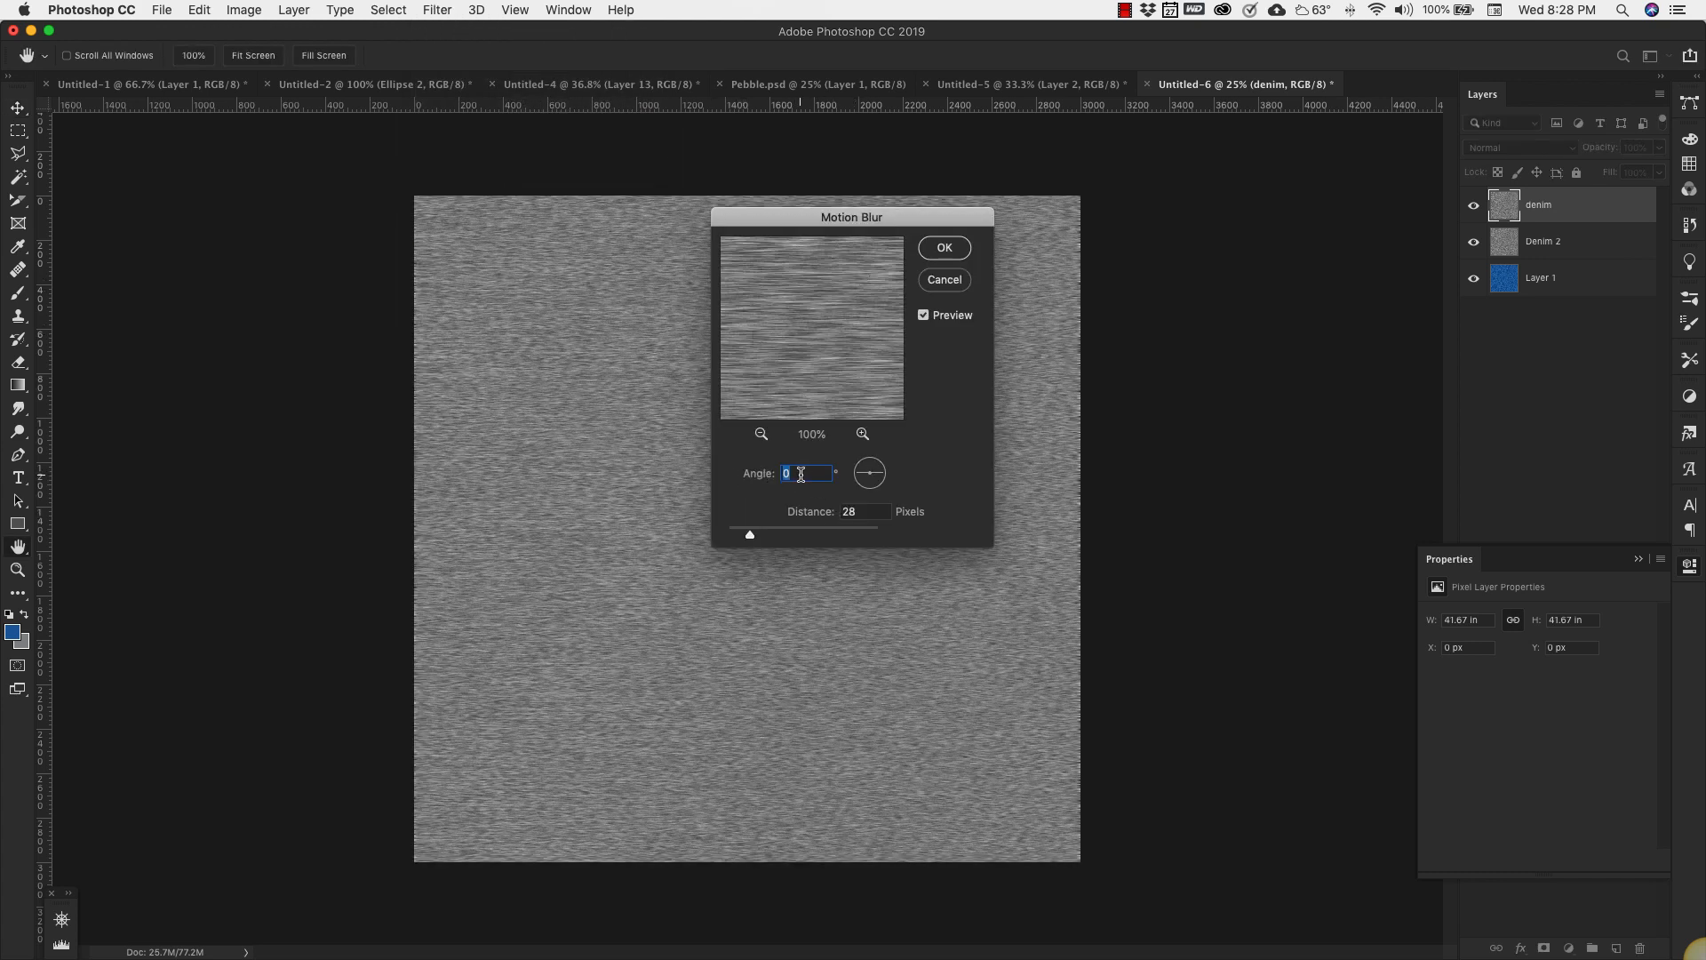
{"action": "type", "text": "90"}
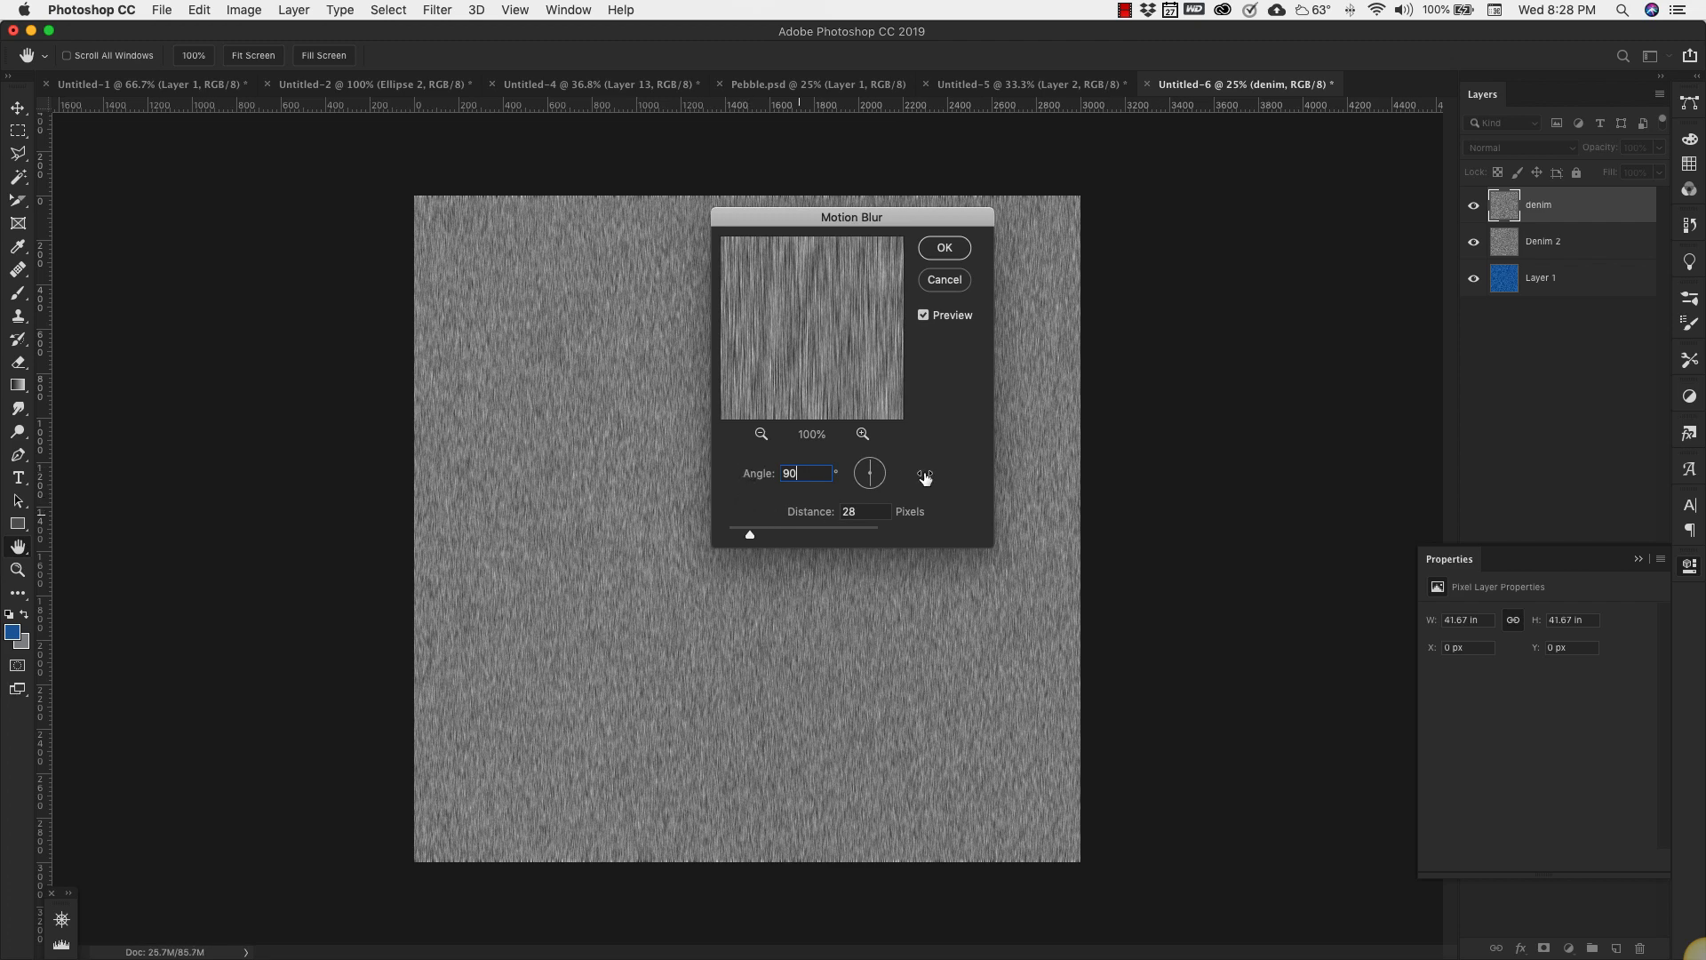
{"action": "left_click", "coordinate": [942, 247]}
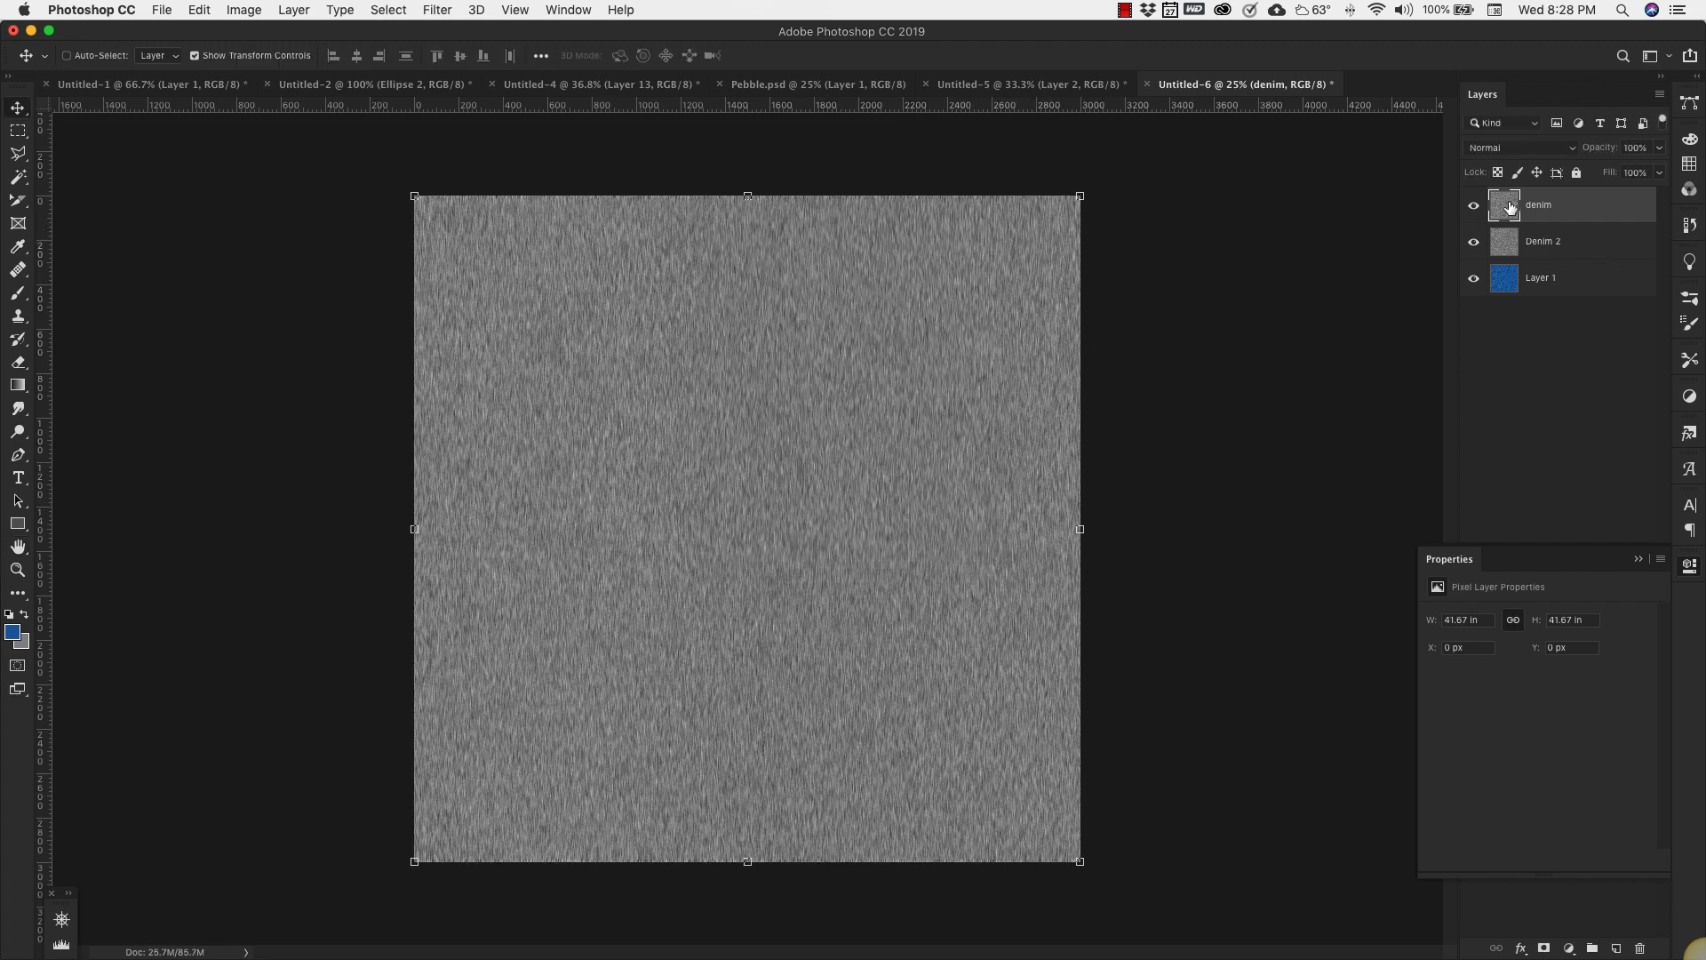
- Set the denim layer's blend mode to Soft Light and collapse the Properties panel
{"action": "left_click", "coordinate": [1522, 147]}
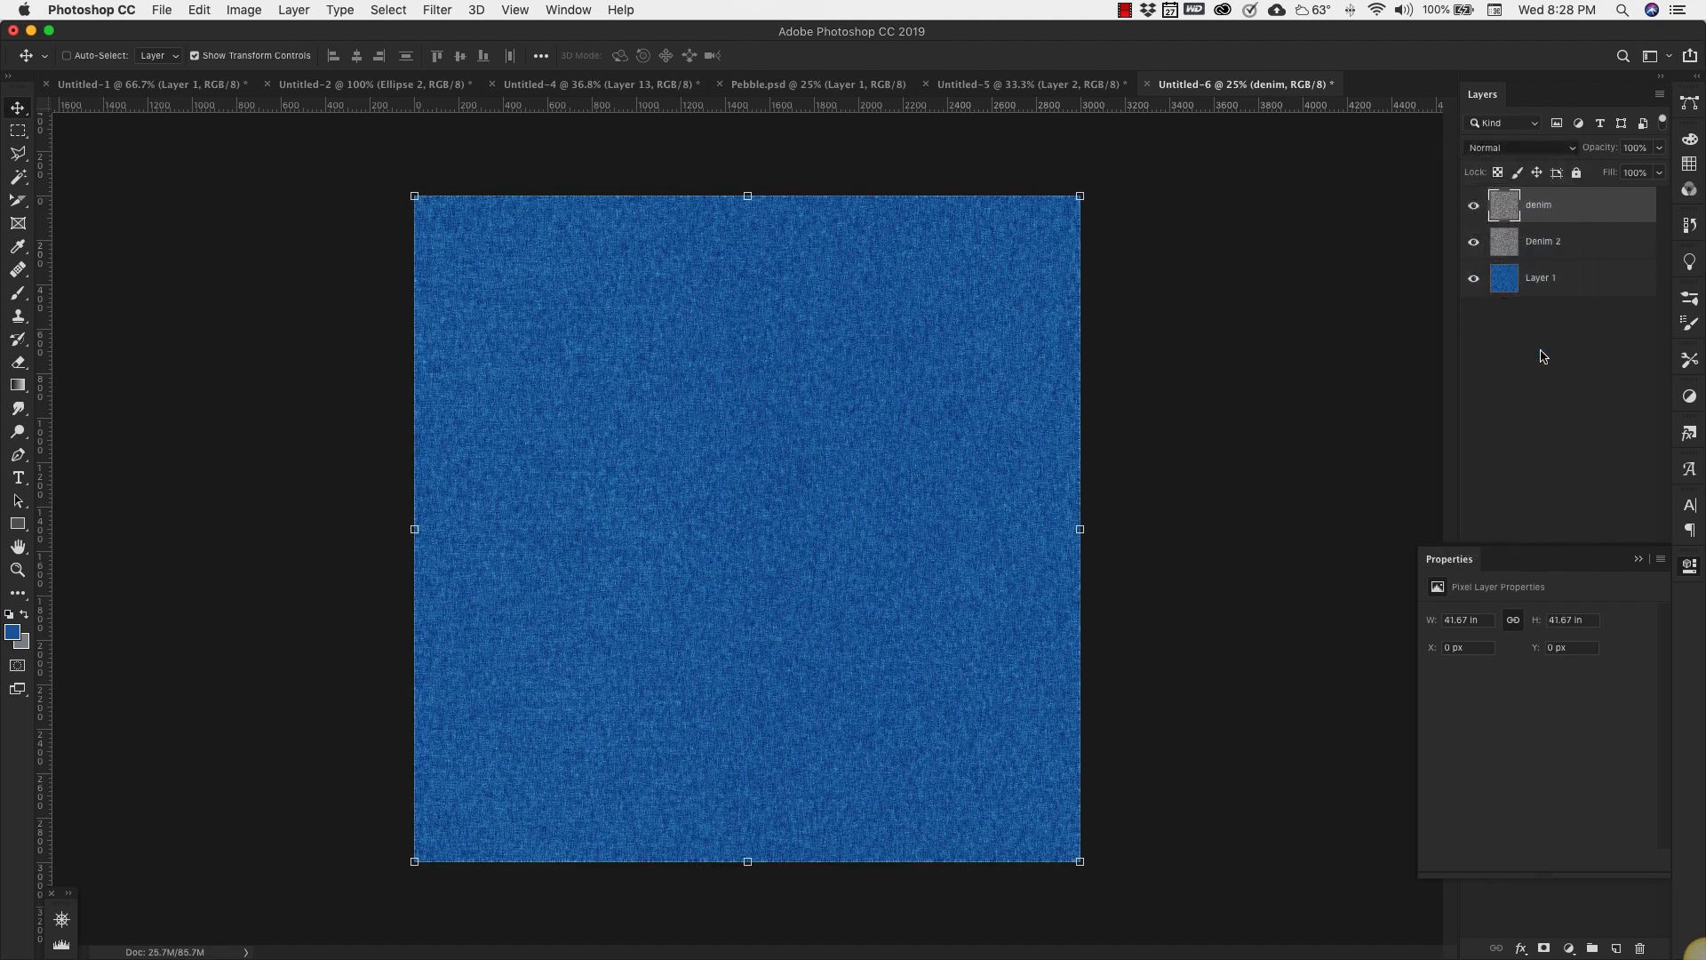
{"action": "left_click", "coordinate": [1521, 147]}
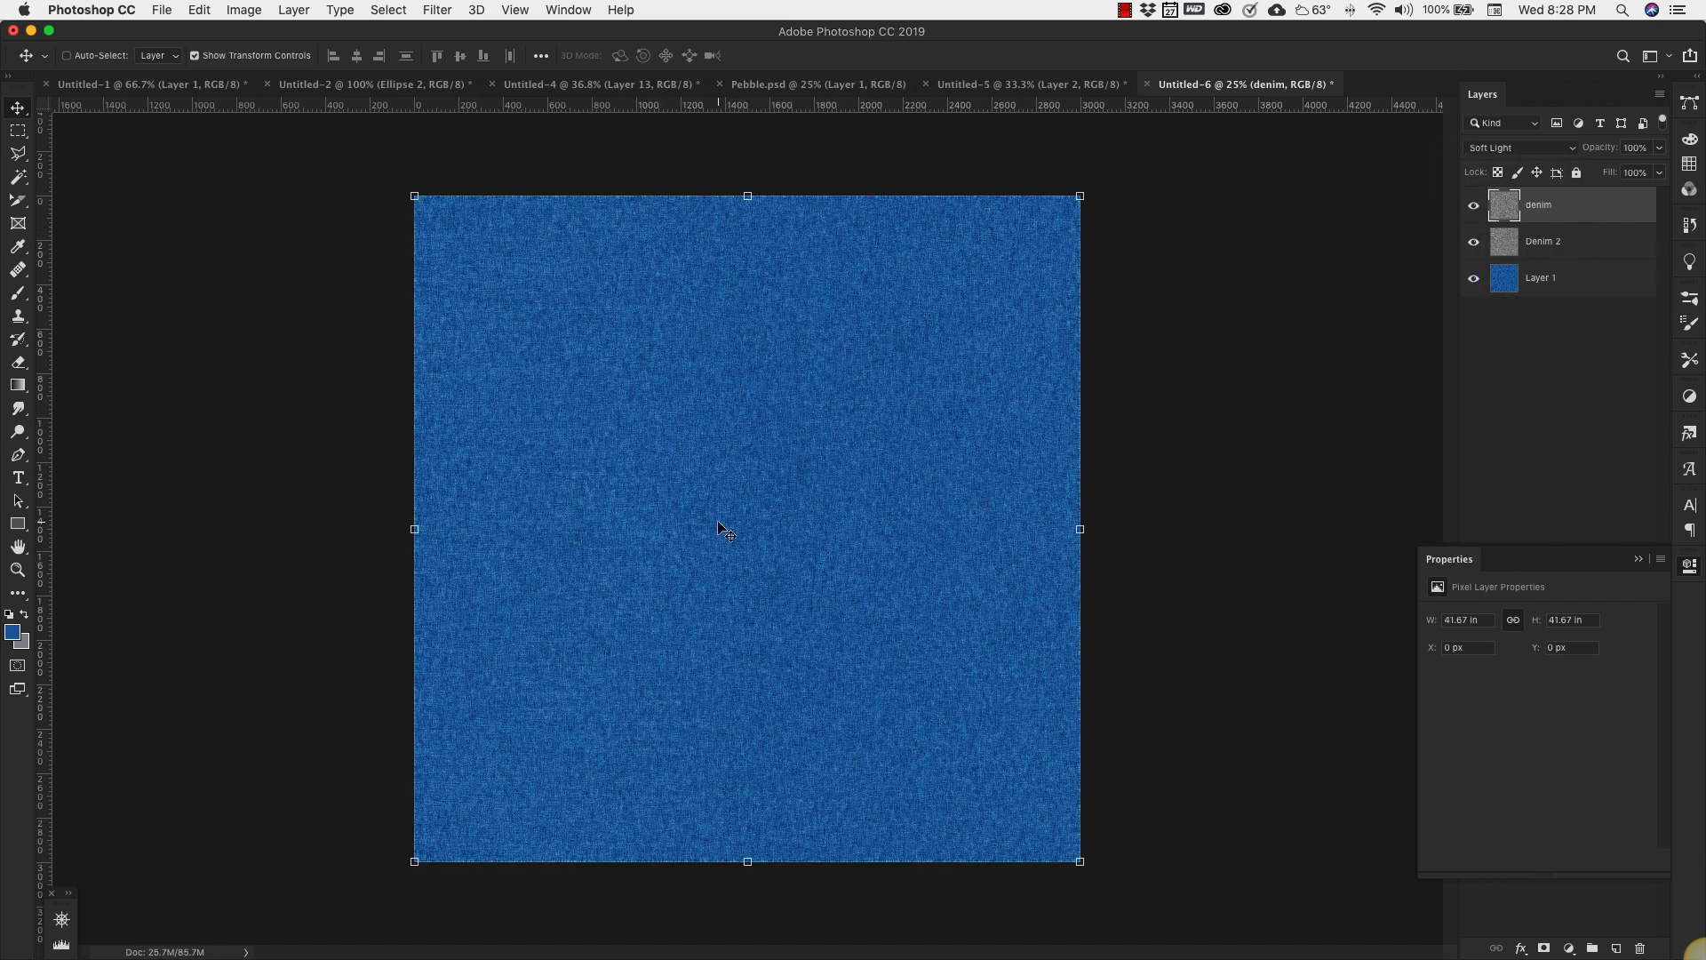
{"action": "mouse_move", "coordinate": [747, 437]}
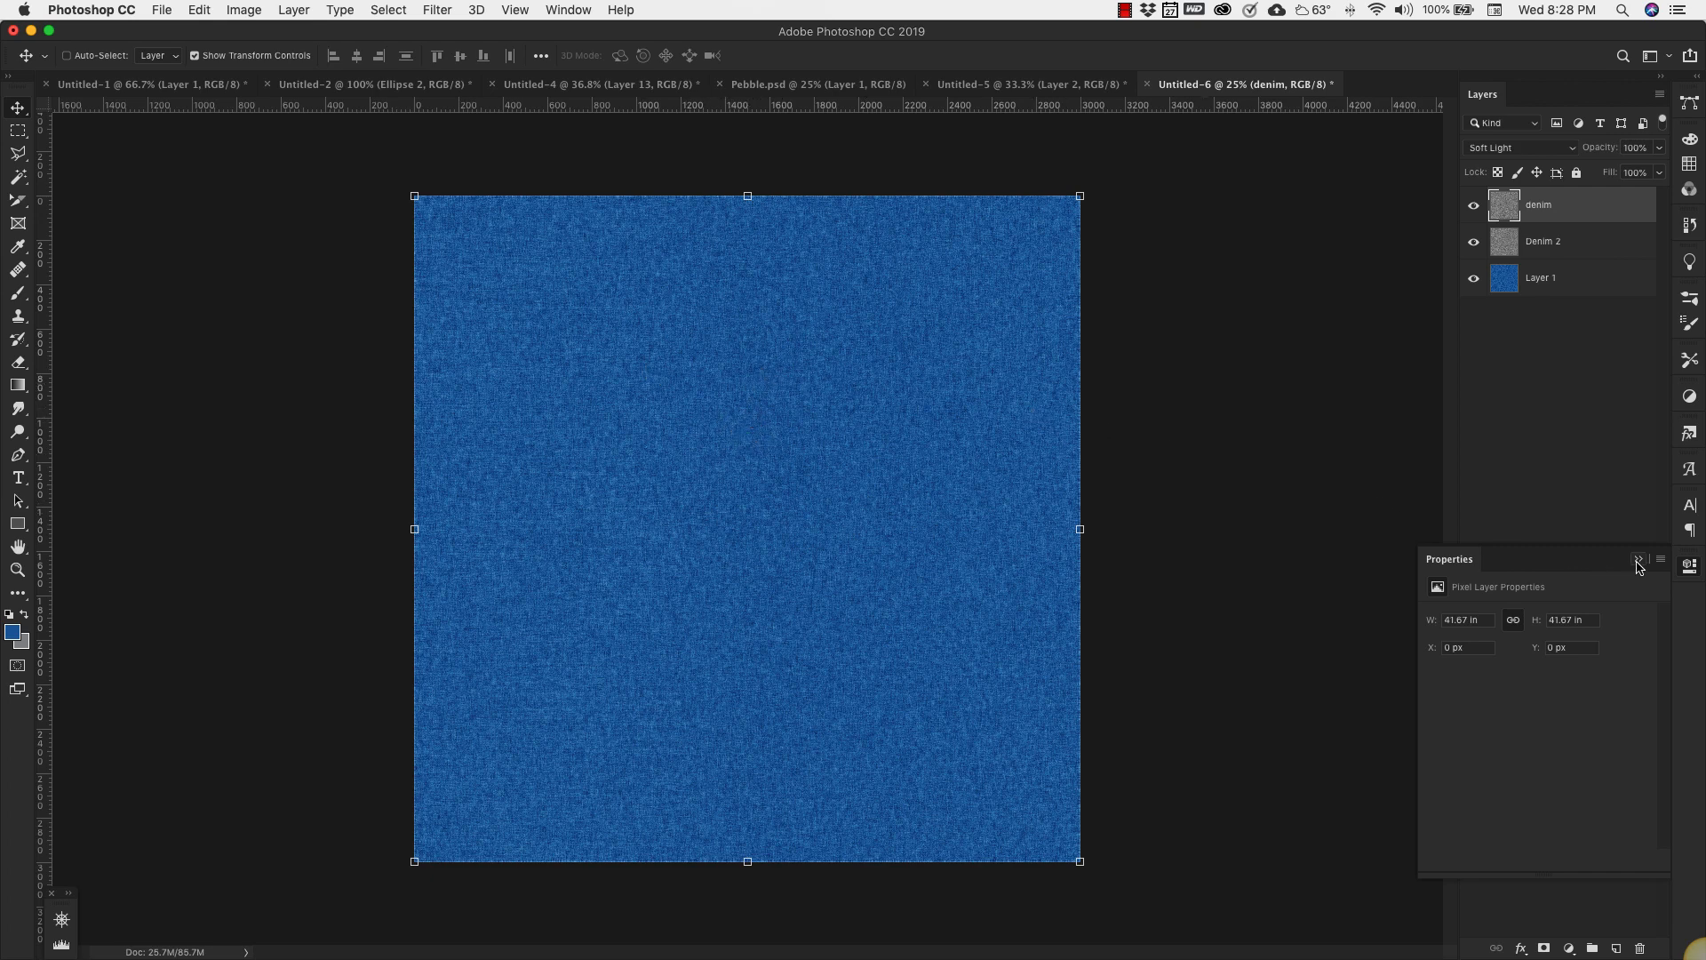
{"action": "left_click", "coordinate": [1638, 563]}
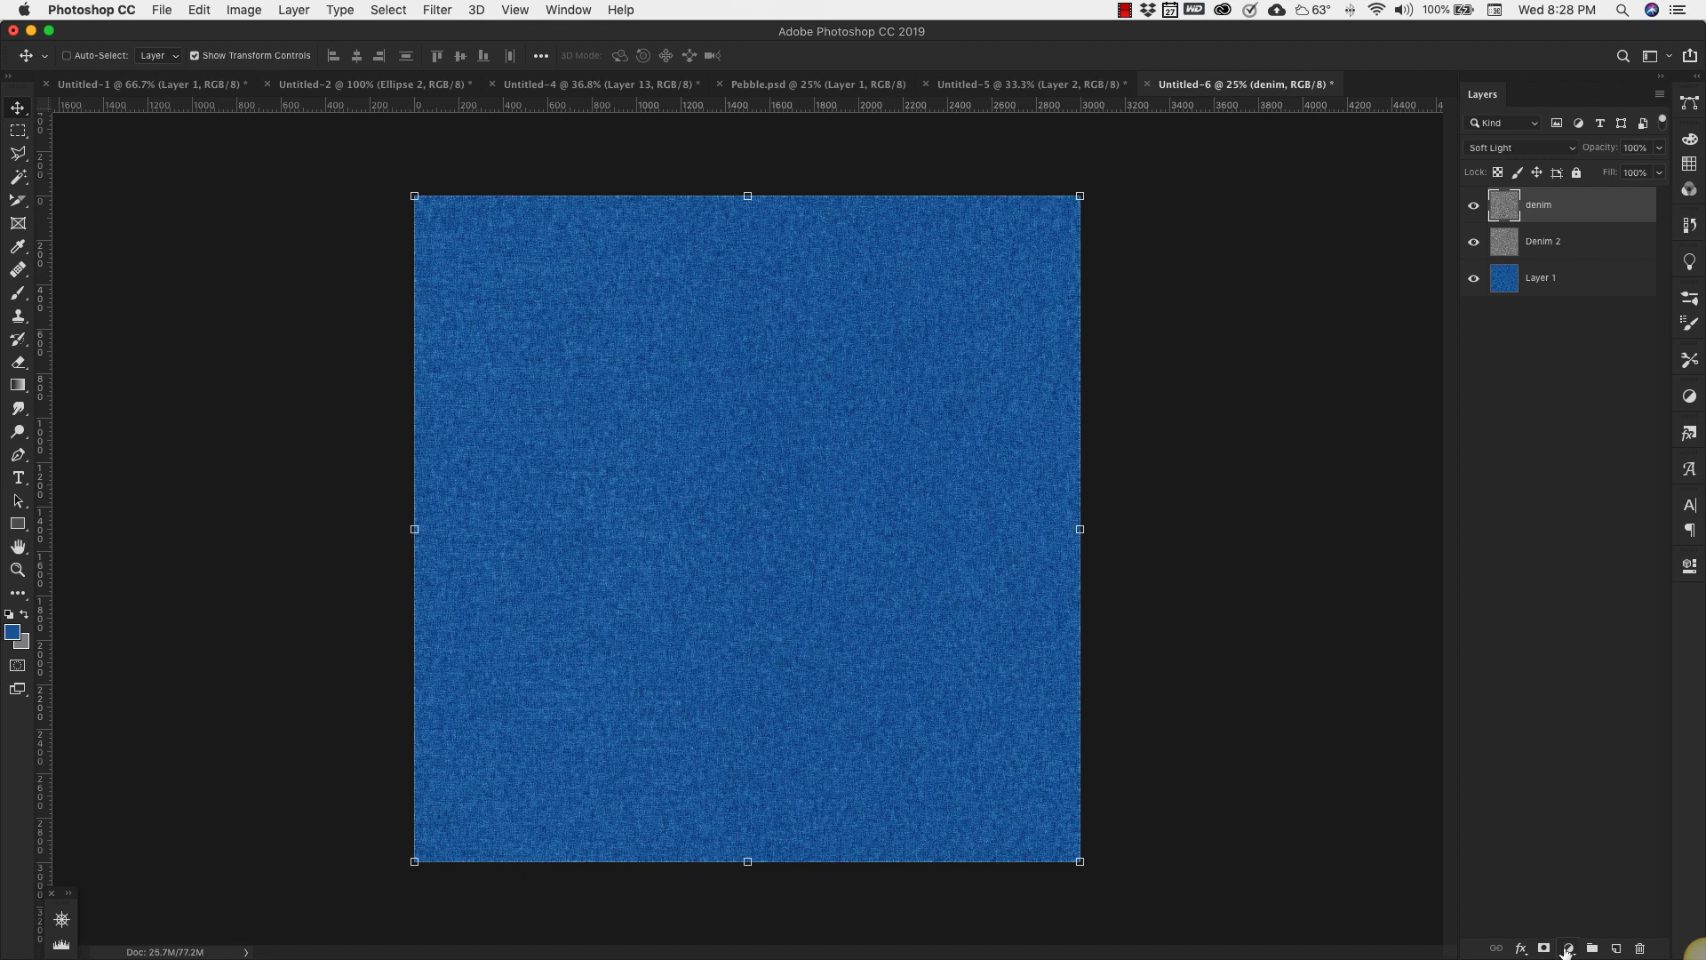
- Add a Pattern Fill layer using the diagonal line pattern at 4% scale
{"action": "left_click", "coordinate": [1568, 949]}
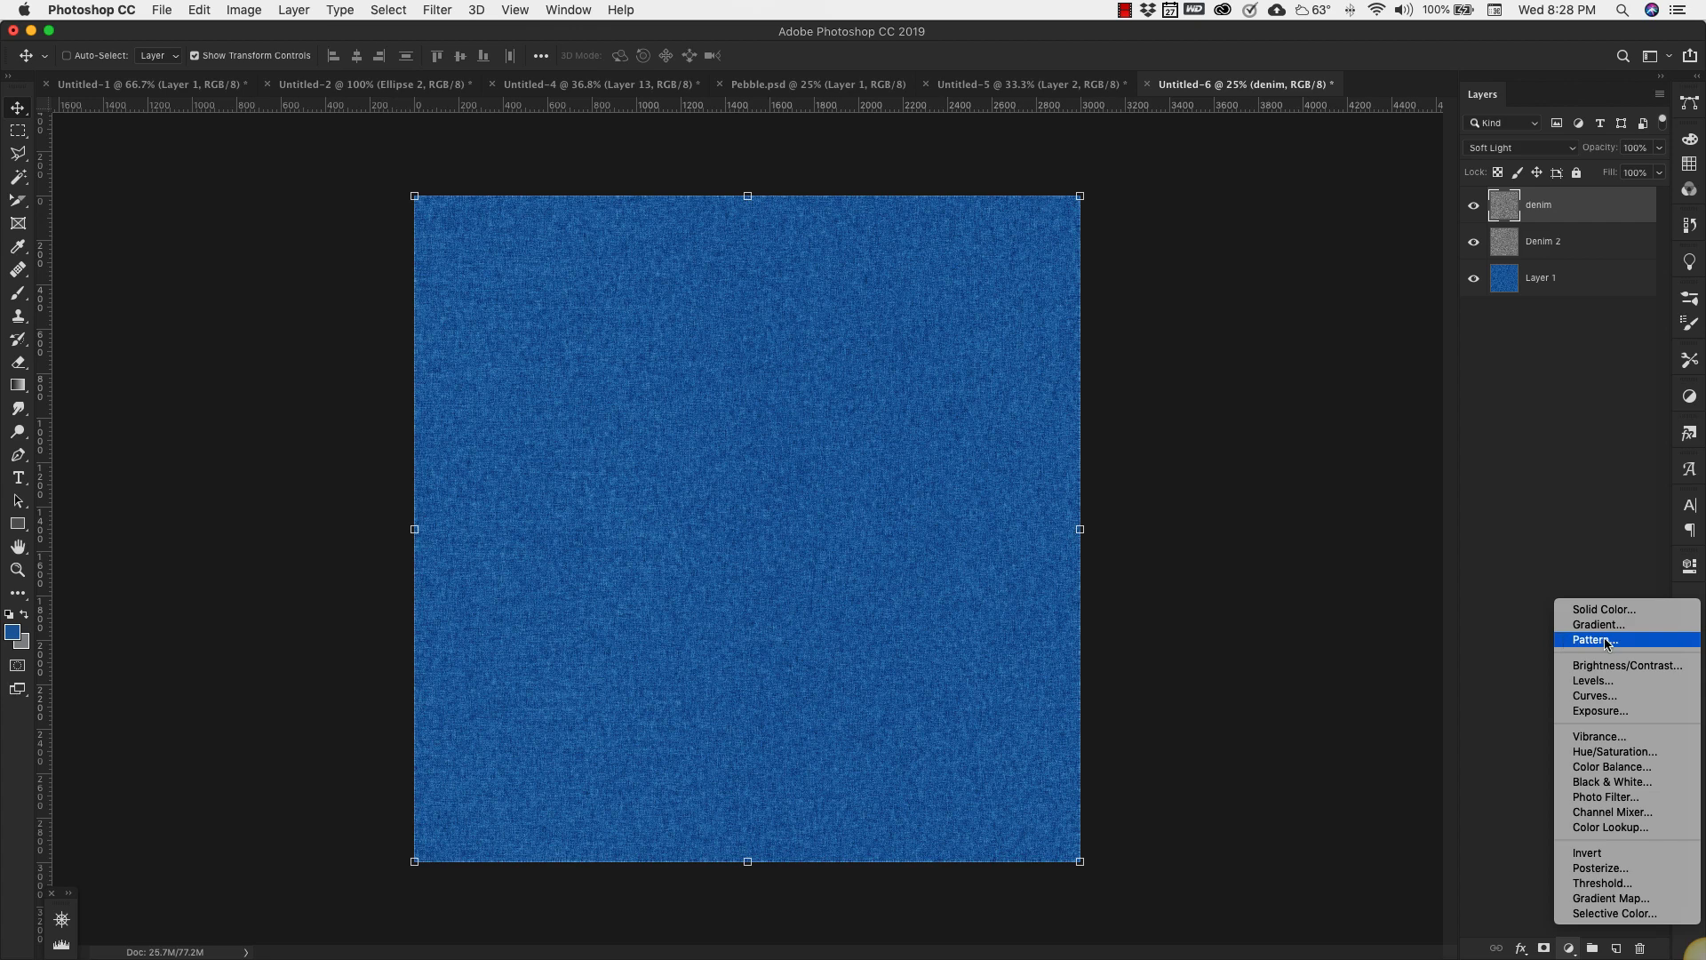
{"action": "left_click", "coordinate": [1590, 640]}
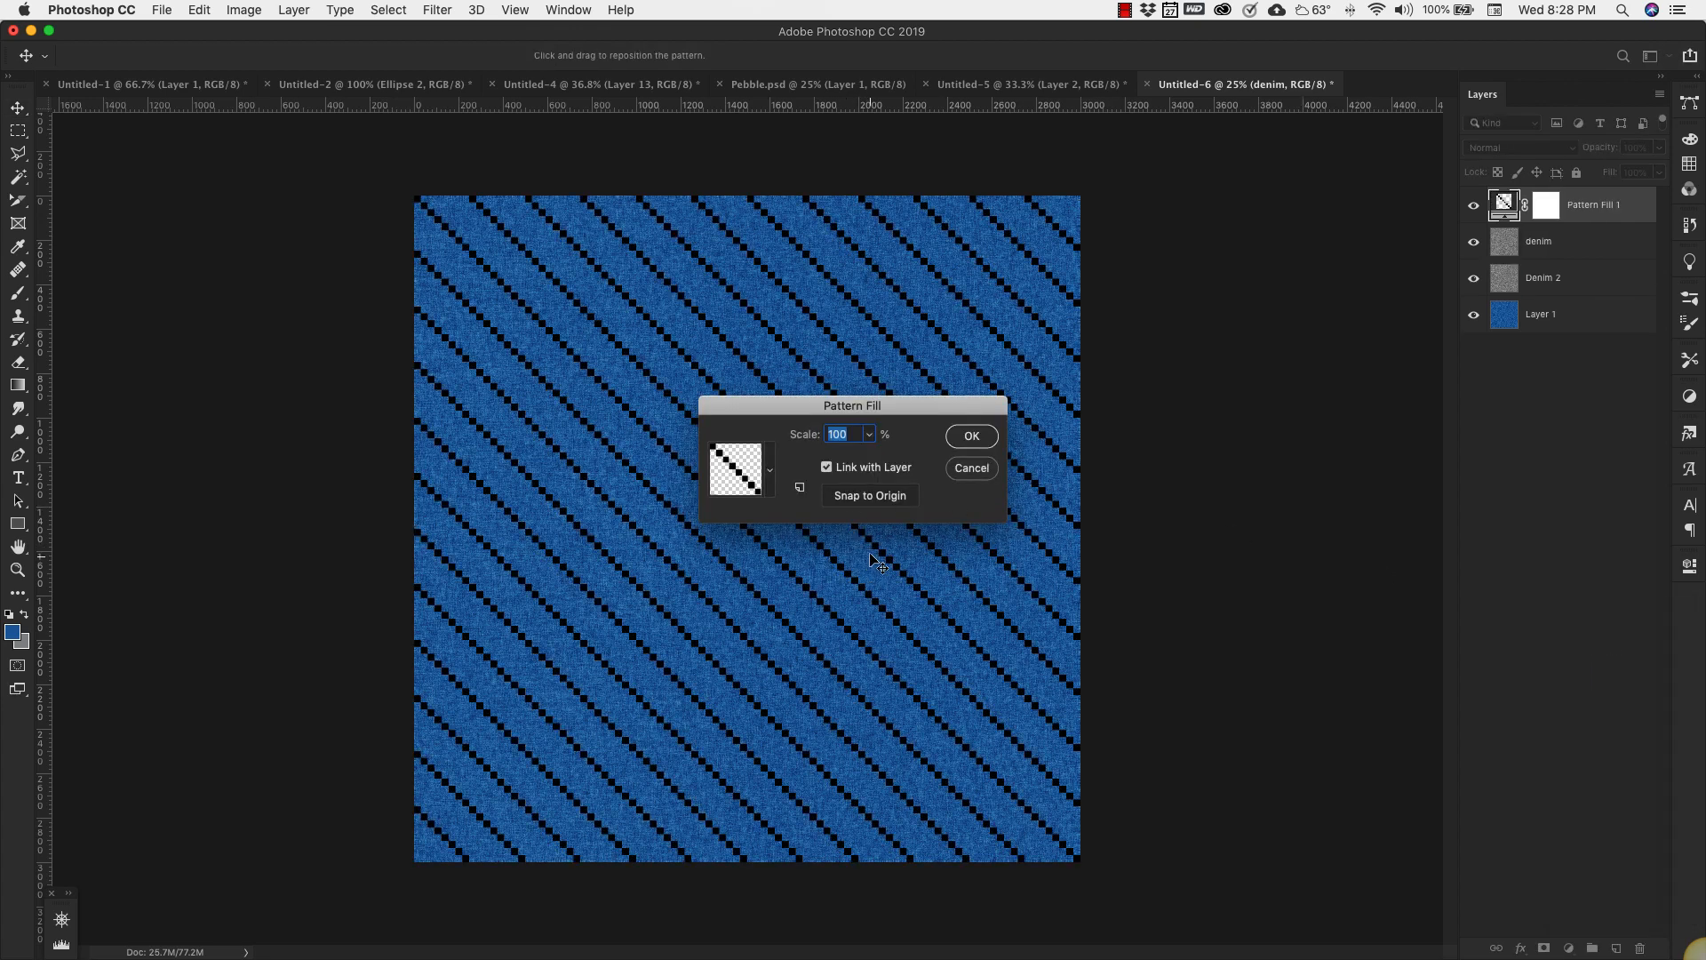
{"action": "mouse_move", "coordinate": [631, 326]}
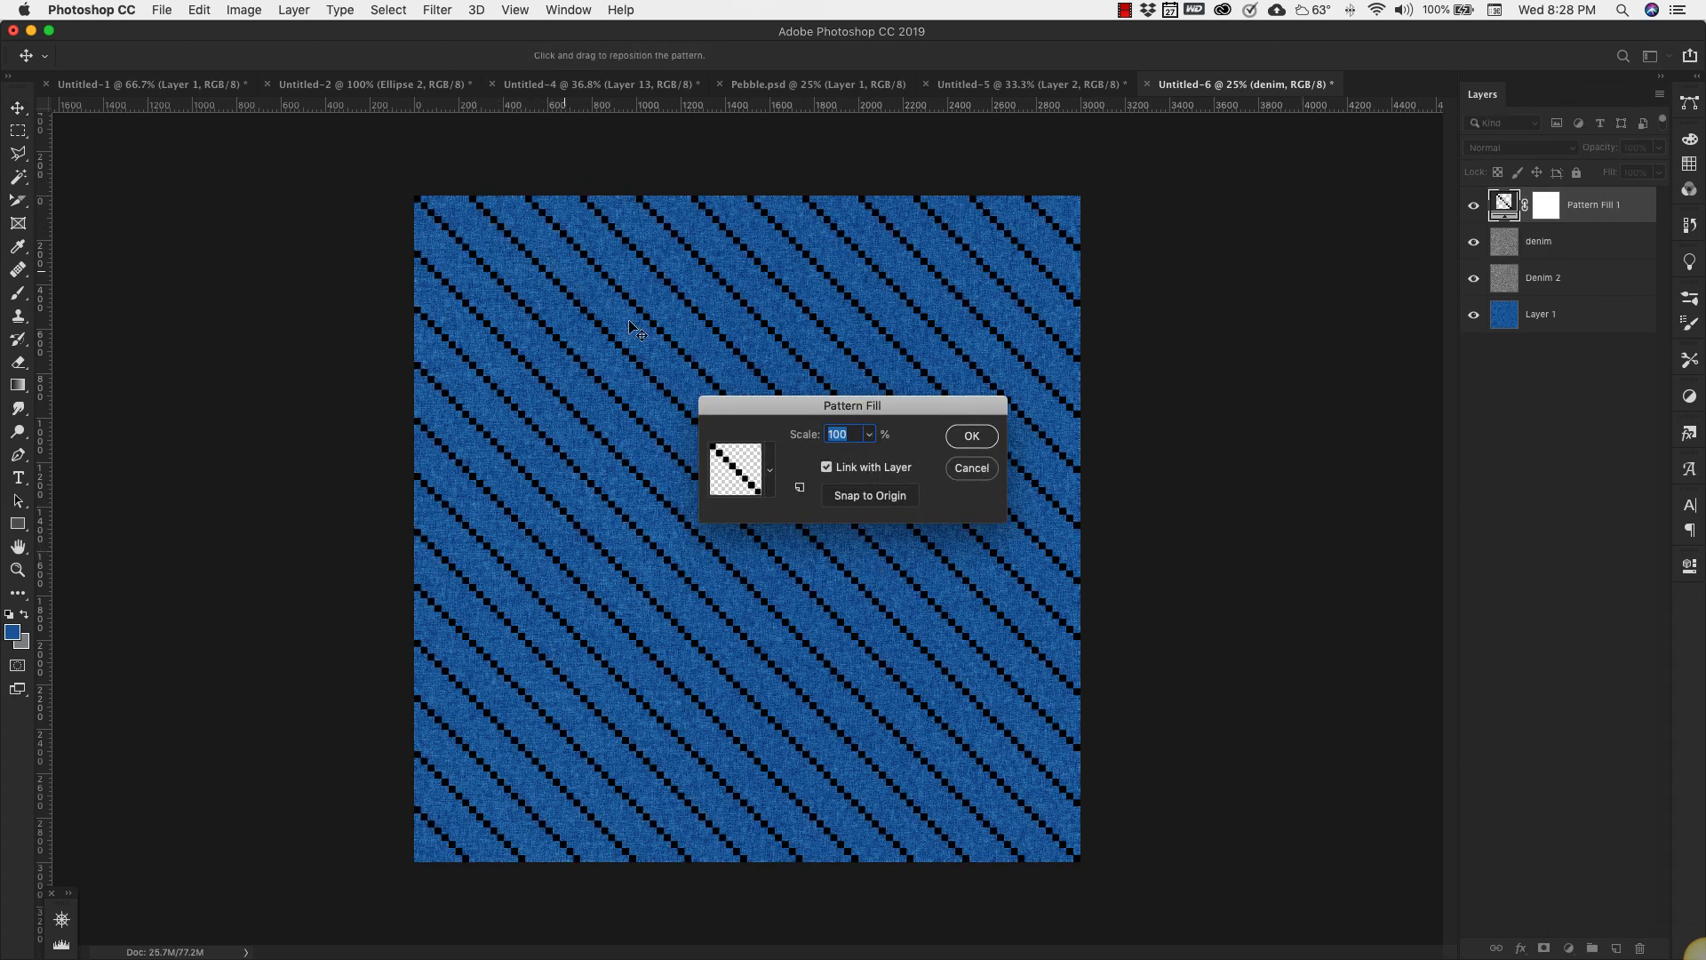
{"action": "mouse_move", "coordinate": [1045, 554]}
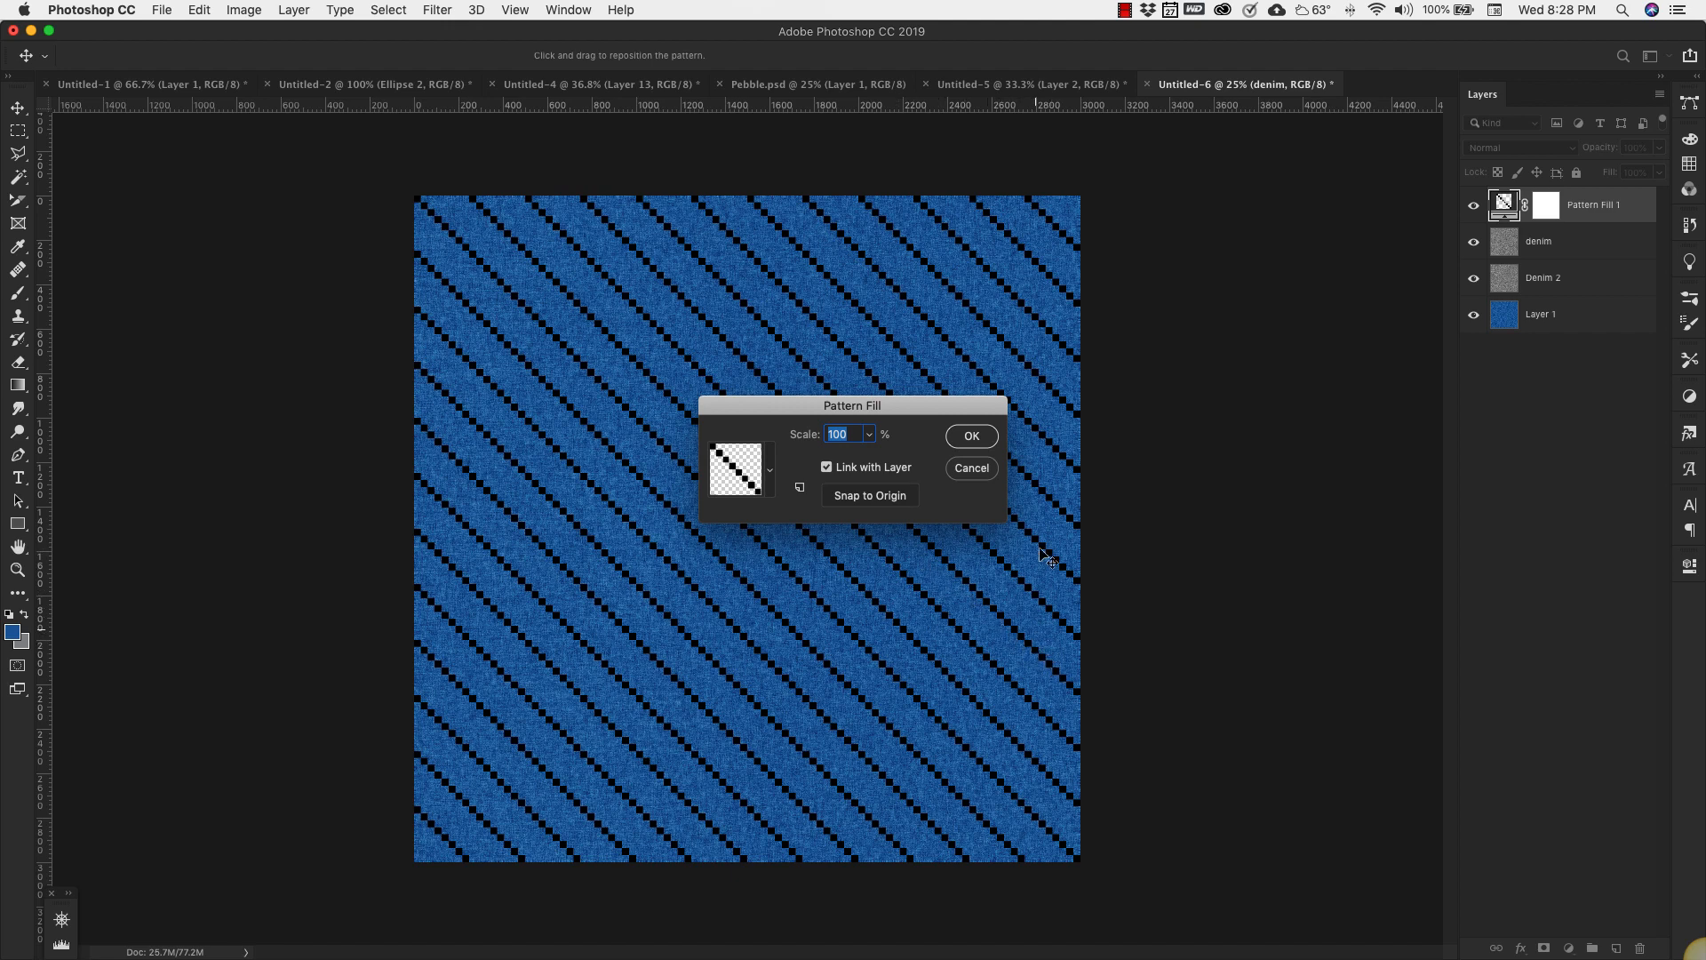
{"action": "mouse_move", "coordinate": [988, 465]}
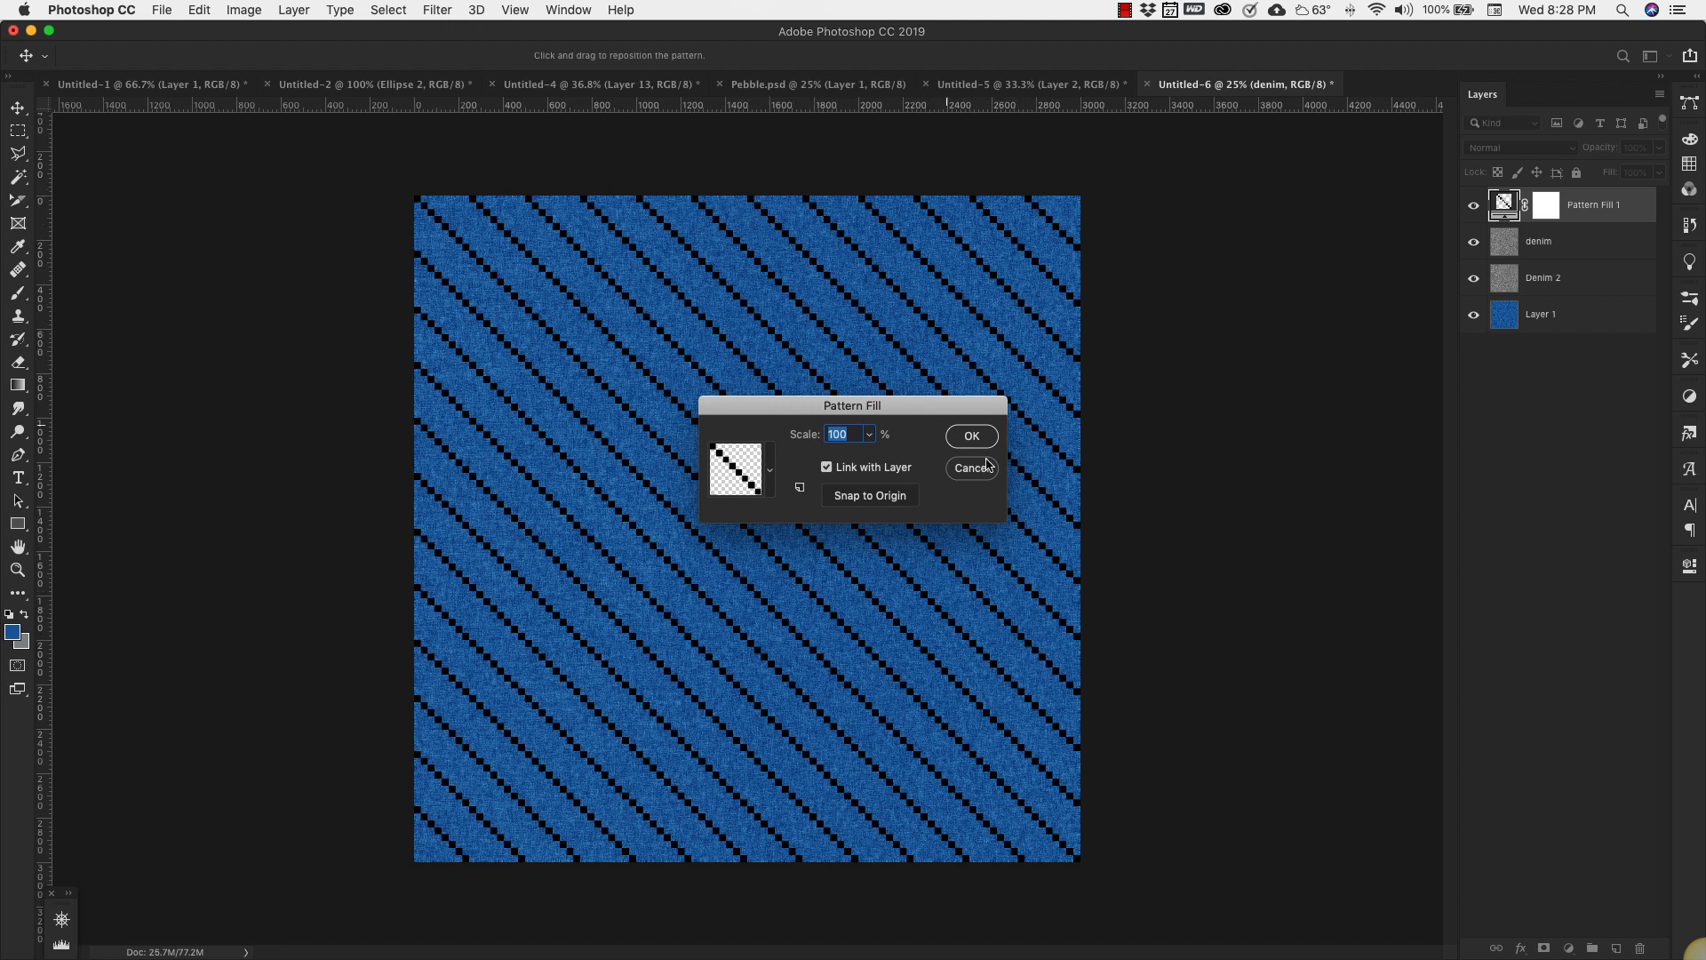
{"action": "mouse_move", "coordinate": [852, 434]}
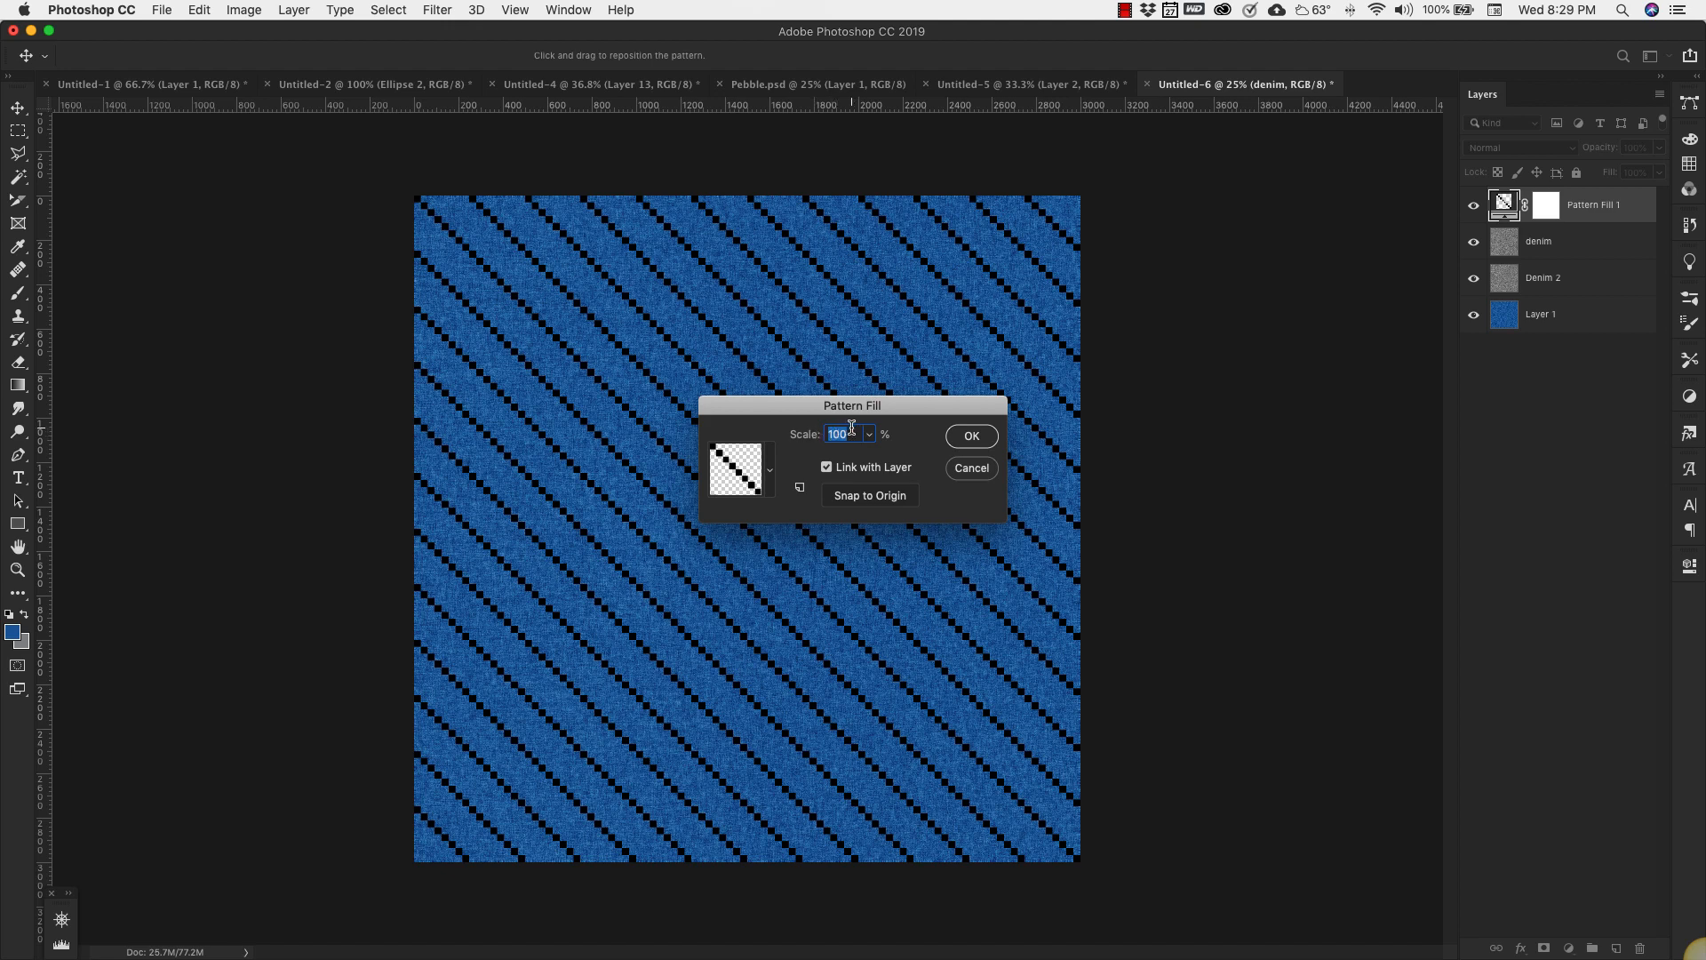
{"action": "mouse_move", "coordinate": [781, 426]}
{"action": "type", "text": "4"}
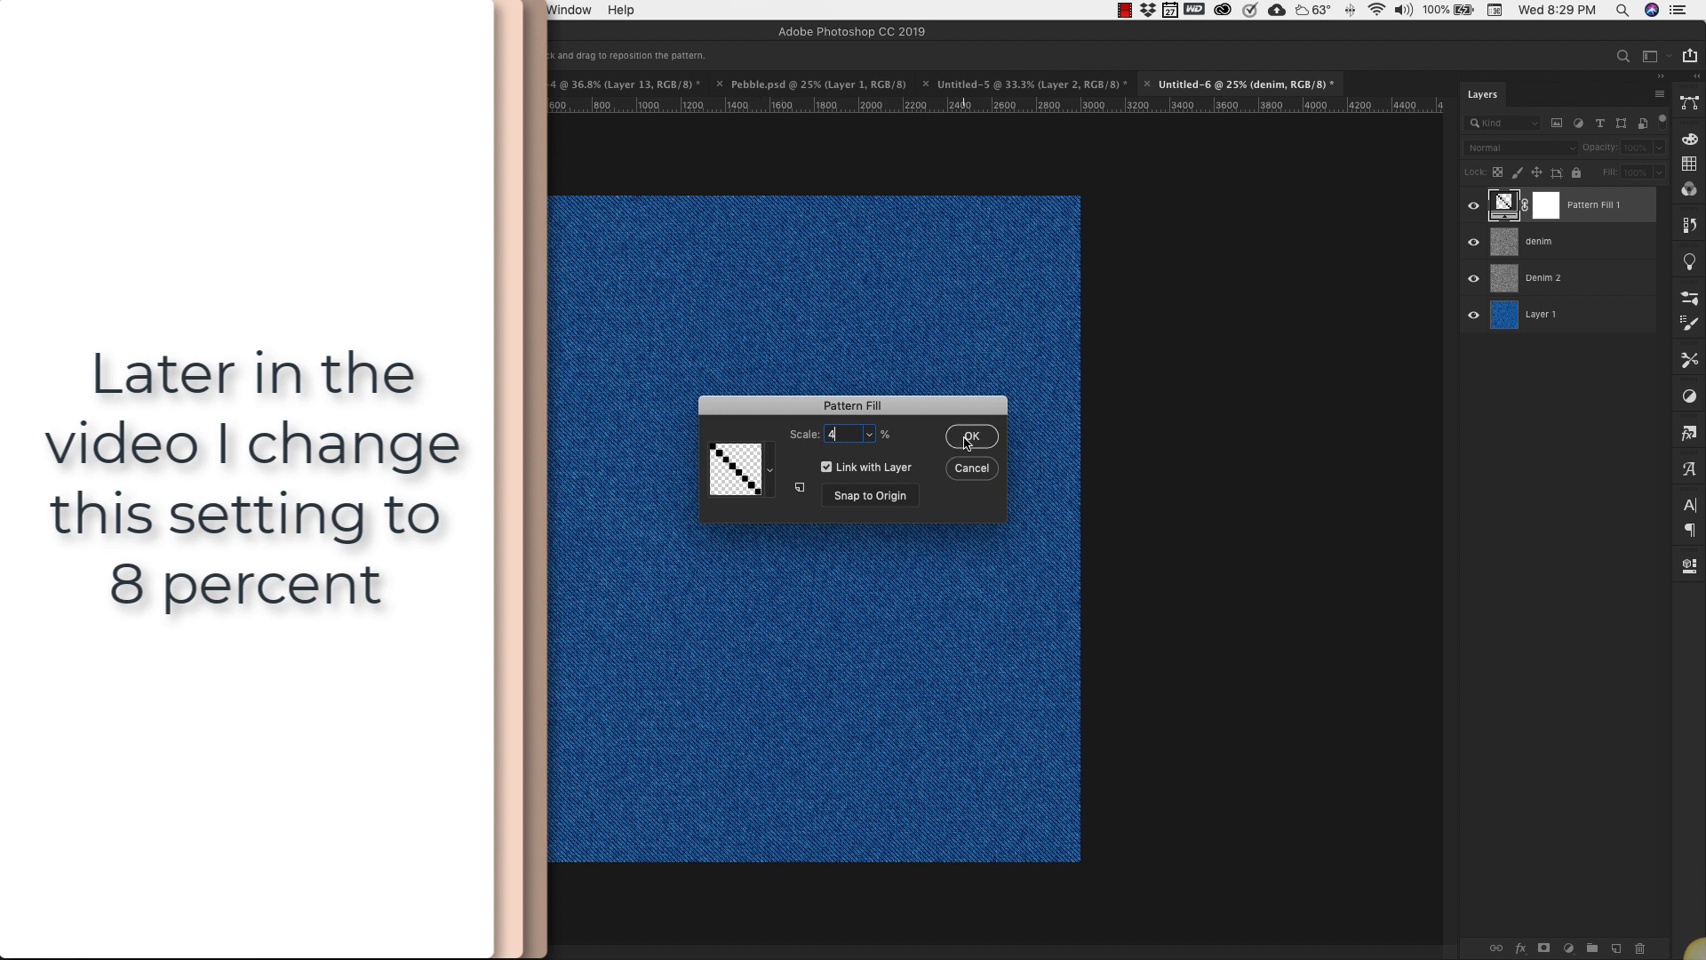
{"action": "left_click", "coordinate": [970, 436]}
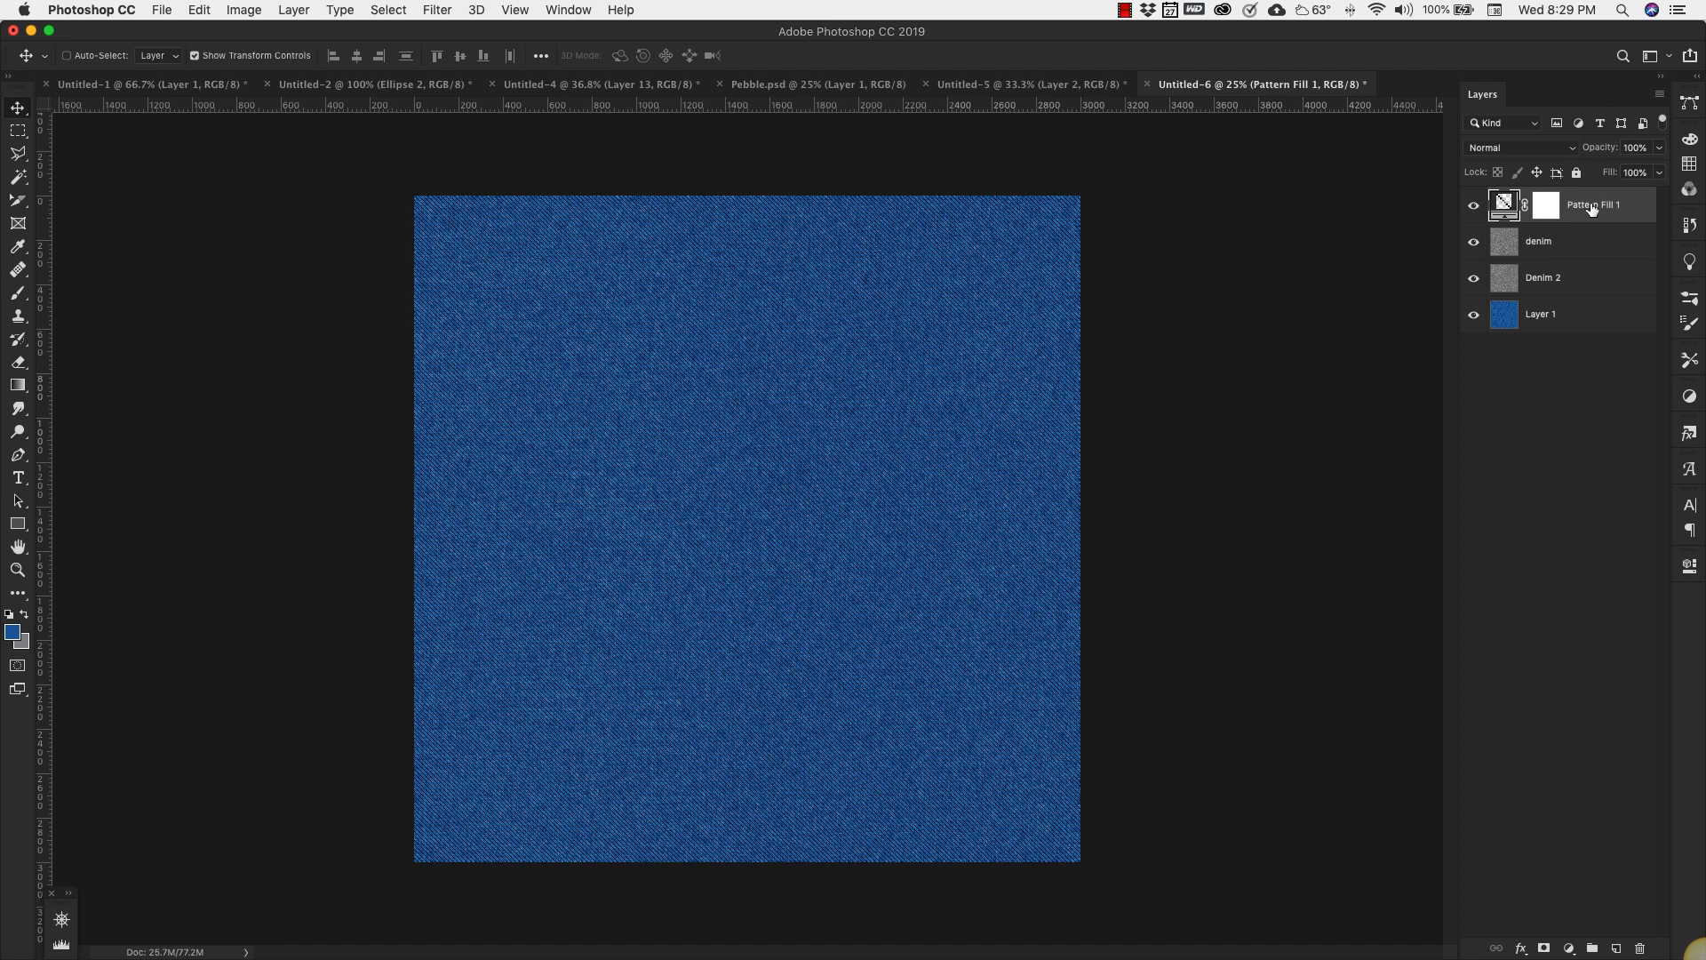
- Enable a black Multiply drop shadow on Pattern Fill 1 (distance 9, spread 7, size 2)
{"action": "right_click", "coordinate": [1590, 204]}
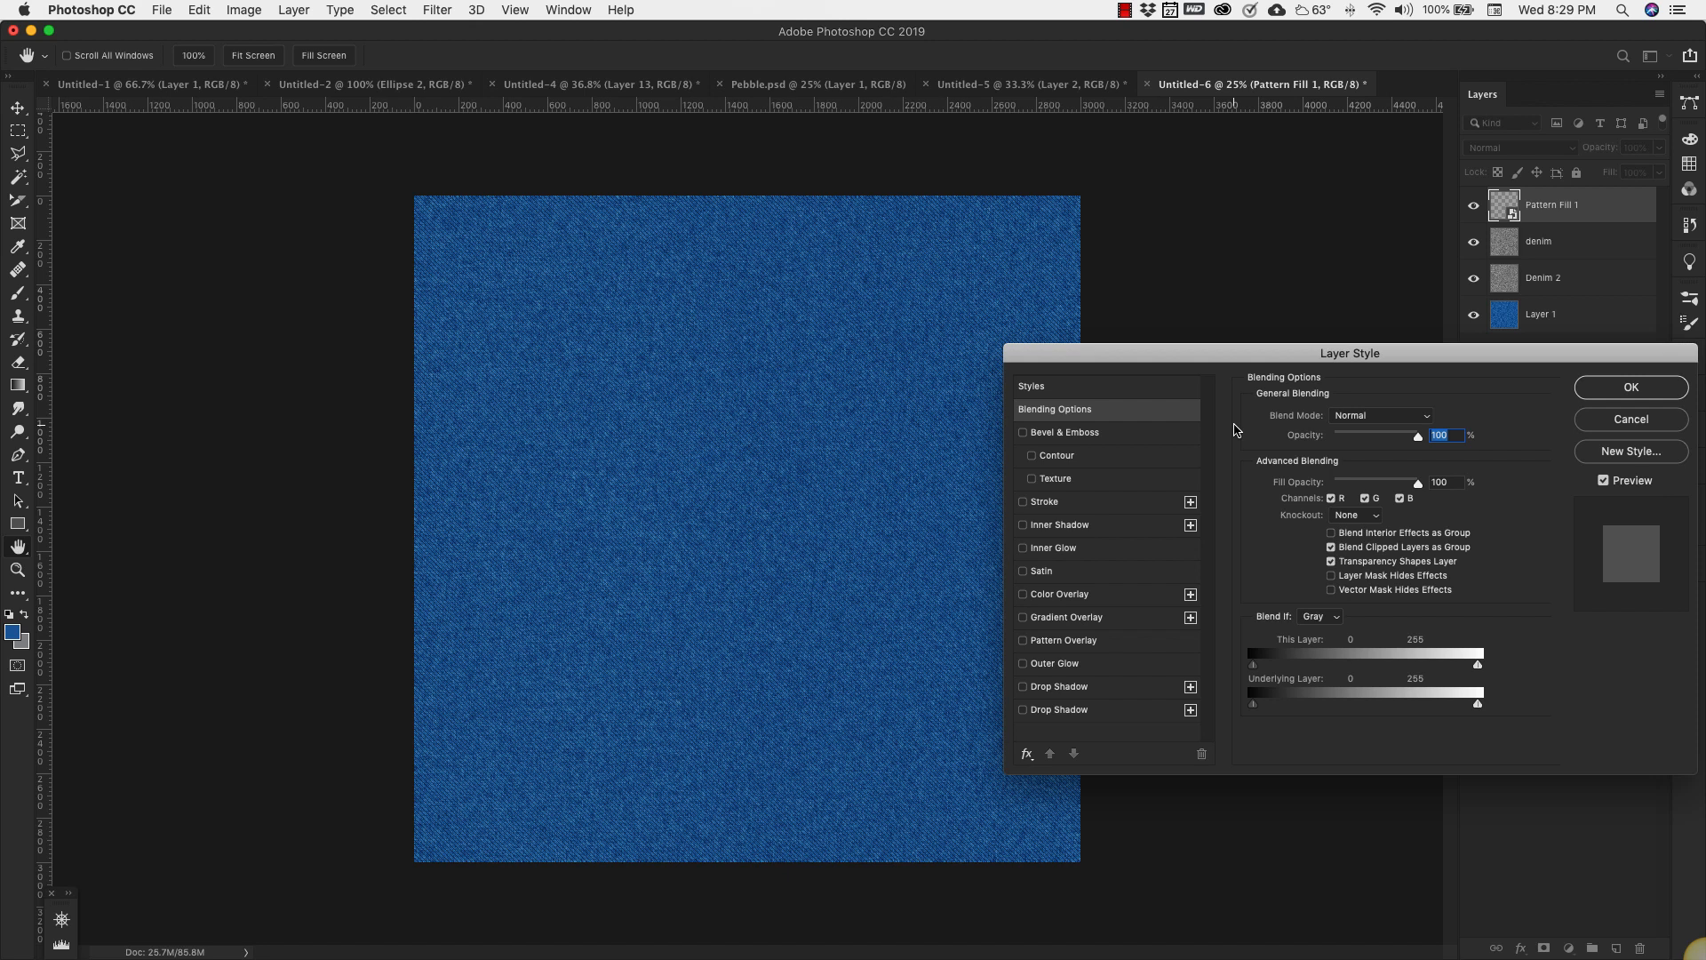
{"action": "left_click", "coordinate": [1022, 709]}
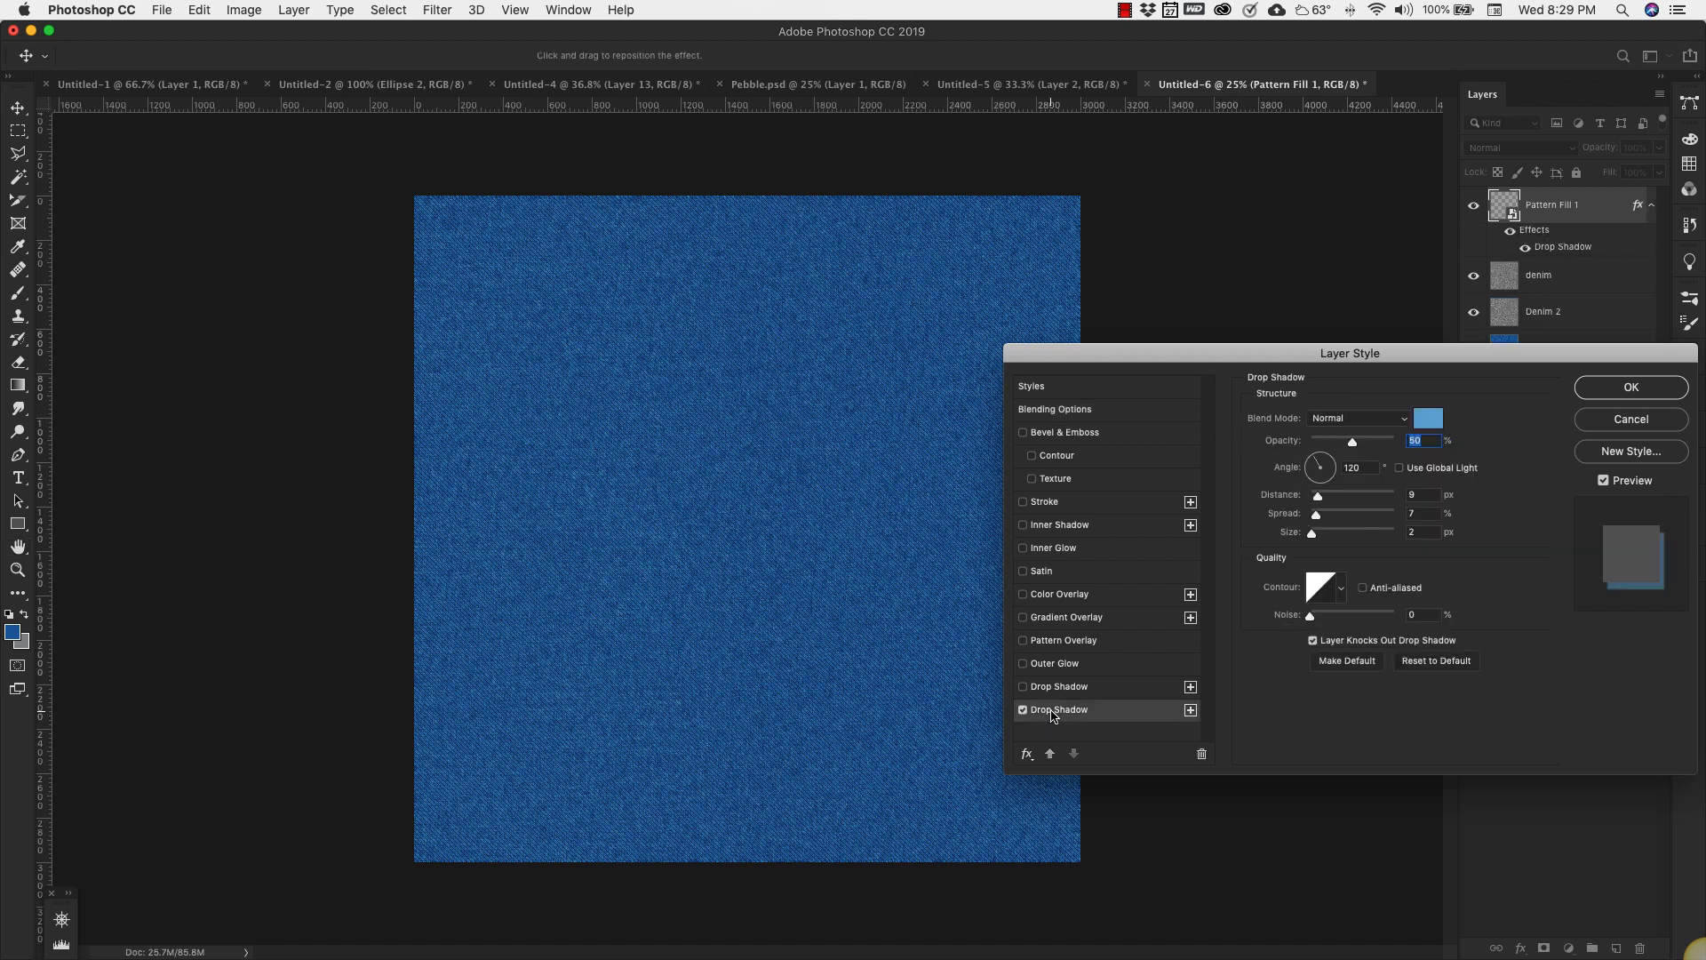
{"action": "left_click", "coordinate": [1427, 417]}
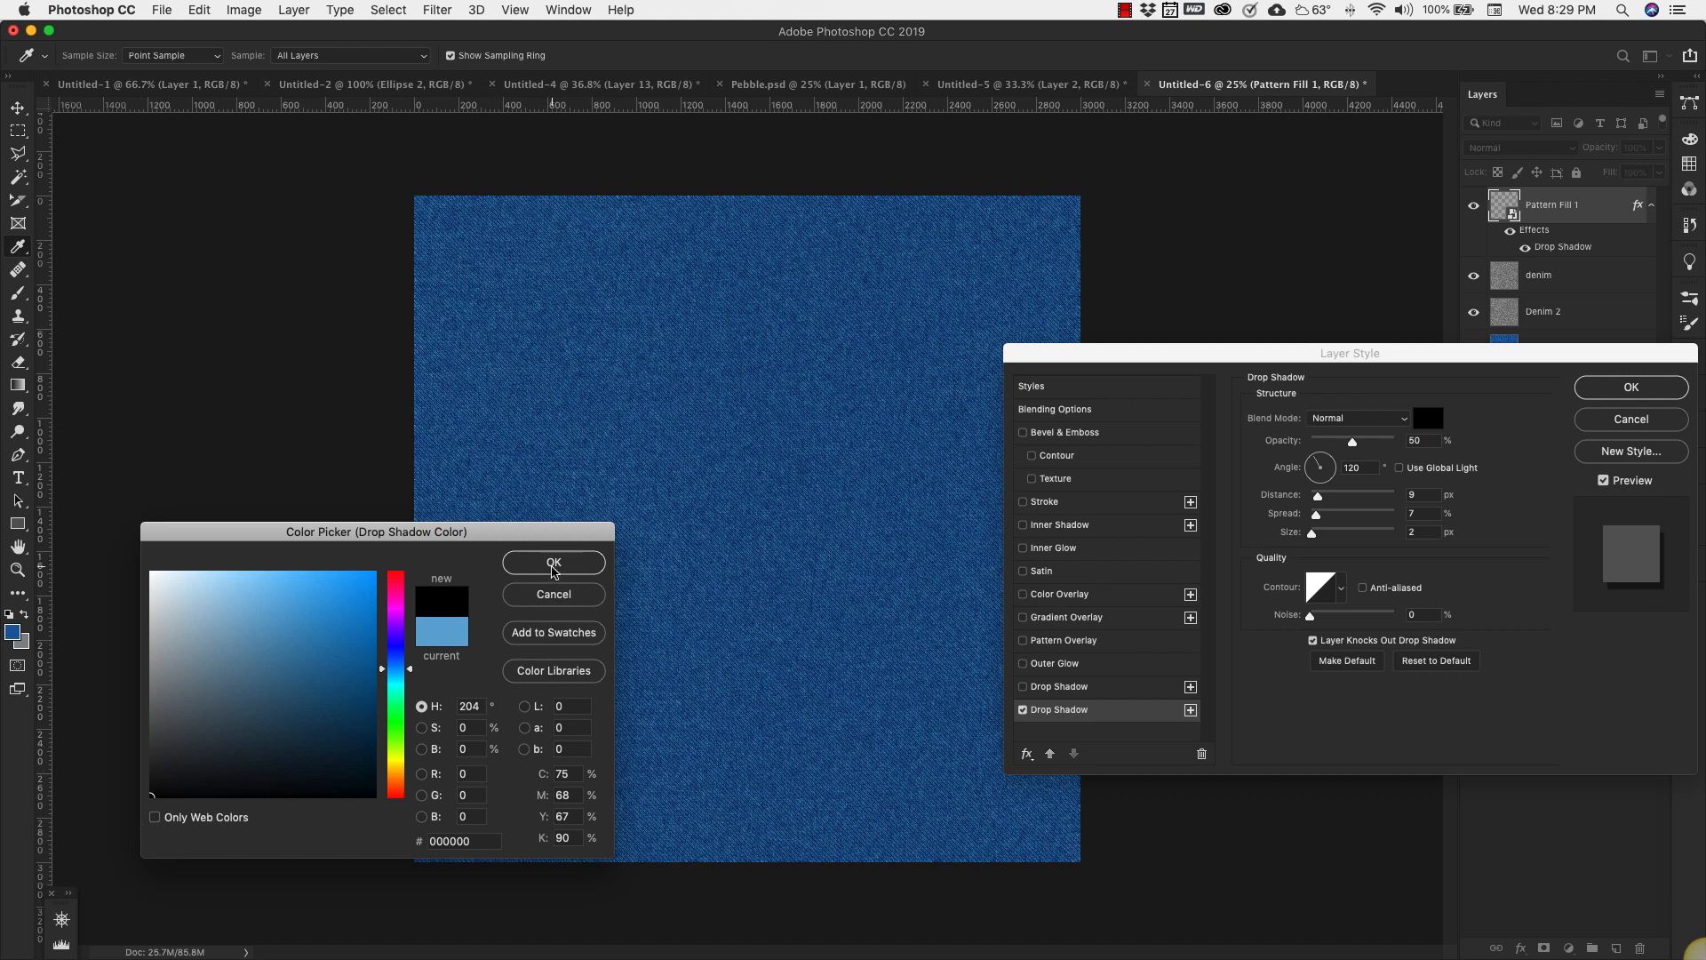
{"action": "left_click", "coordinate": [553, 563]}
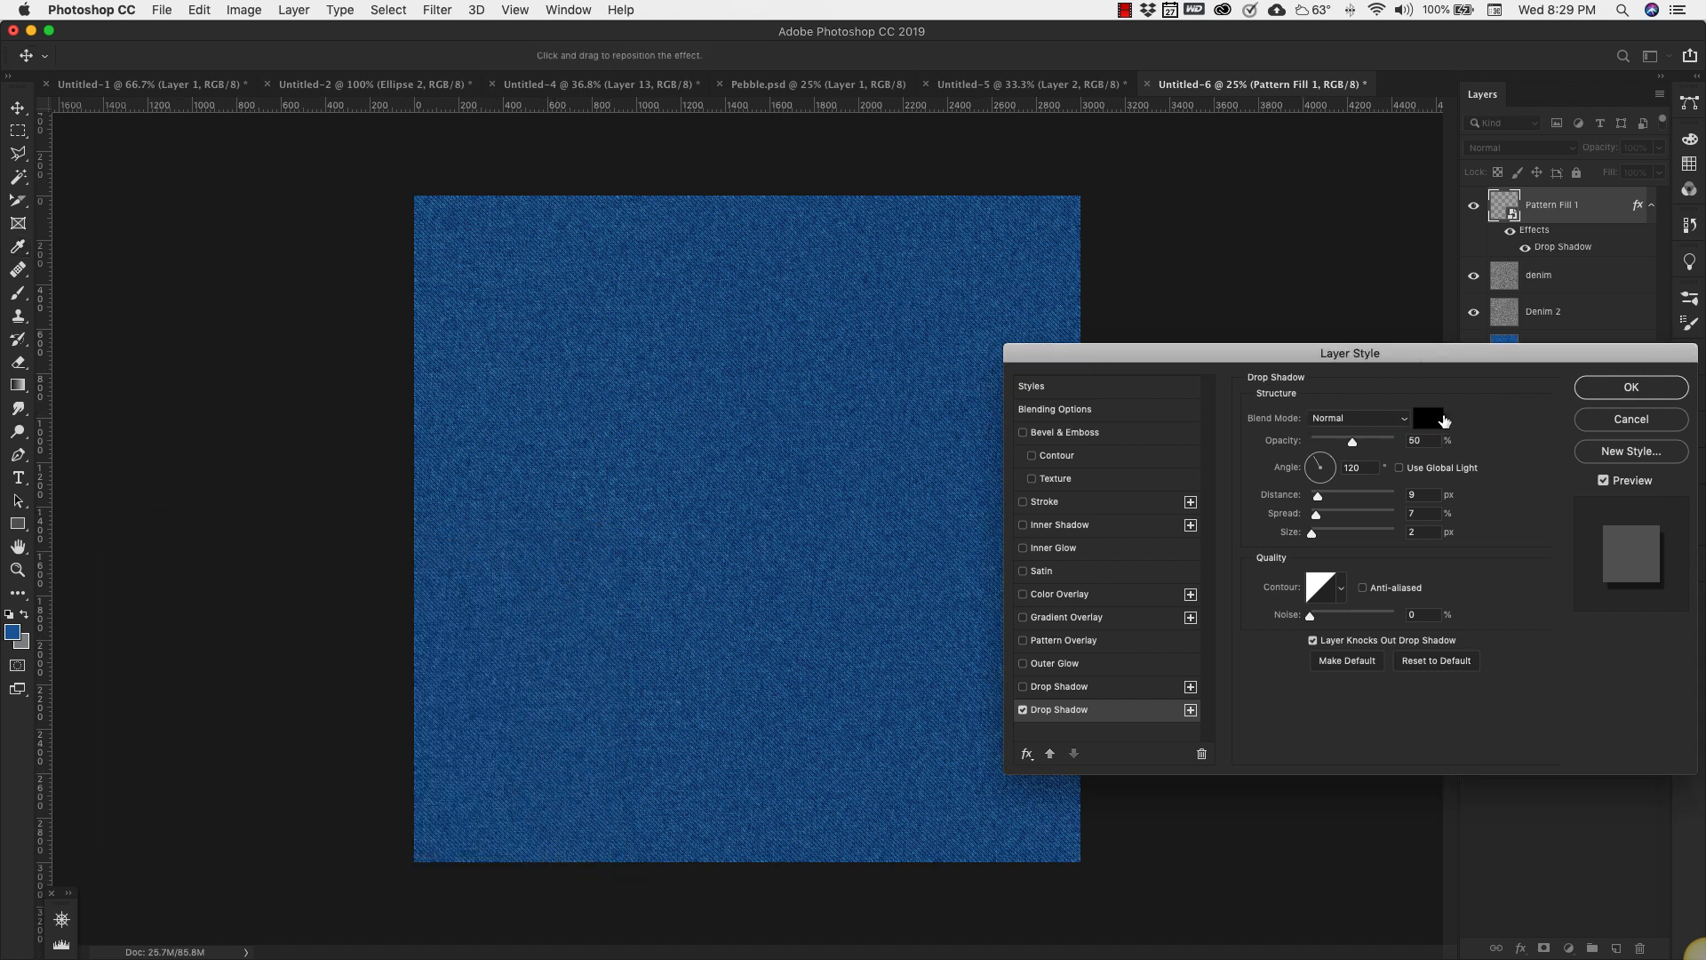
{"action": "mouse_move", "coordinate": [1302, 471]}
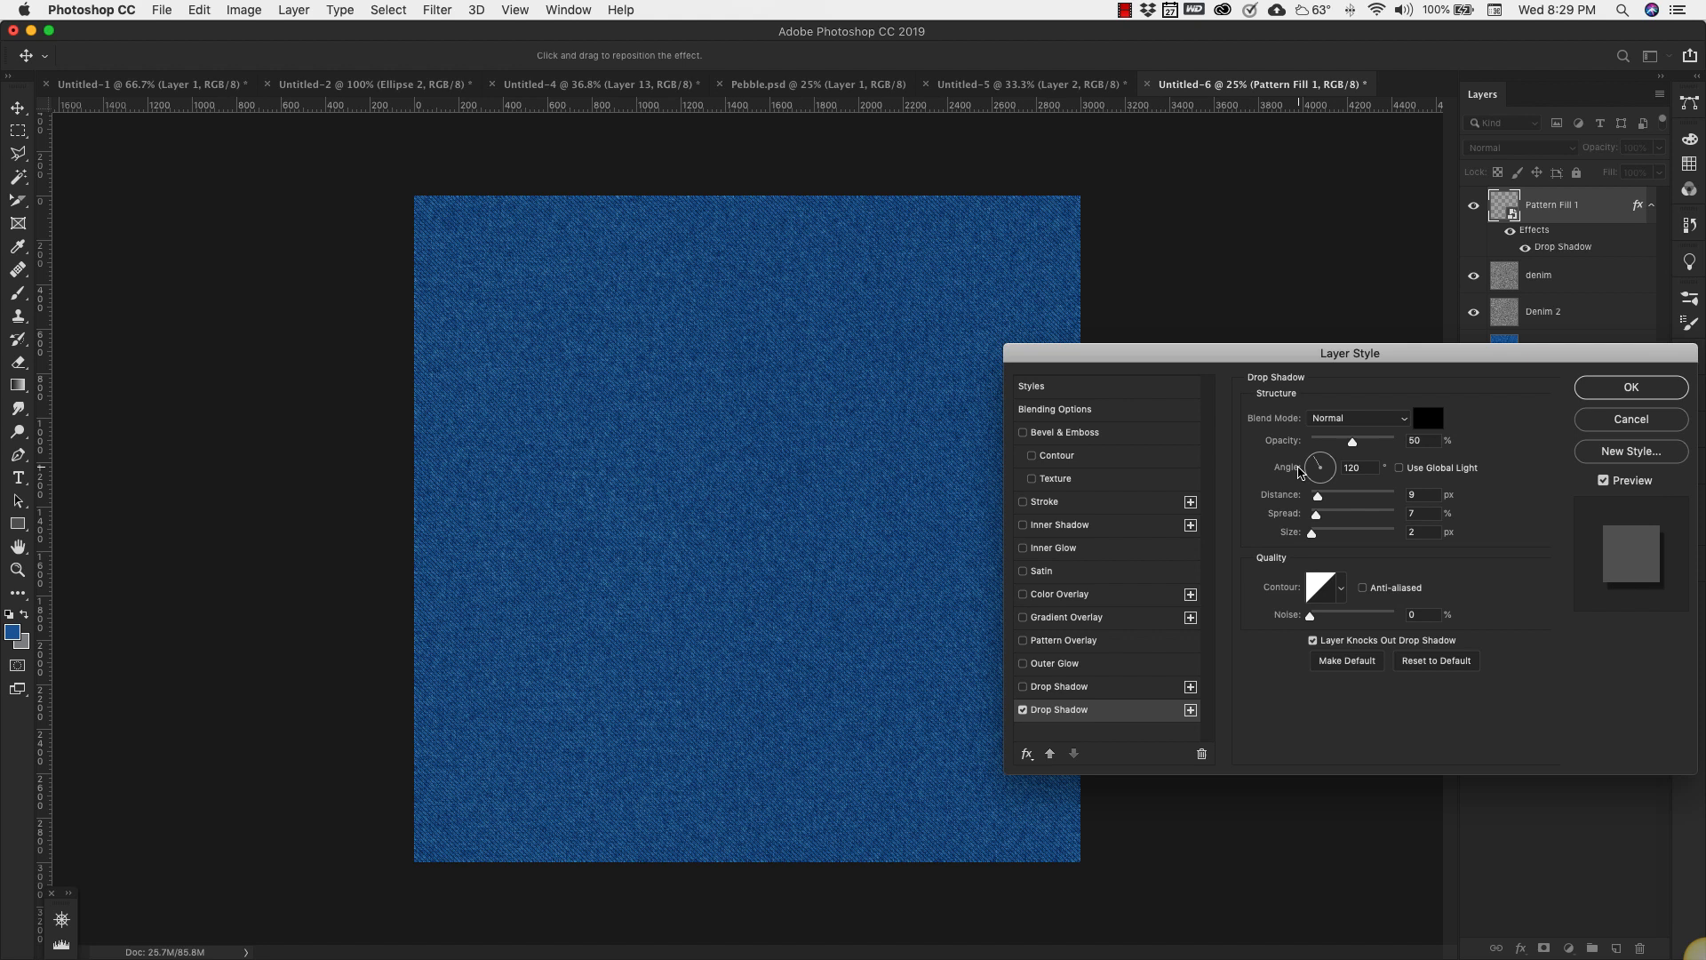
{"action": "left_click", "coordinate": [1357, 418]}
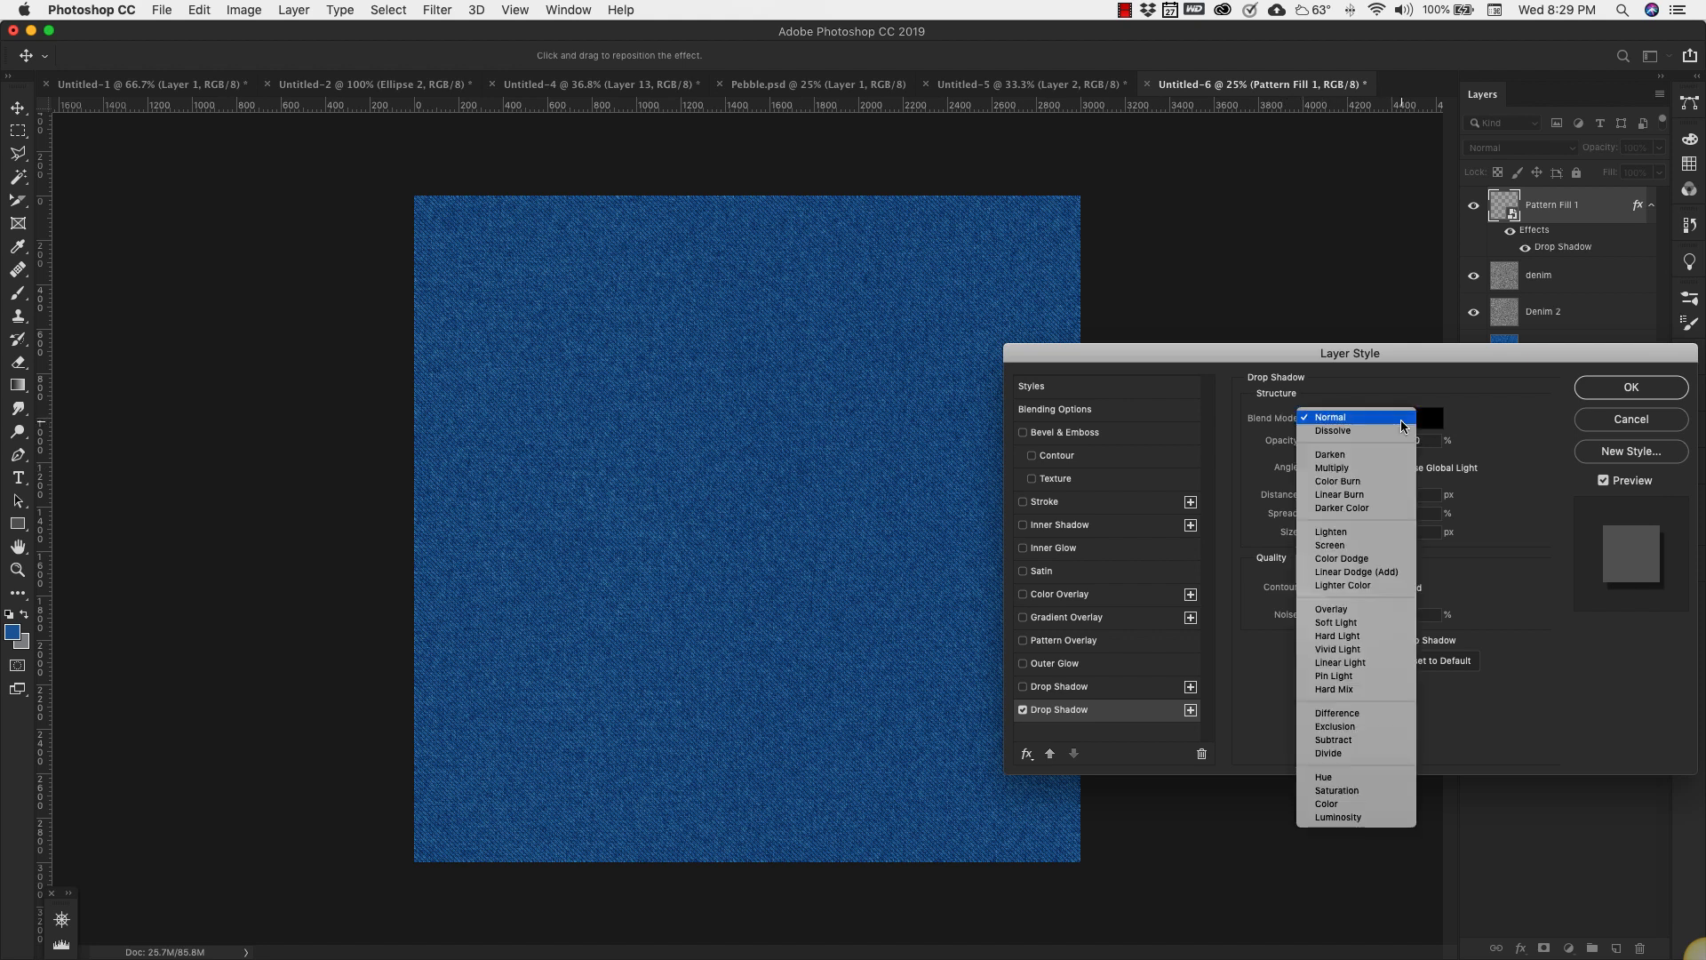
{"action": "left_click", "coordinate": [1331, 469]}
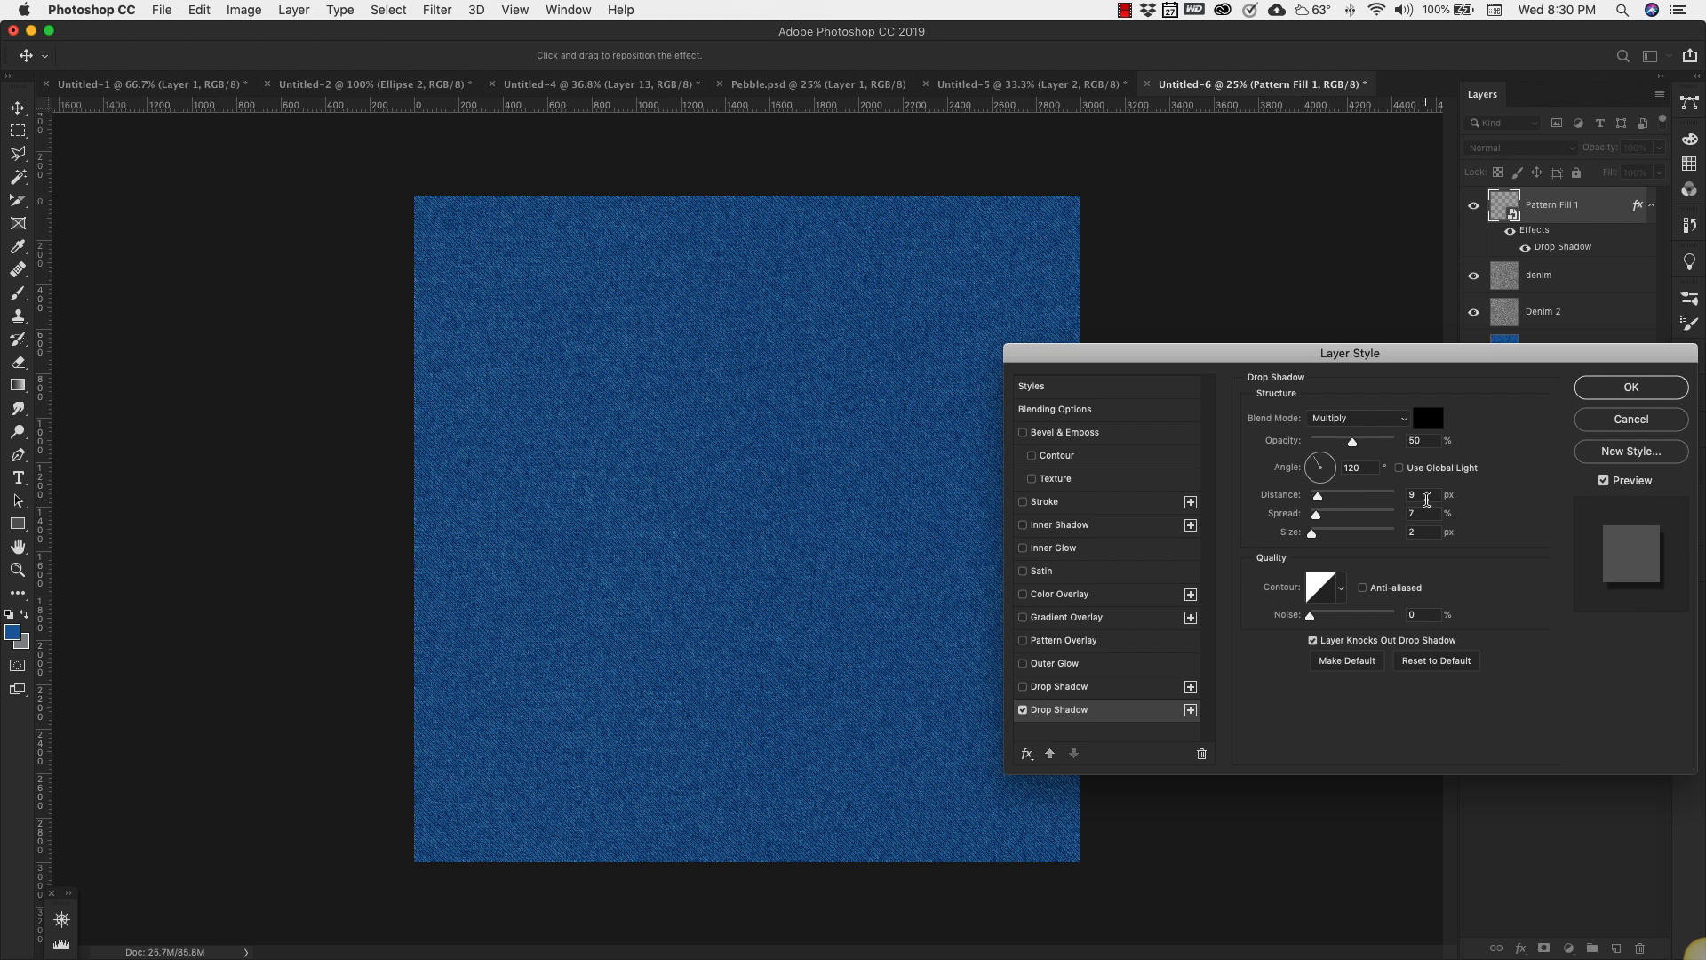
{"action": "mouse_move", "coordinate": [1313, 514]}
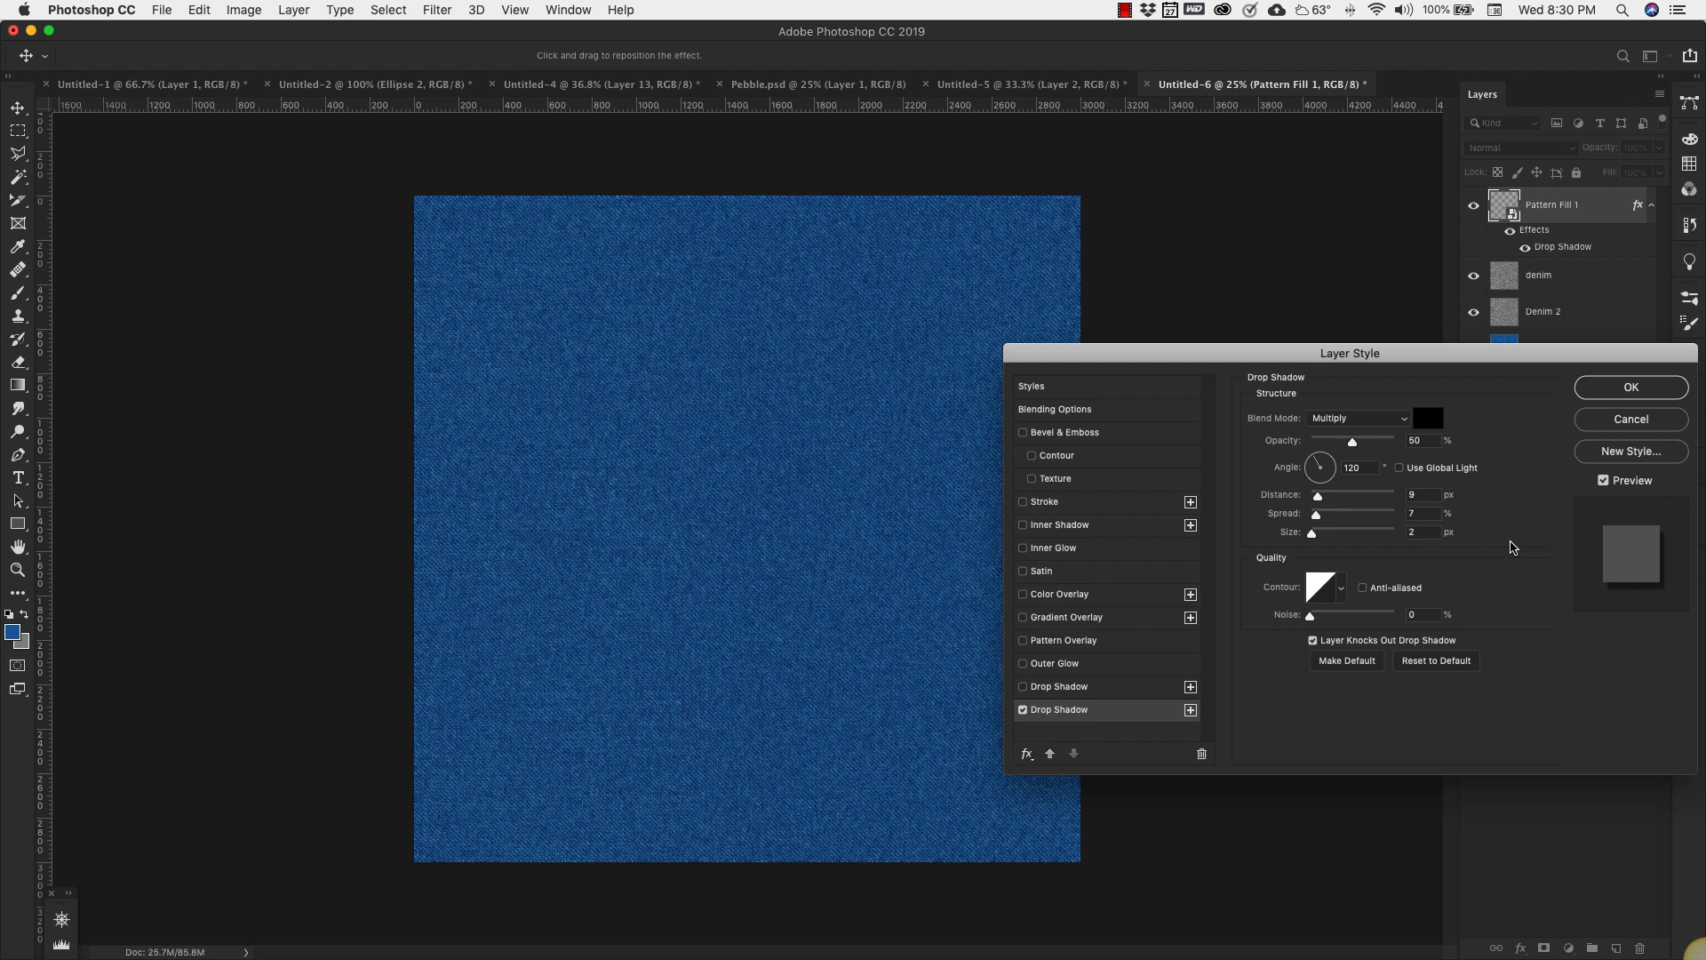
{"action": "mouse_move", "coordinate": [1428, 549]}
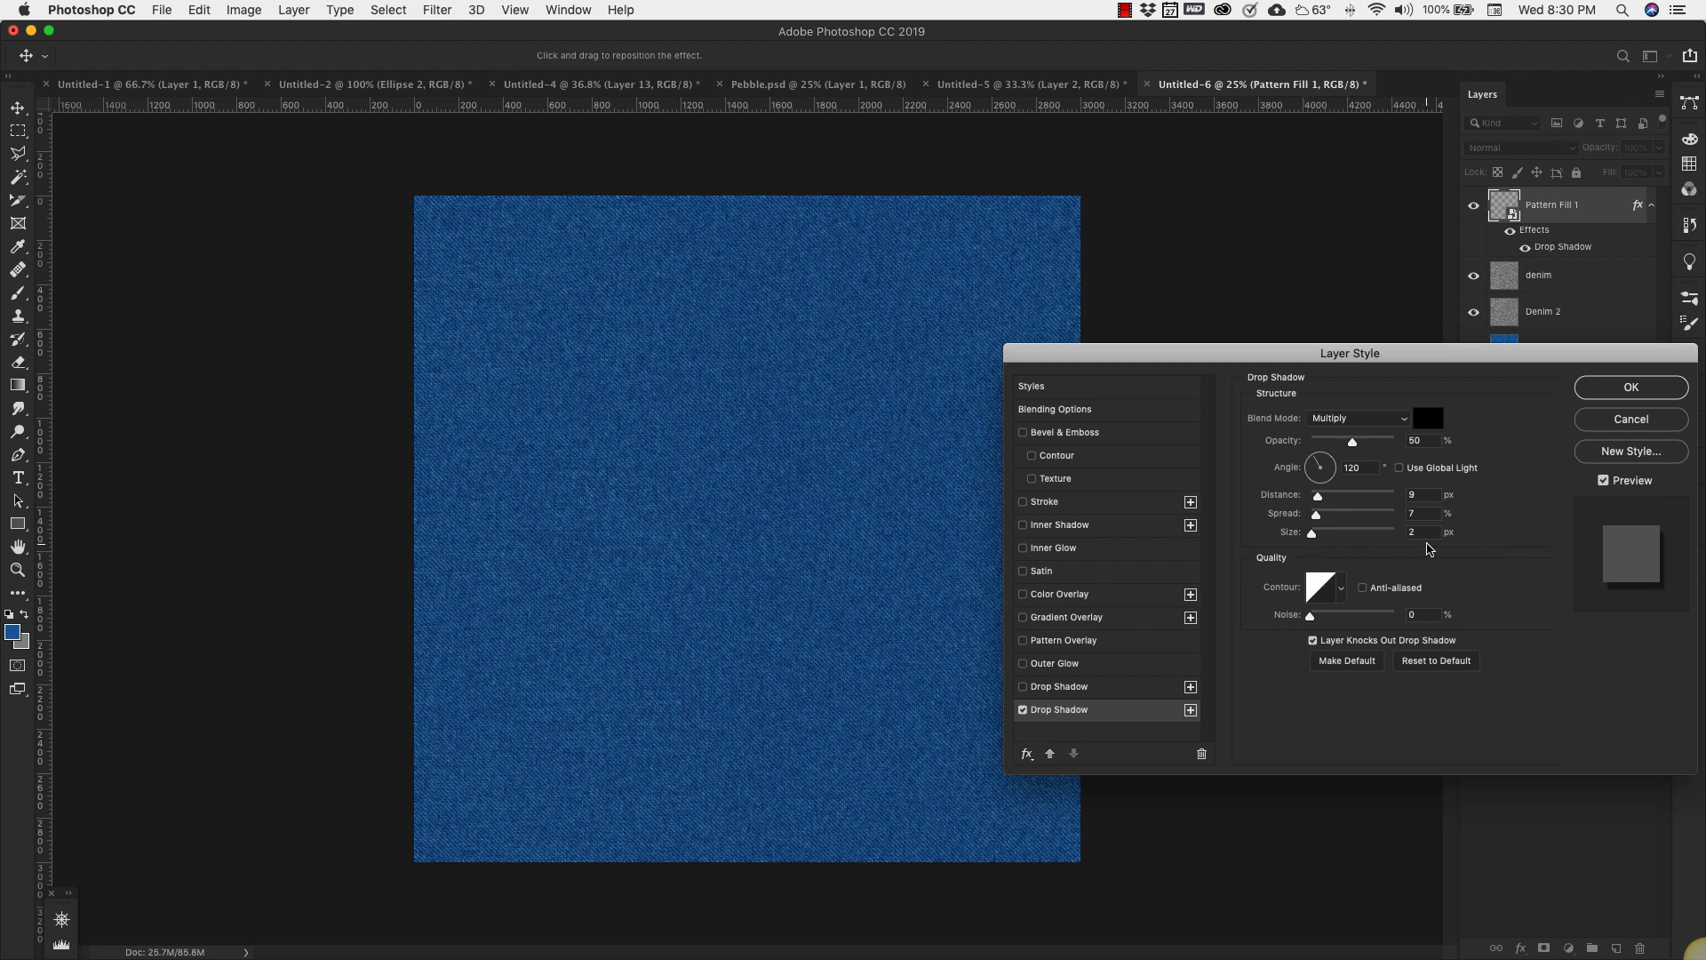
{"action": "mouse_move", "coordinate": [1037, 574]}
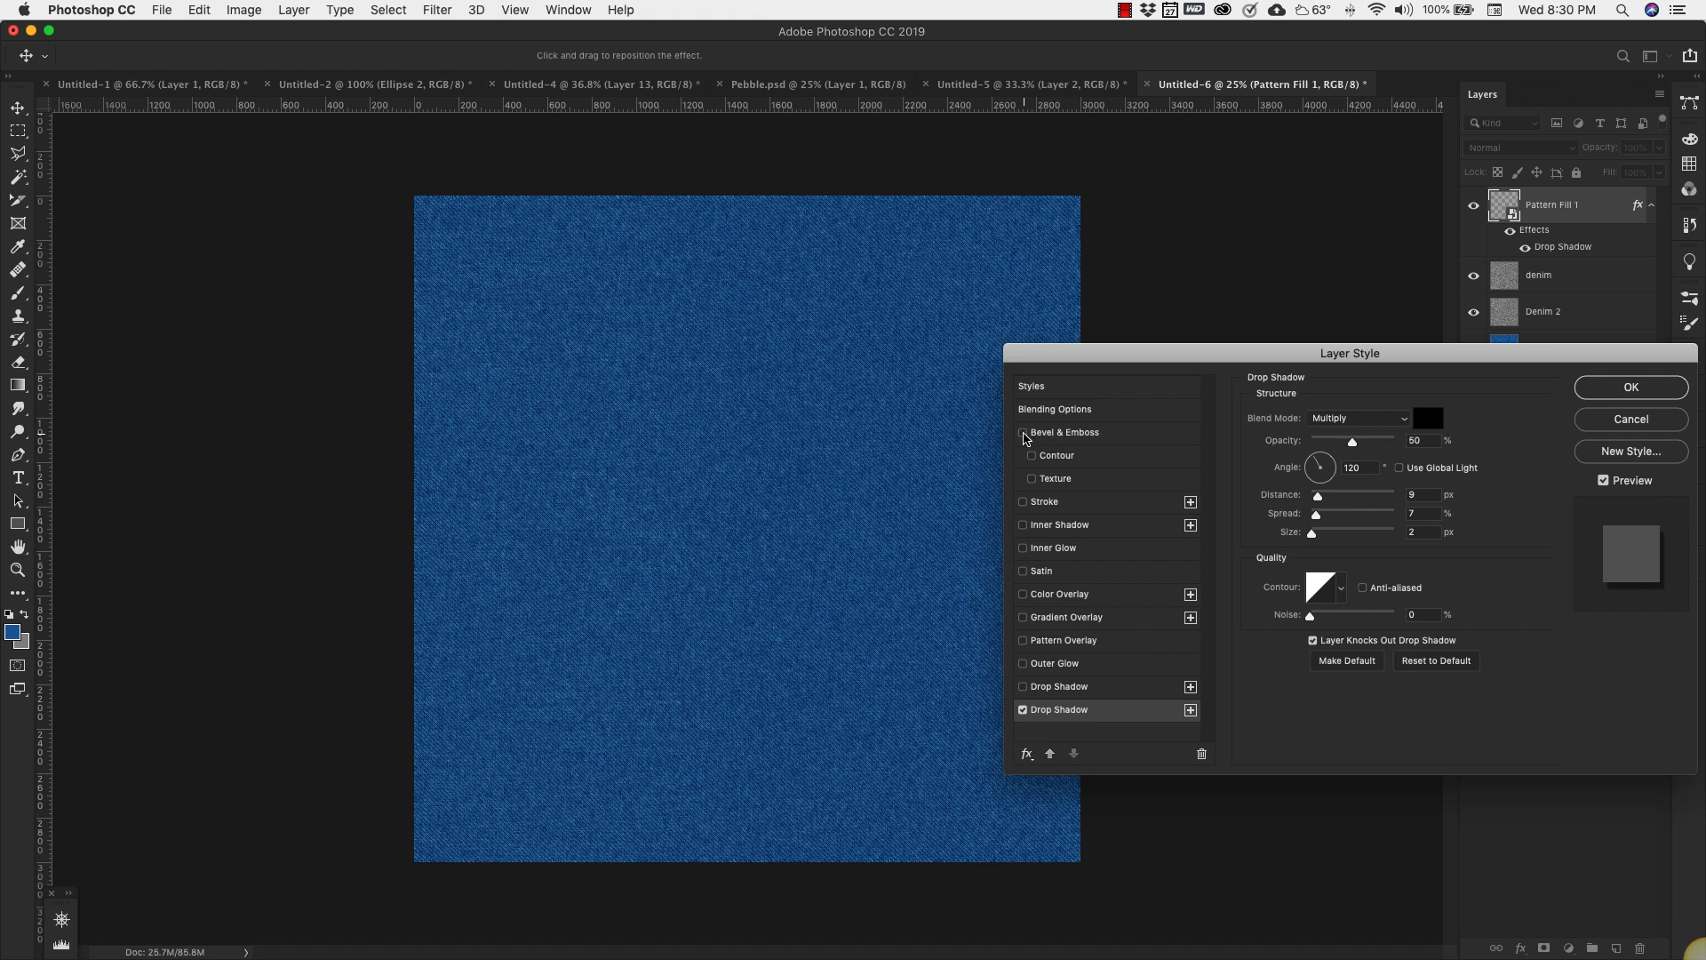
- Enable Bevel & Emboss with Emboss style, Smooth technique and size 8
{"action": "left_click", "coordinate": [1022, 432]}
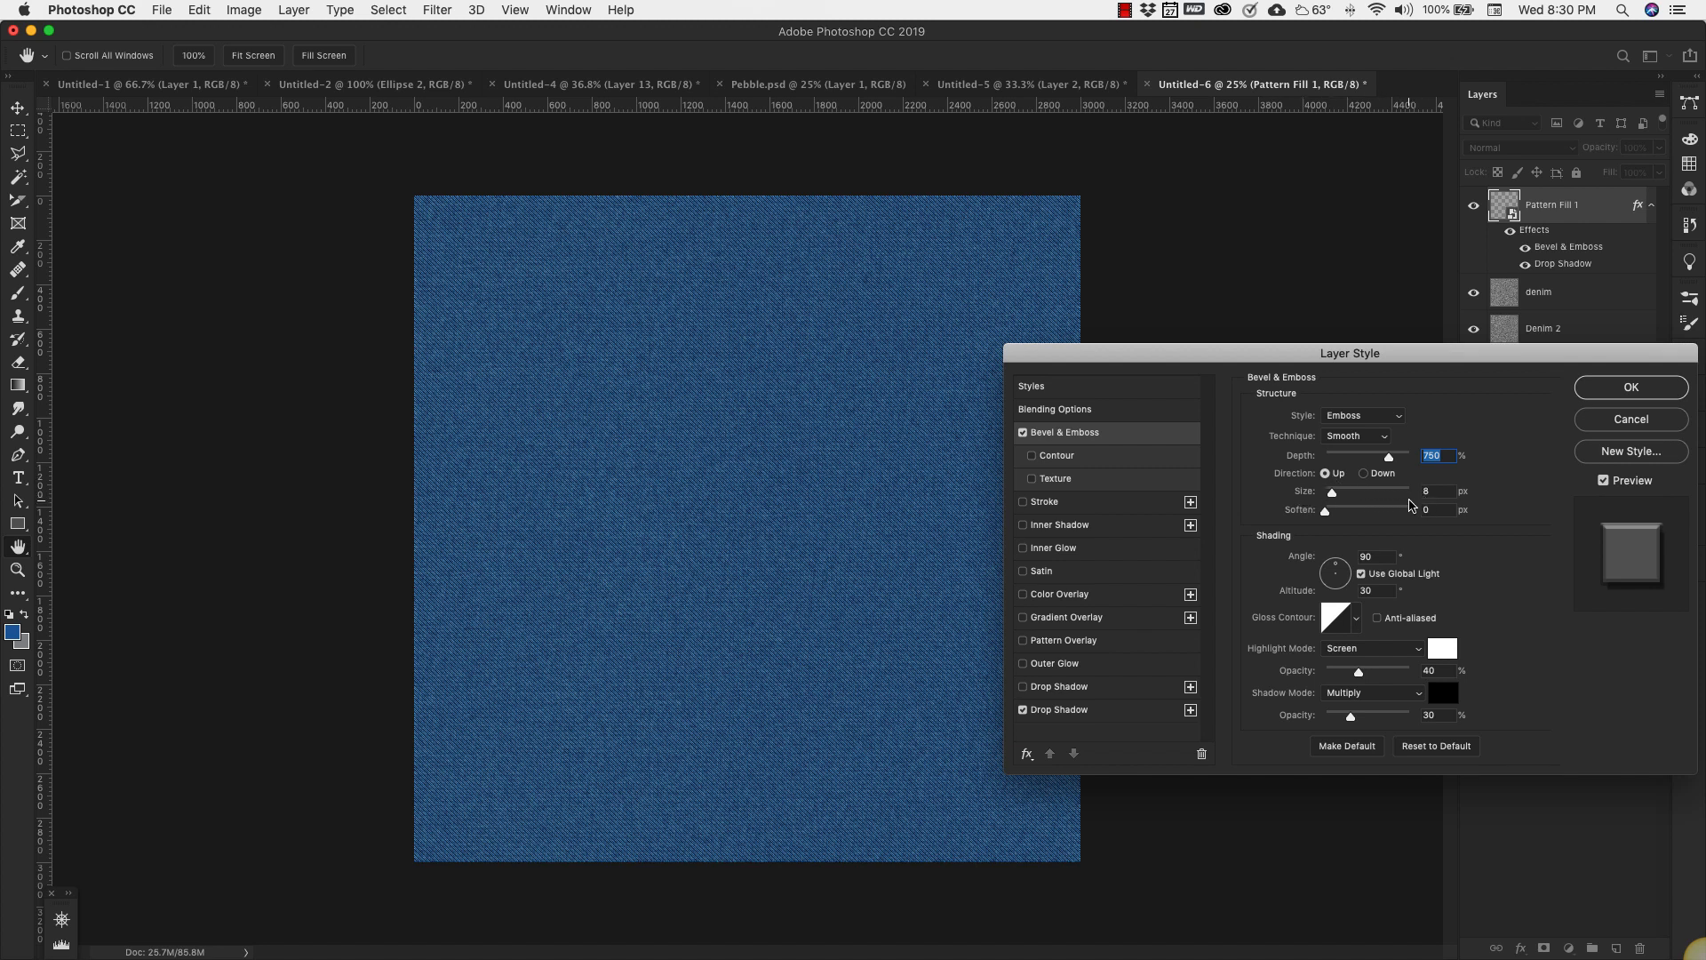
{"action": "mouse_move", "coordinate": [1303, 661]}
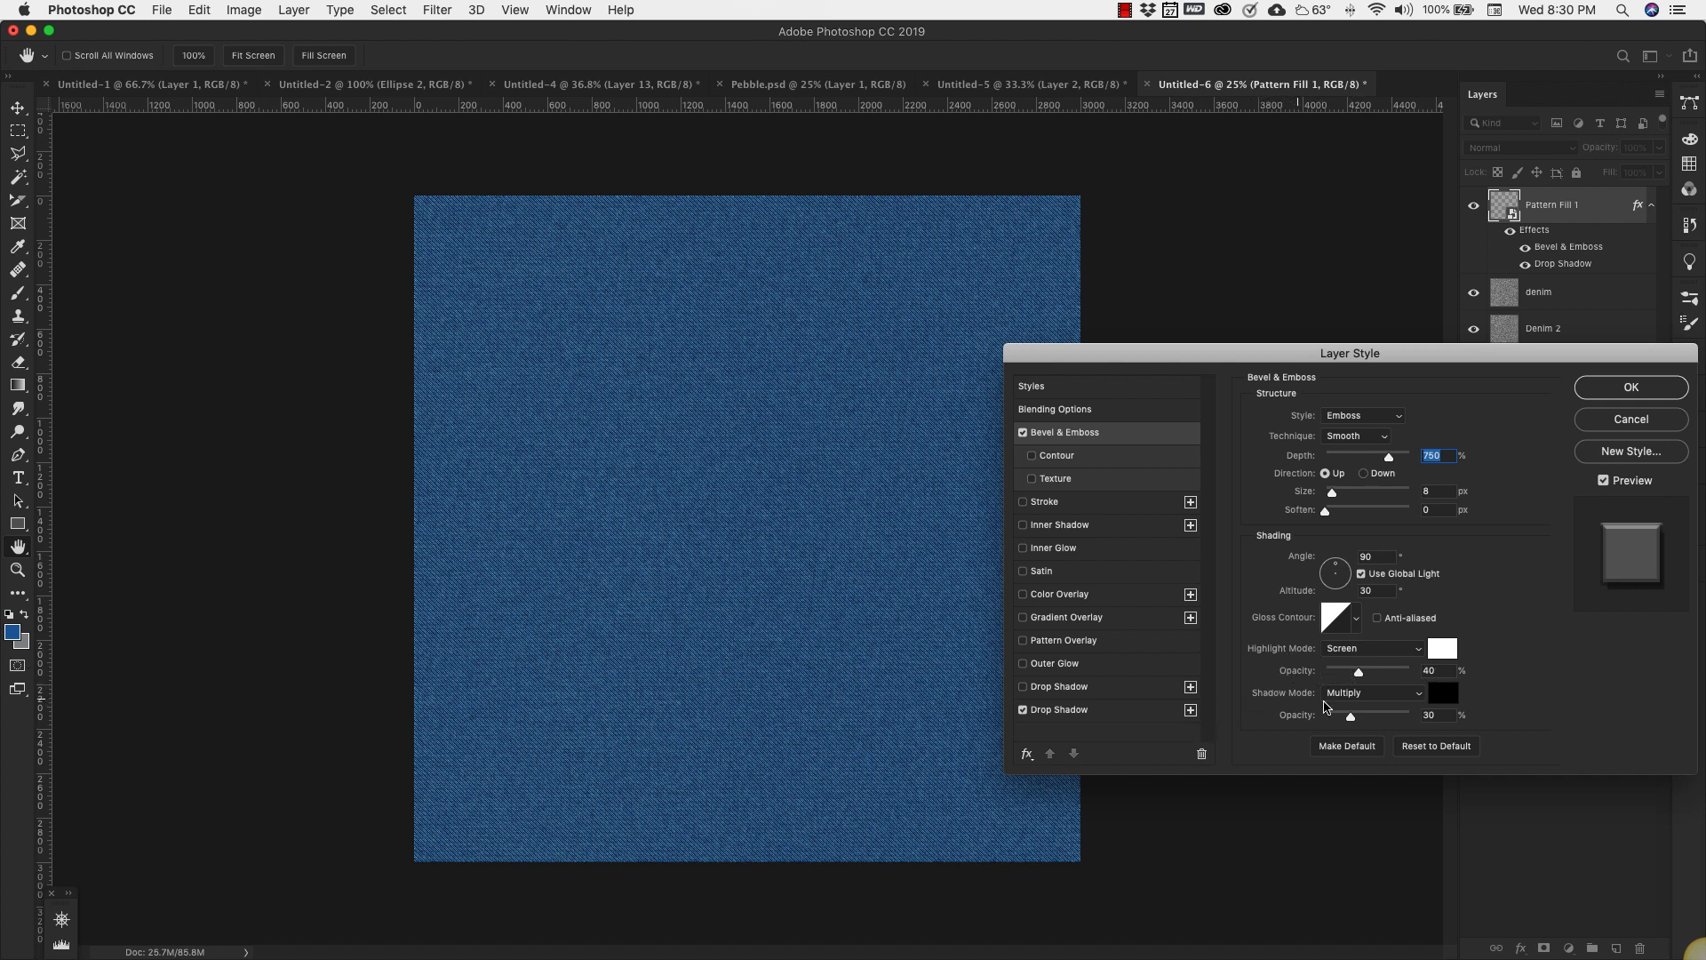
{"action": "mouse_move", "coordinate": [1613, 643]}
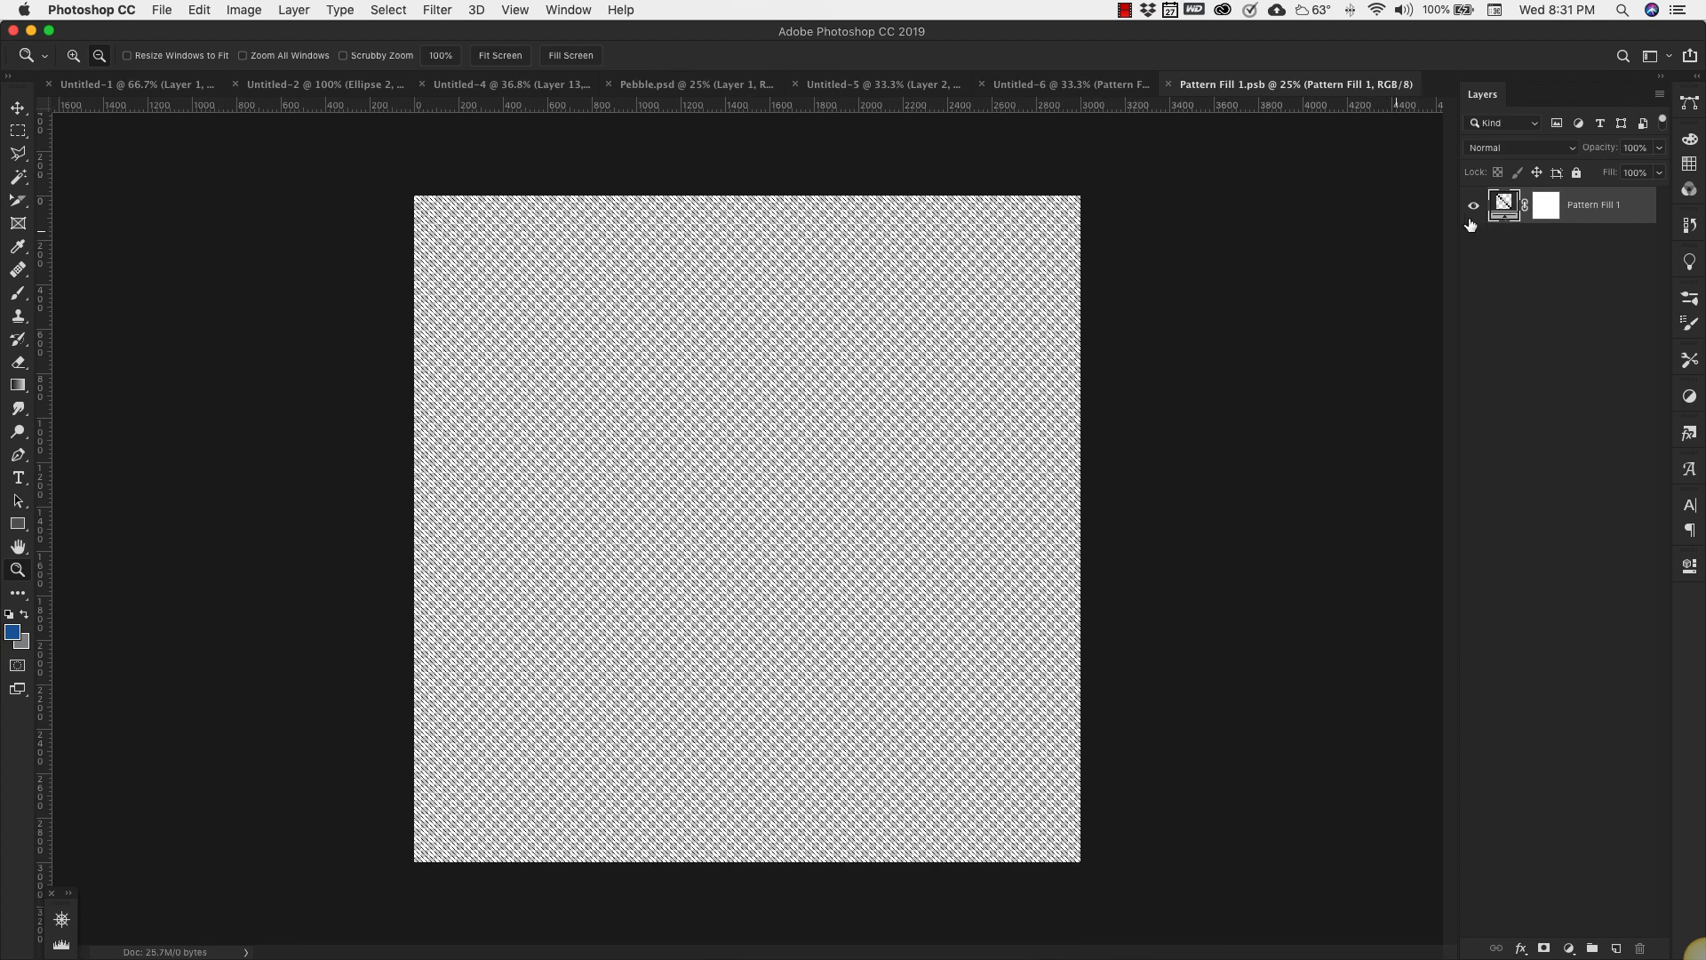
- Change the Pattern Fill scale to 8% and save the pattern document on closing
{"action": "double_click", "coordinate": [1505, 205]}
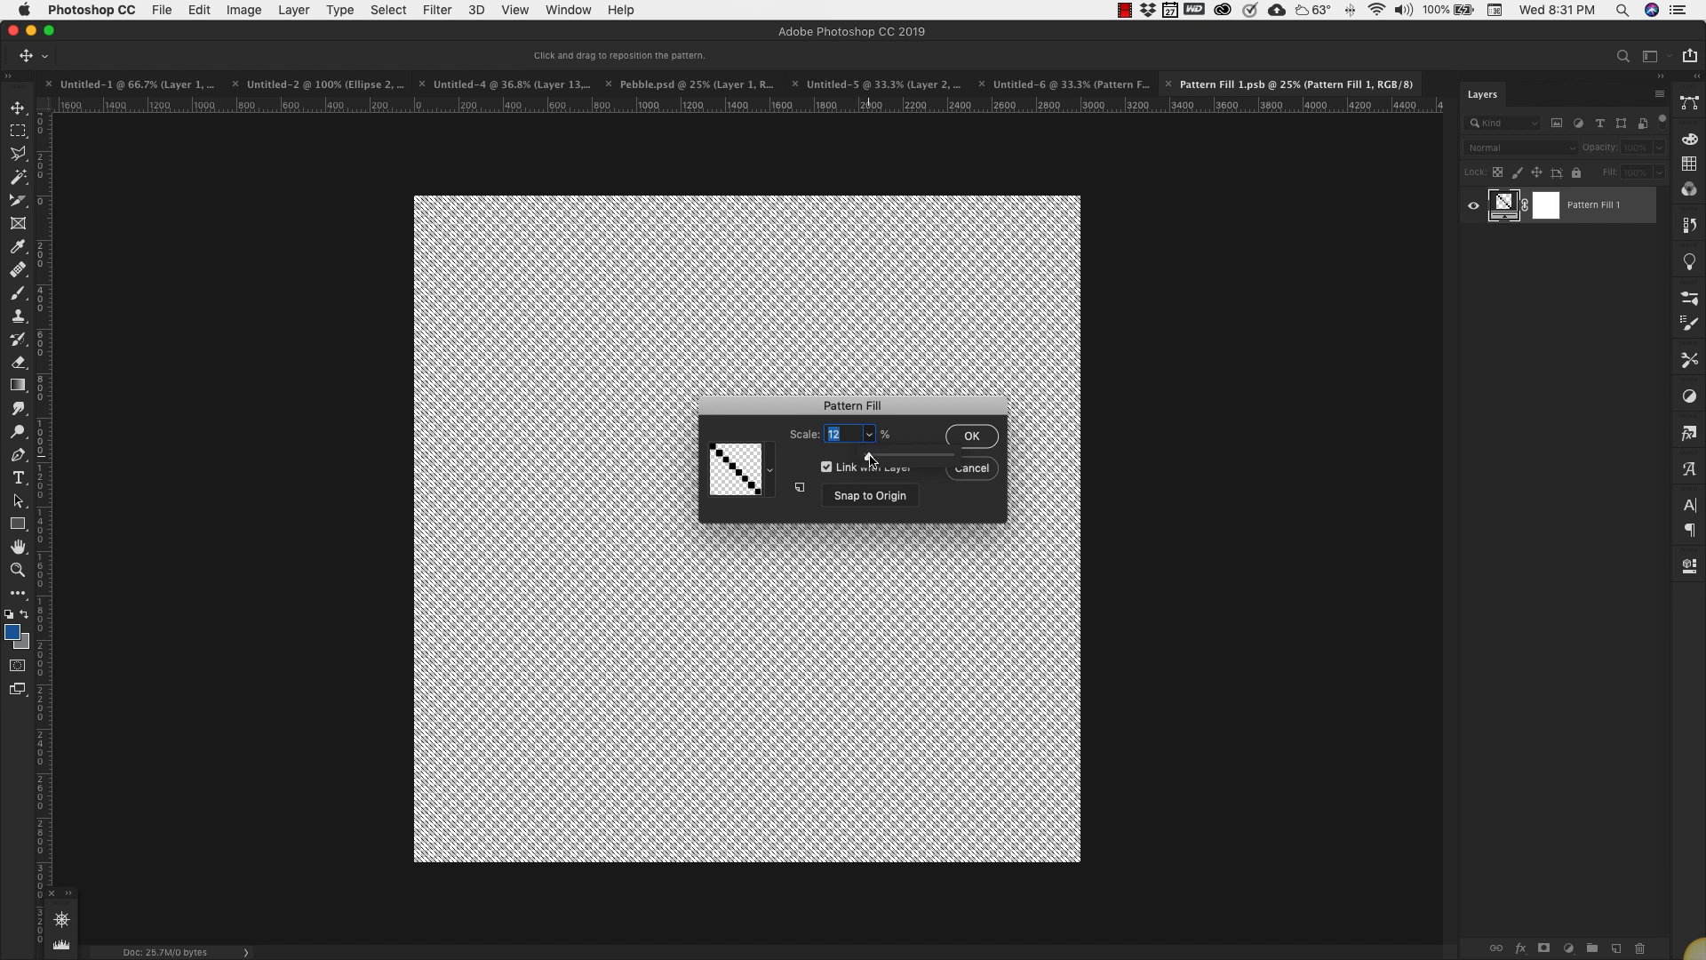
{"action": "type", "text": "23"}
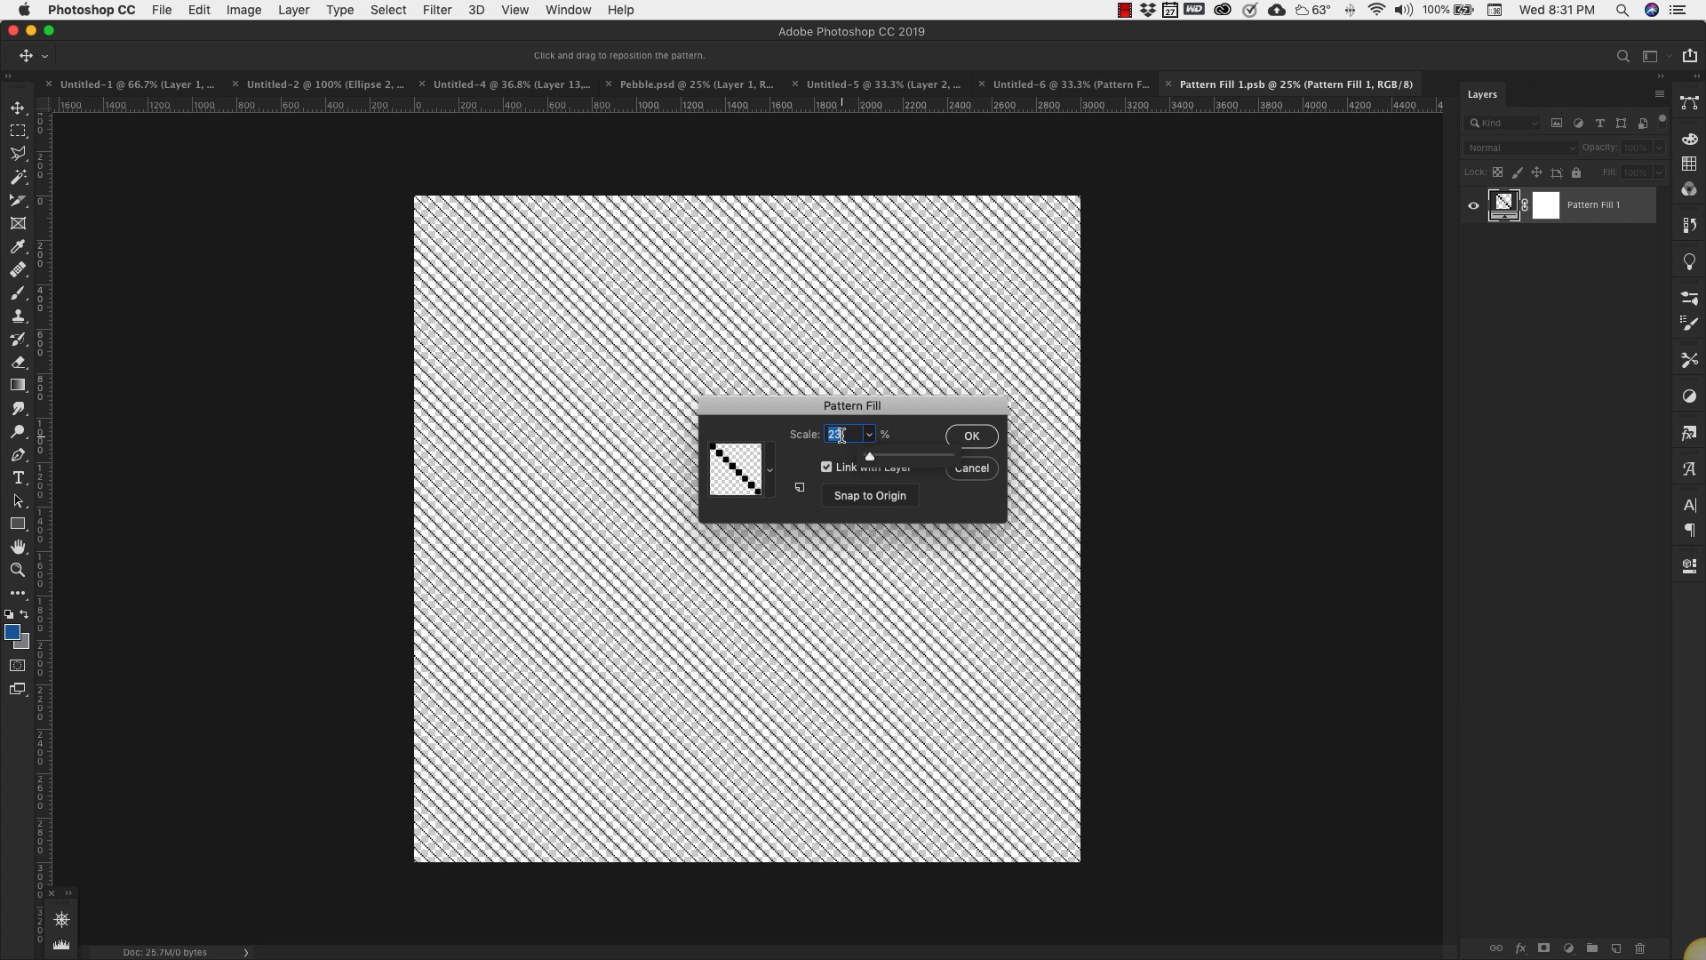
{"action": "type", "text": "8"}
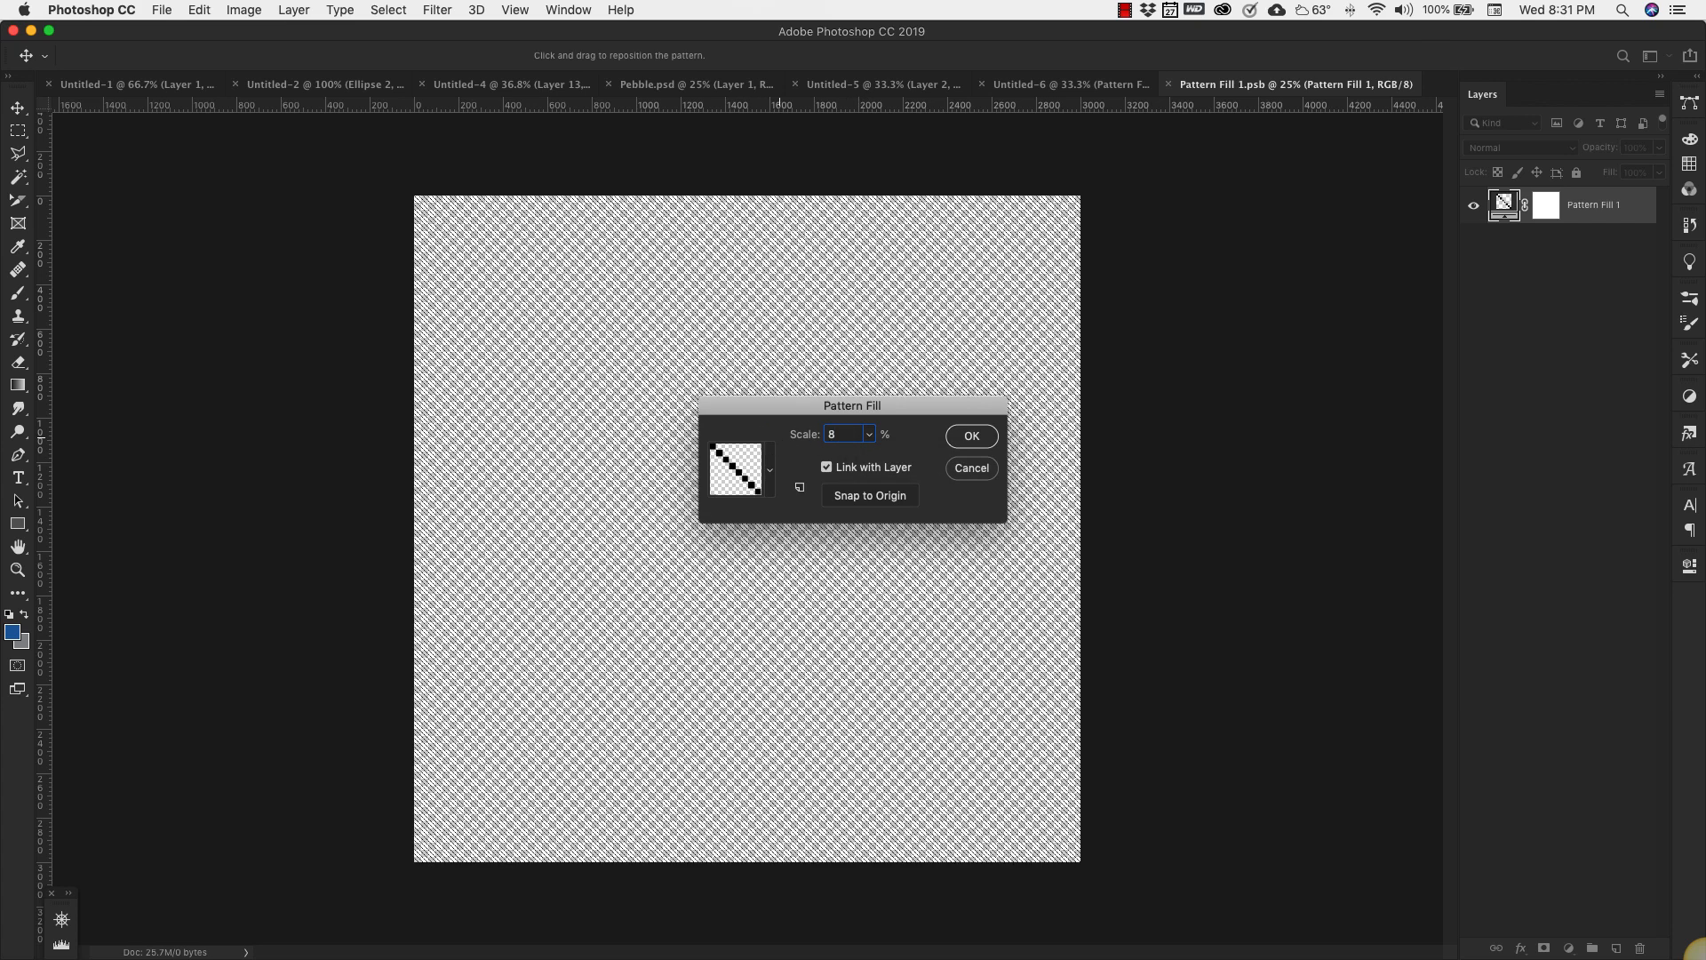
{"action": "left_click", "coordinate": [969, 435]}
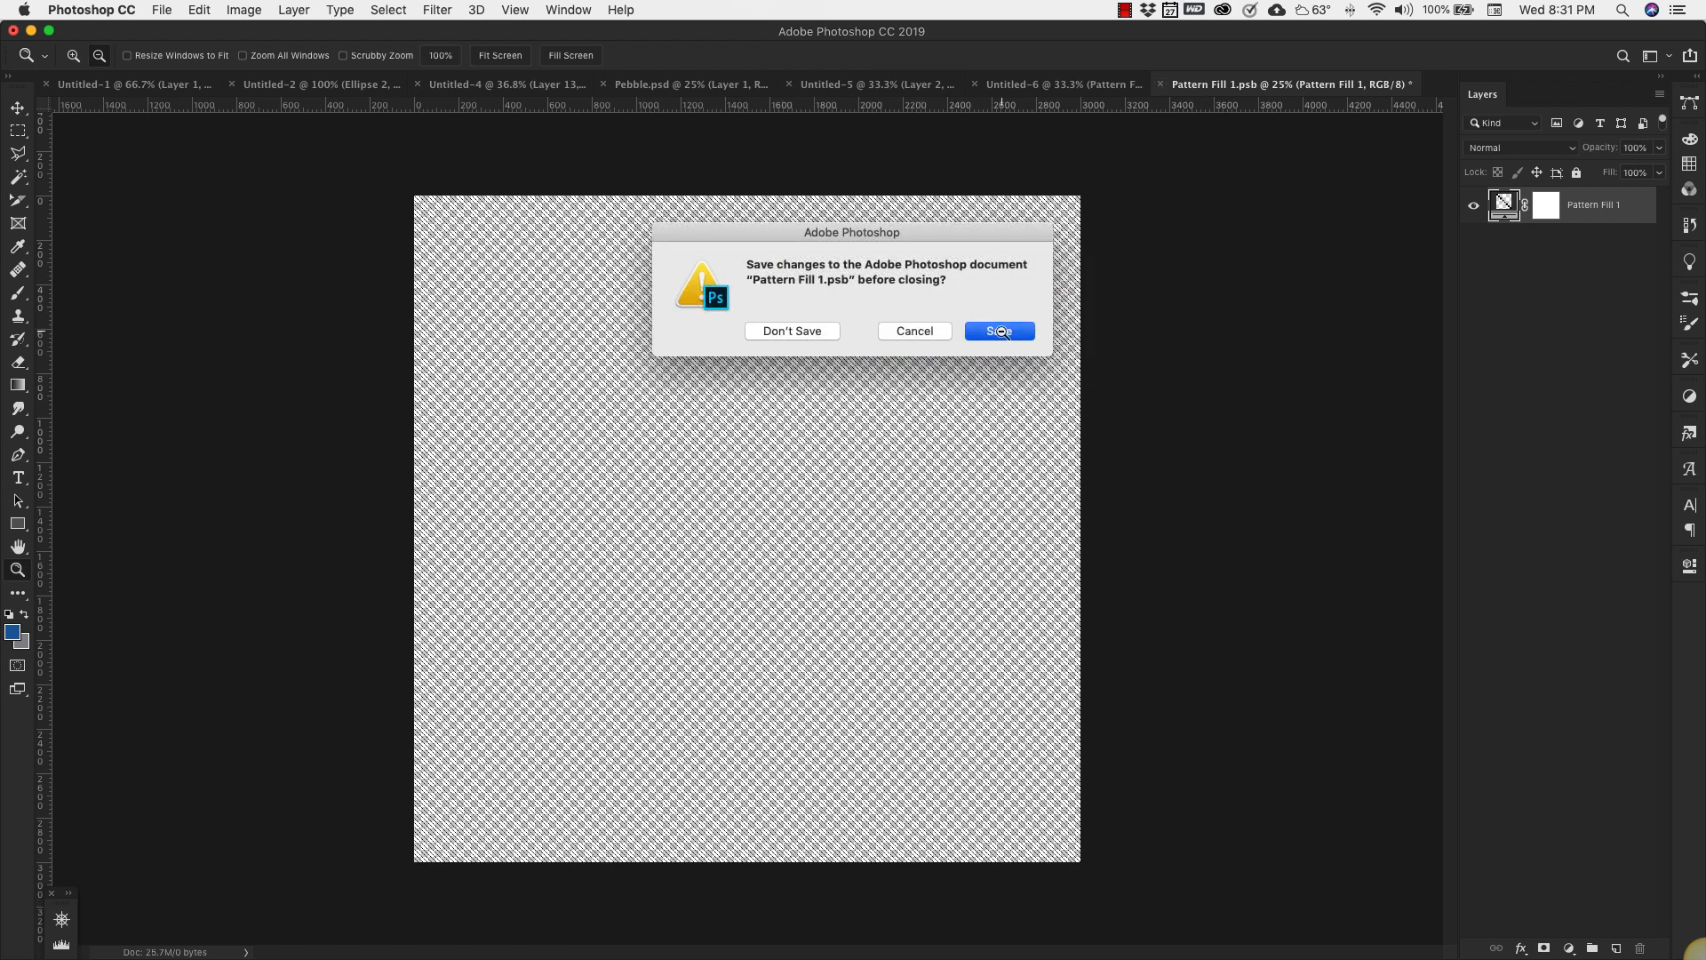
{"action": "left_click", "coordinate": [998, 331]}
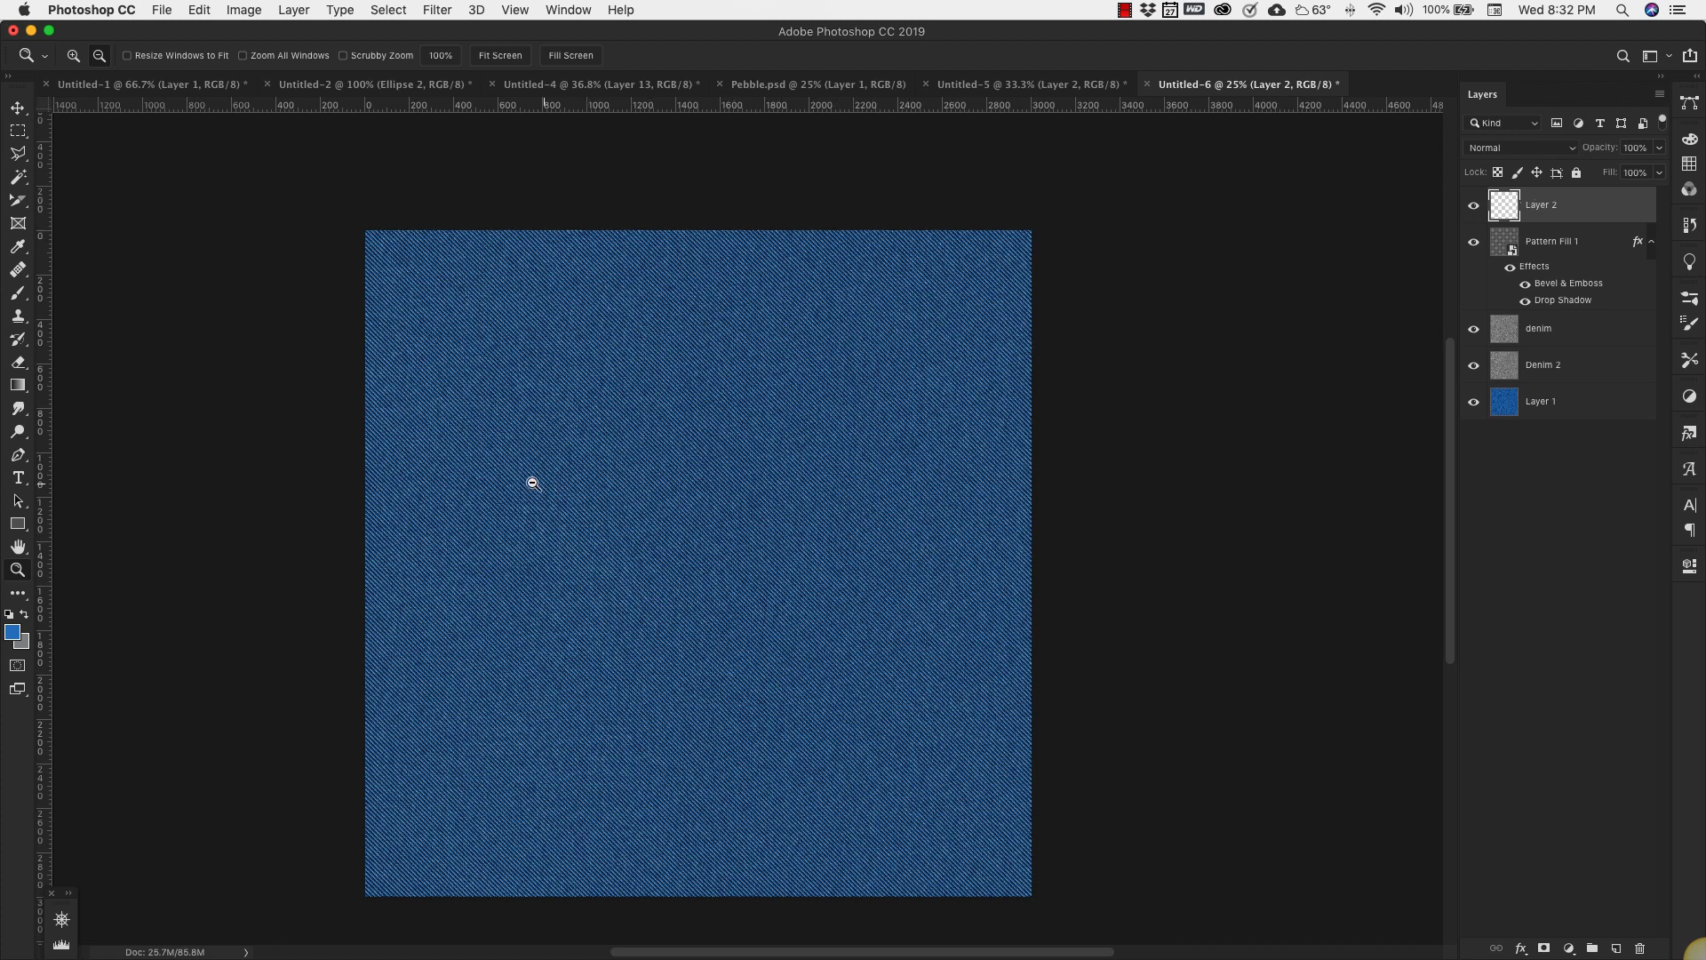
{"action": "mouse_move", "coordinate": [474, 421]}
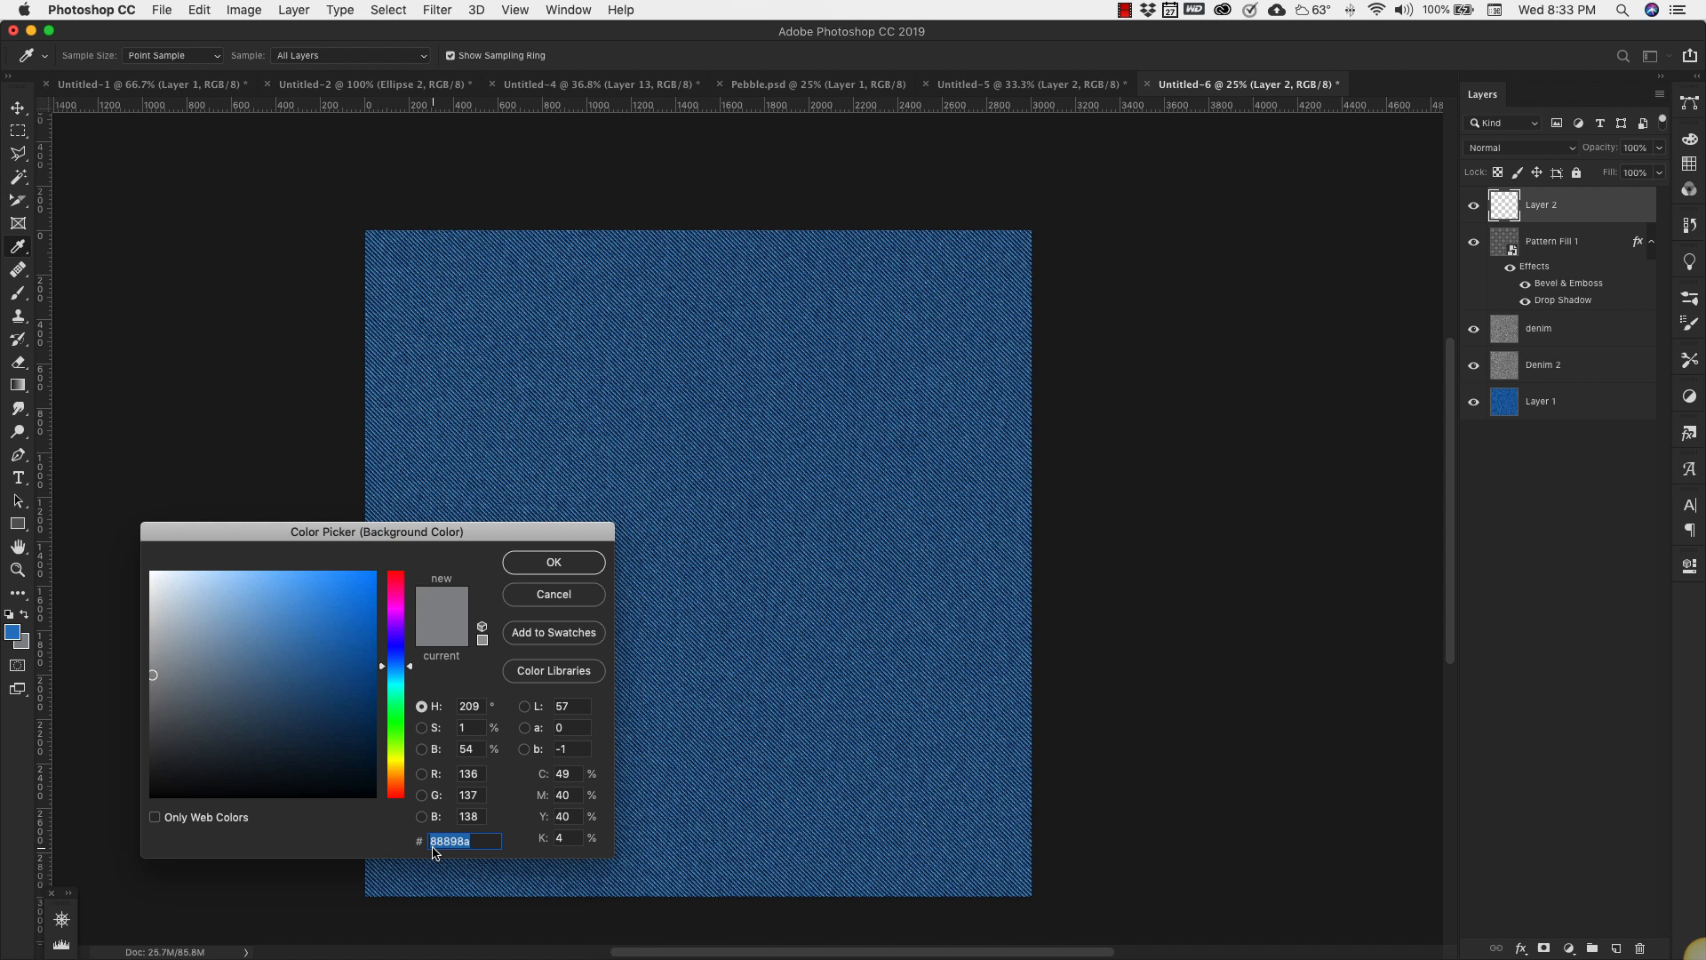
{"action": "mouse_move", "coordinate": [476, 852]}
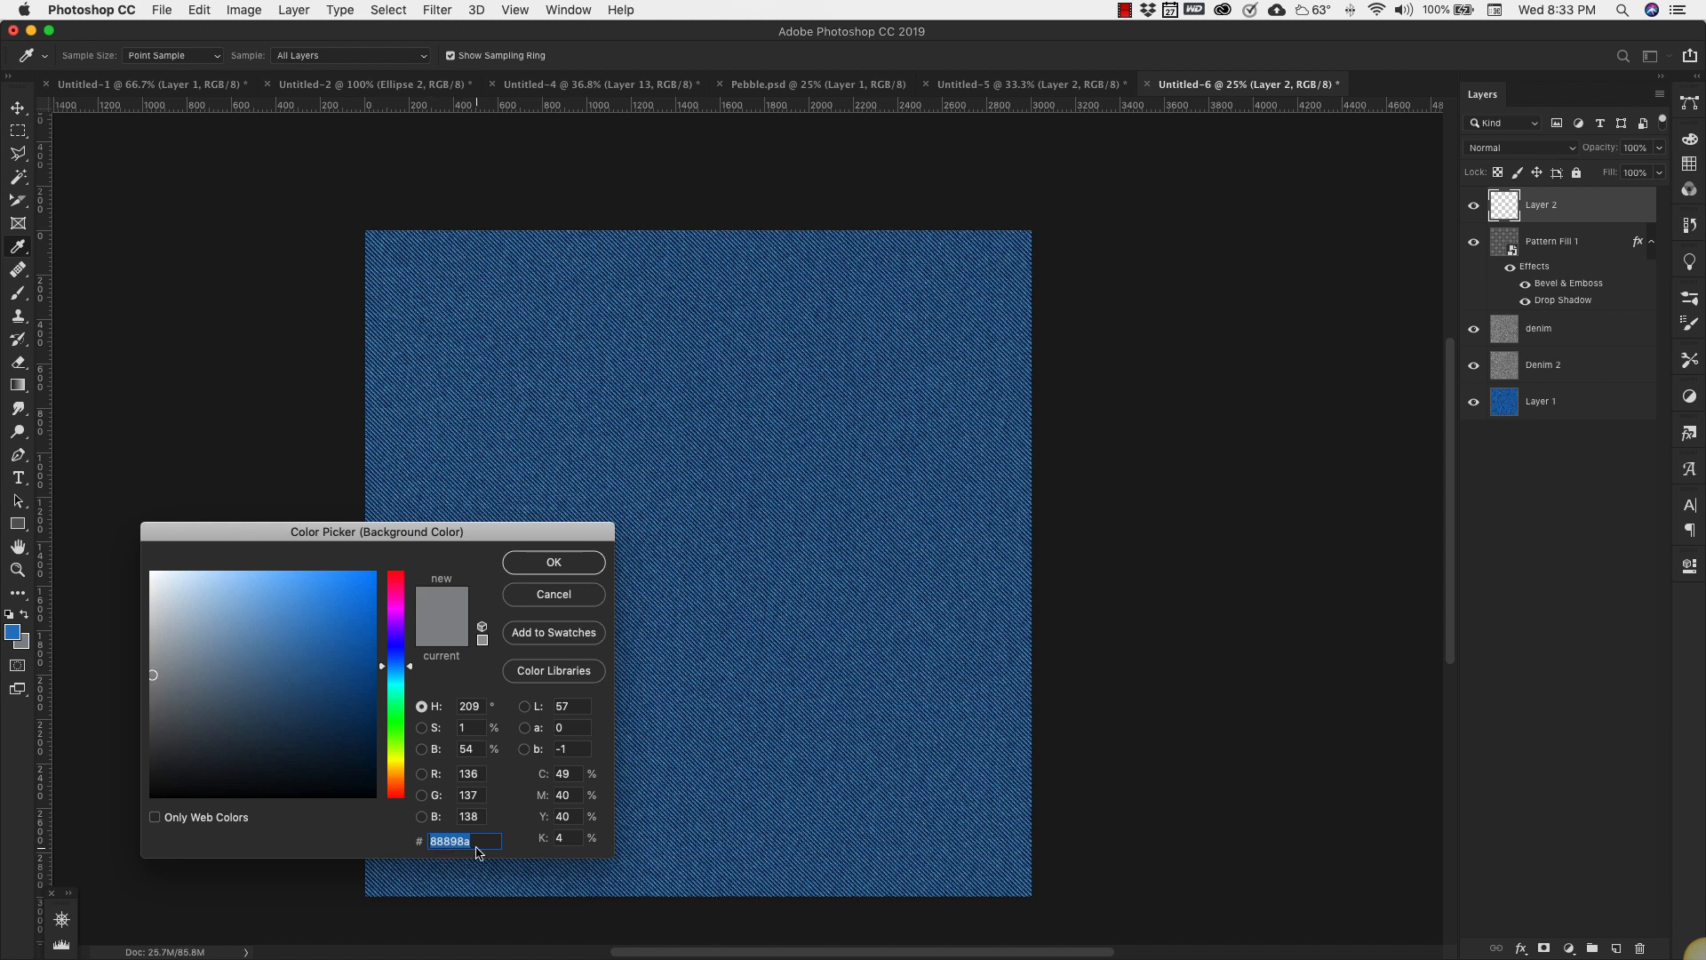
- Confirm 88898a as the background colour and pick a light grey foreground
{"action": "left_click", "coordinate": [553, 561]}
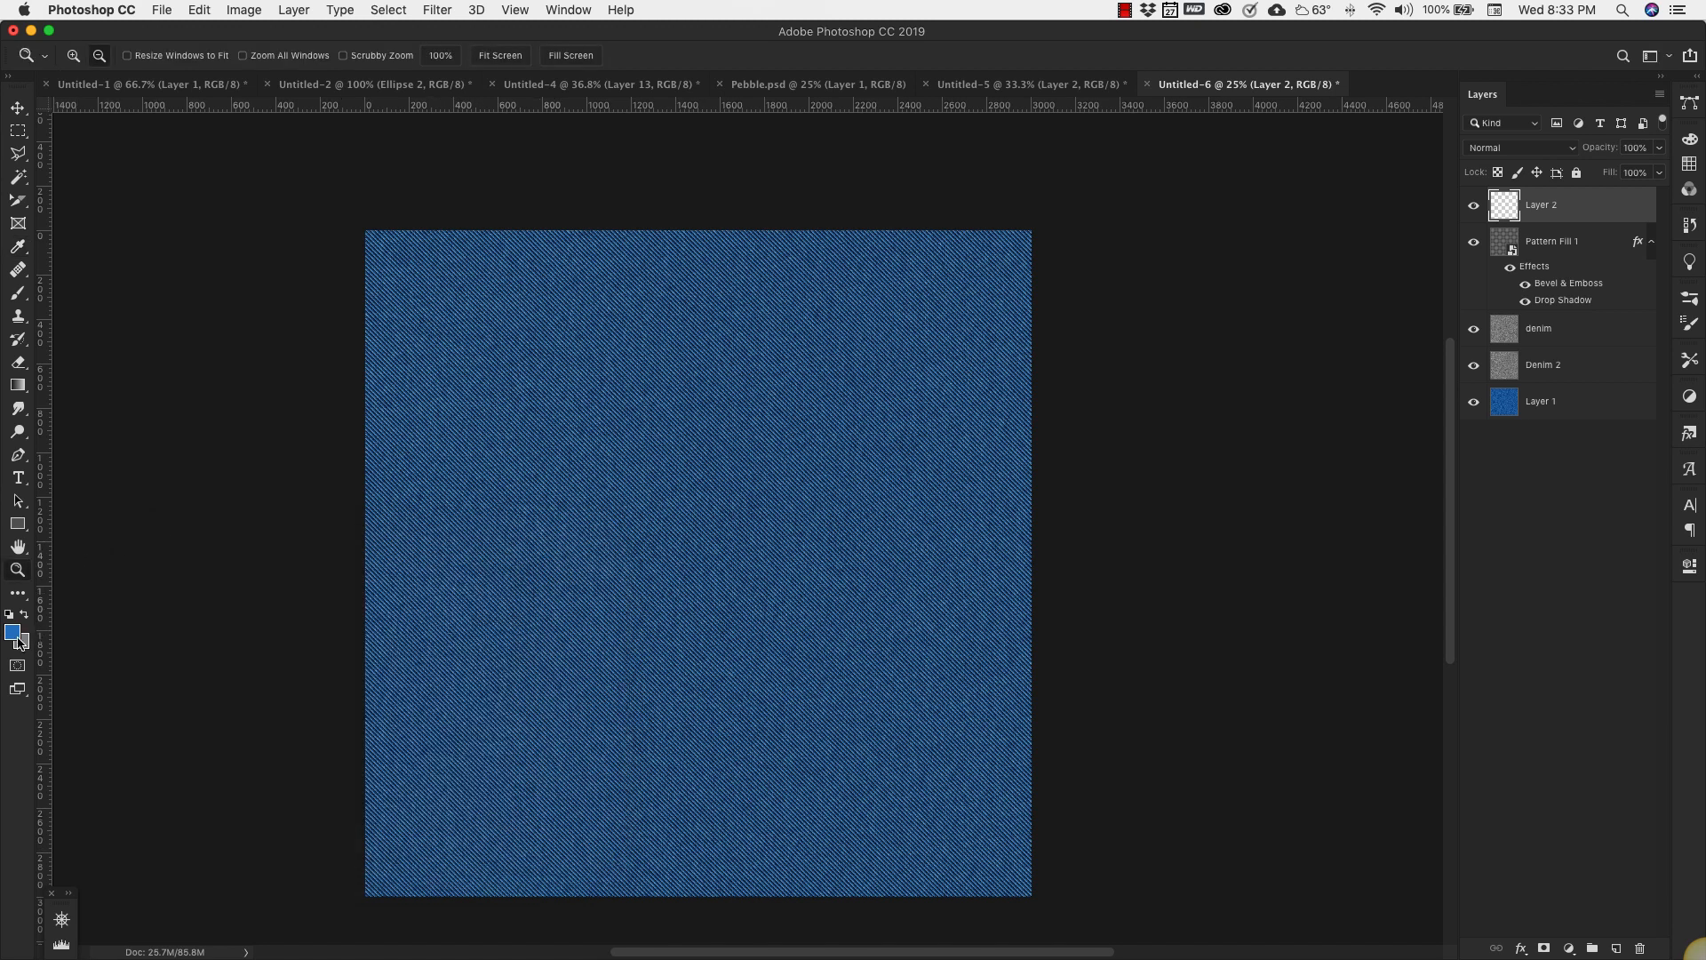
{"action": "left_click", "coordinate": [12, 632]}
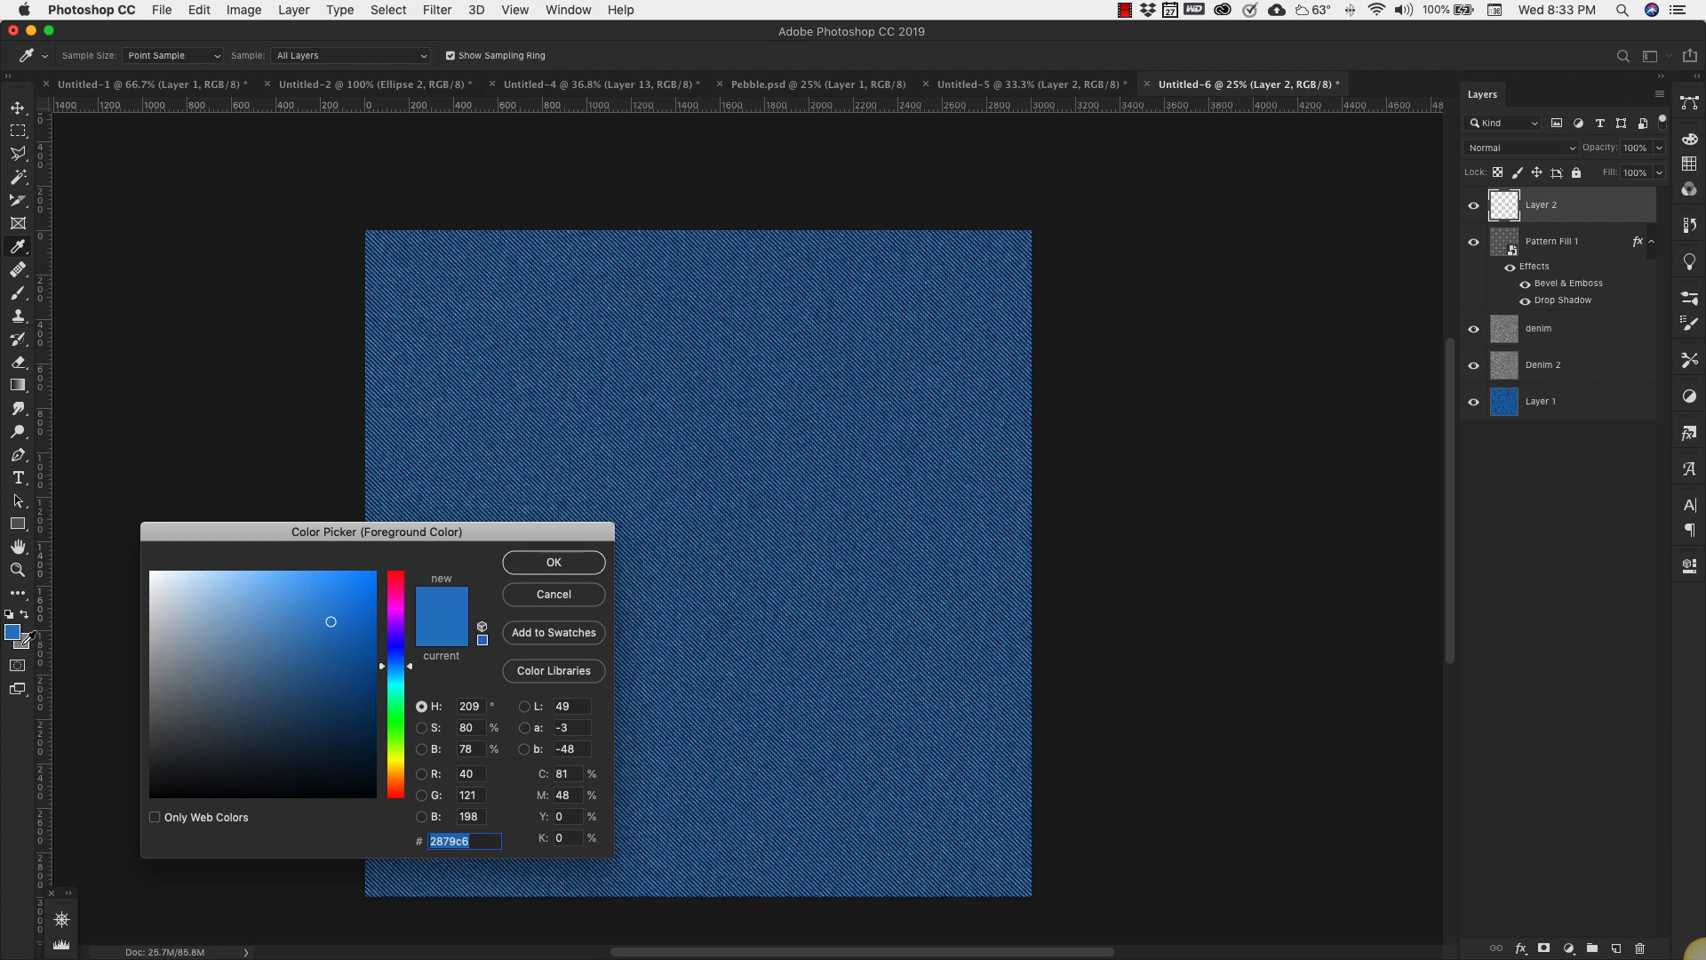
{"action": "left_click", "coordinate": [152, 674]}
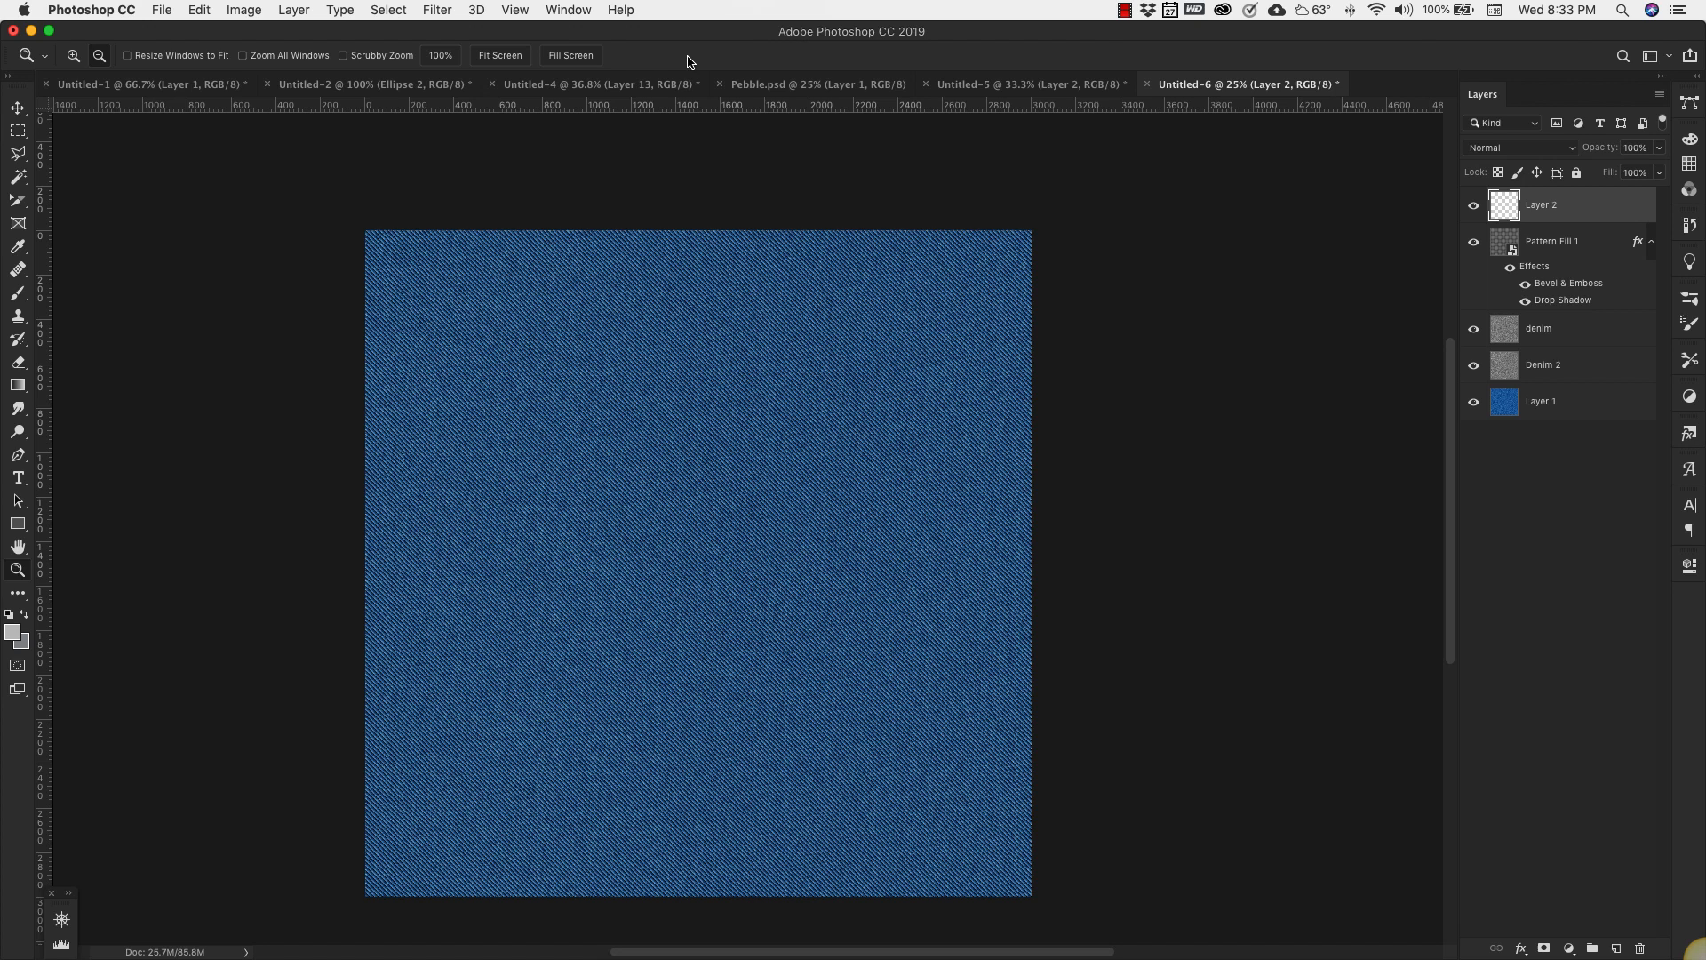
- Render Clouds on Layer 2 and set its blend mode to Soft Light
{"action": "left_click", "coordinate": [437, 10]}
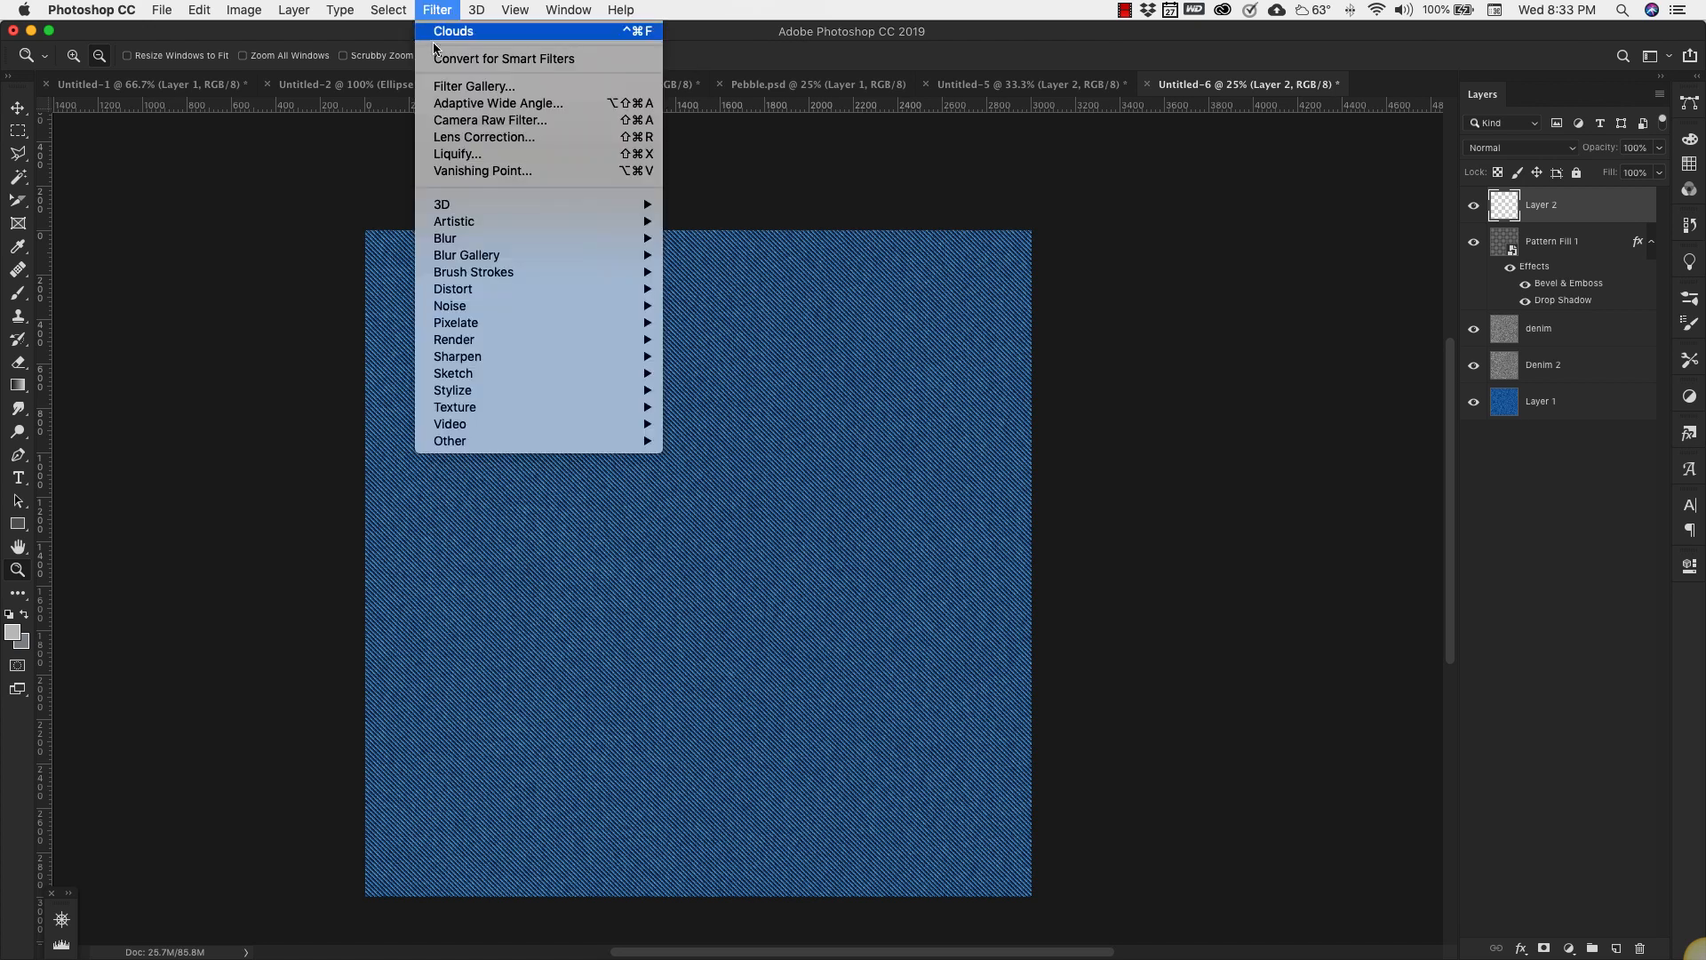
{"action": "mouse_move", "coordinate": [454, 340]}
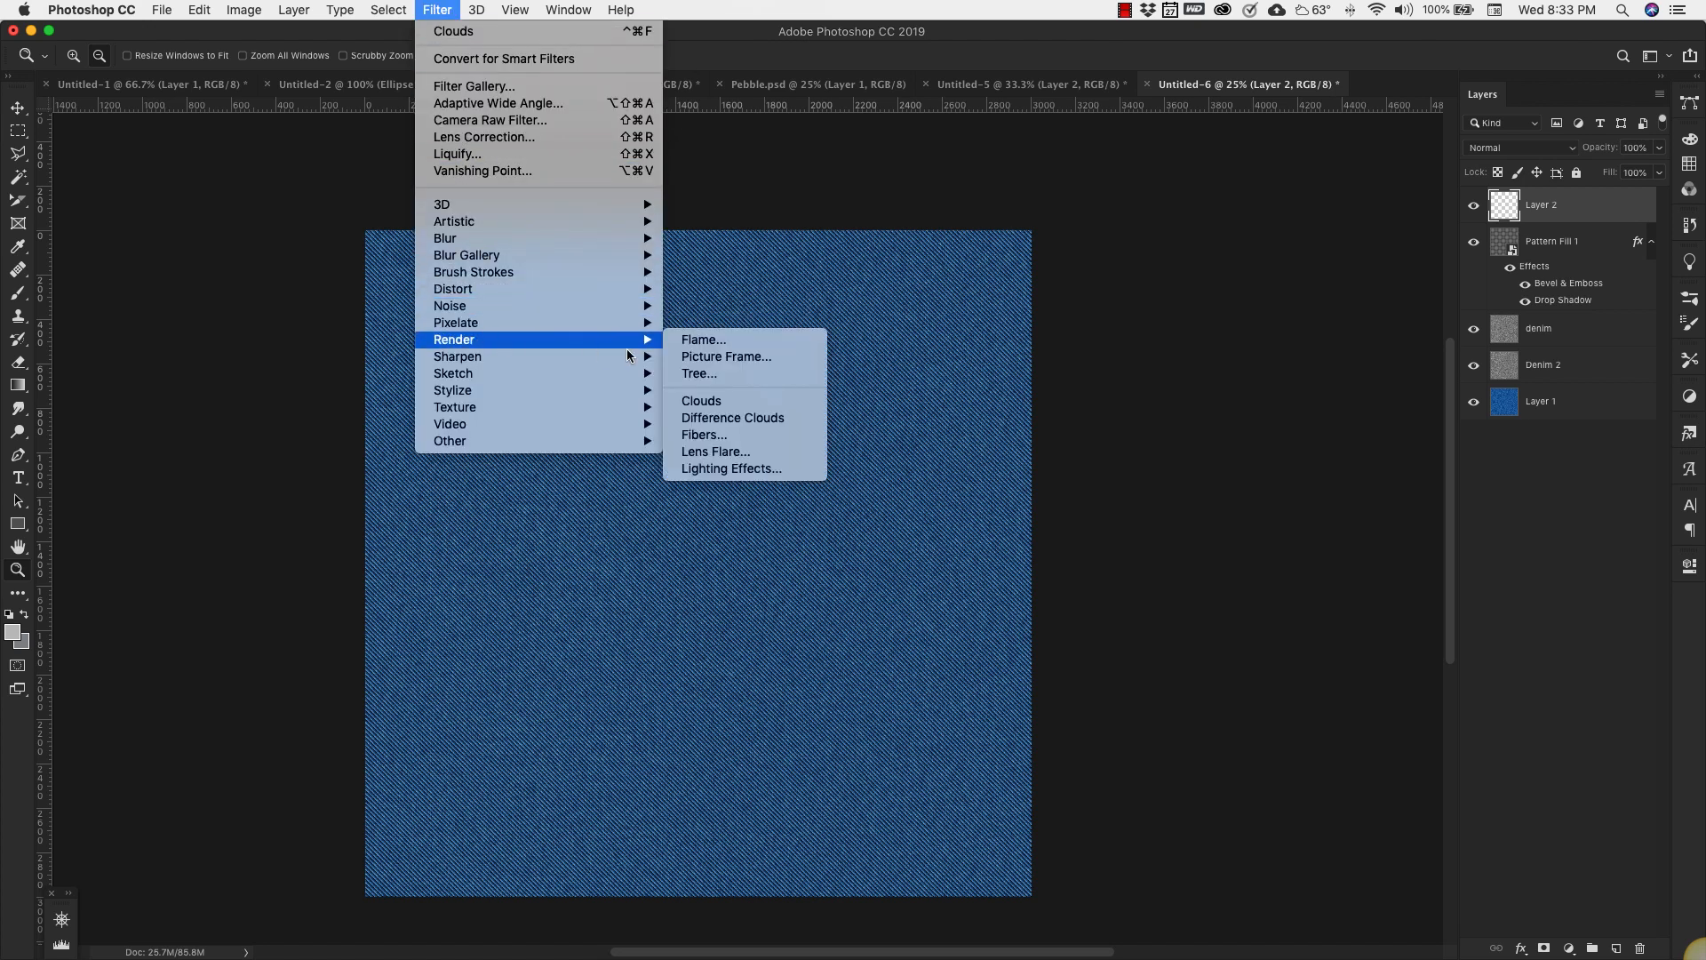
{"action": "left_click", "coordinate": [701, 401]}
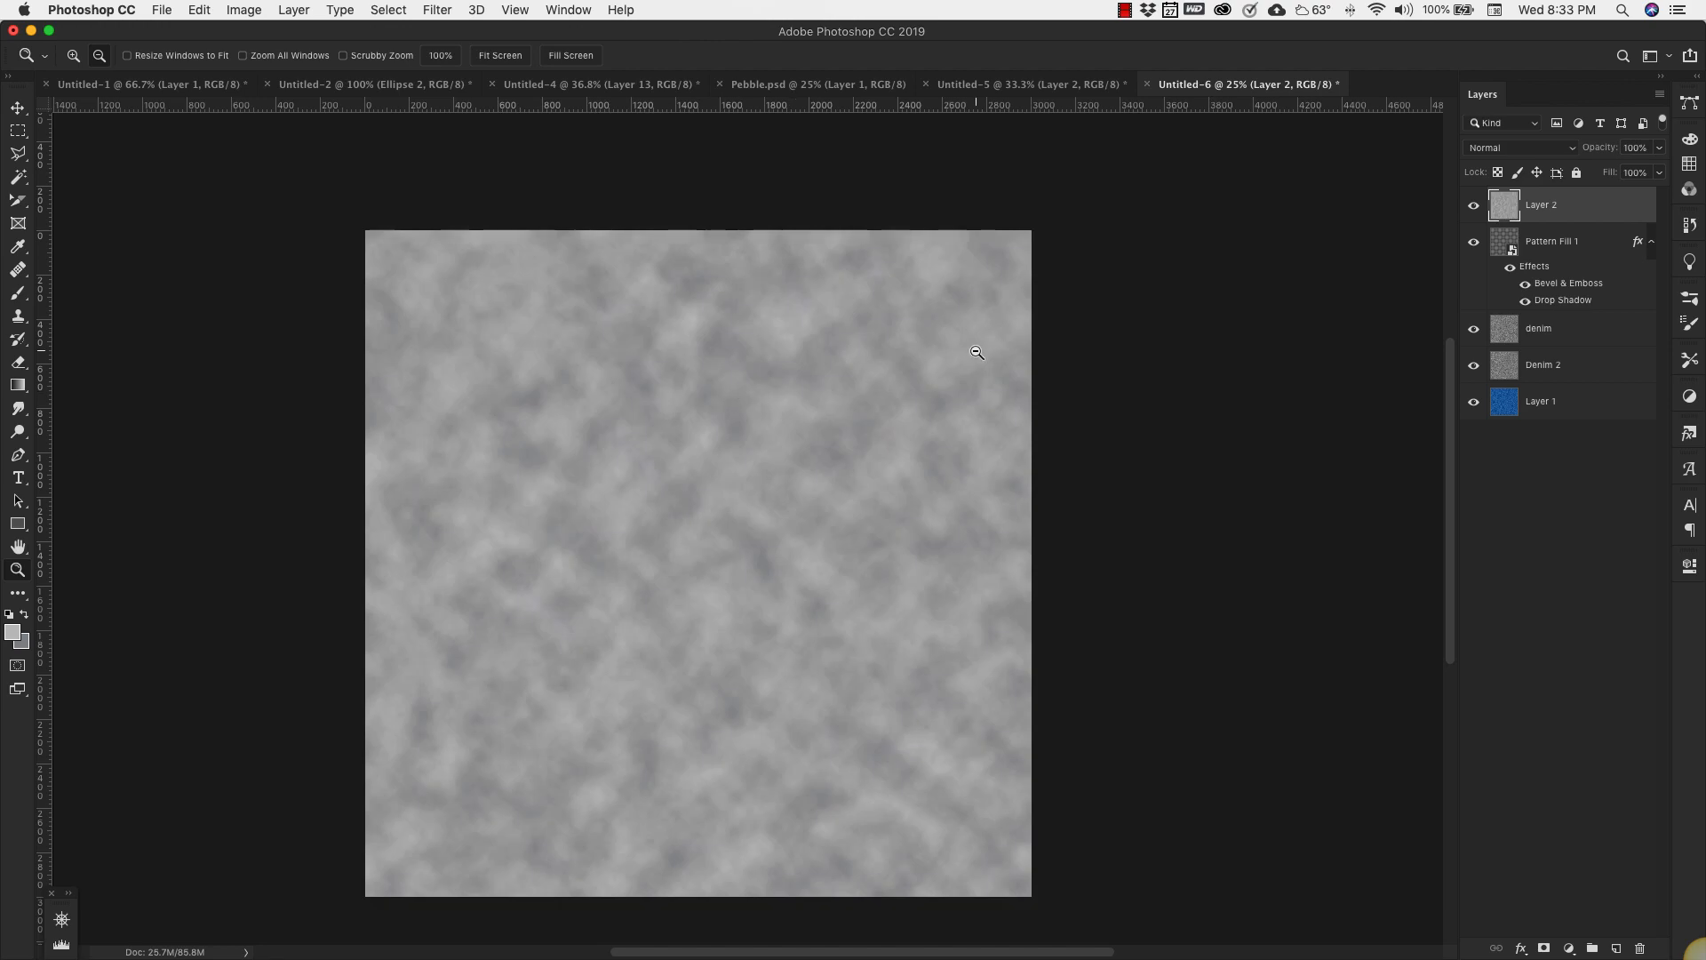
{"action": "left_click", "coordinate": [1521, 147]}
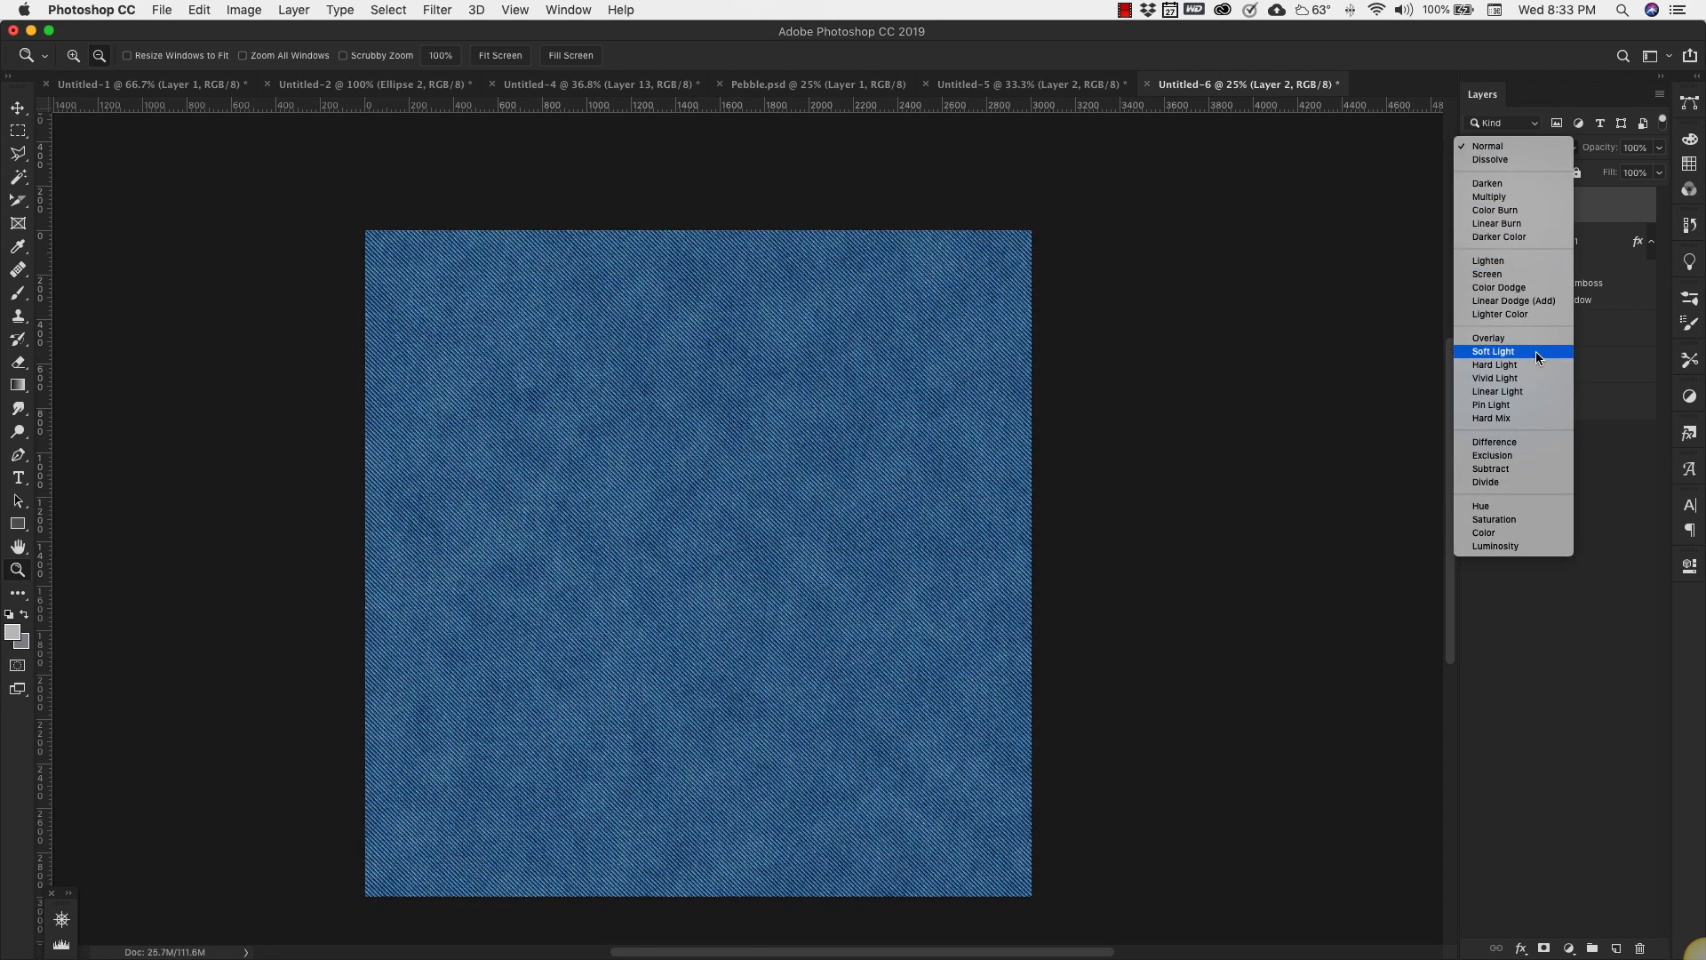
{"action": "left_click", "coordinate": [1492, 350]}
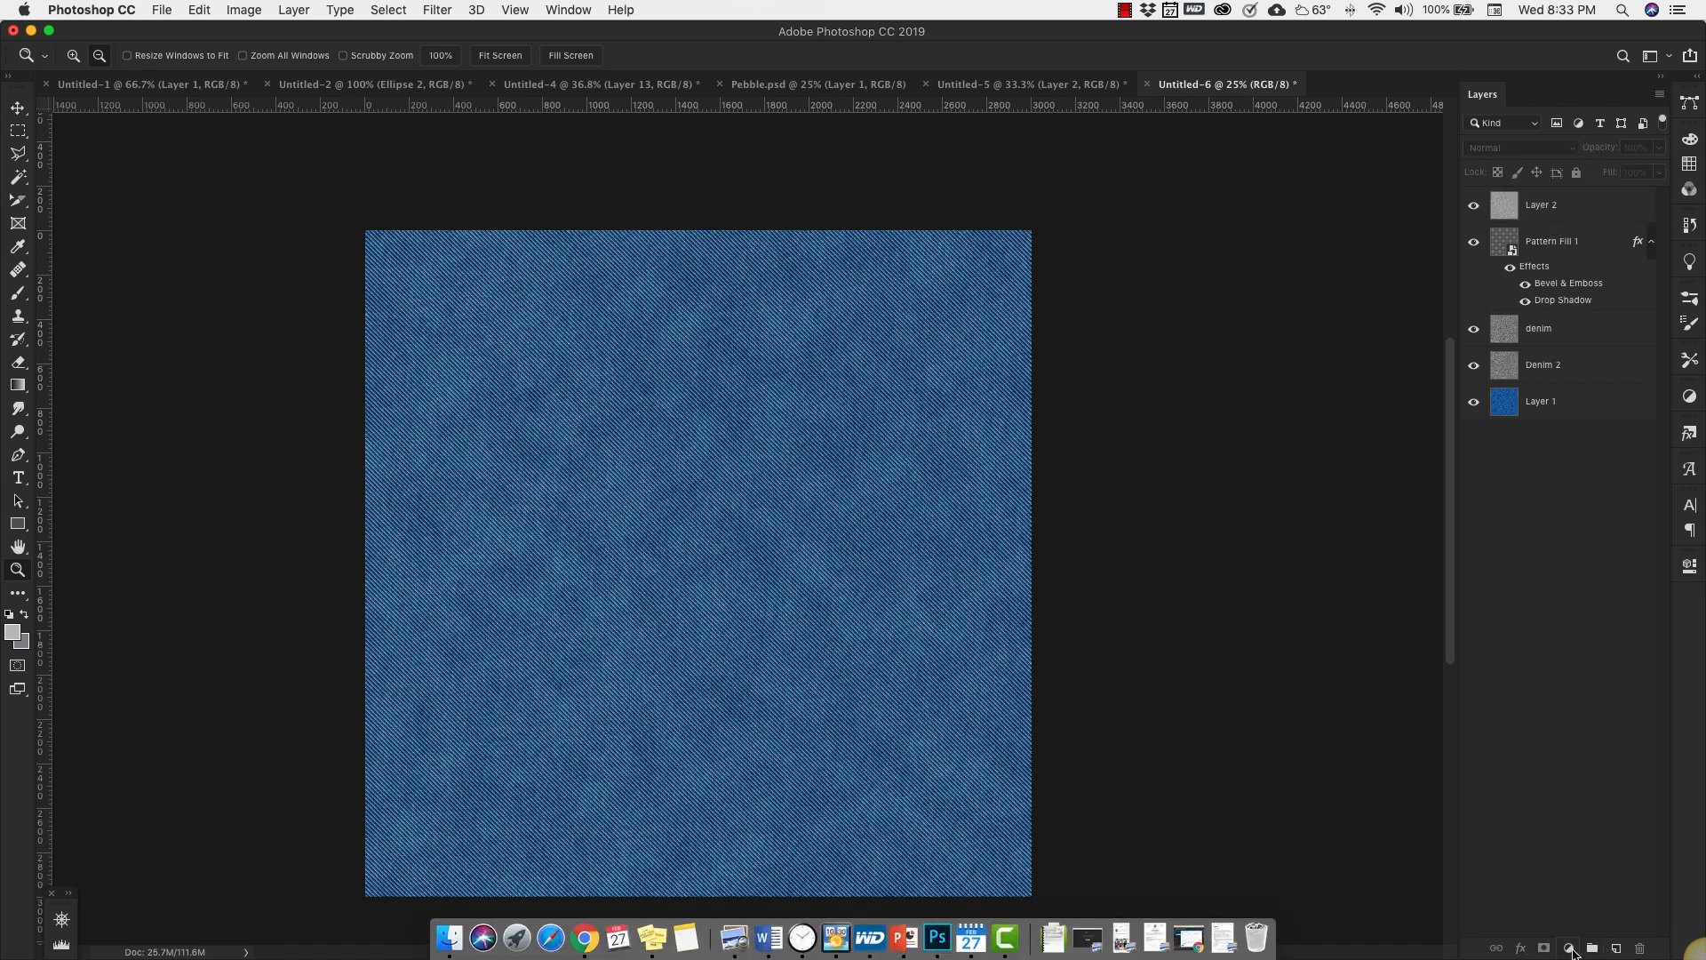
- Add a Hue/Saturation adjustment layer with Hue -6 and Lightness -6
{"action": "left_click", "coordinate": [1571, 948]}
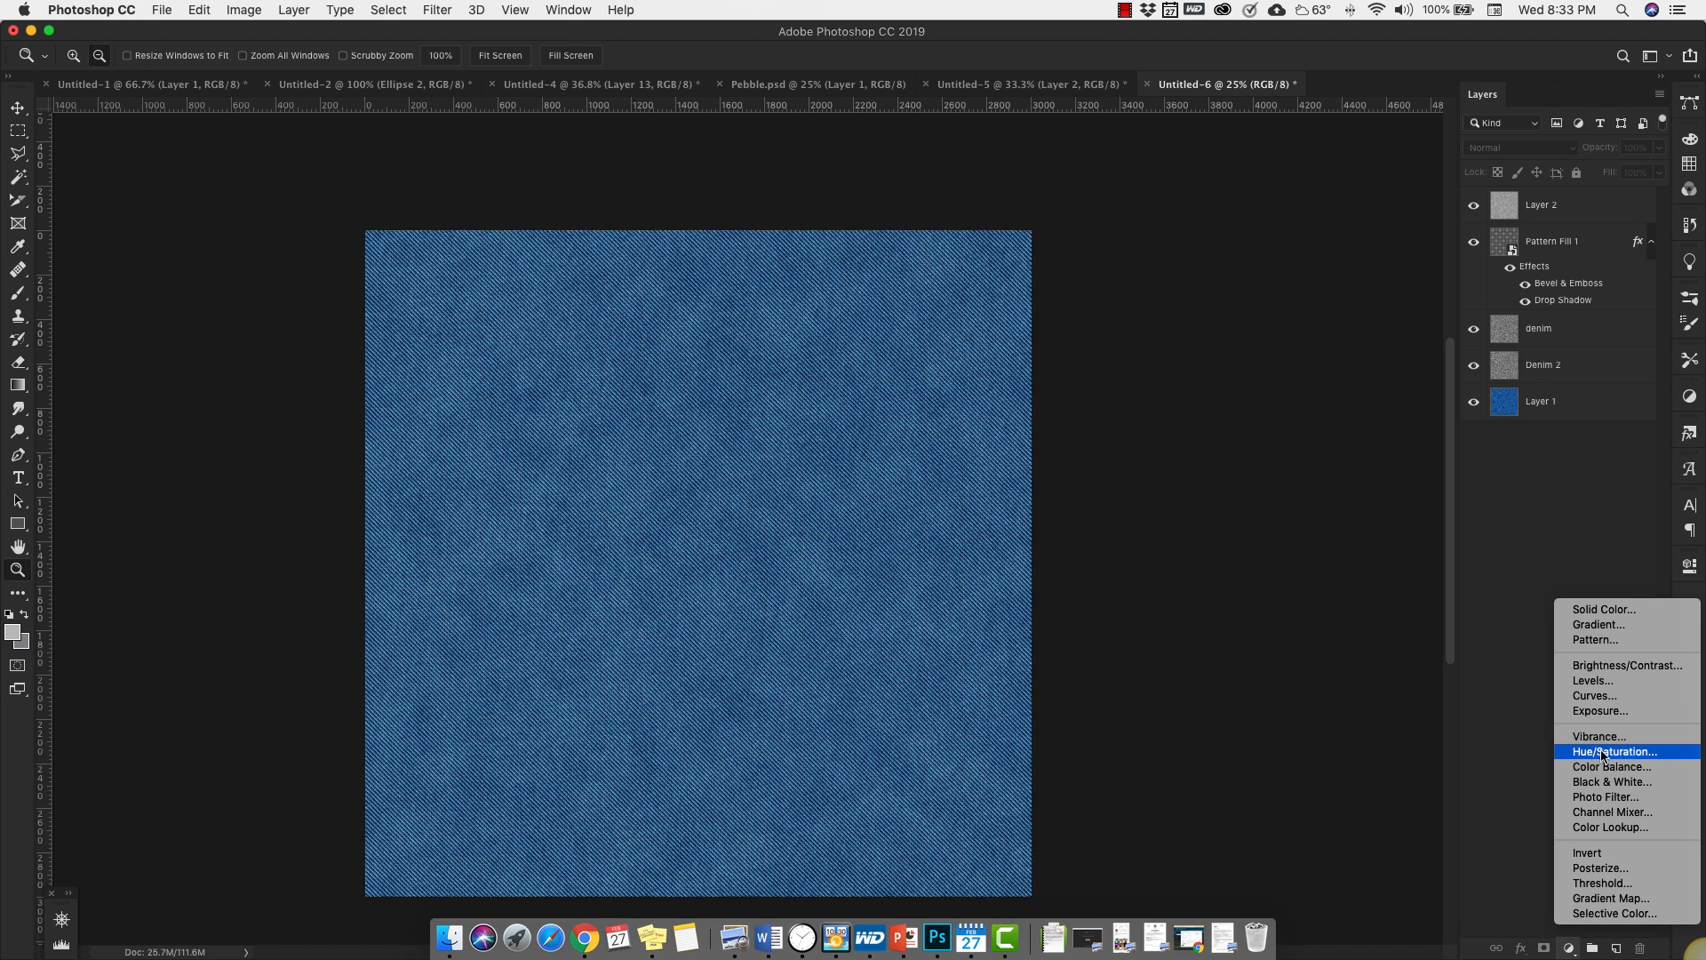
{"action": "left_click", "coordinate": [1613, 751]}
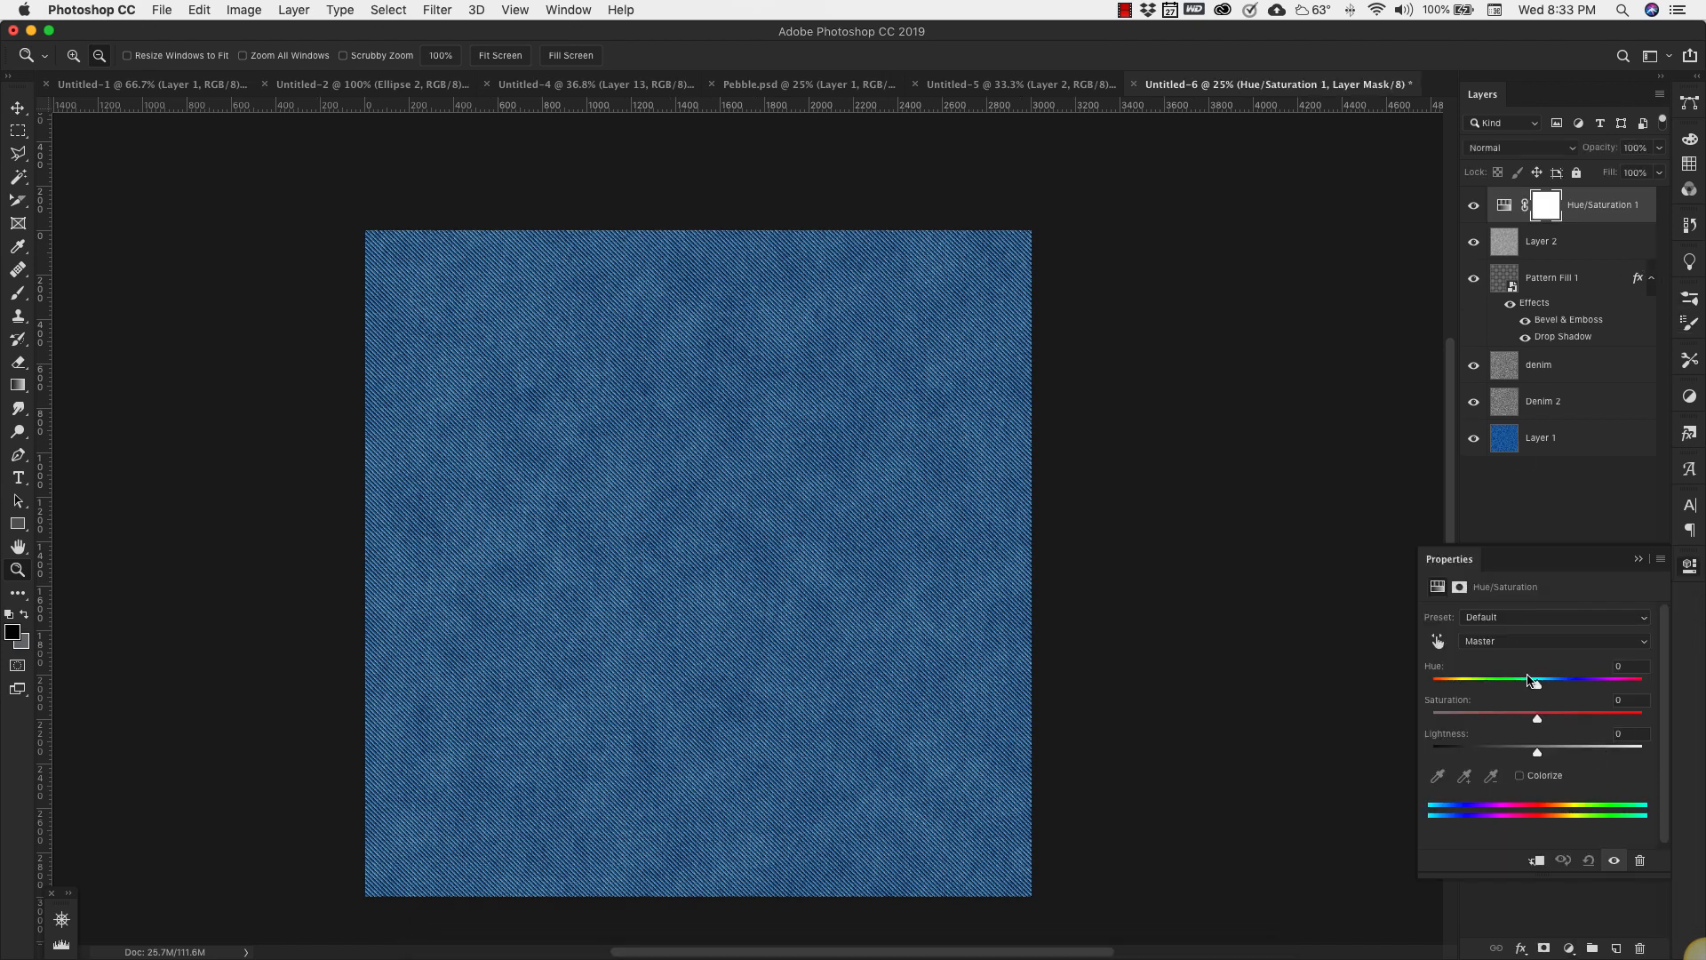
{"action": "left_click_drag", "start_coordinate": [1533, 679], "coordinate": [1544, 680]}
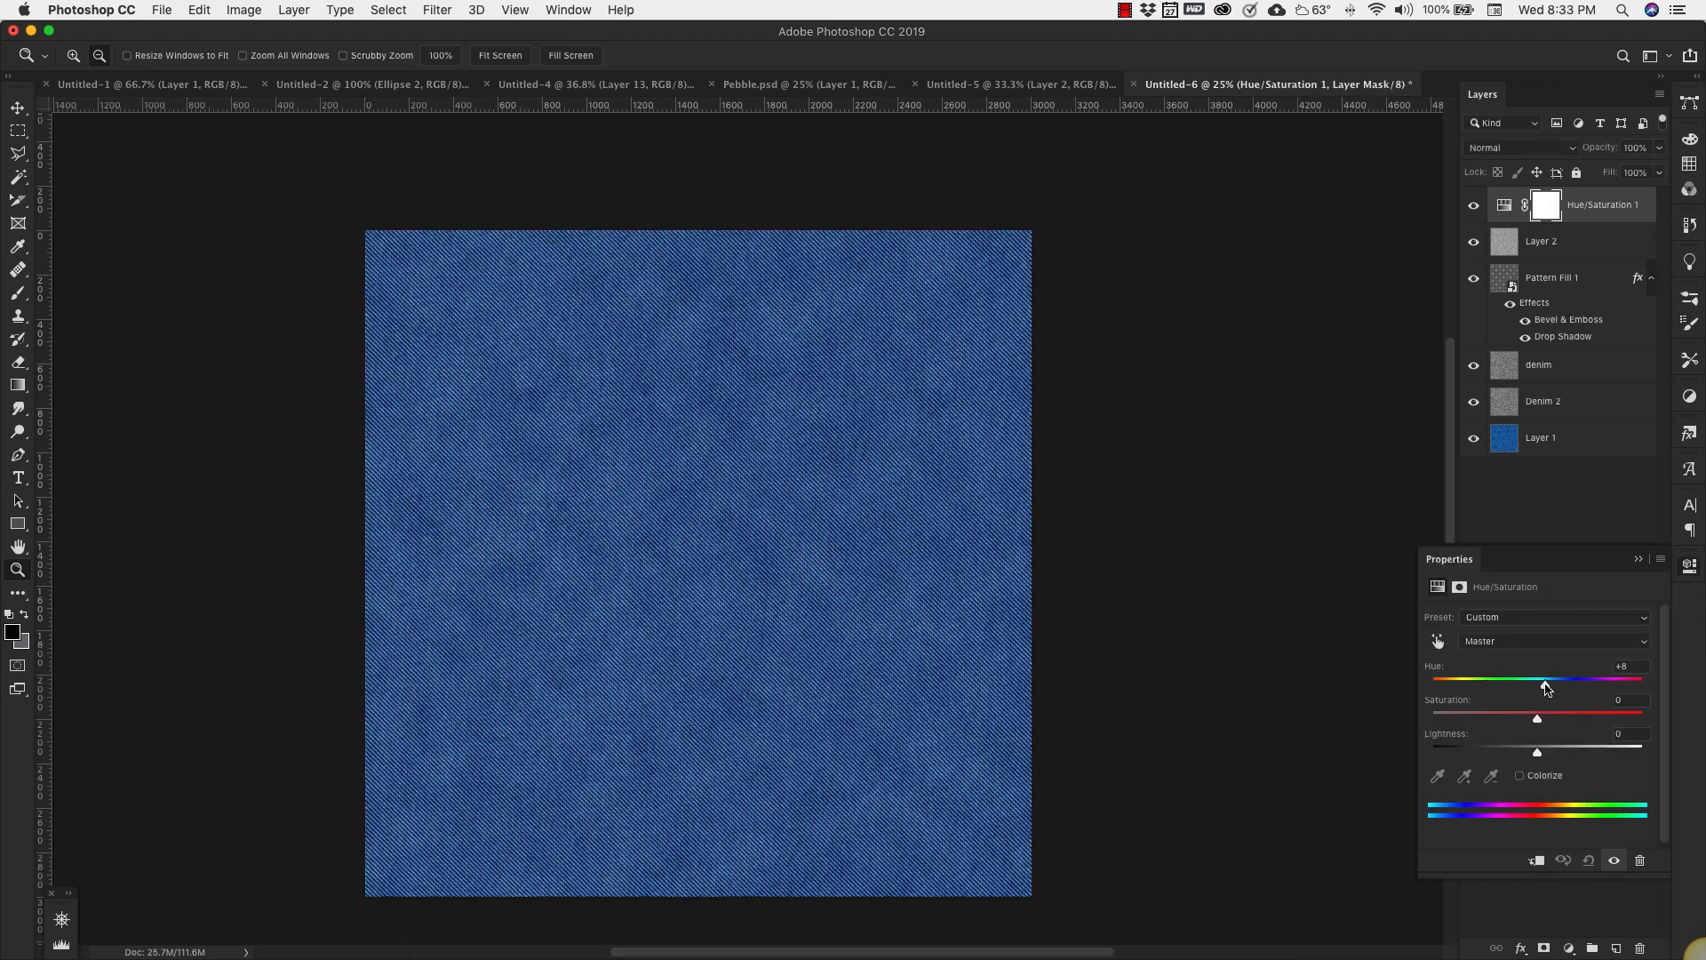
{"action": "left_click_drag", "start_coordinate": [1545, 680], "coordinate": [1537, 680]}
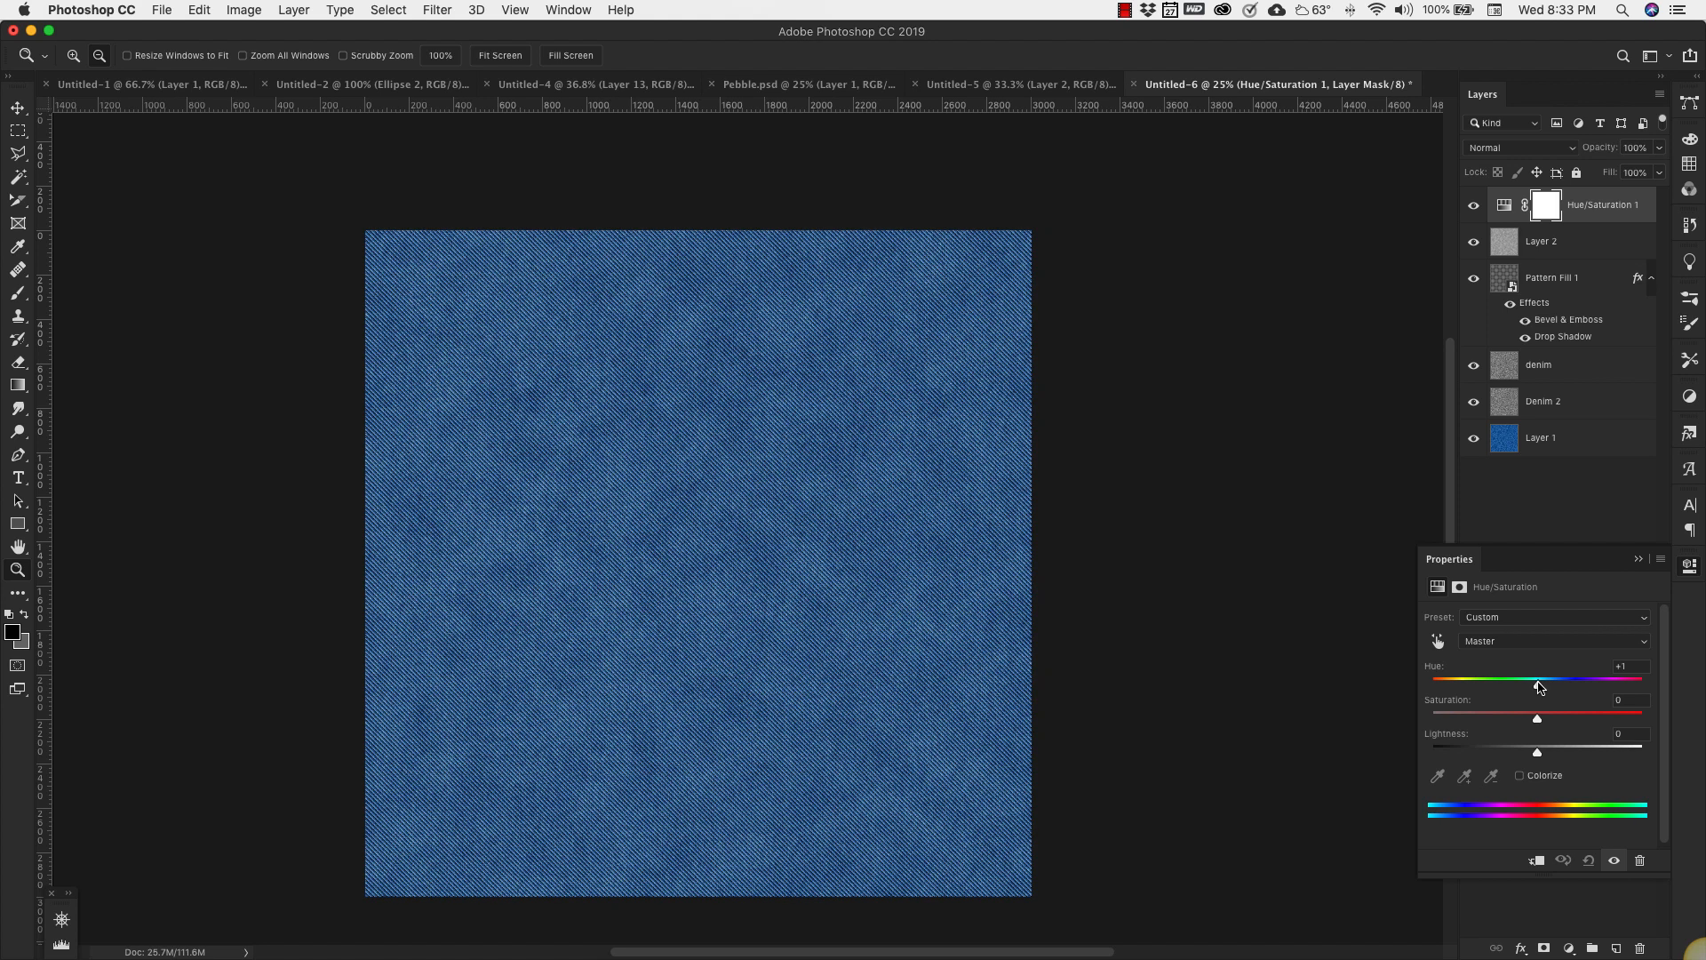
{"action": "left_click_drag", "start_coordinate": [1538, 678], "coordinate": [1531, 678]}
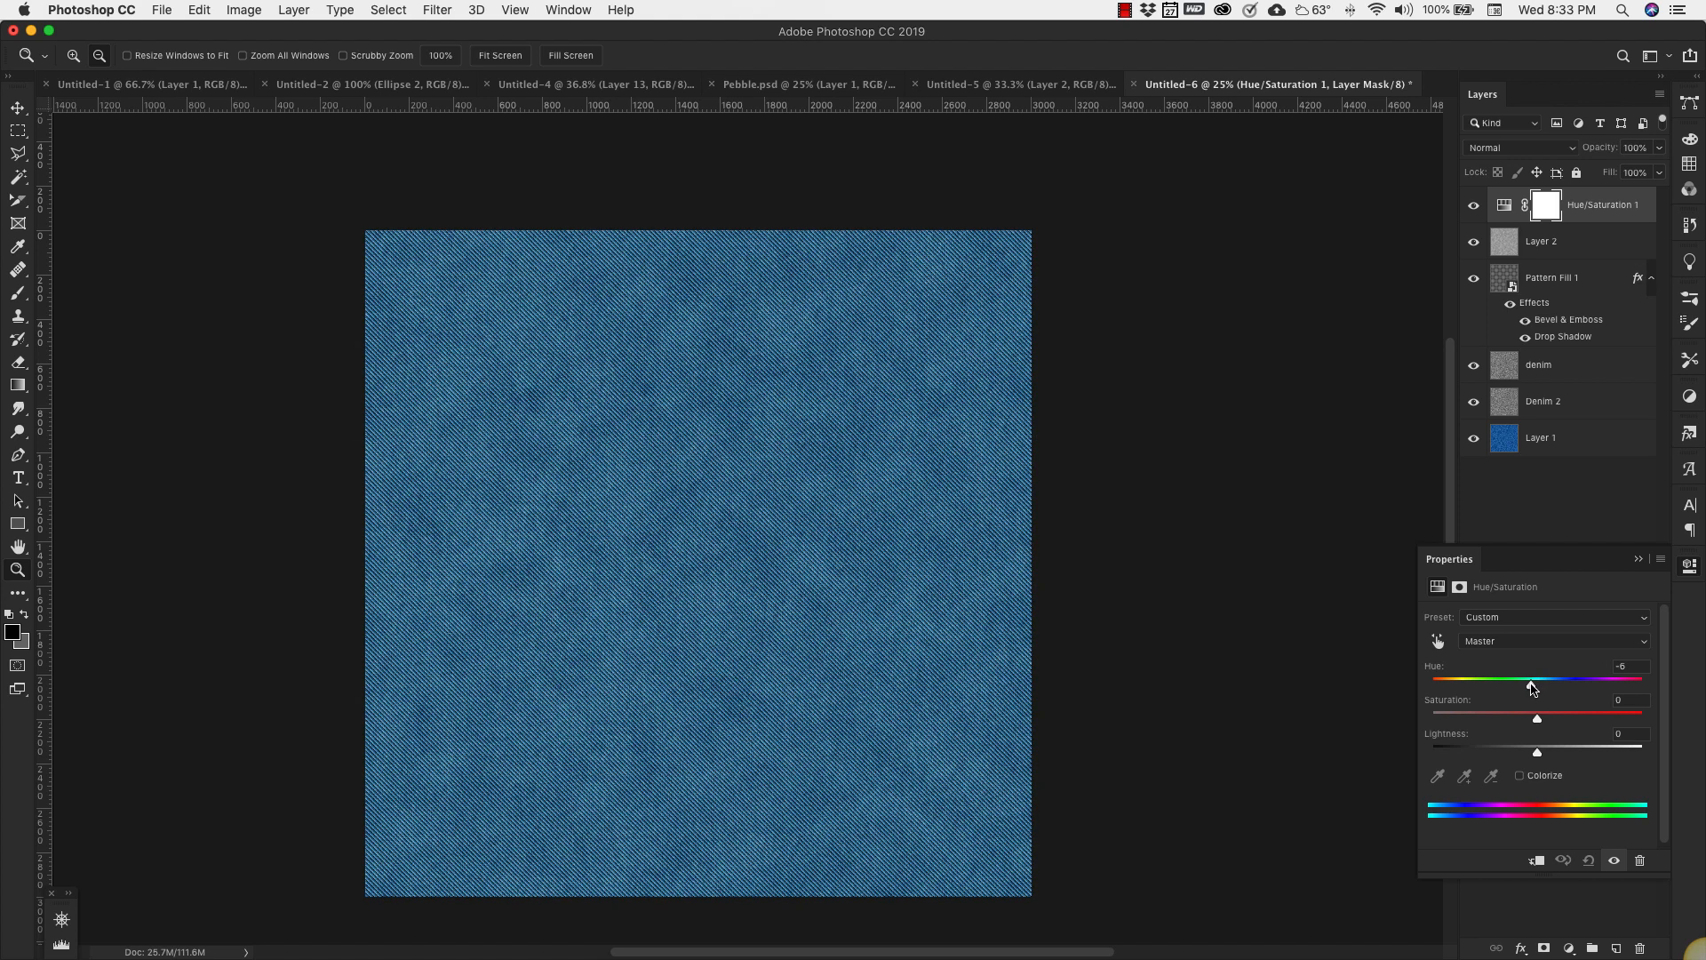
{"action": "left_click_drag", "start_coordinate": [1537, 751], "coordinate": [1528, 752]}
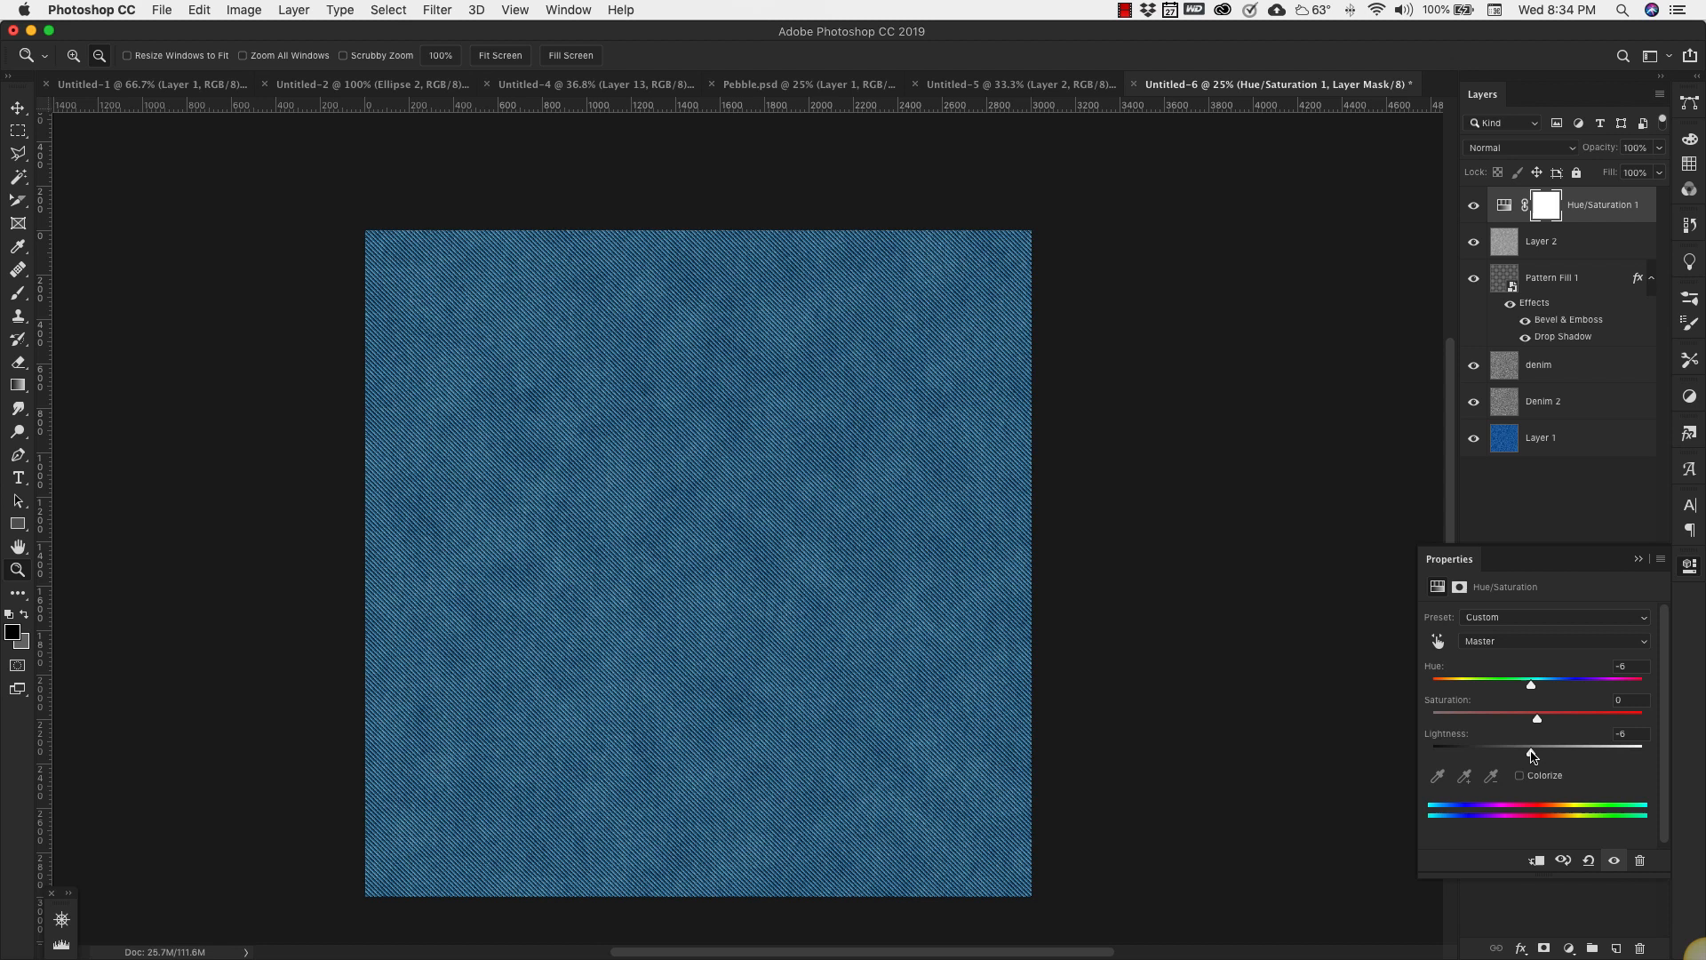
{"action": "left_click_drag", "start_coordinate": [1531, 684], "coordinate": [1536, 684]}
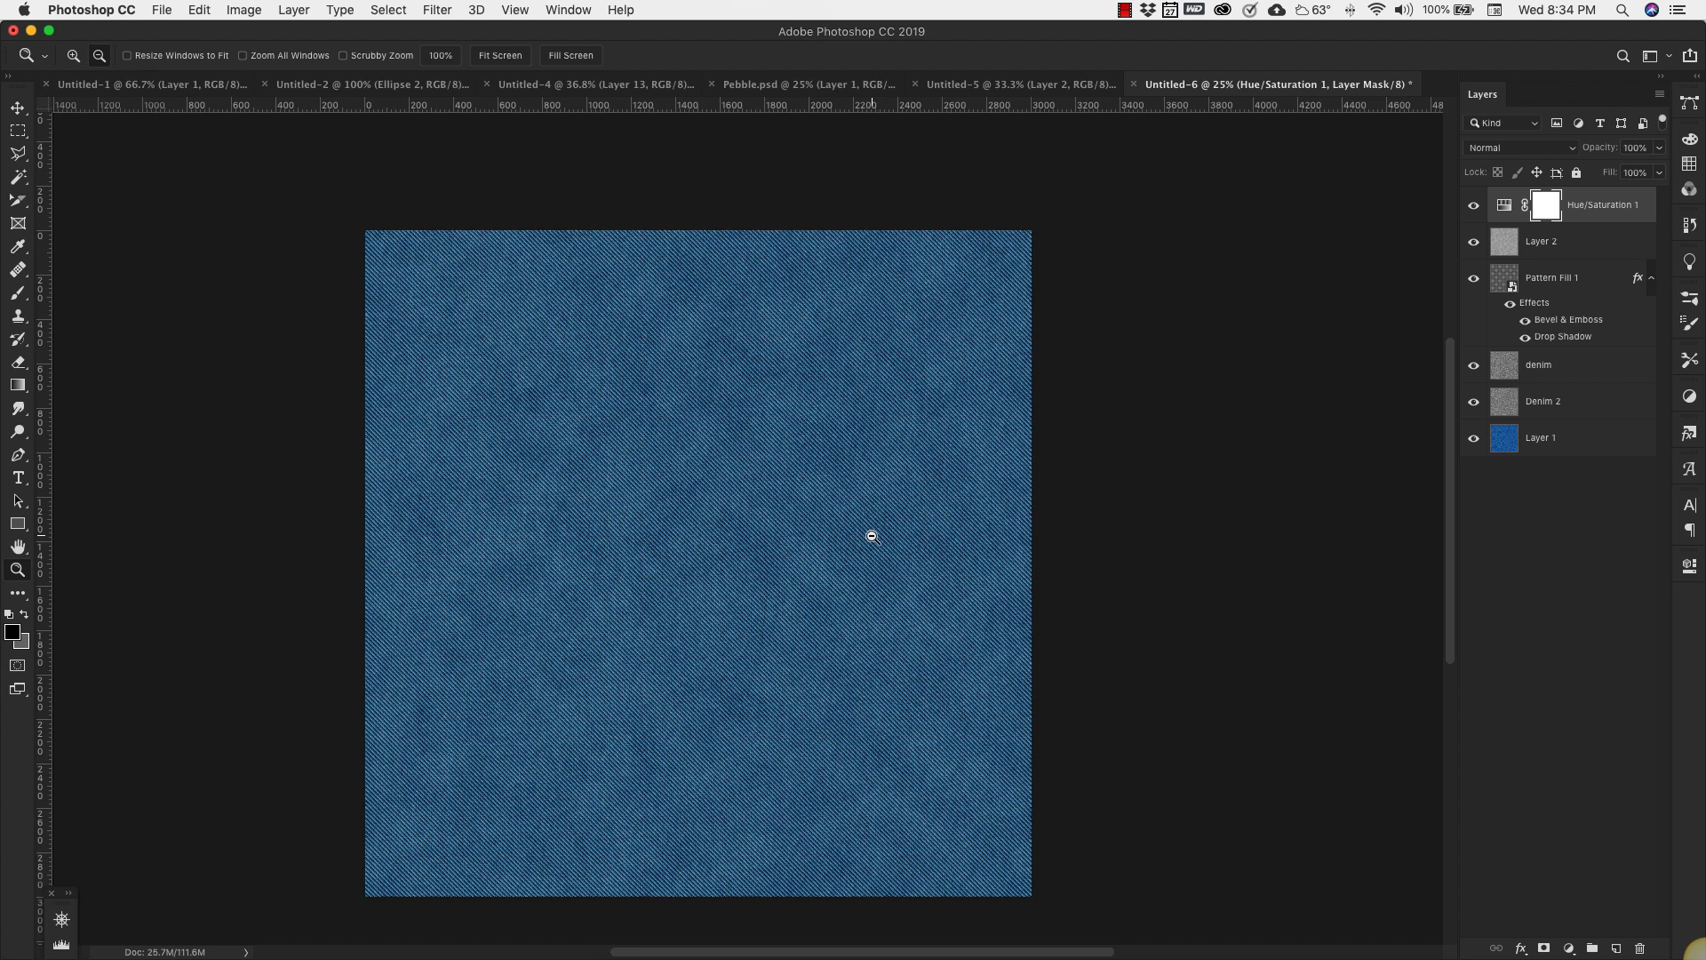
{"action": "mouse_move", "coordinate": [1004, 577]}
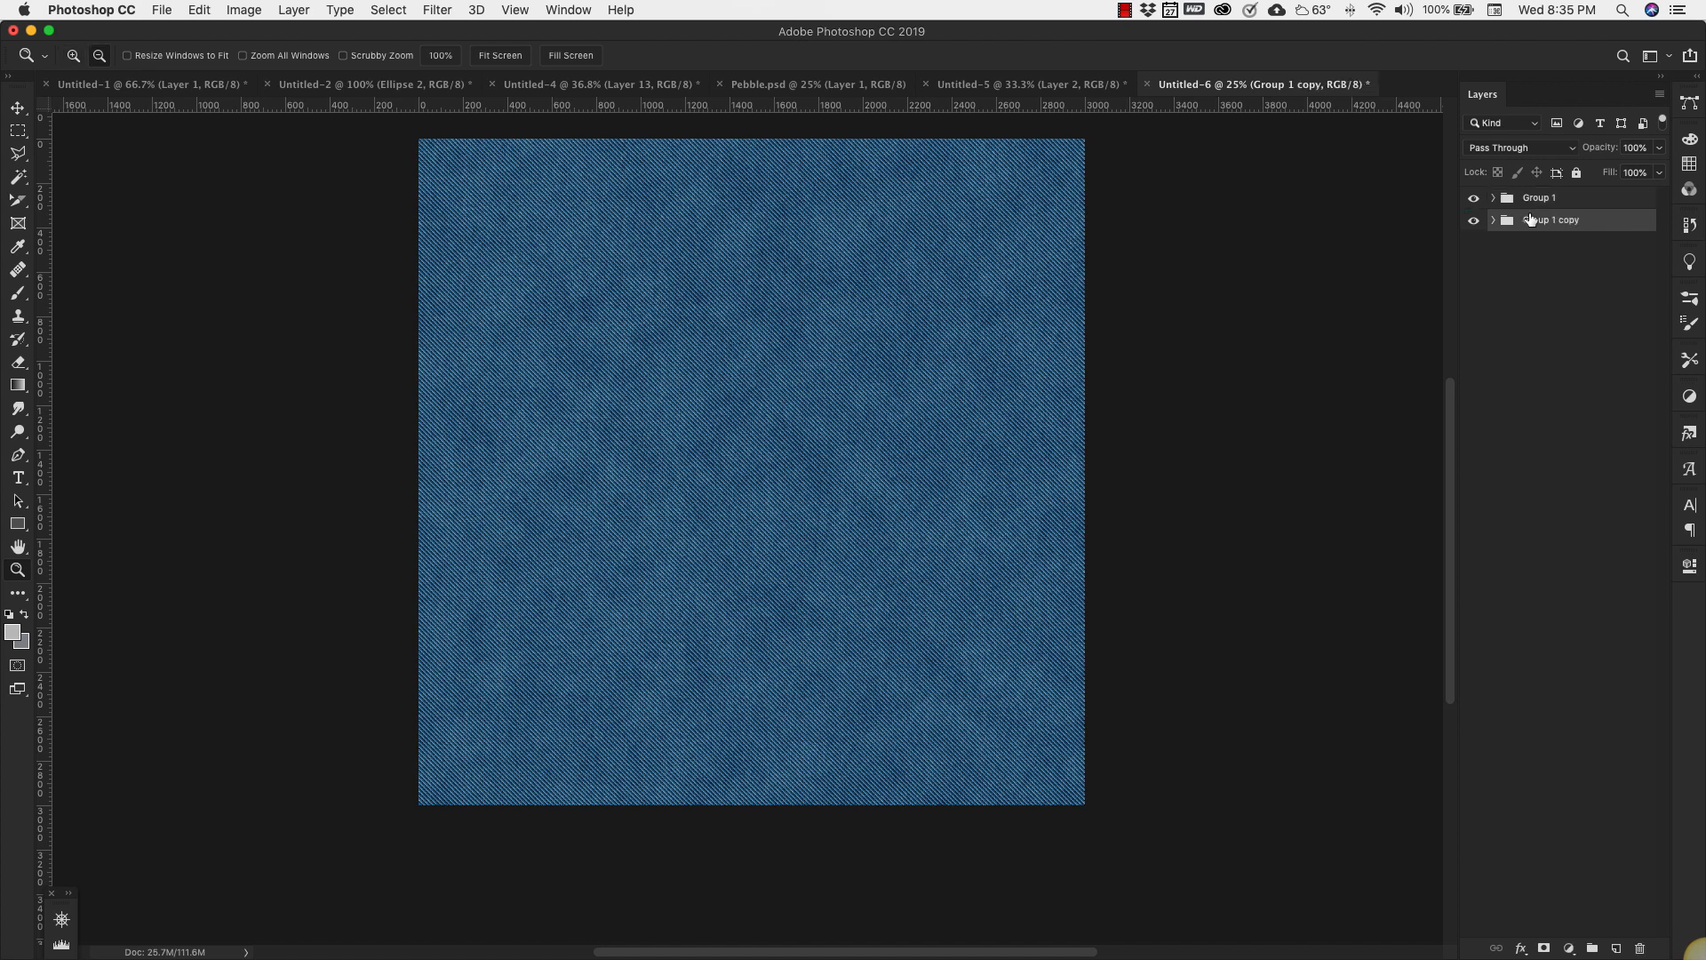
- Move Group 1 copy above the original group and bring up its Merge Group menu
{"action": "left_click_drag", "start_coordinate": [1554, 219], "coordinate": [1555, 194]}
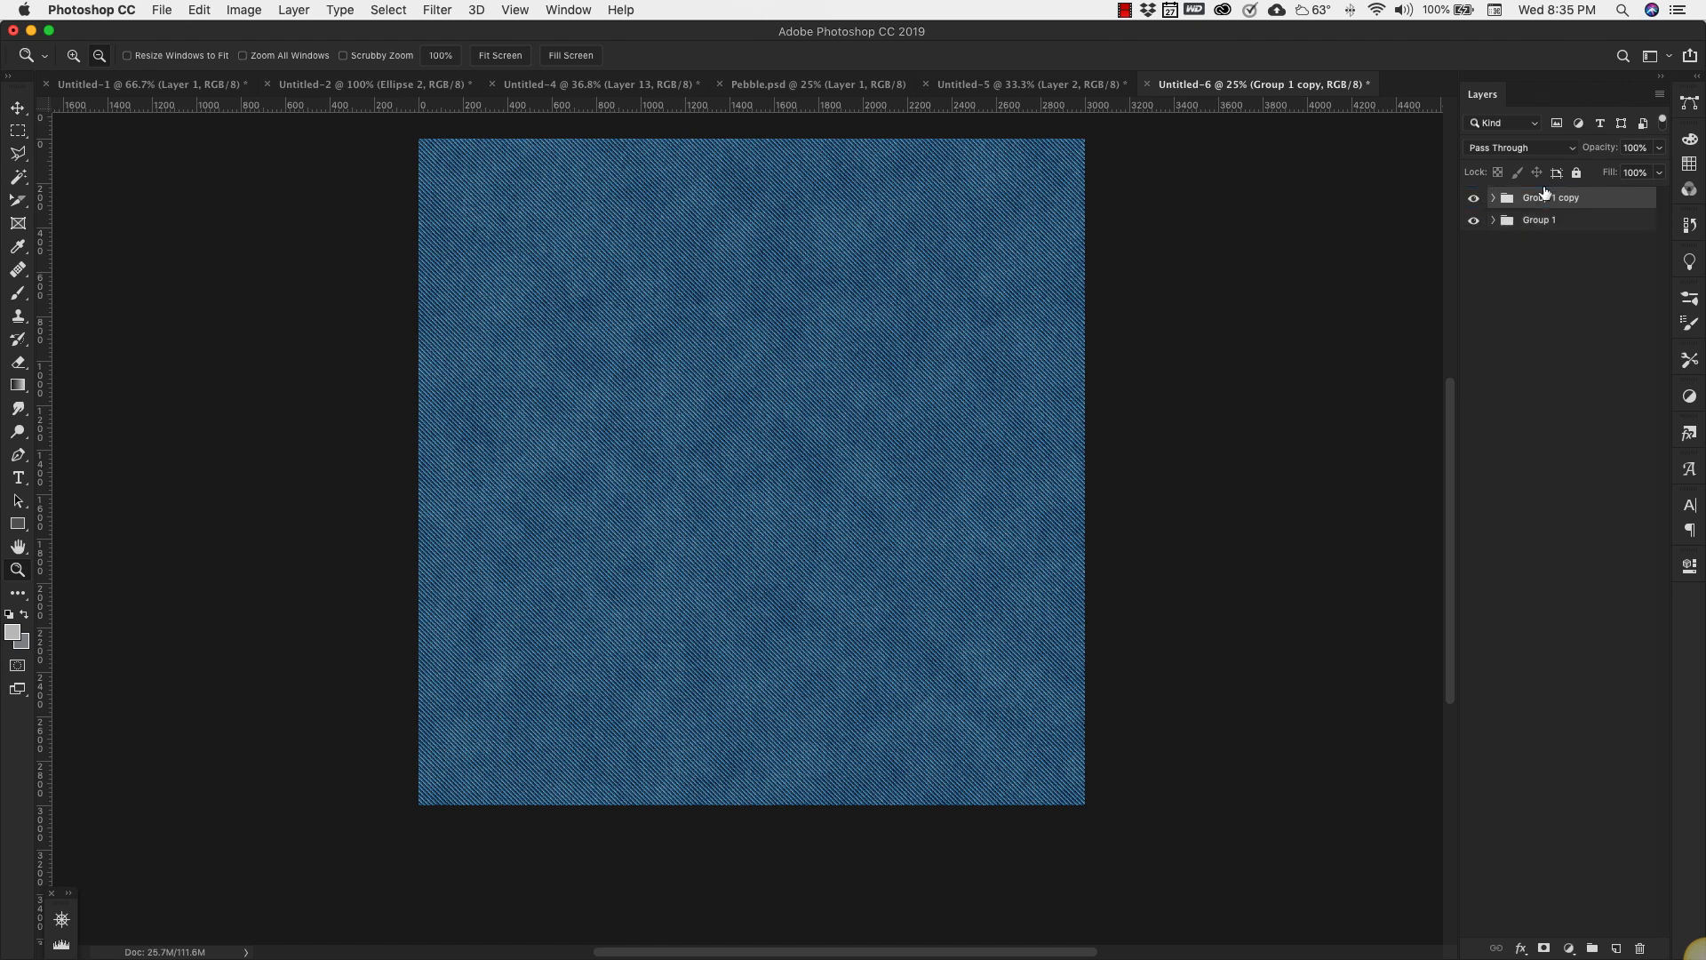
{"action": "right_click", "coordinate": [1551, 198]}
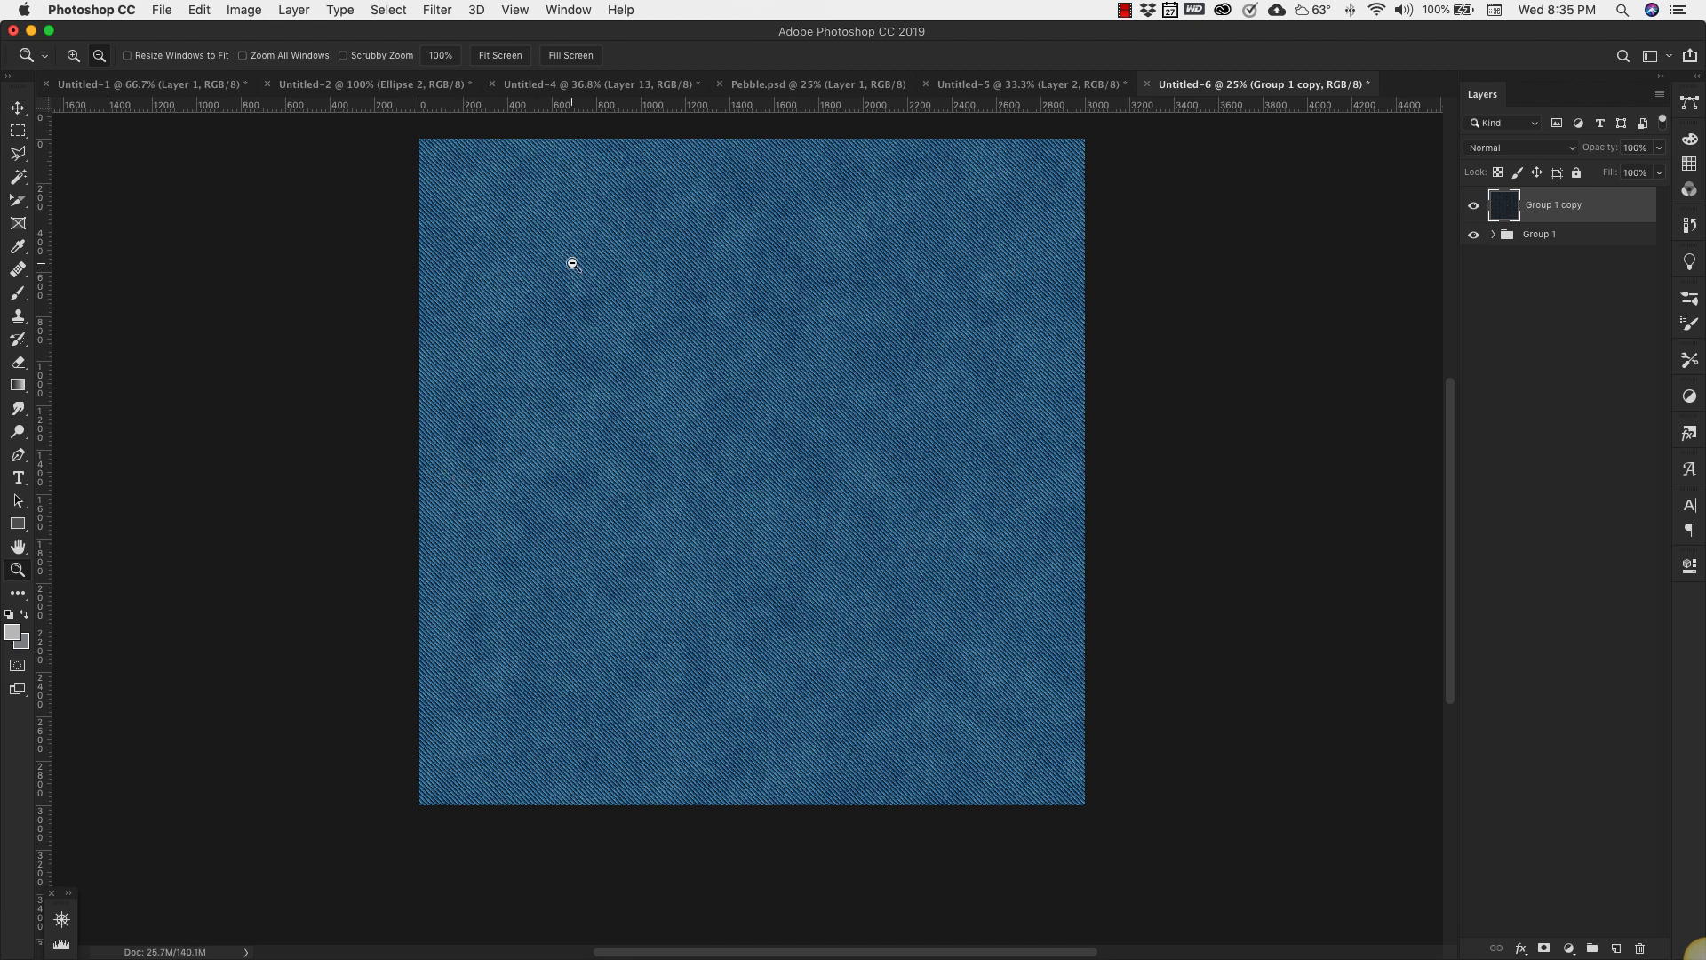
{"action": "mouse_move", "coordinate": [278, 490]}
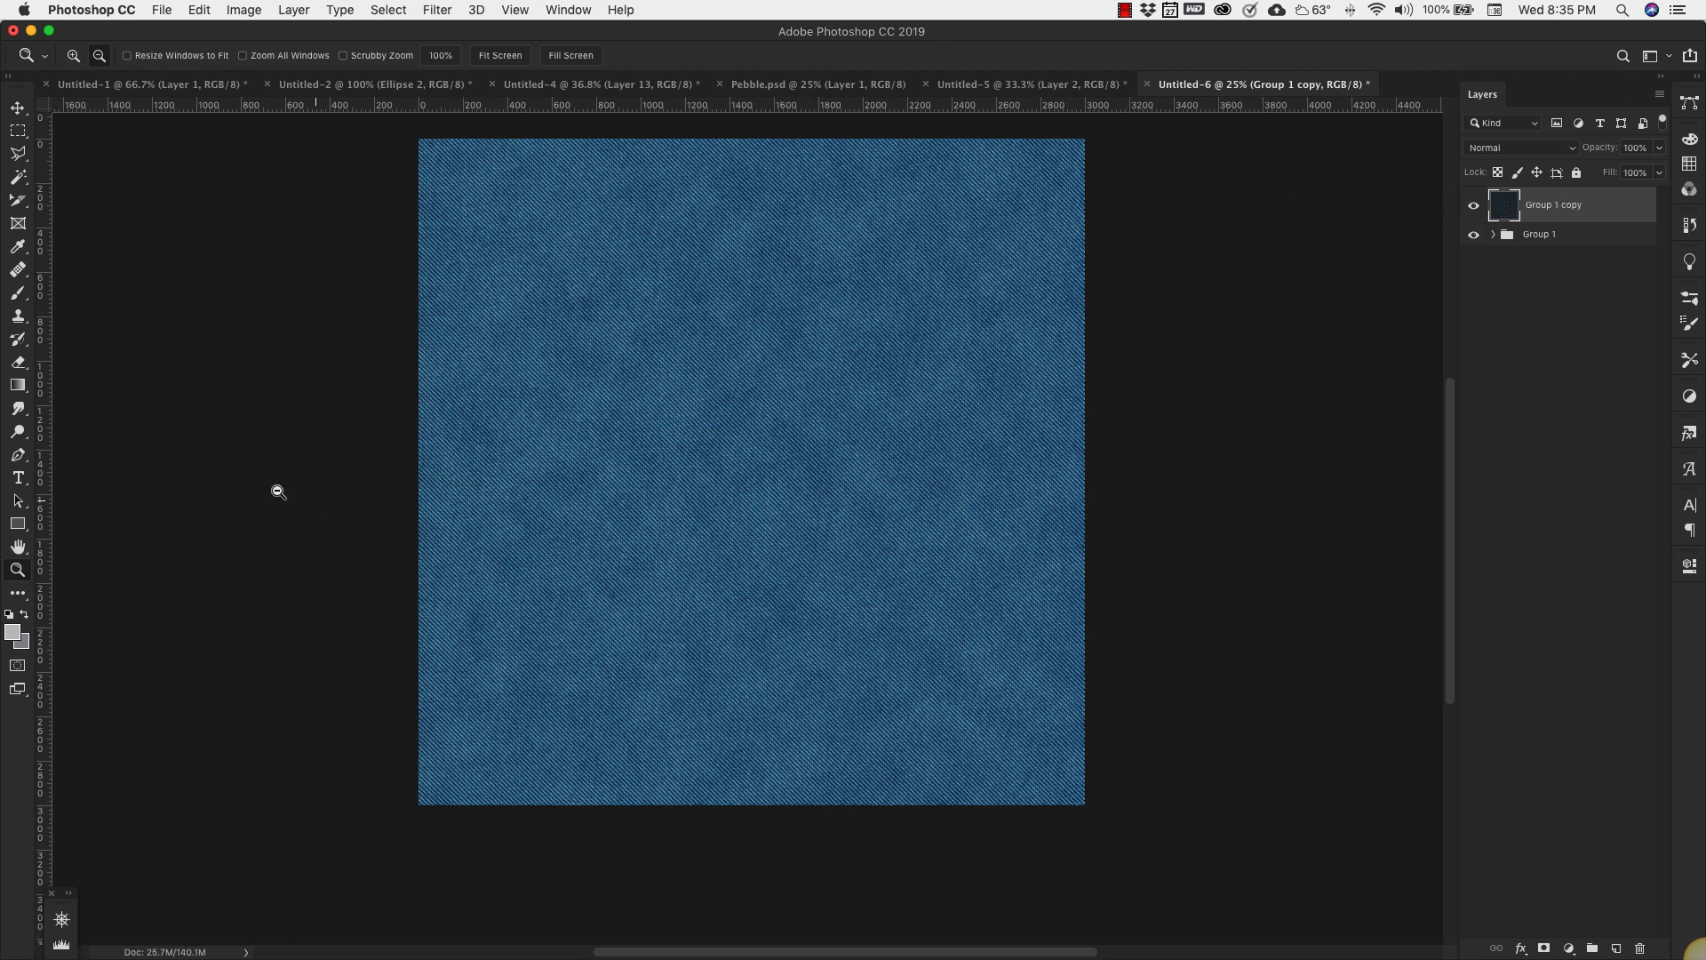
- Type 'DENIM' in Abril Fatface across the middle of the canvas
{"action": "left_click", "coordinate": [18, 478]}
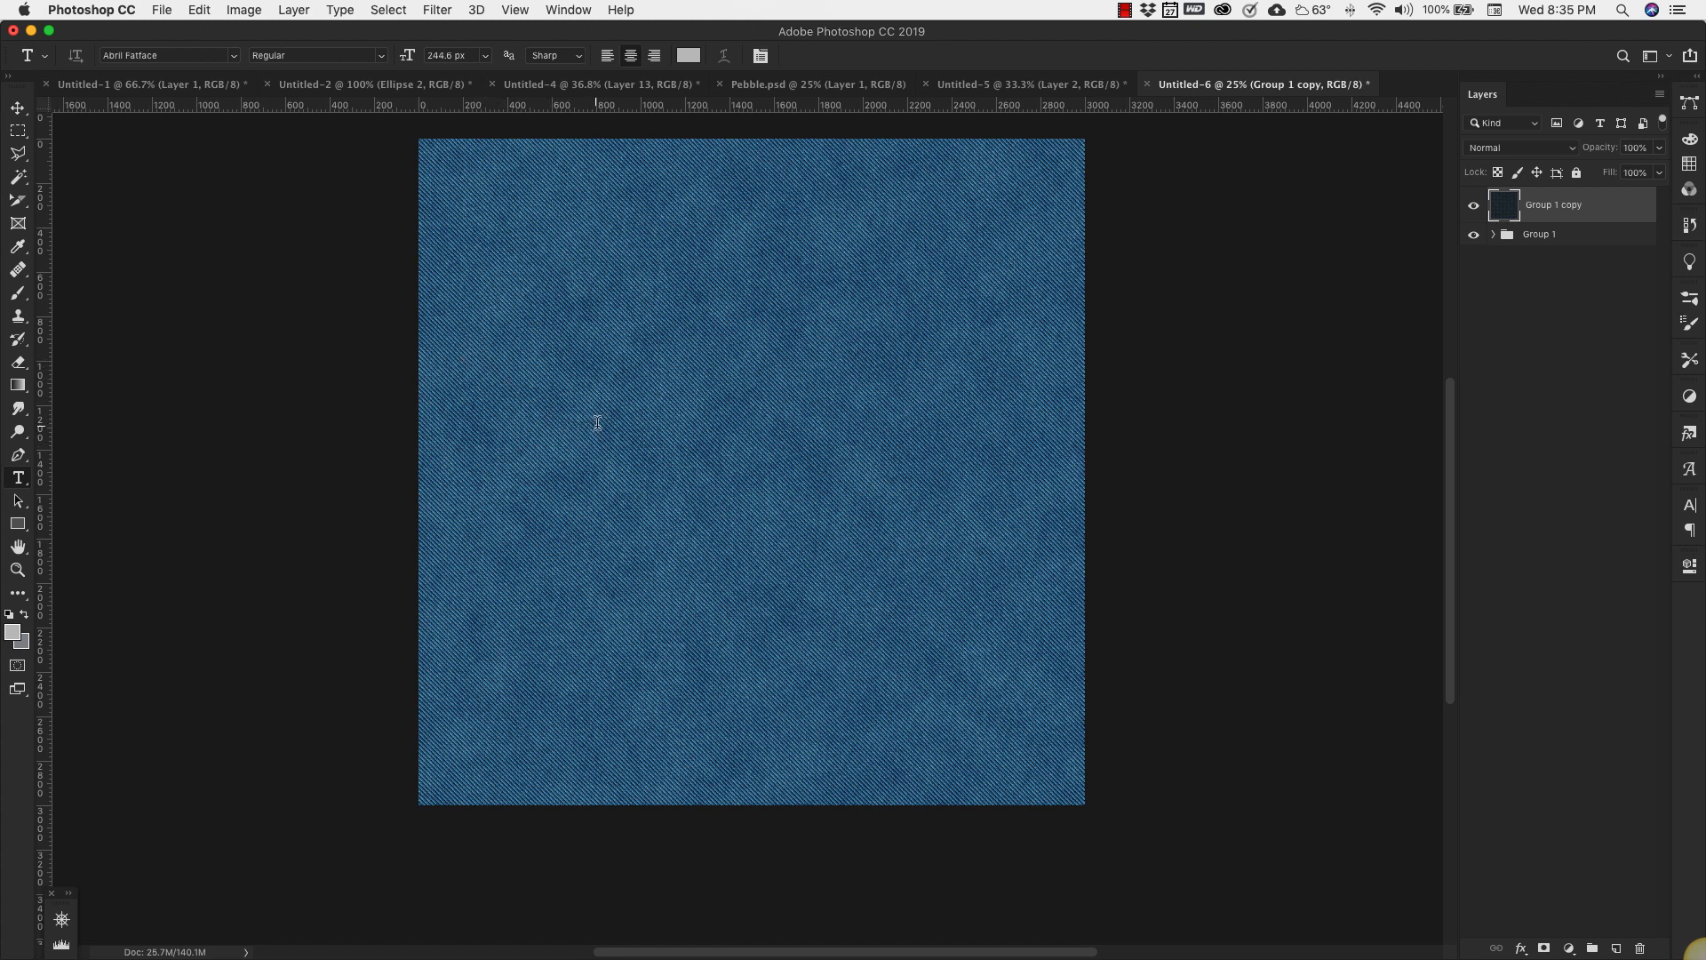
{"action": "type", "text": "DE"}
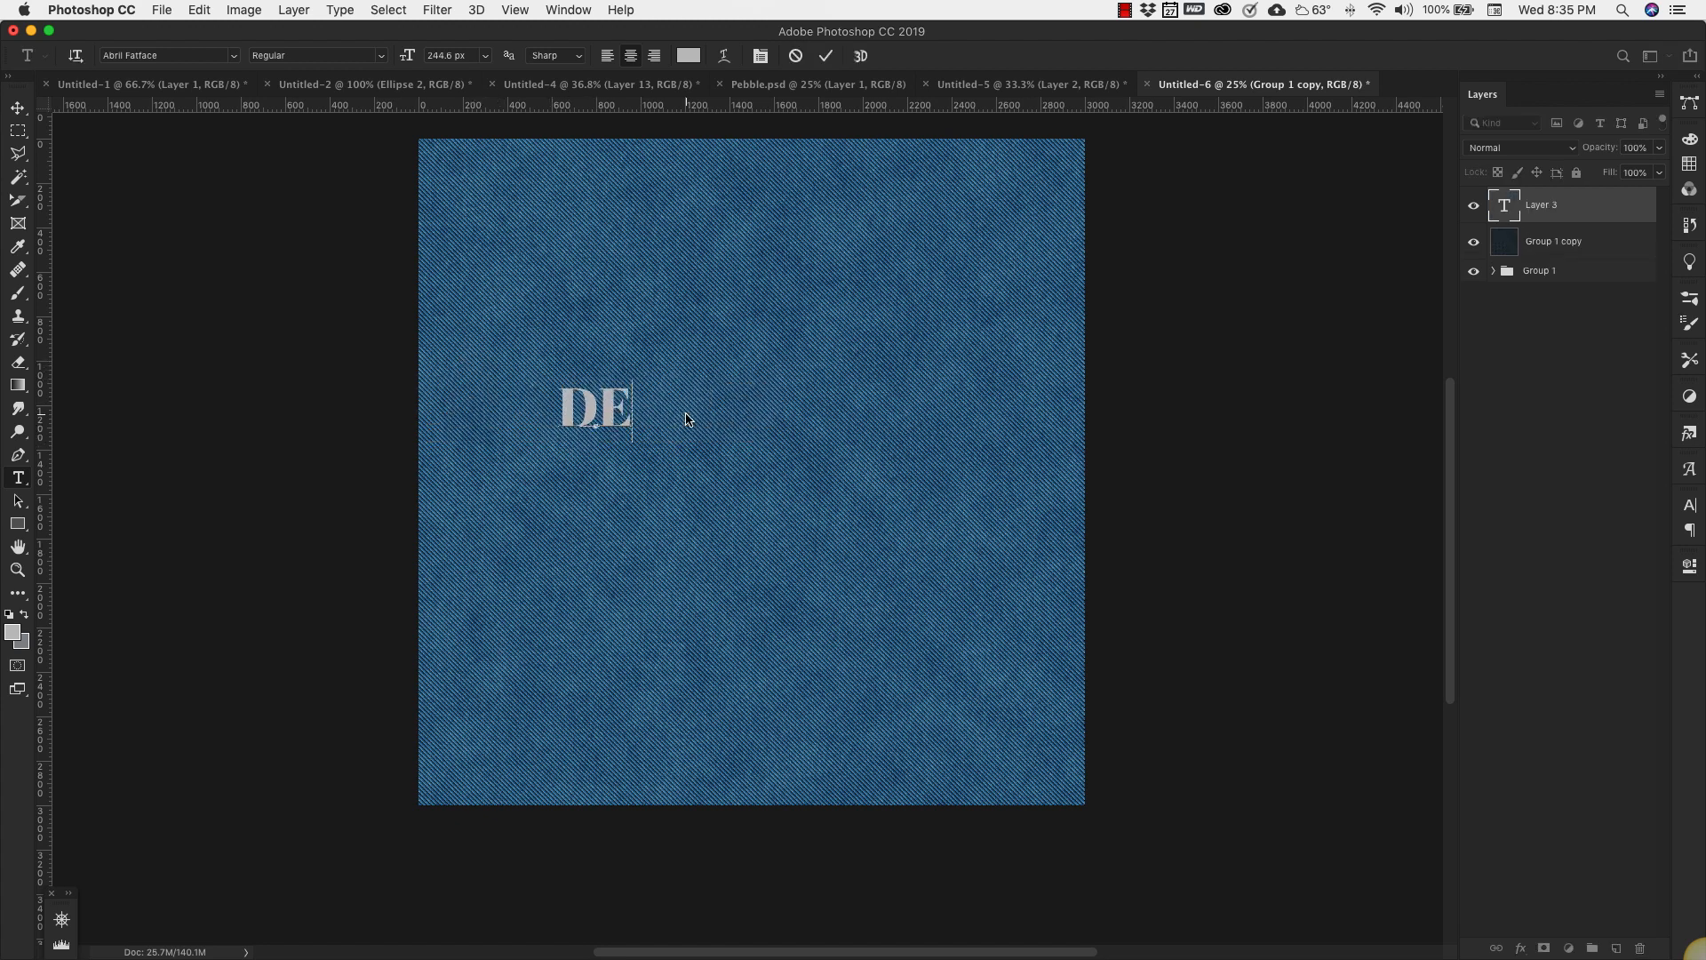
{"action": "type", "text": "NIM"}
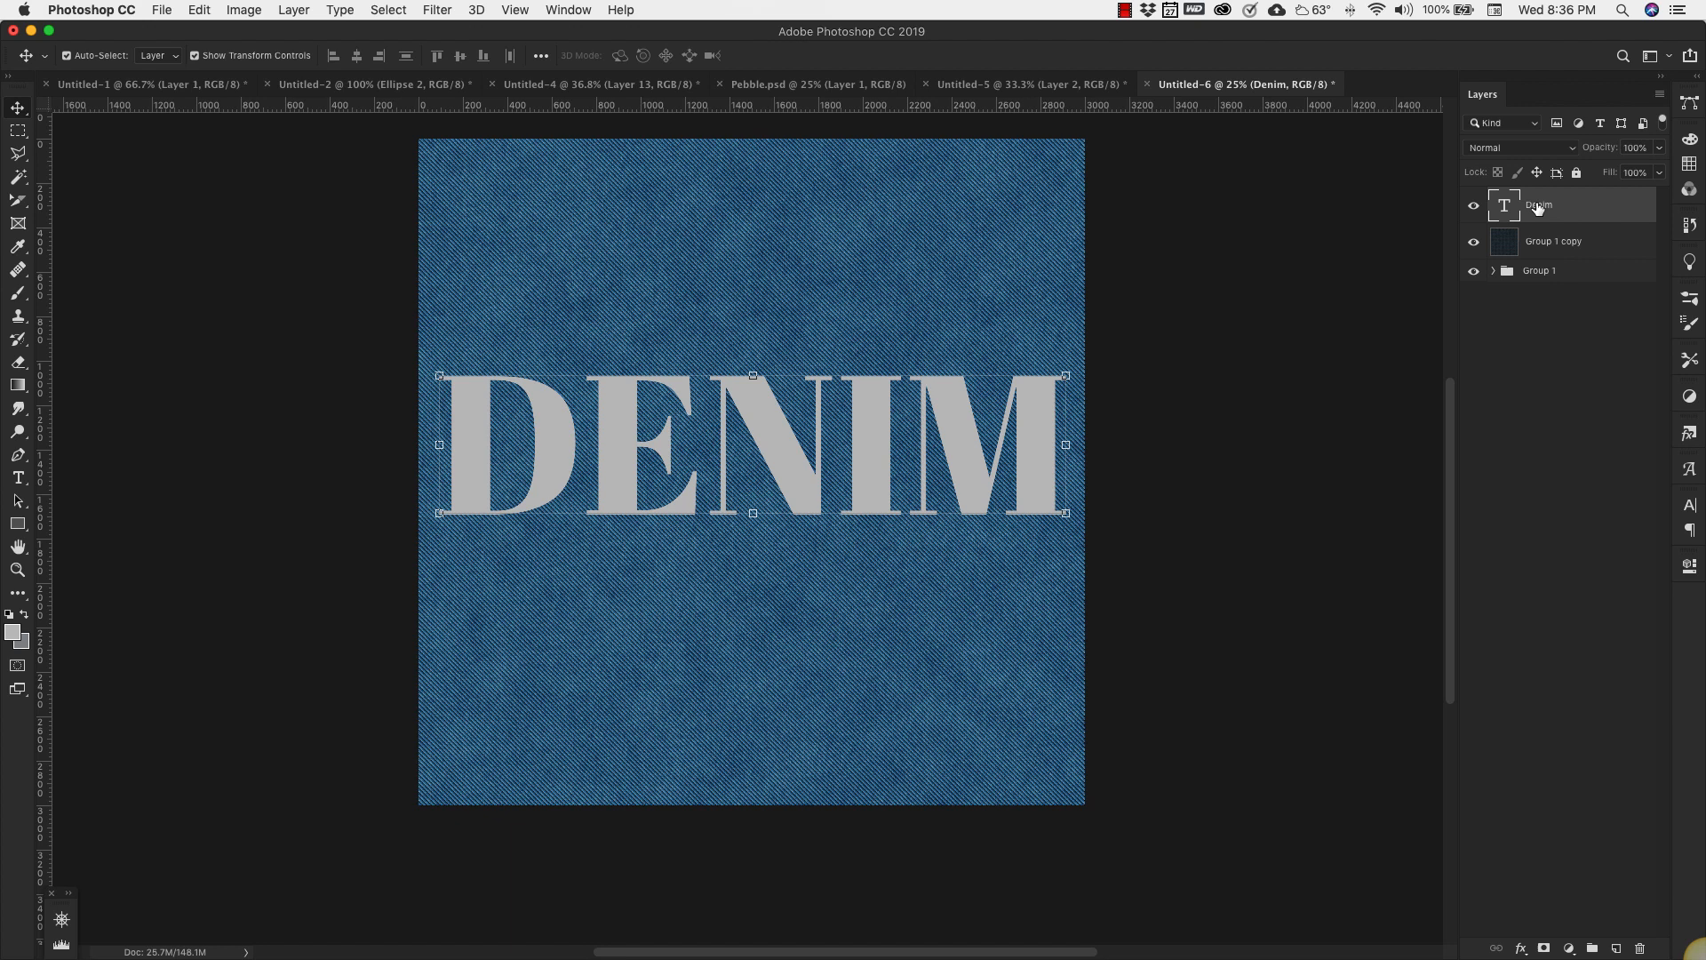
{"action": "mouse_move", "coordinate": [1505, 210]}
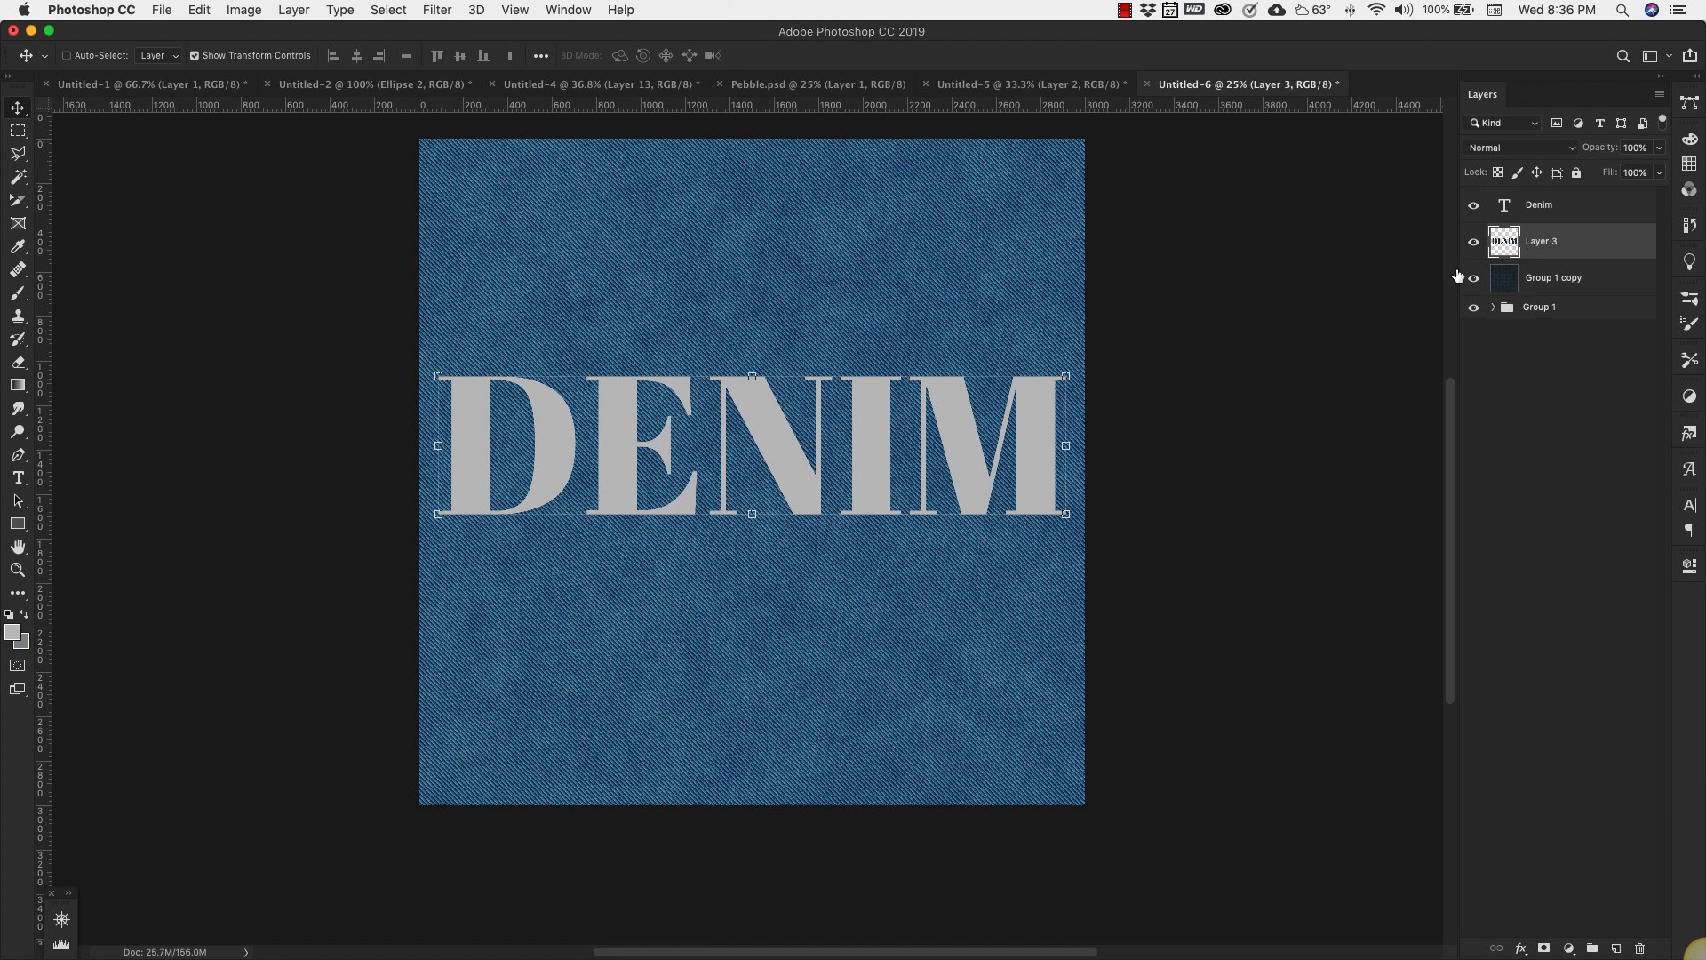
- Hide the Denim text layer and select Group 1 copy for a Levels adjustment
{"action": "left_click", "coordinate": [1474, 205]}
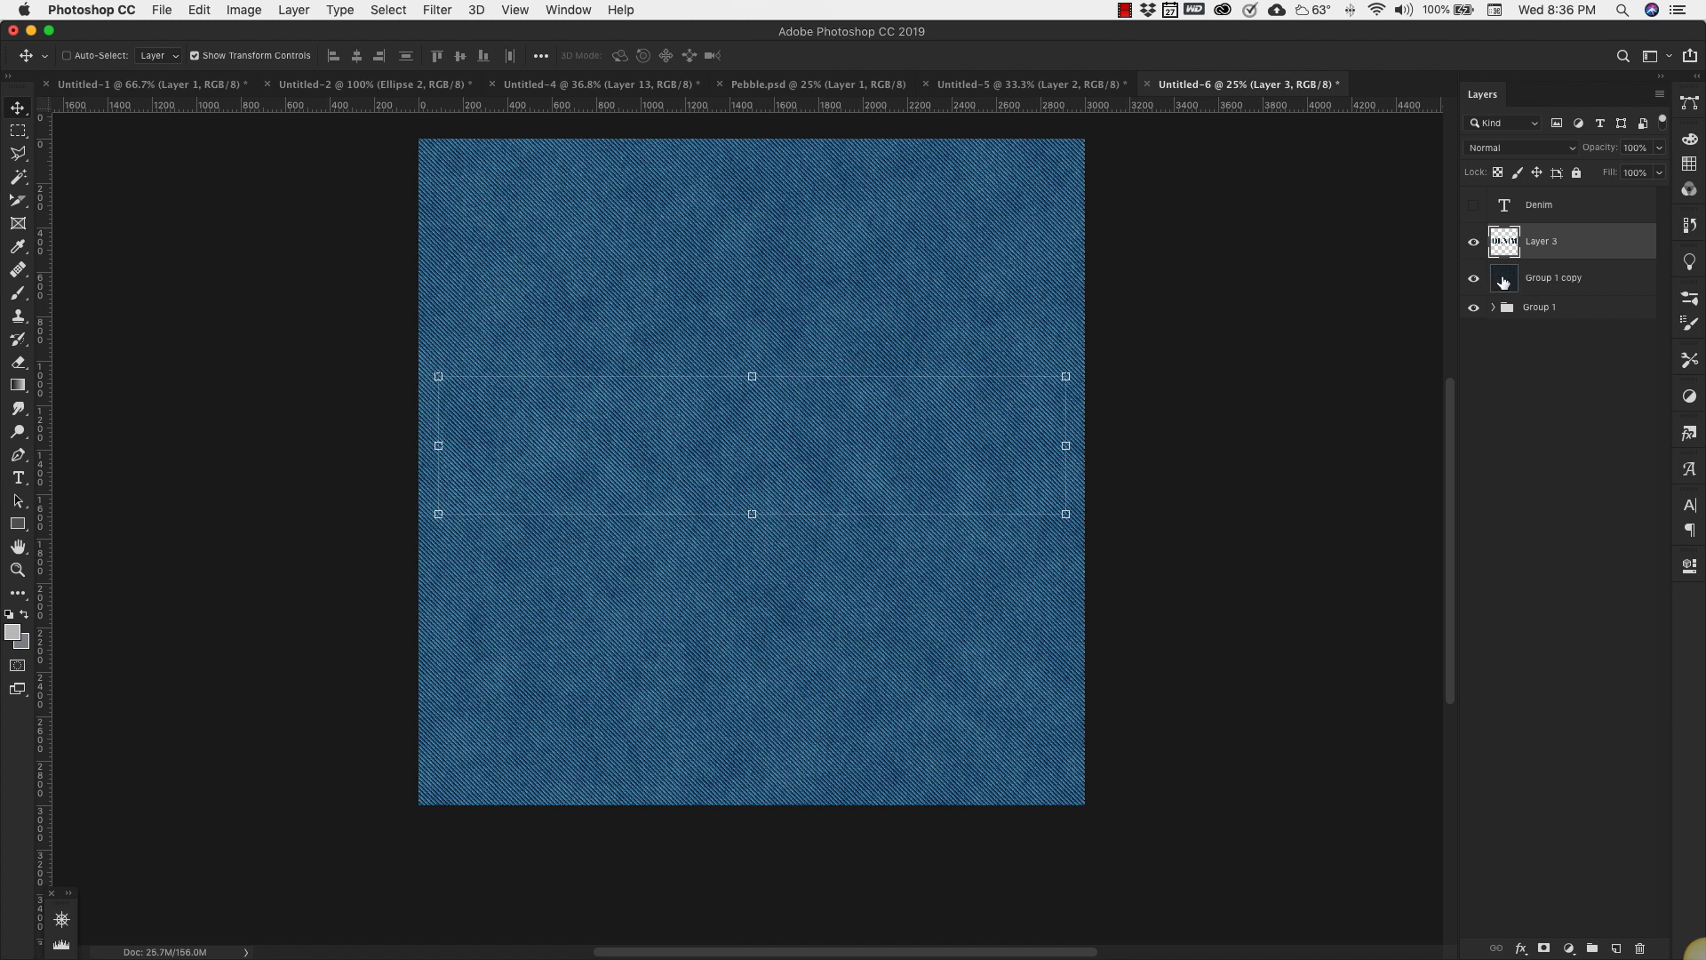
{"action": "left_click", "coordinate": [1555, 277]}
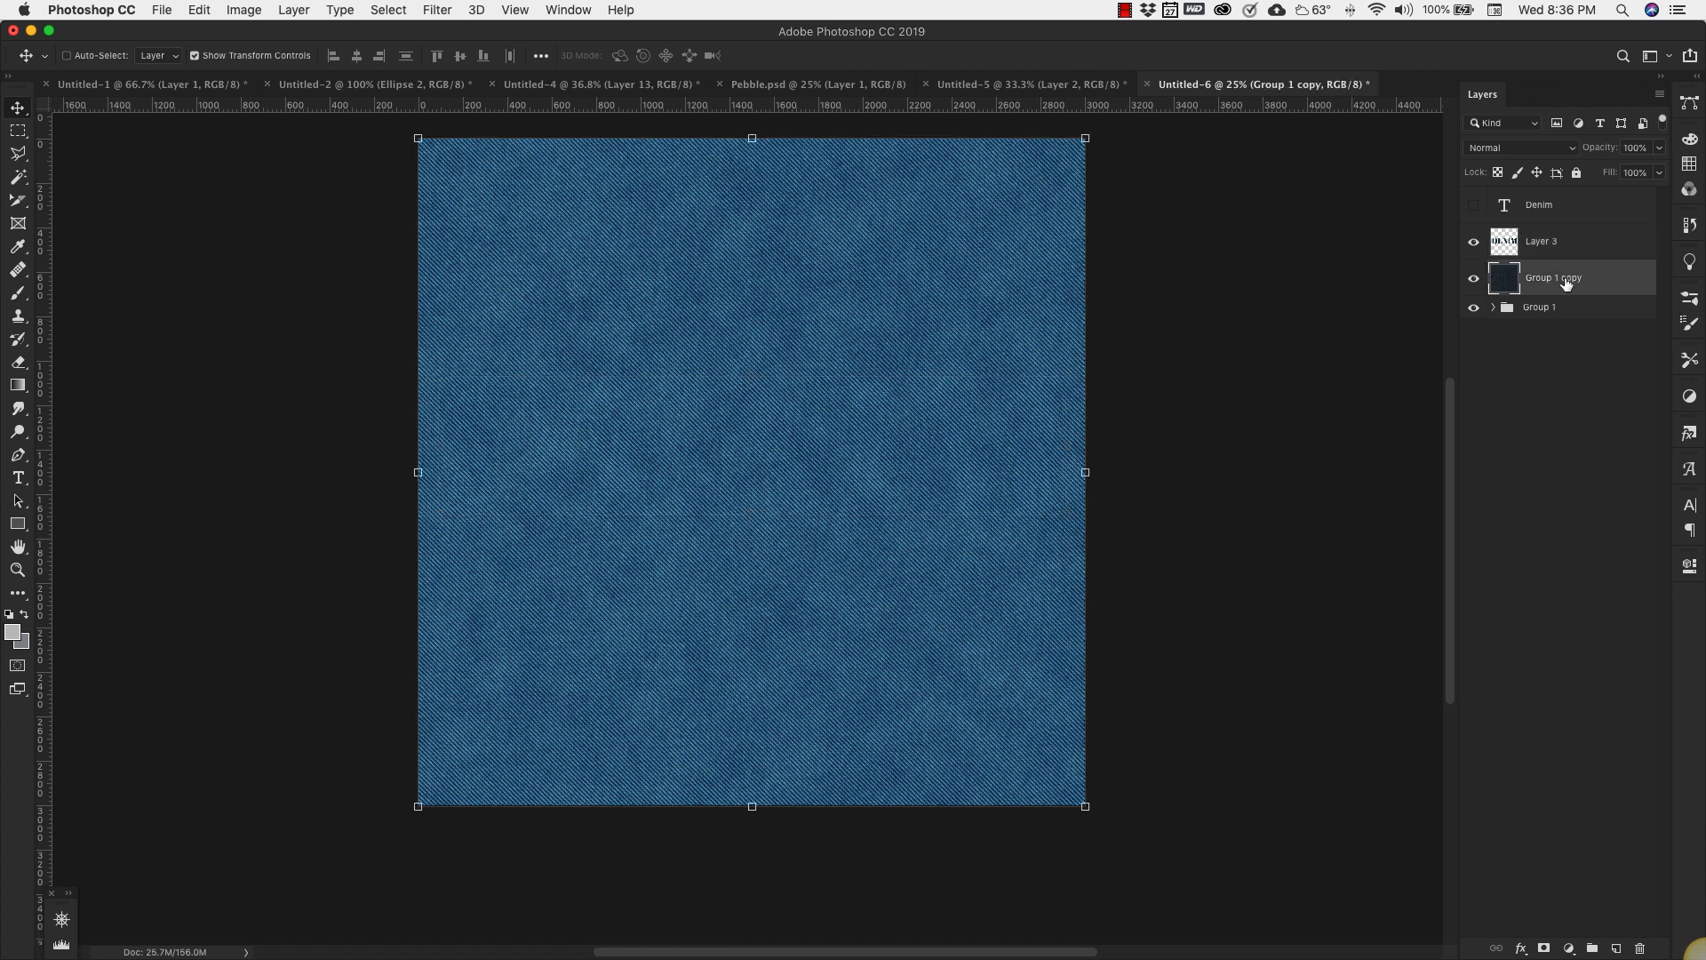
{"action": "key", "text": "cmd+l"}
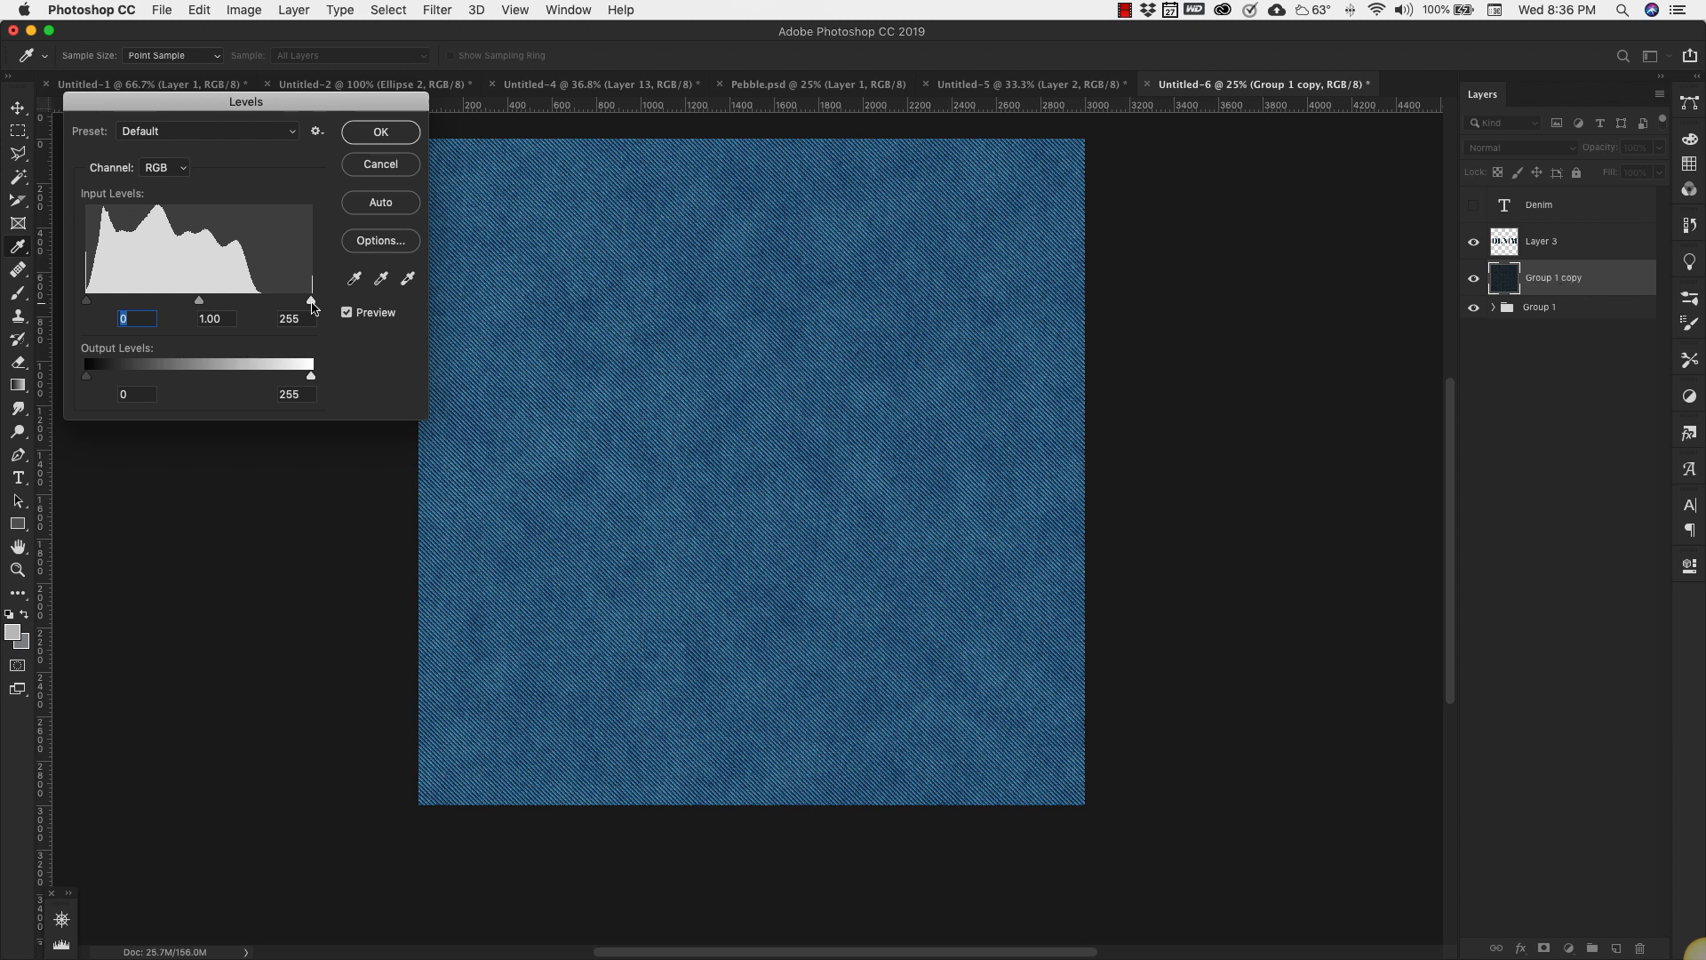
- Apply Levels with the black input raised to 24 on the Group 1 copy layer
{"action": "left_click_drag", "start_coordinate": [310, 299], "coordinate": [286, 300]}
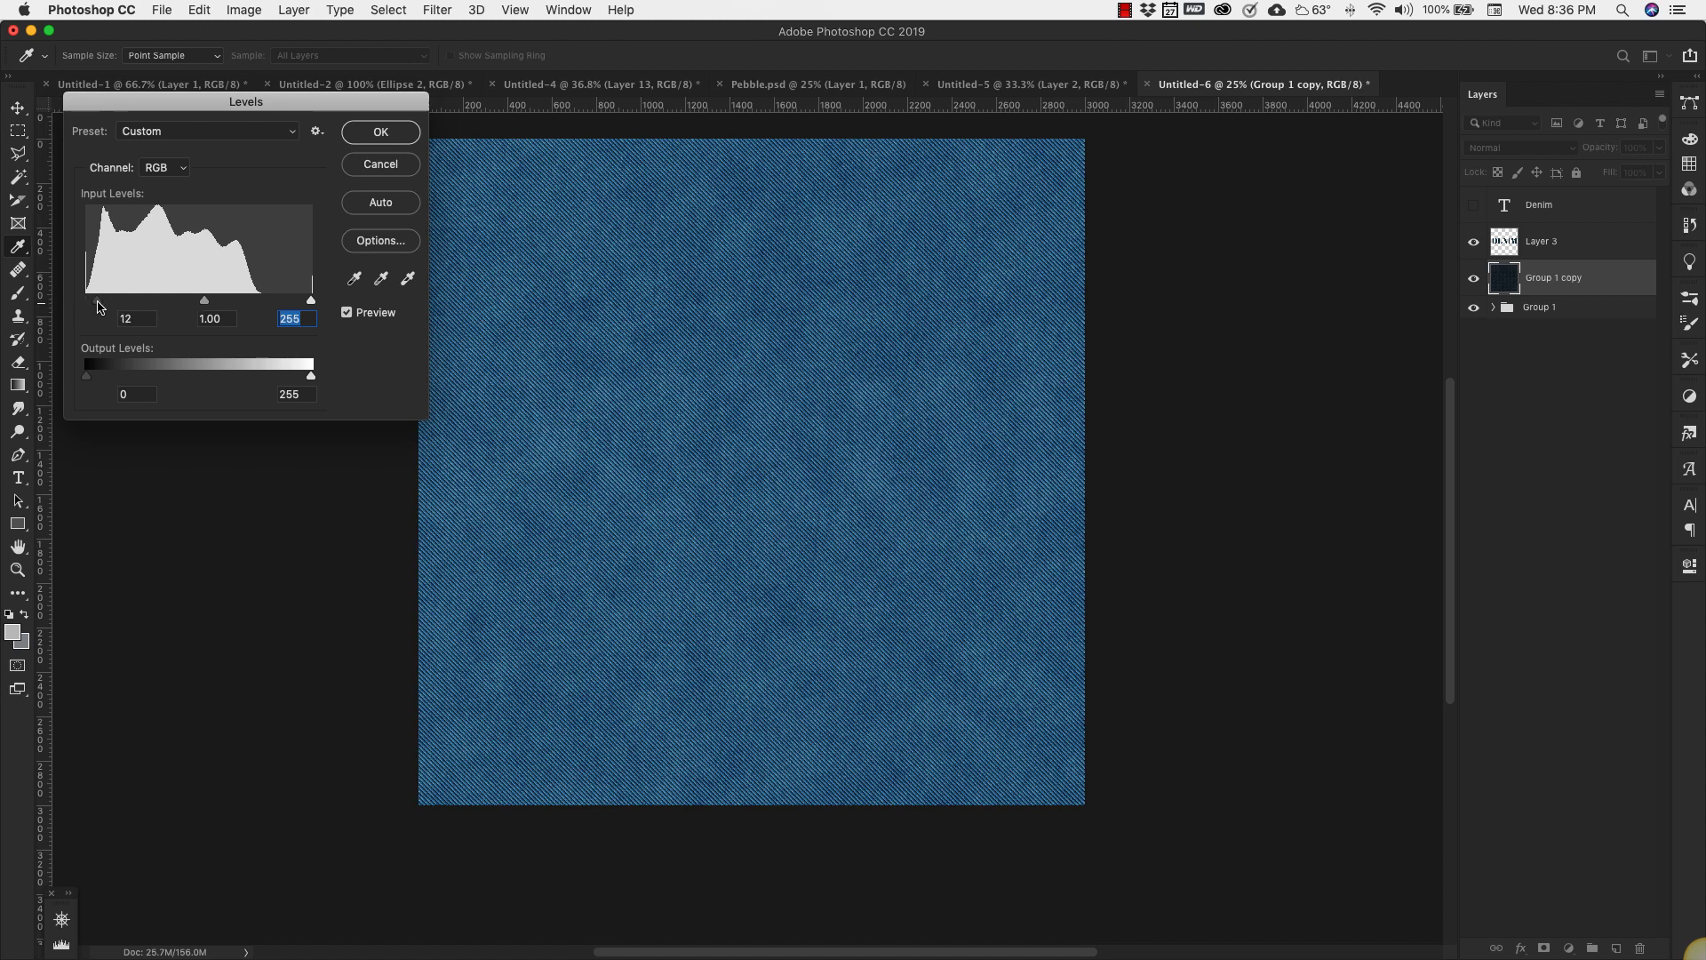
{"action": "left_click_drag", "start_coordinate": [122, 299], "coordinate": [147, 300]}
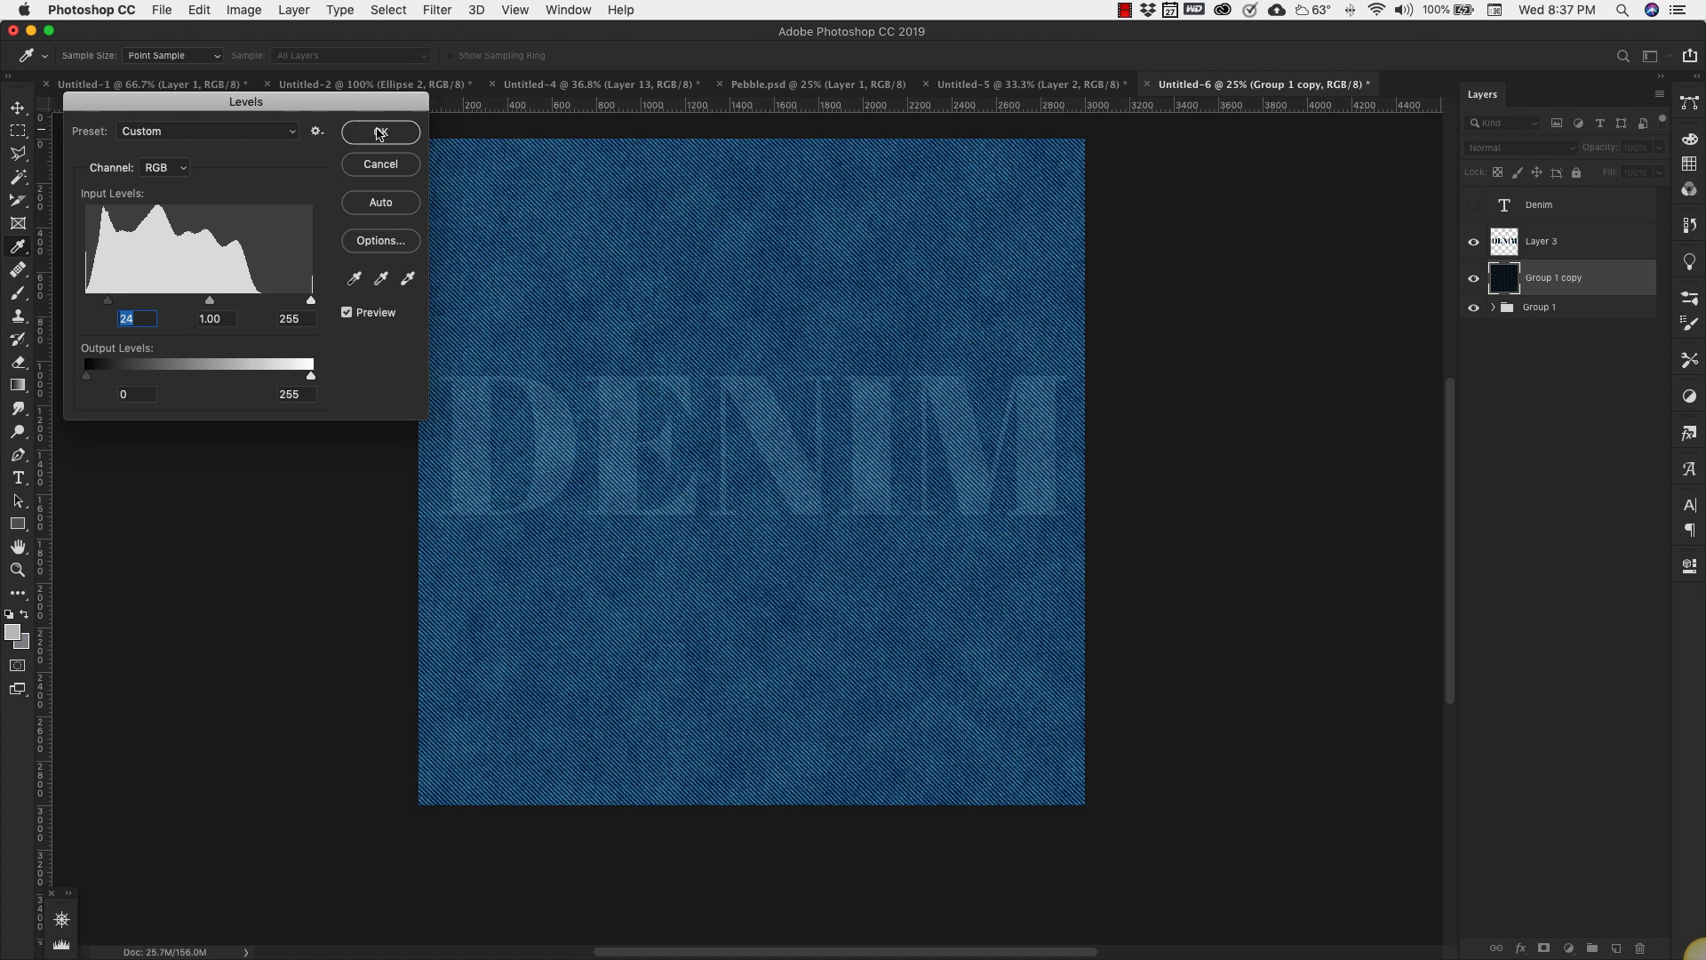
{"action": "left_click", "coordinate": [379, 132]}
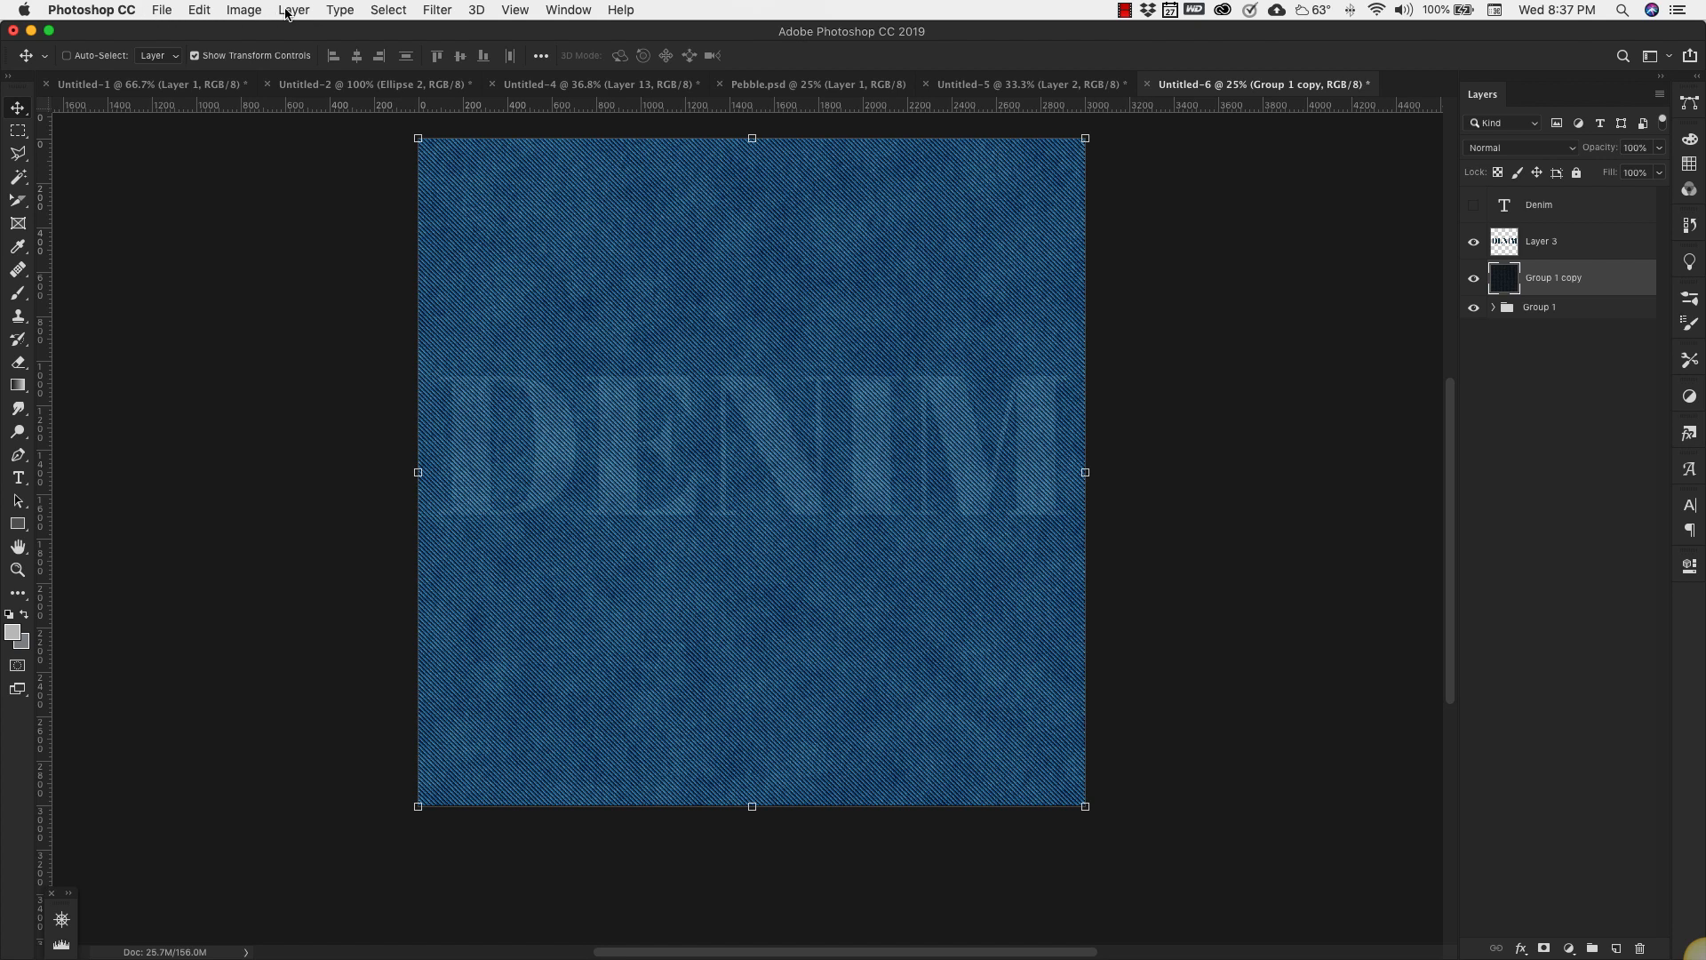
{"action": "left_click", "coordinate": [292, 9]}
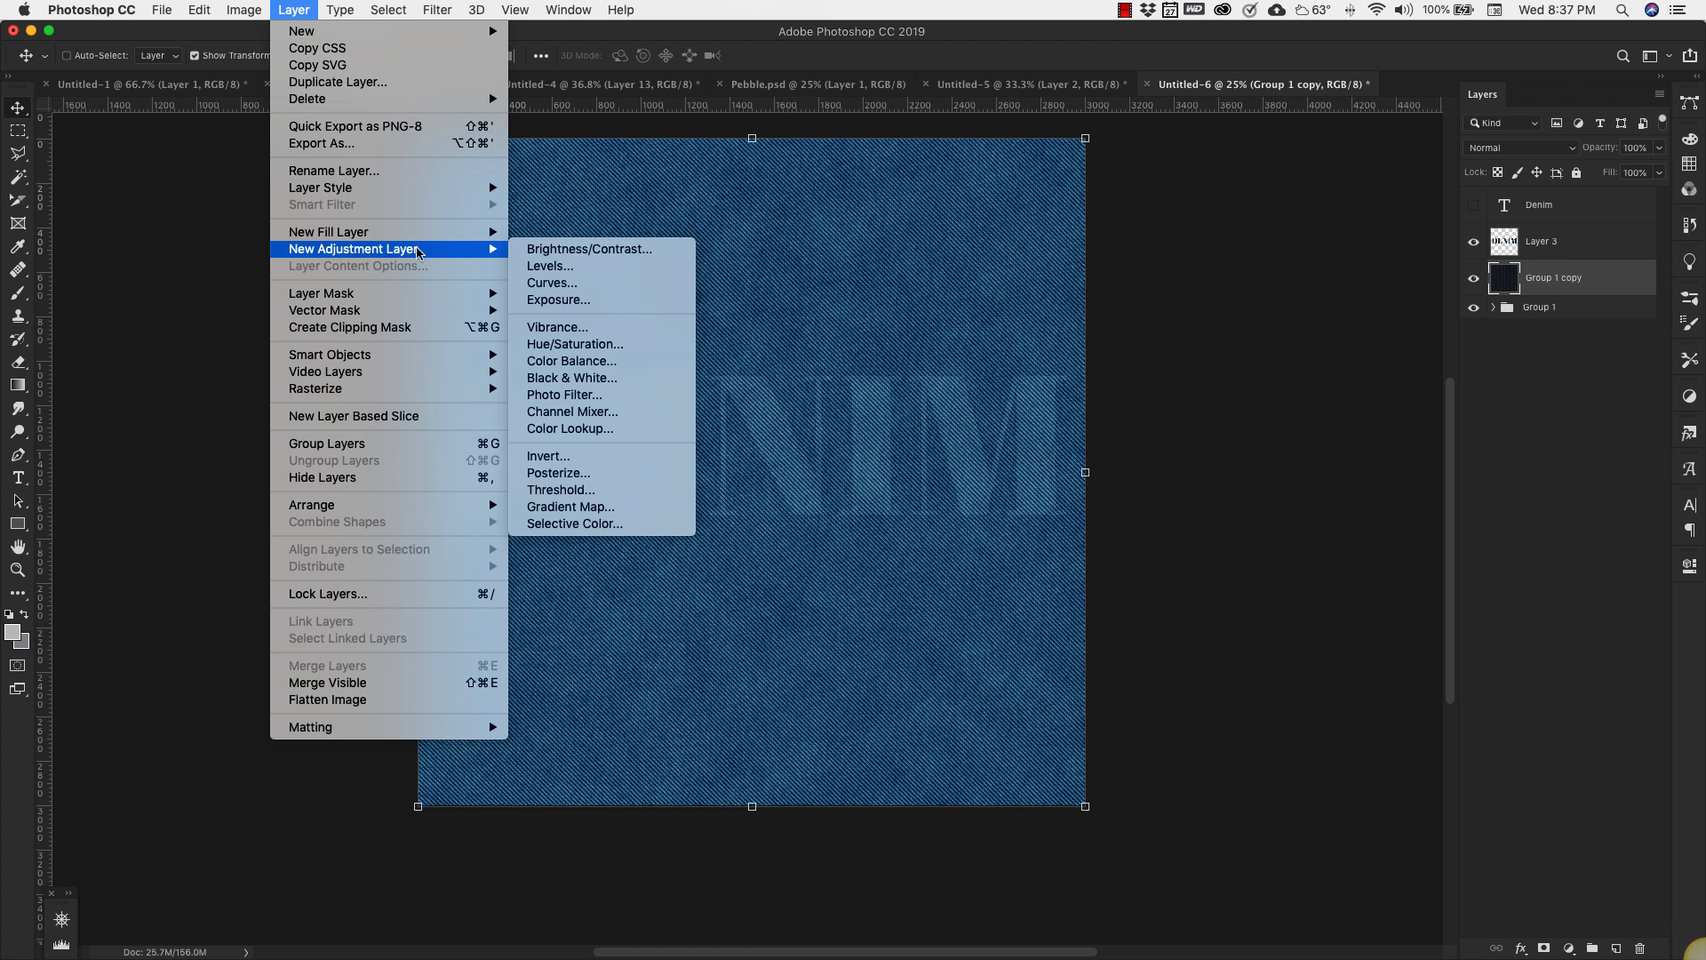
{"action": "mouse_move", "coordinate": [878, 334]}
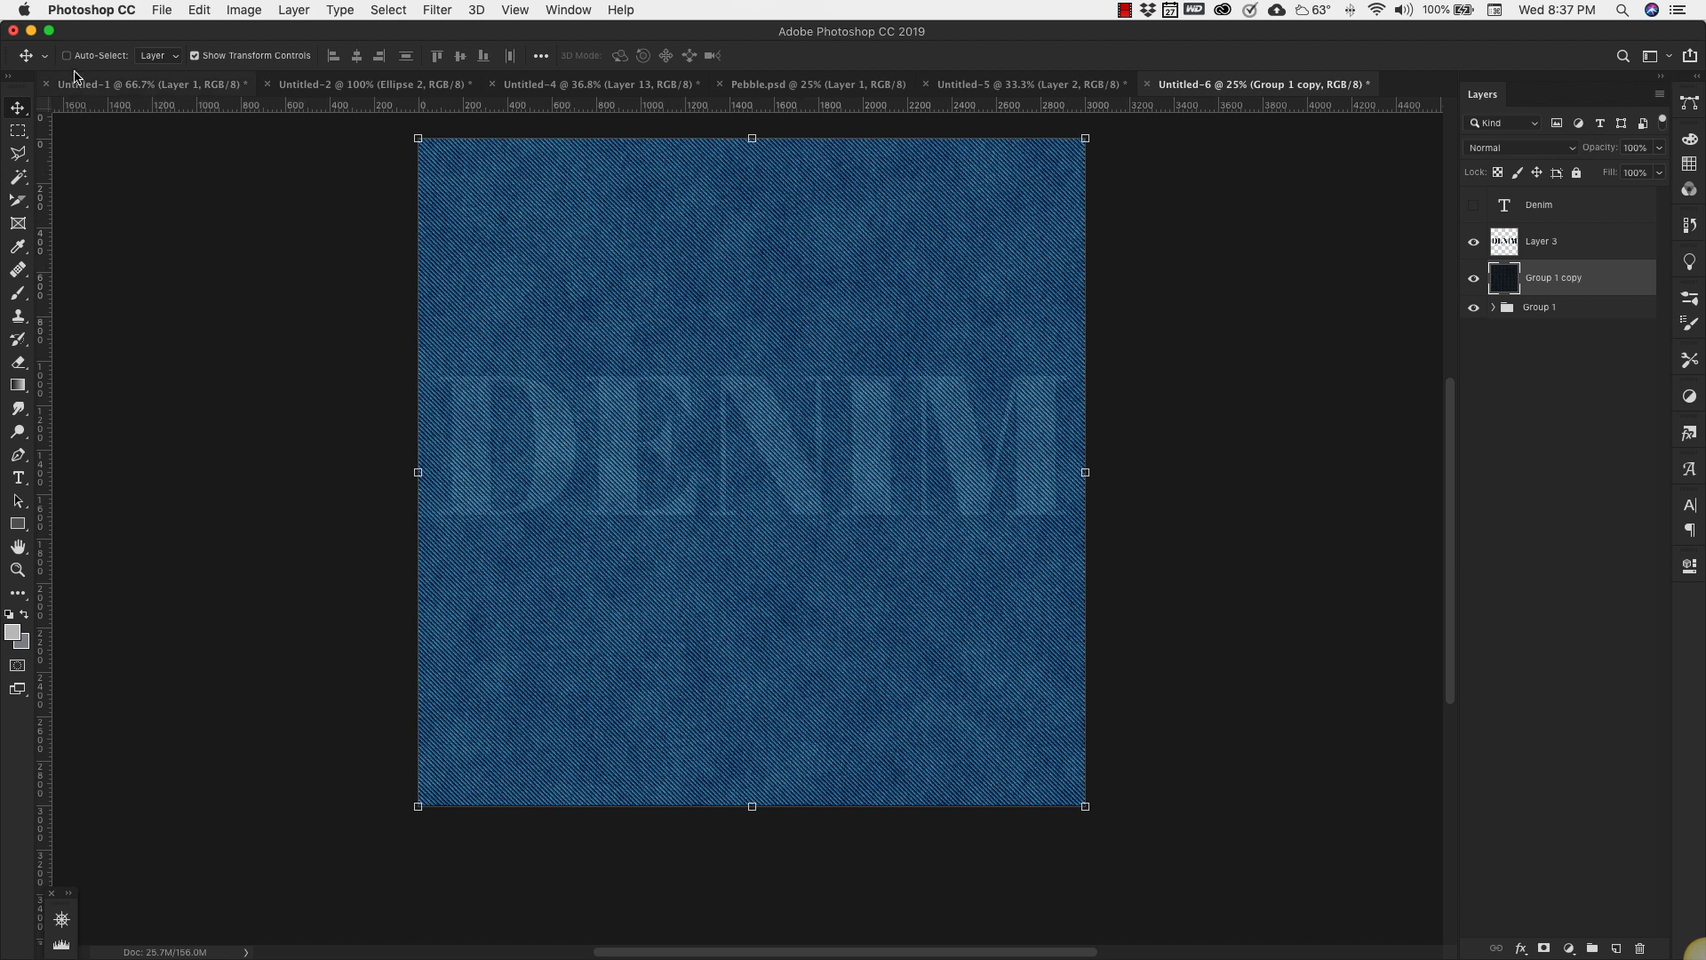
- View the finished example in Untitled-1, then return to Untitled-6
{"action": "left_click", "coordinate": [139, 84]}
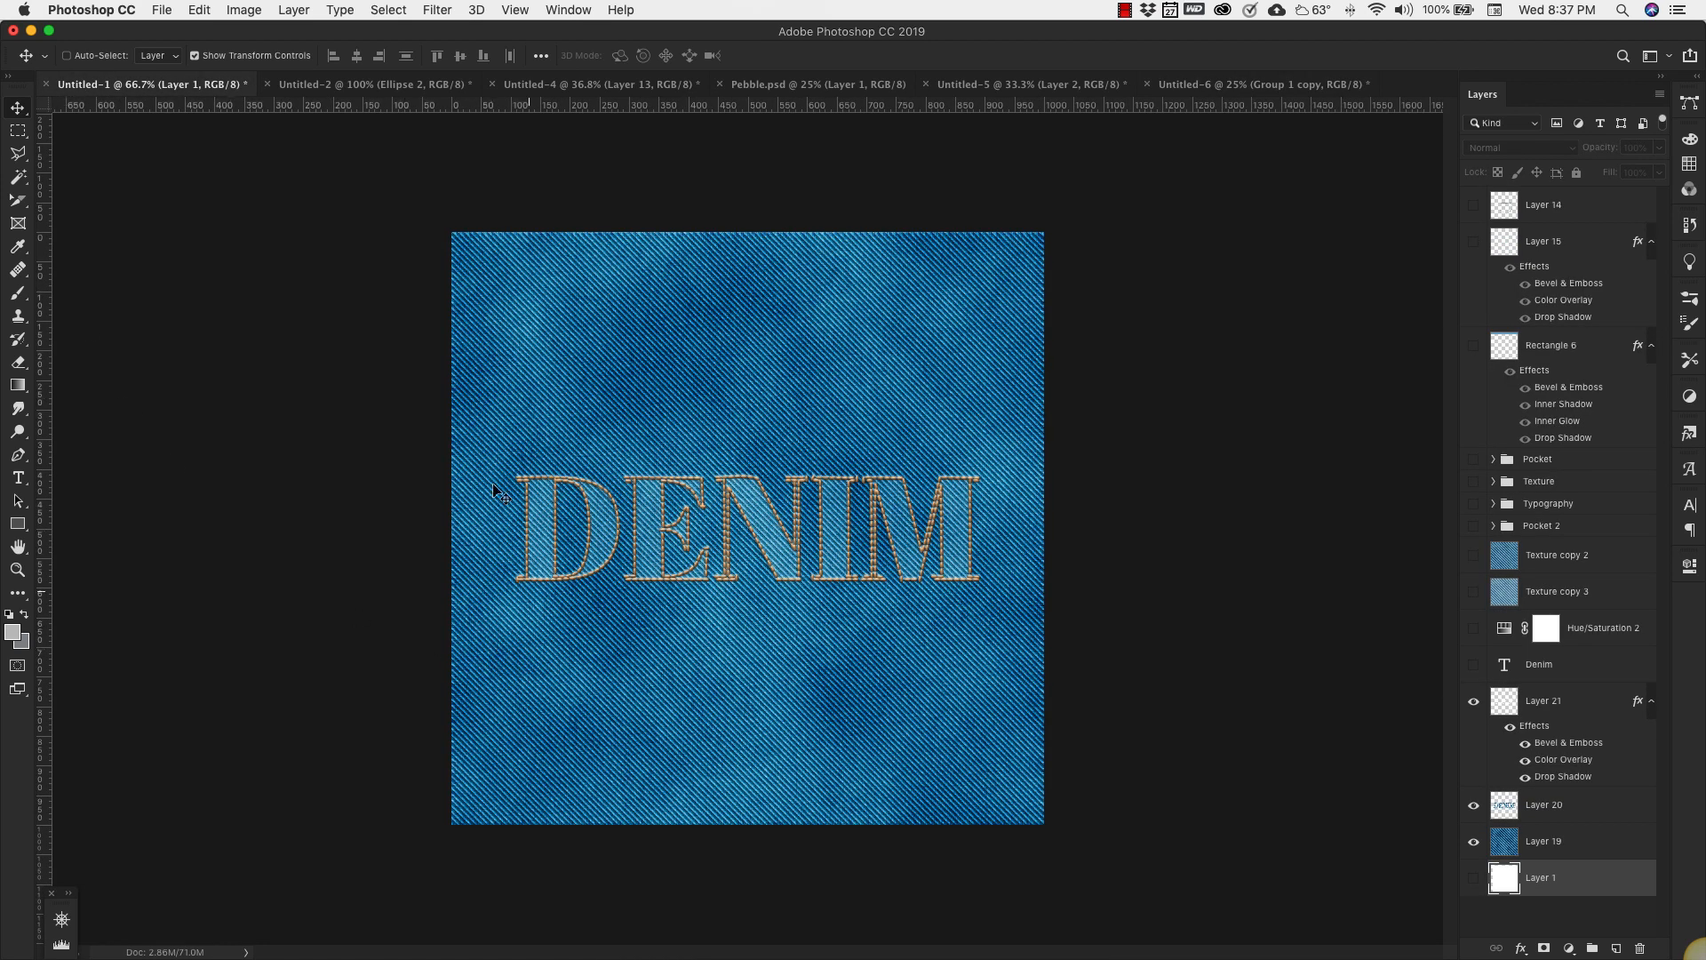
{"action": "mouse_move", "coordinate": [898, 585]}
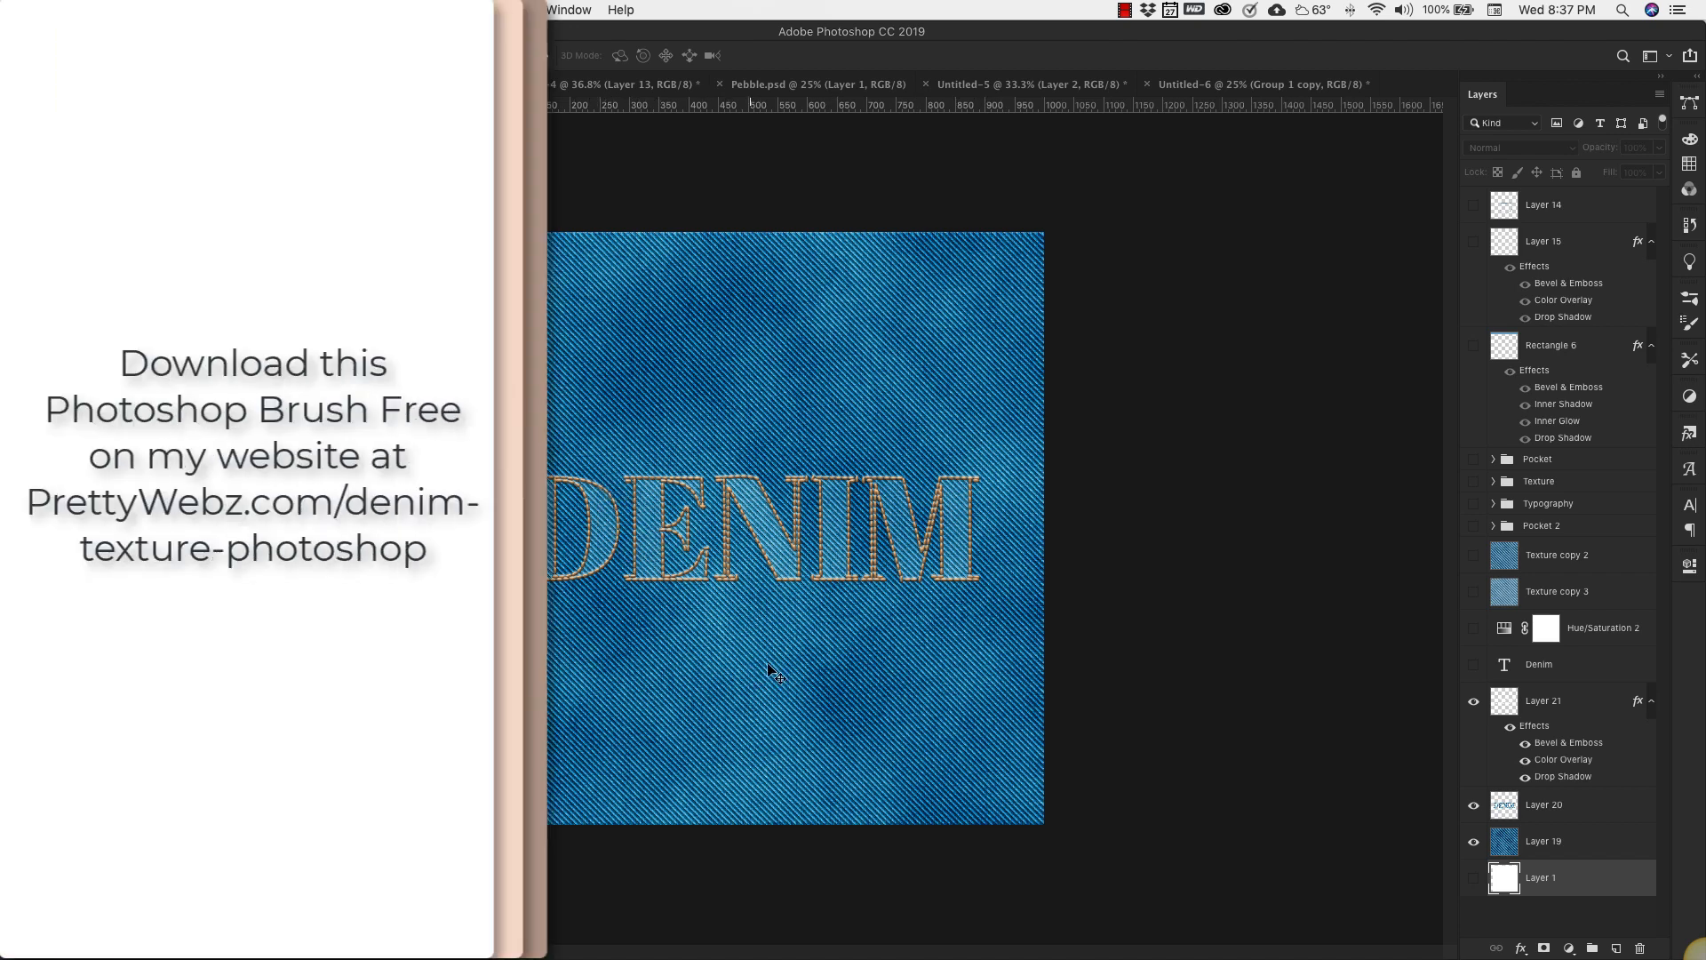
{"action": "mouse_move", "coordinate": [746, 438]}
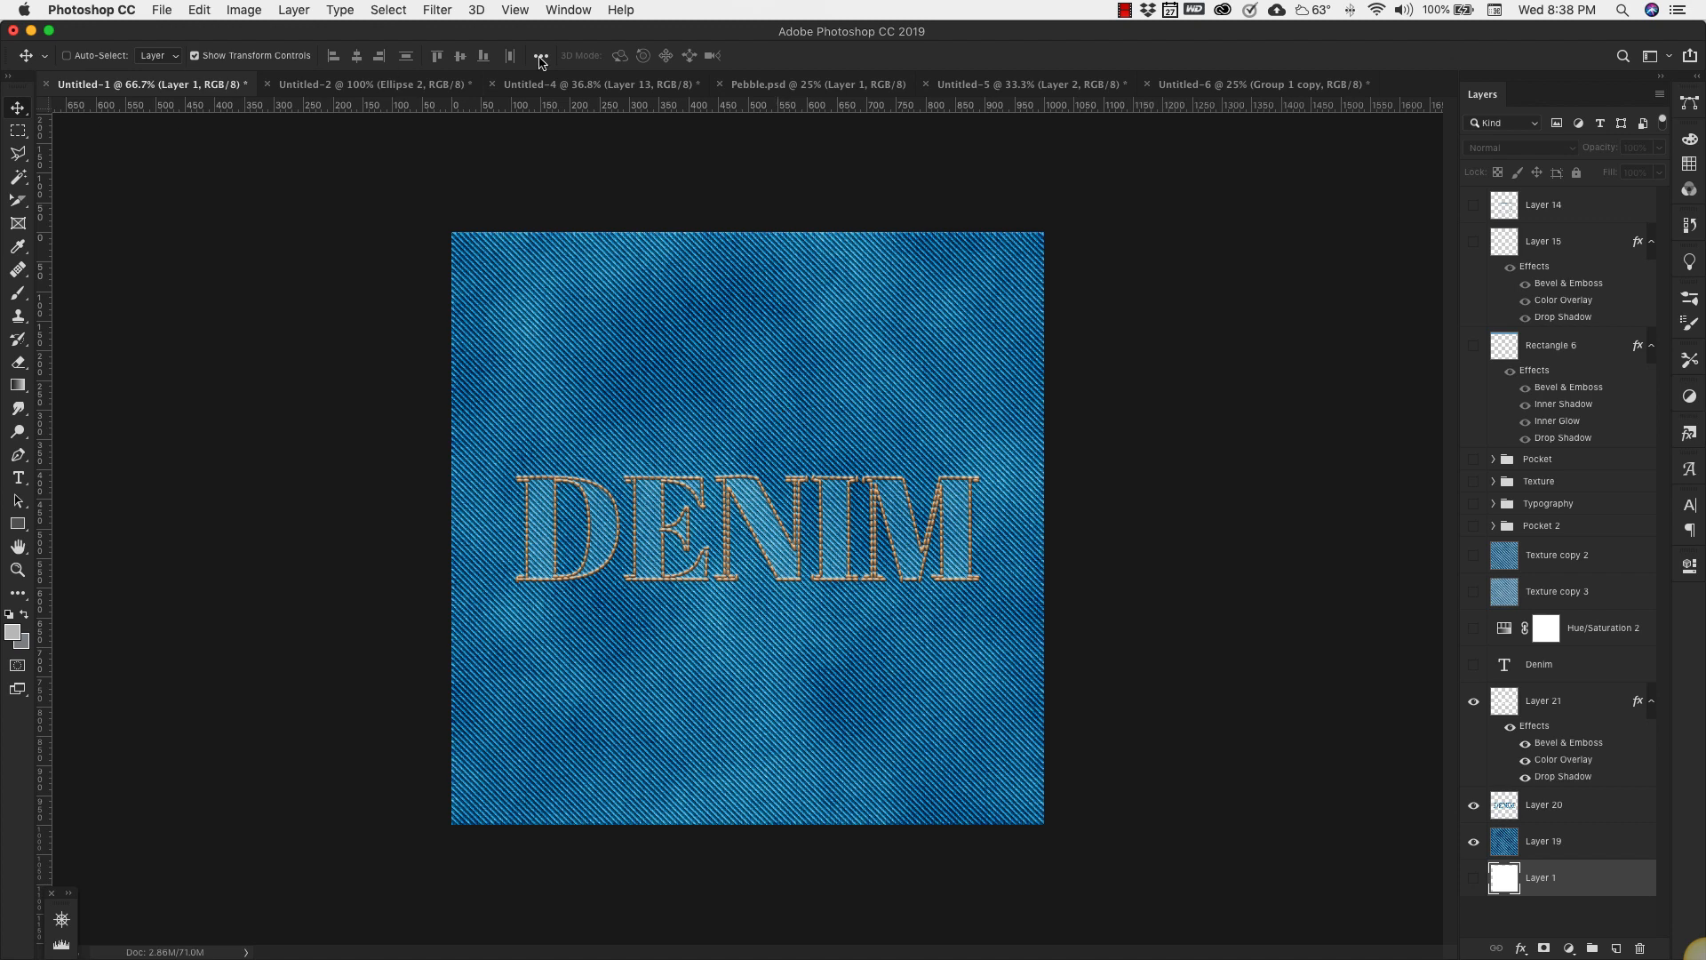
{"action": "left_click", "coordinate": [1256, 83]}
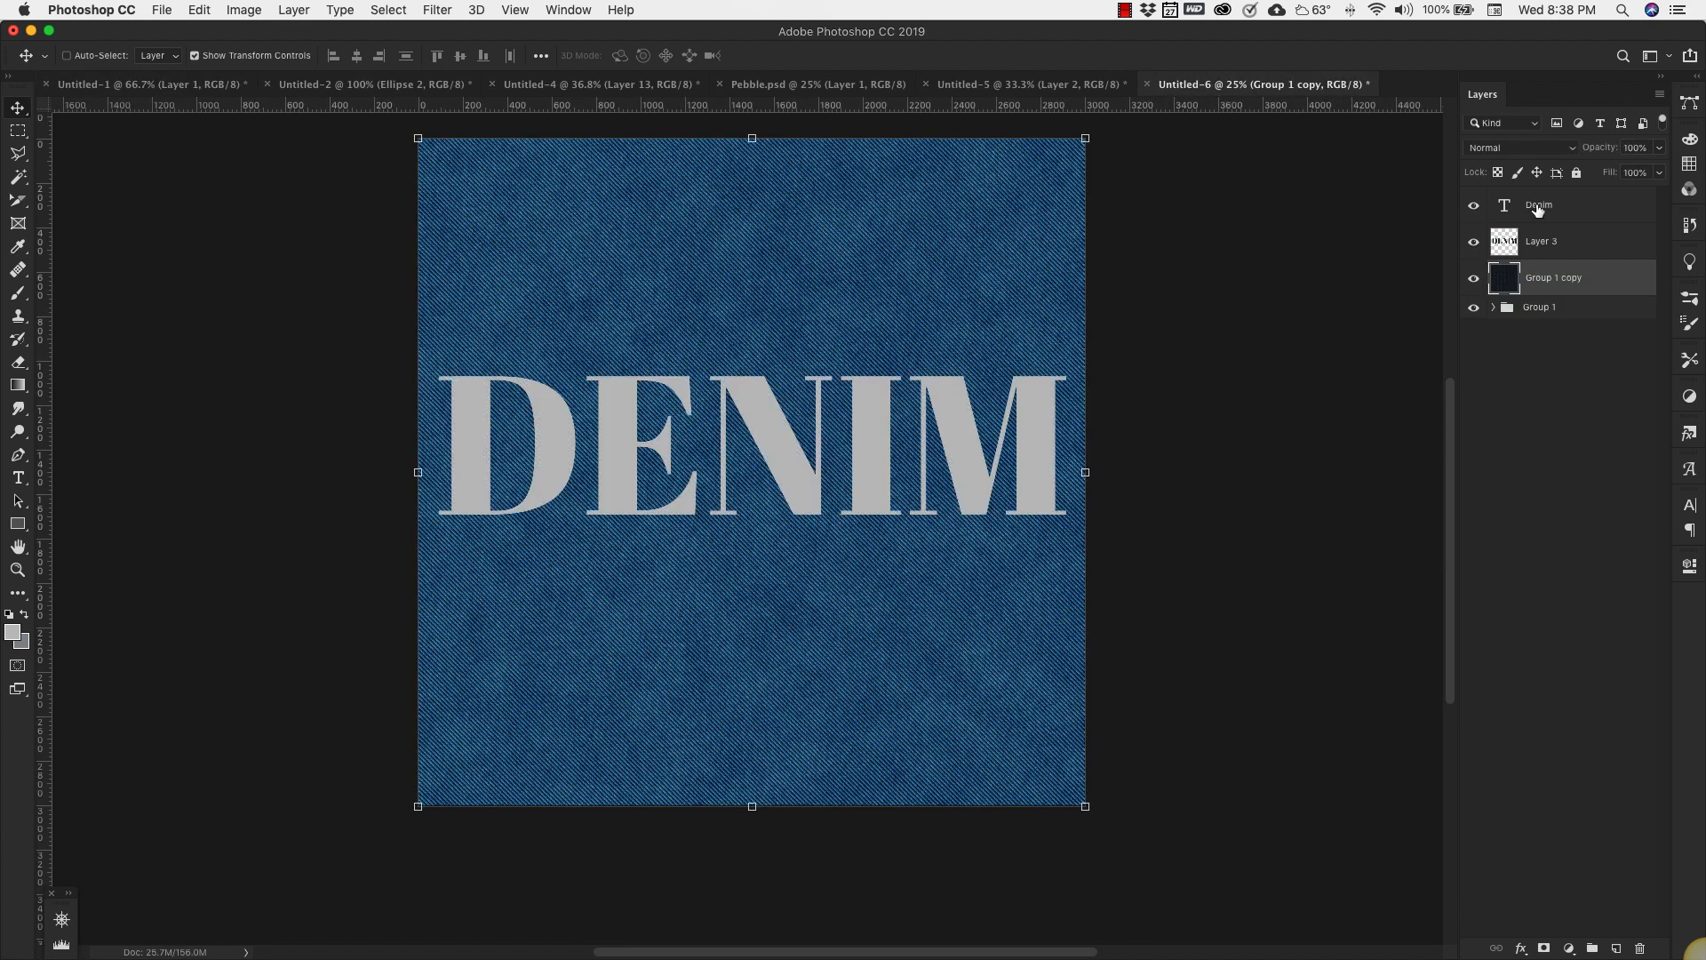
{"action": "mouse_move", "coordinate": [1537, 206]}
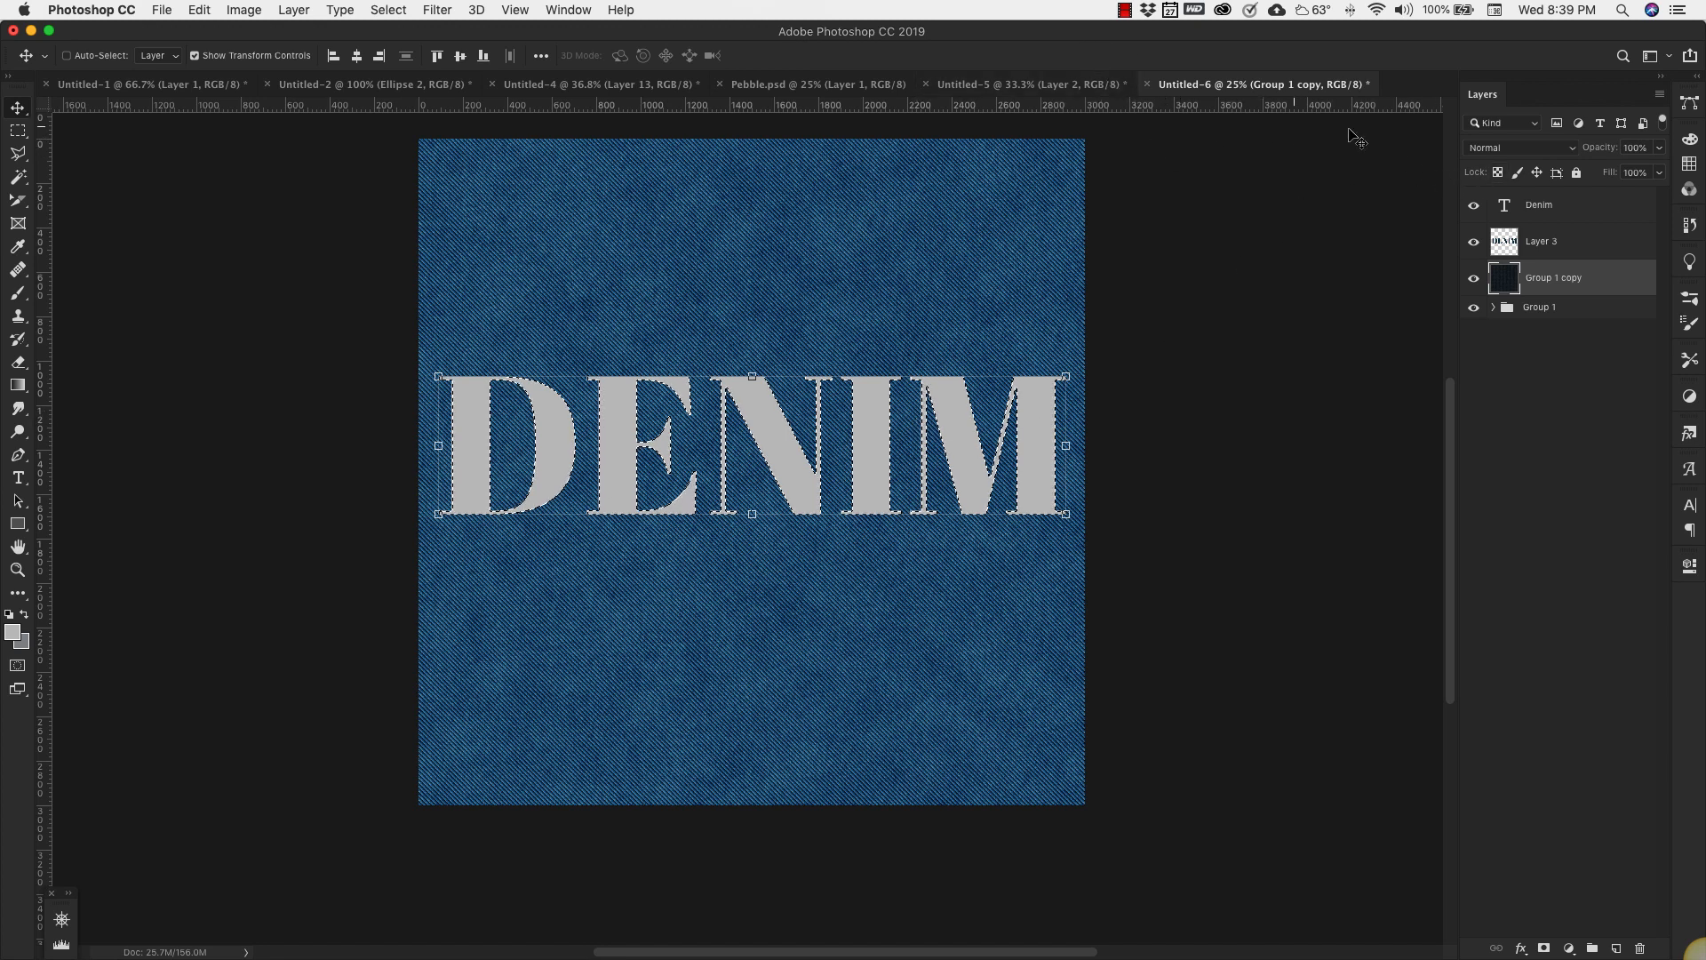
{"action": "mouse_move", "coordinate": [1687, 102]}
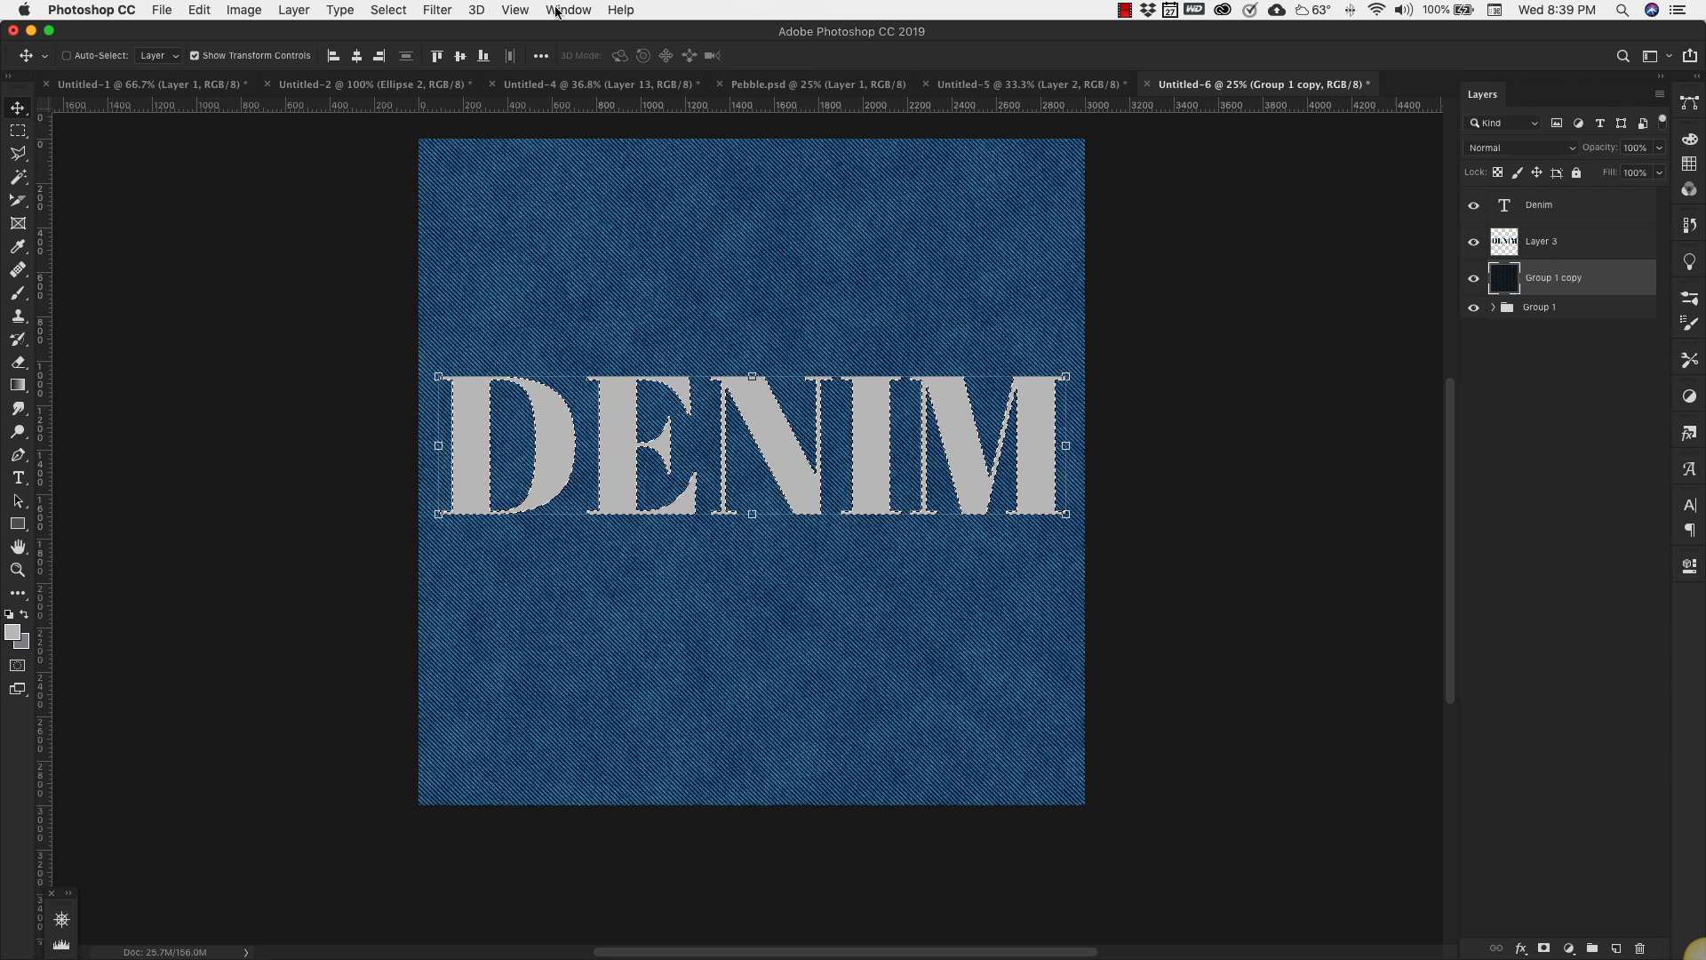
- Show the Paths panel from the Window menu
{"action": "left_click", "coordinate": [567, 10]}
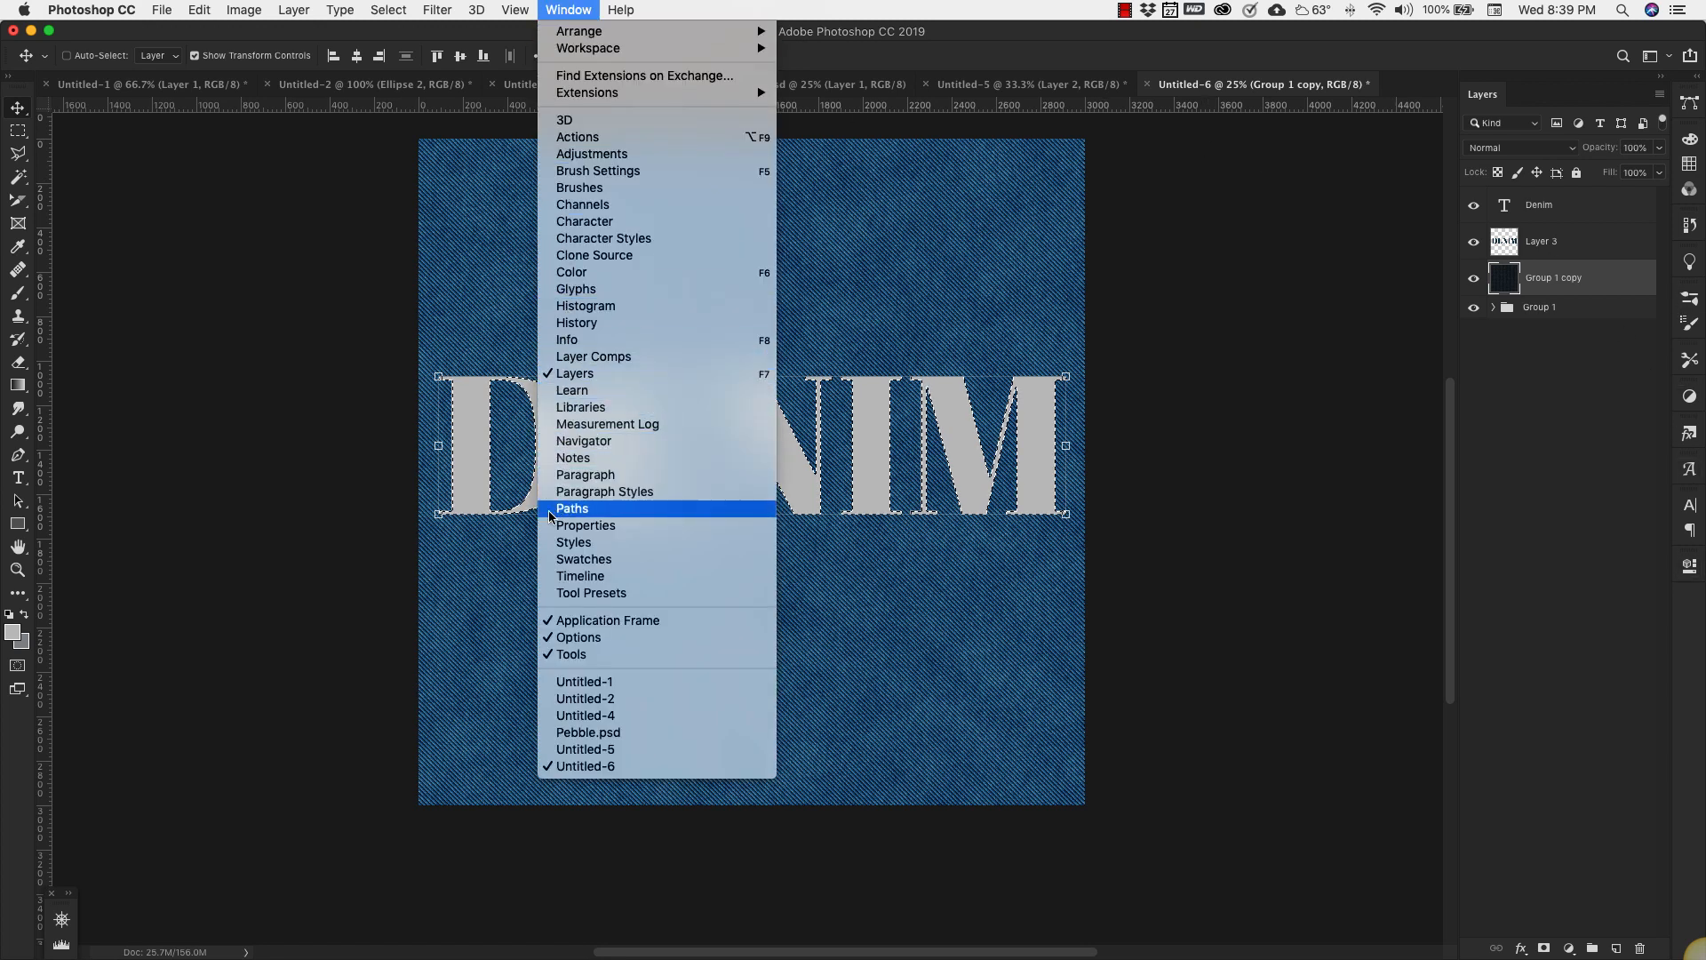
{"action": "left_click", "coordinate": [572, 508]}
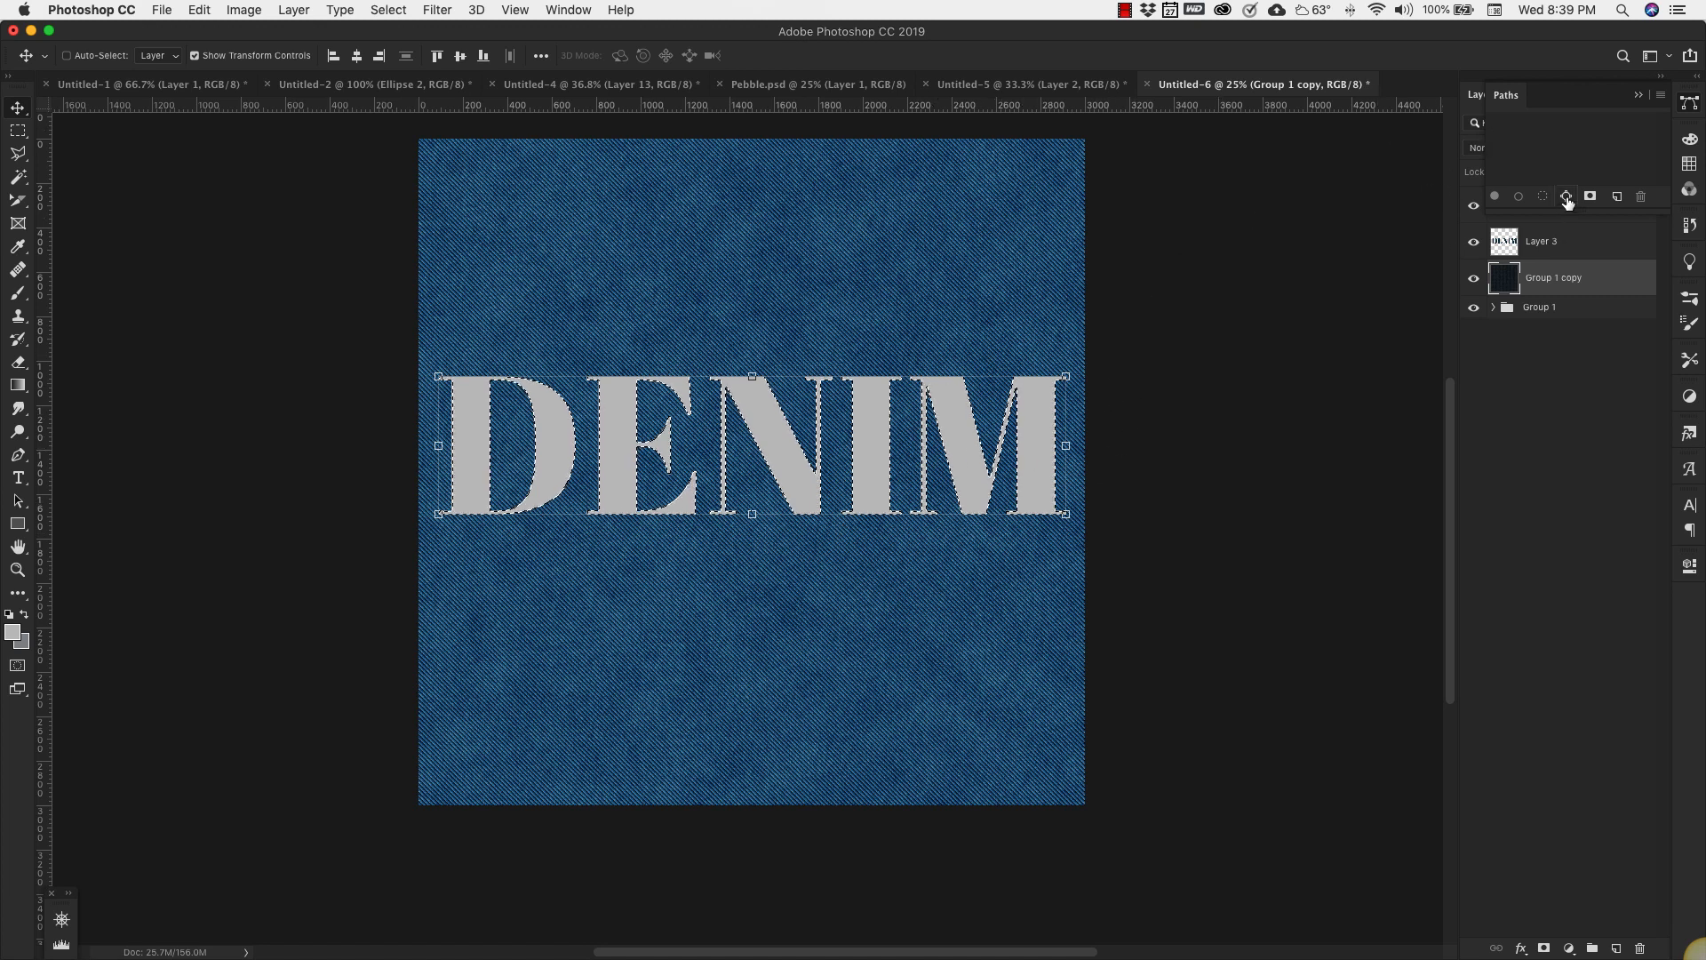
{"action": "mouse_move", "coordinate": [1566, 195]}
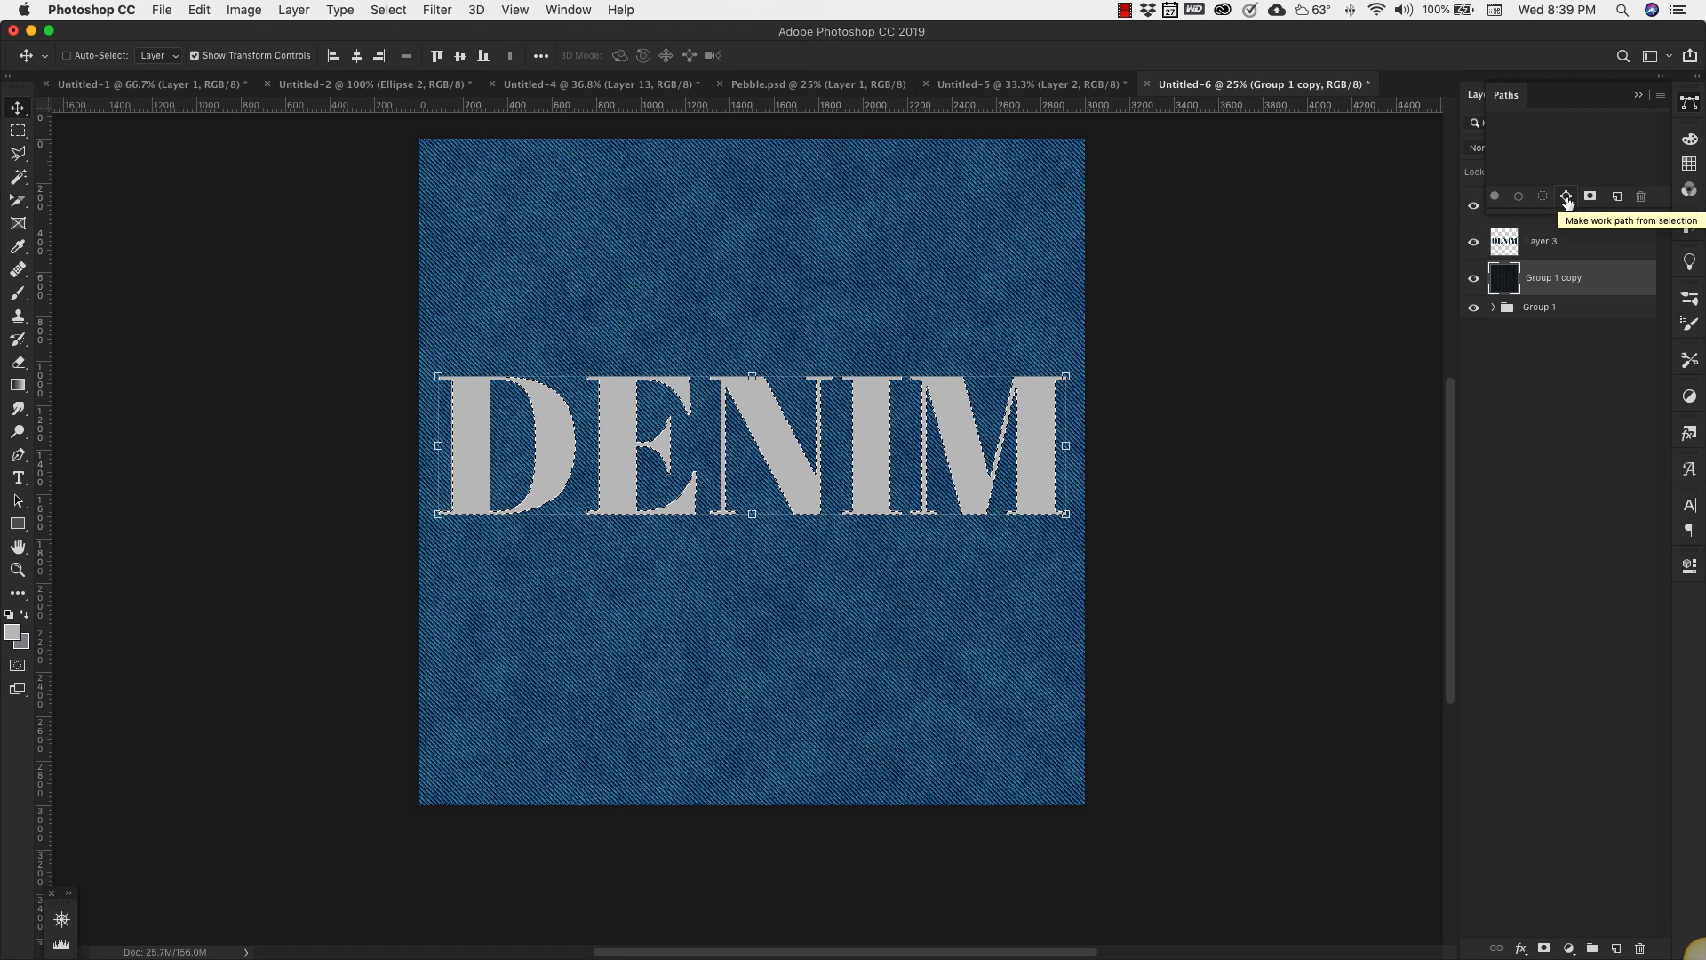
- Turn the letter selection into a work path, brush-stroke it onto new Layer 4, hide the text
{"action": "left_click", "coordinate": [1567, 195]}
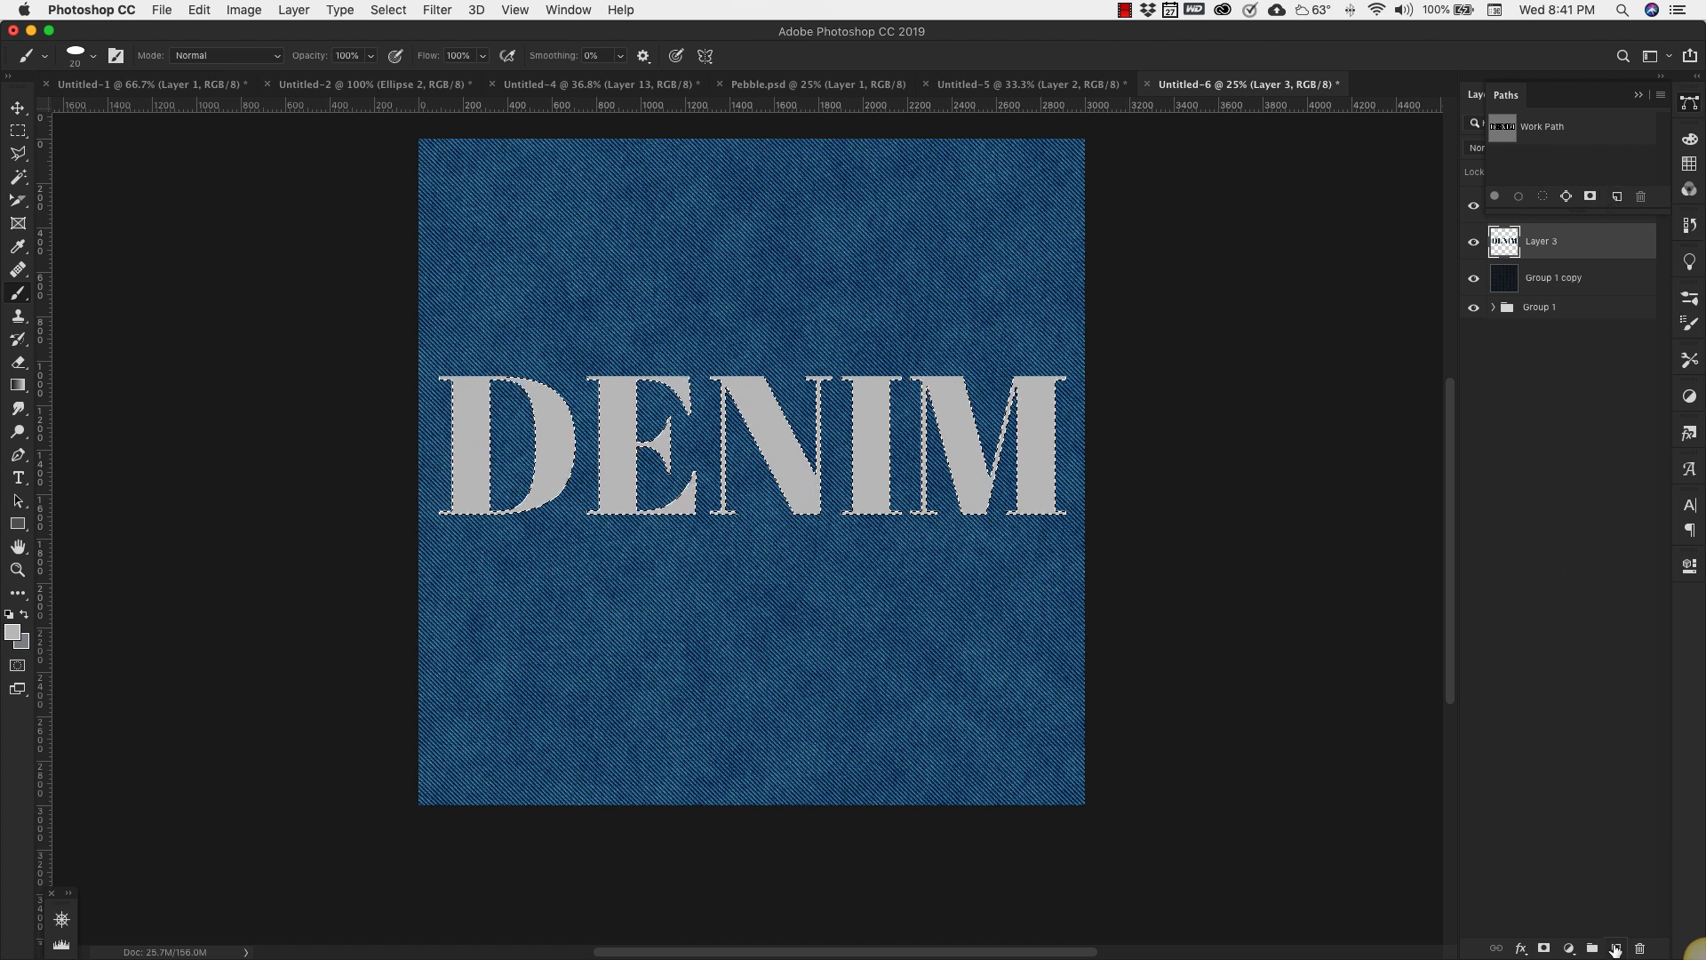
{"action": "left_click", "coordinate": [1616, 948]}
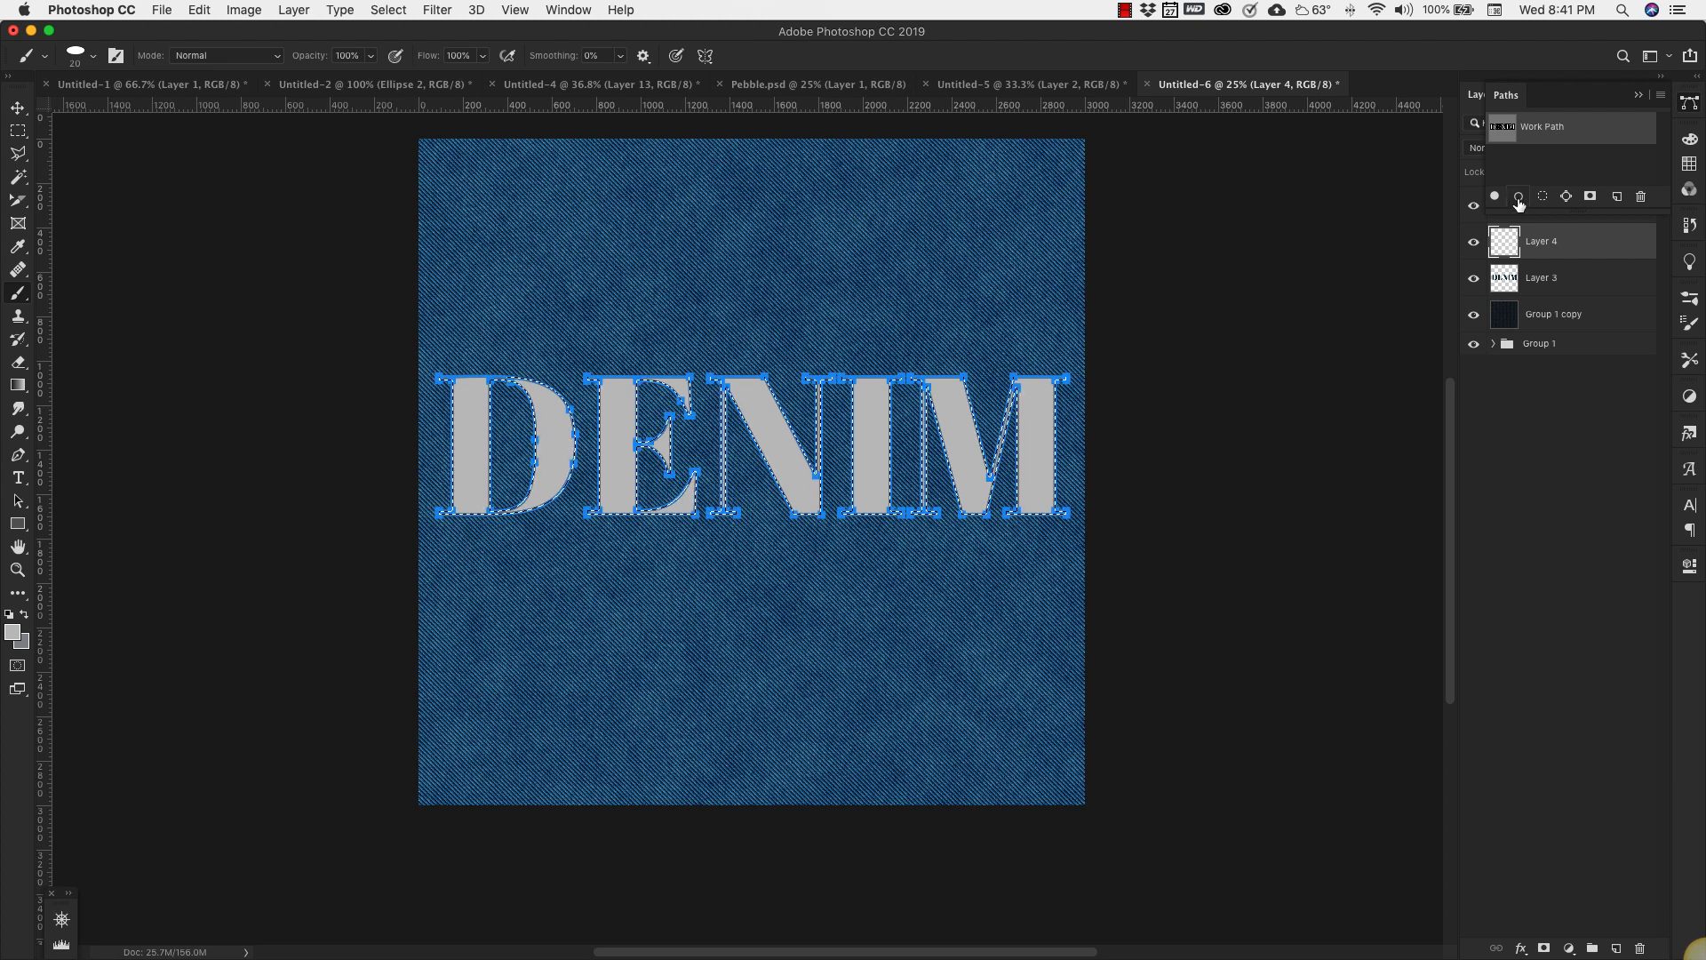
{"action": "mouse_move", "coordinate": [1517, 195]}
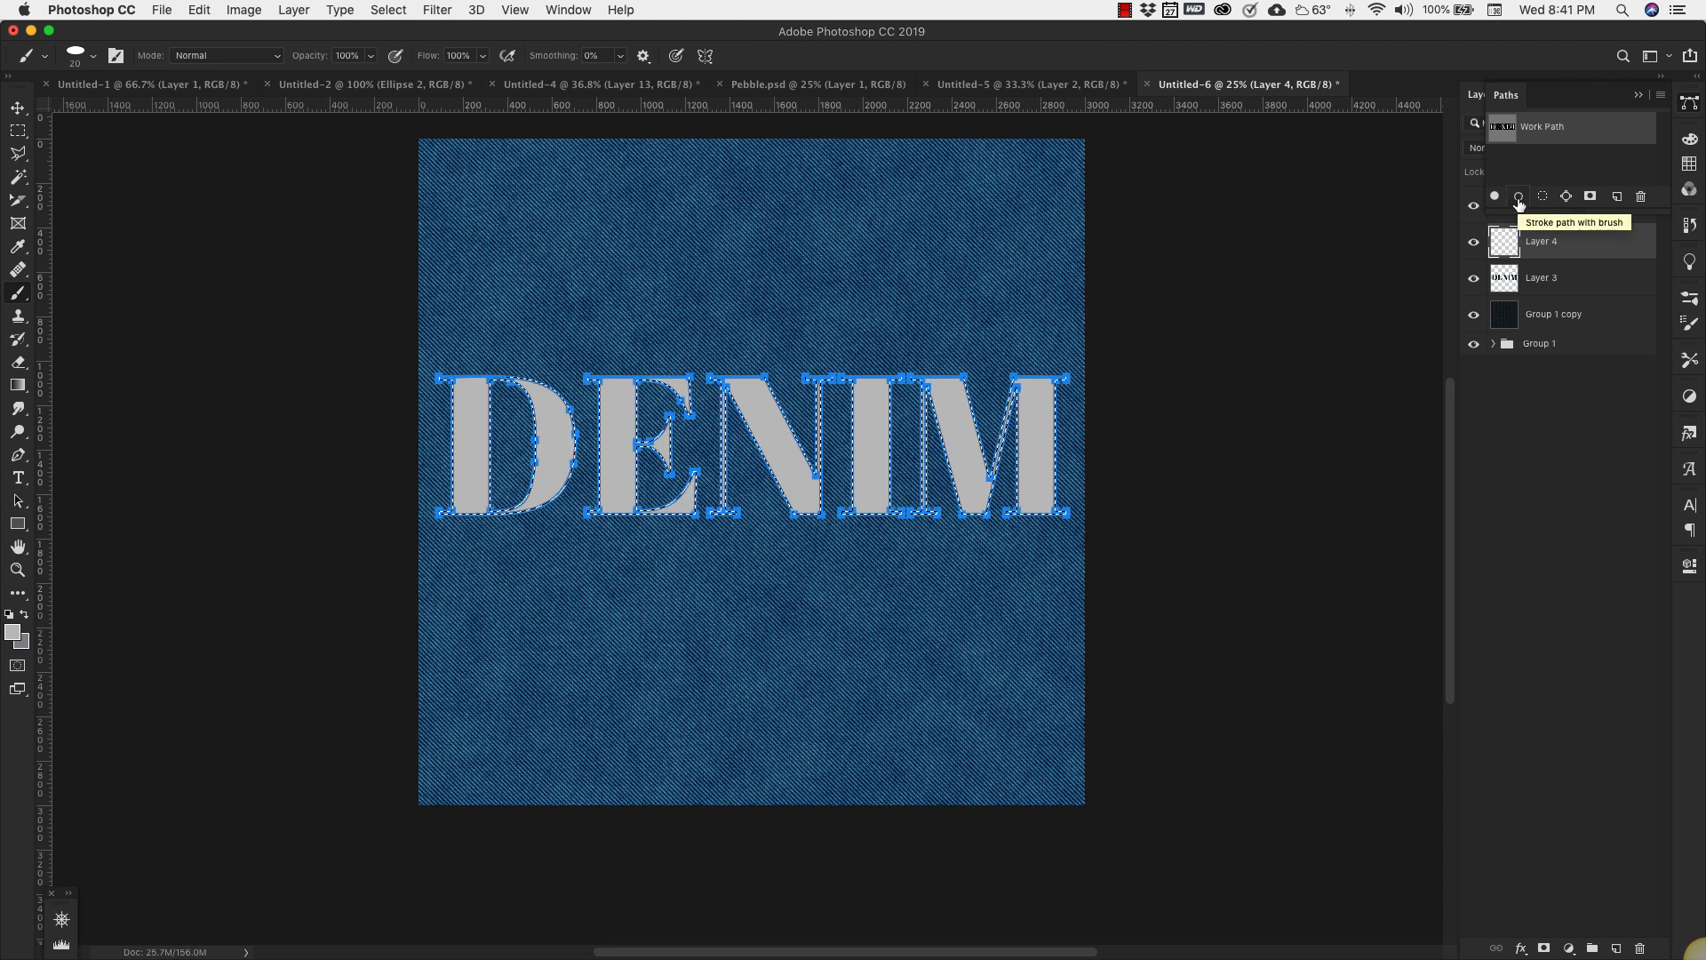
{"action": "left_click", "coordinate": [1519, 195]}
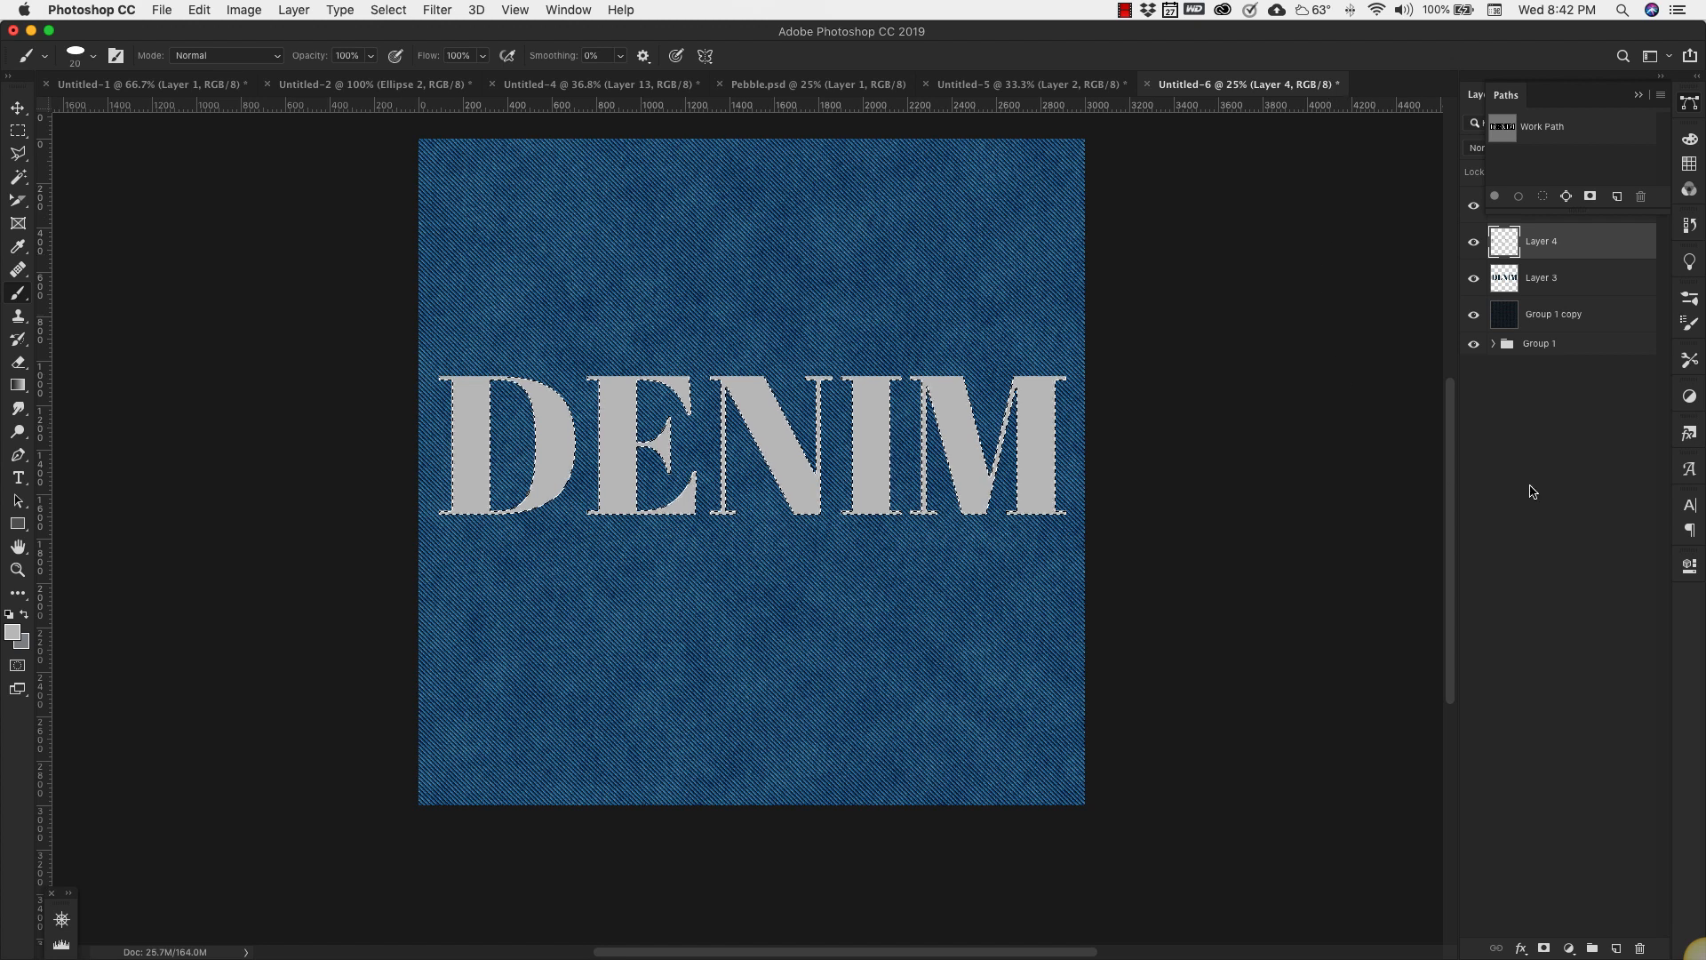
{"action": "left_click", "coordinate": [1474, 240]}
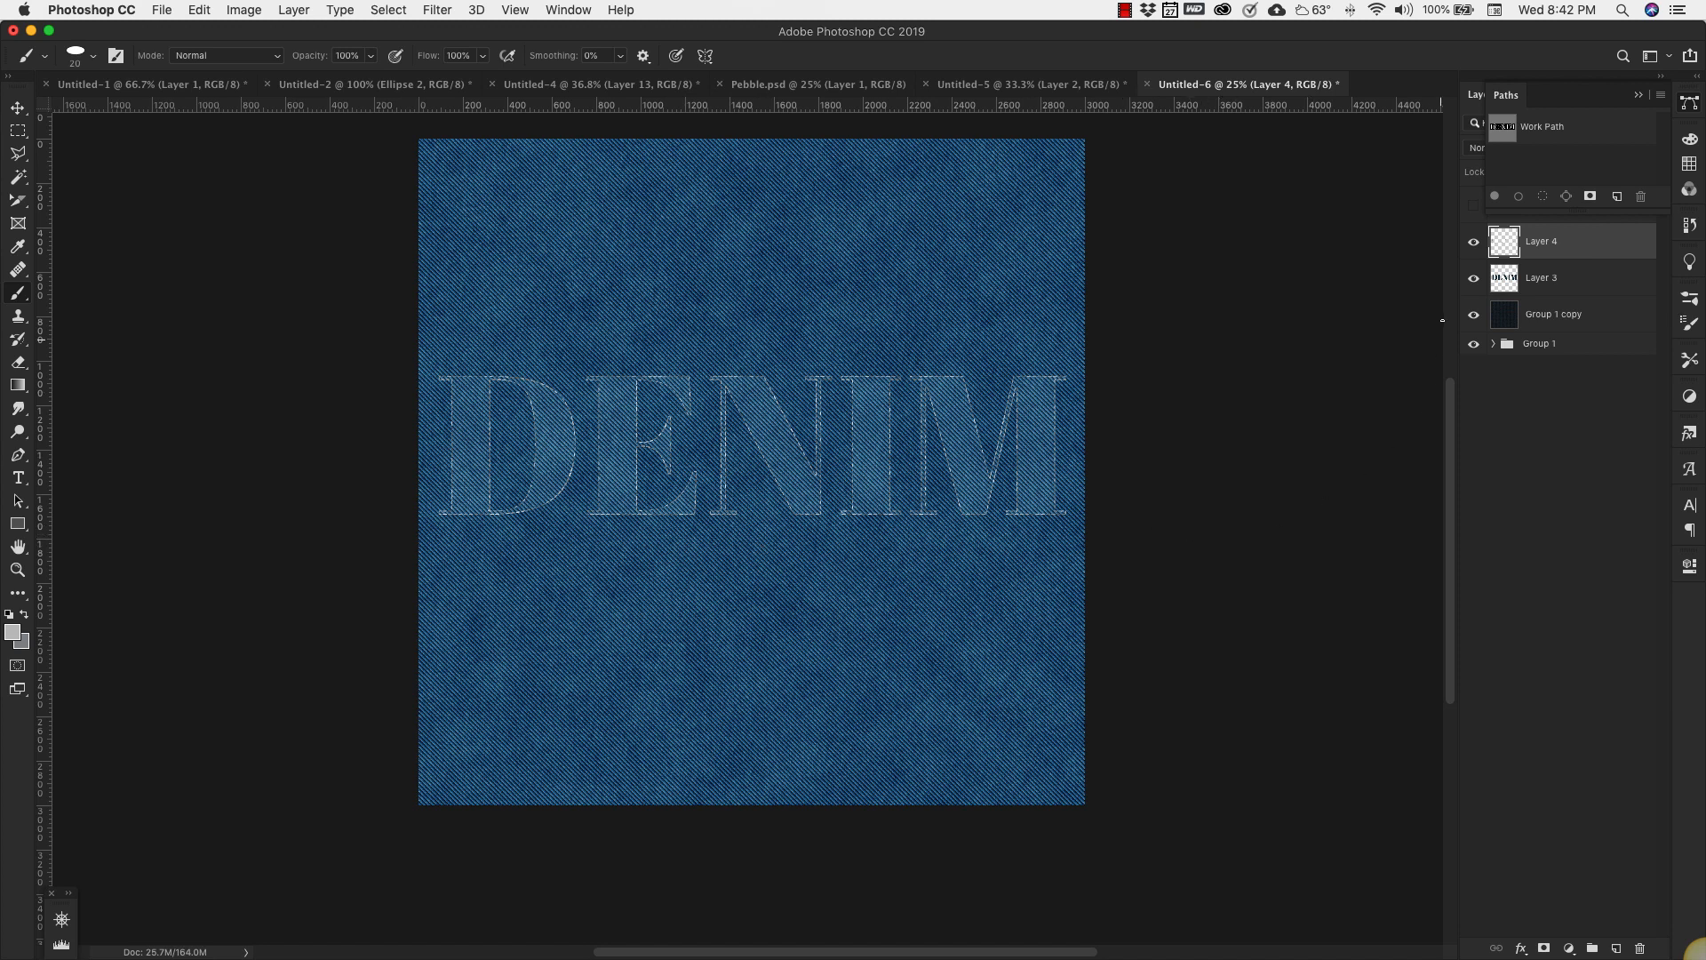
- Add Bevel & Emboss, a tan Color Overlay and a Drop Shadow to Layer 4
{"action": "double_click", "coordinate": [1545, 241]}
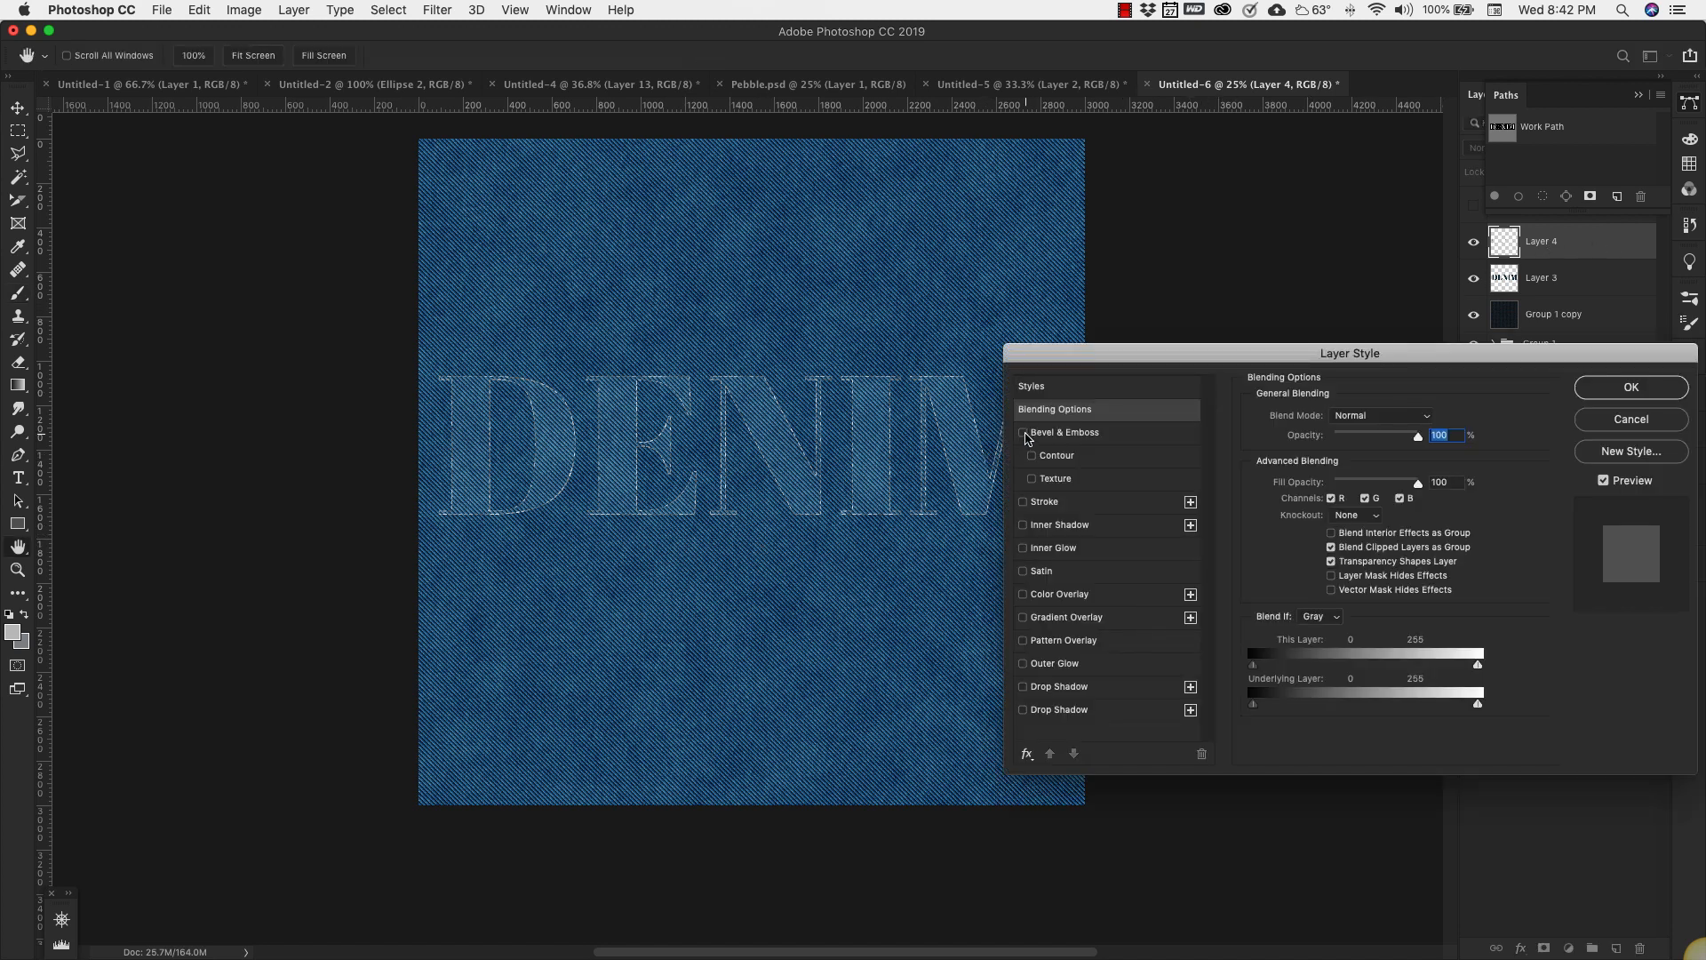
{"action": "left_click", "coordinate": [1022, 432]}
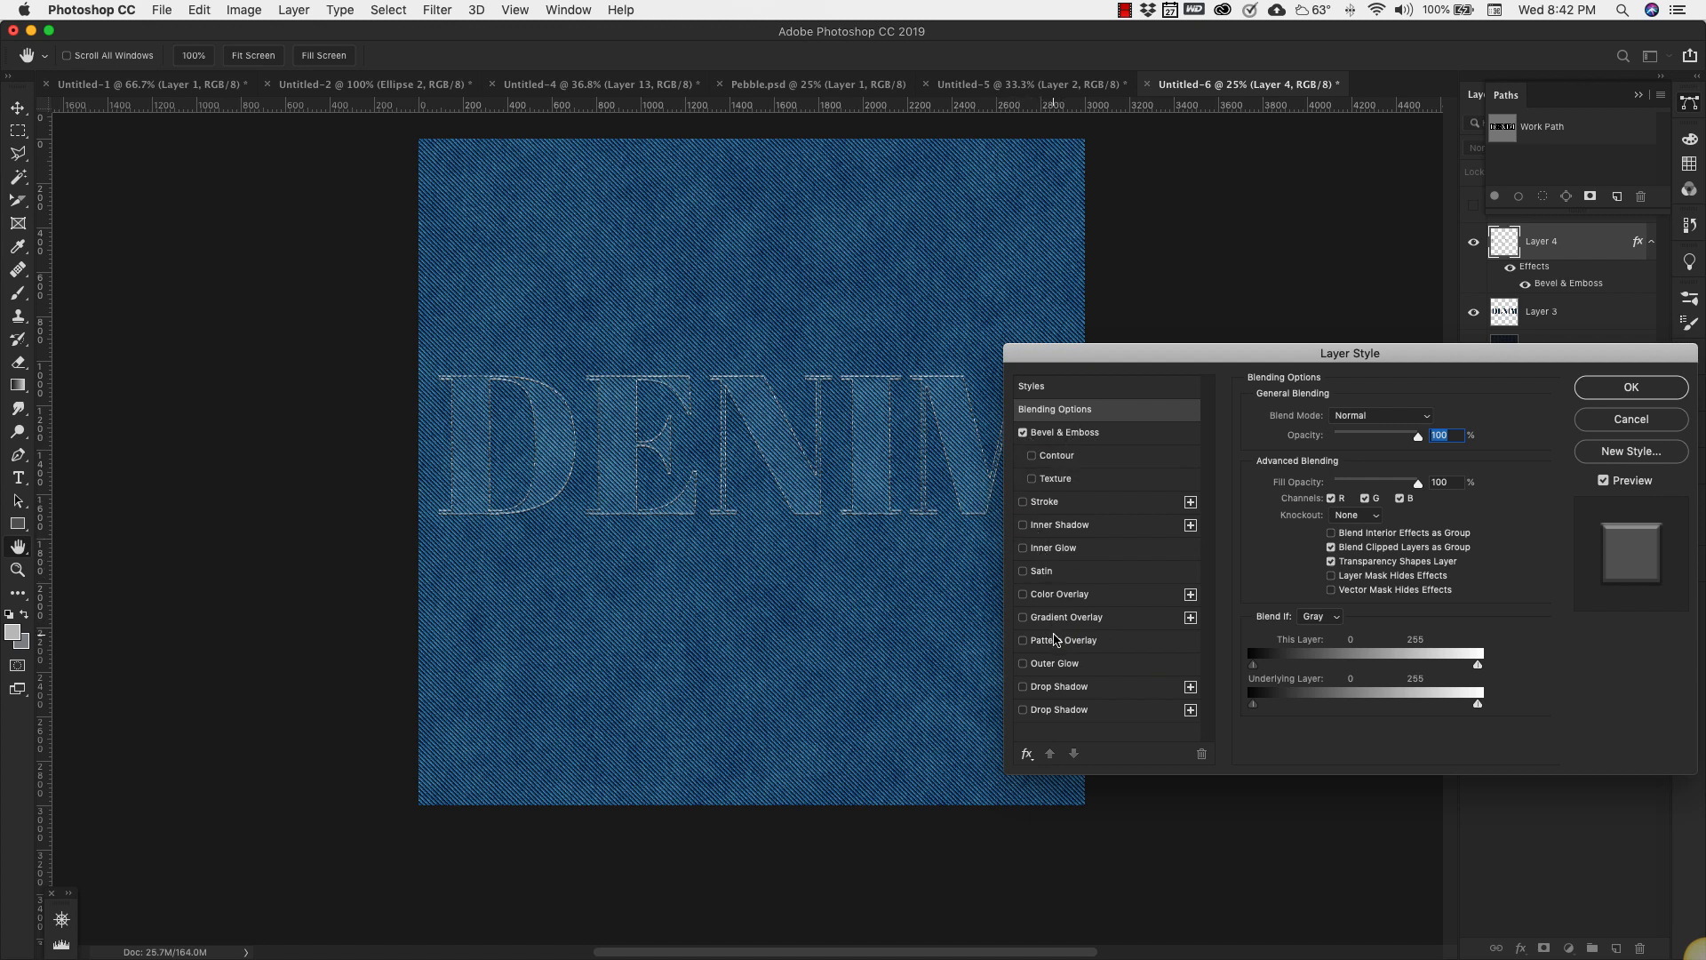
{"action": "left_click", "coordinate": [1022, 595]}
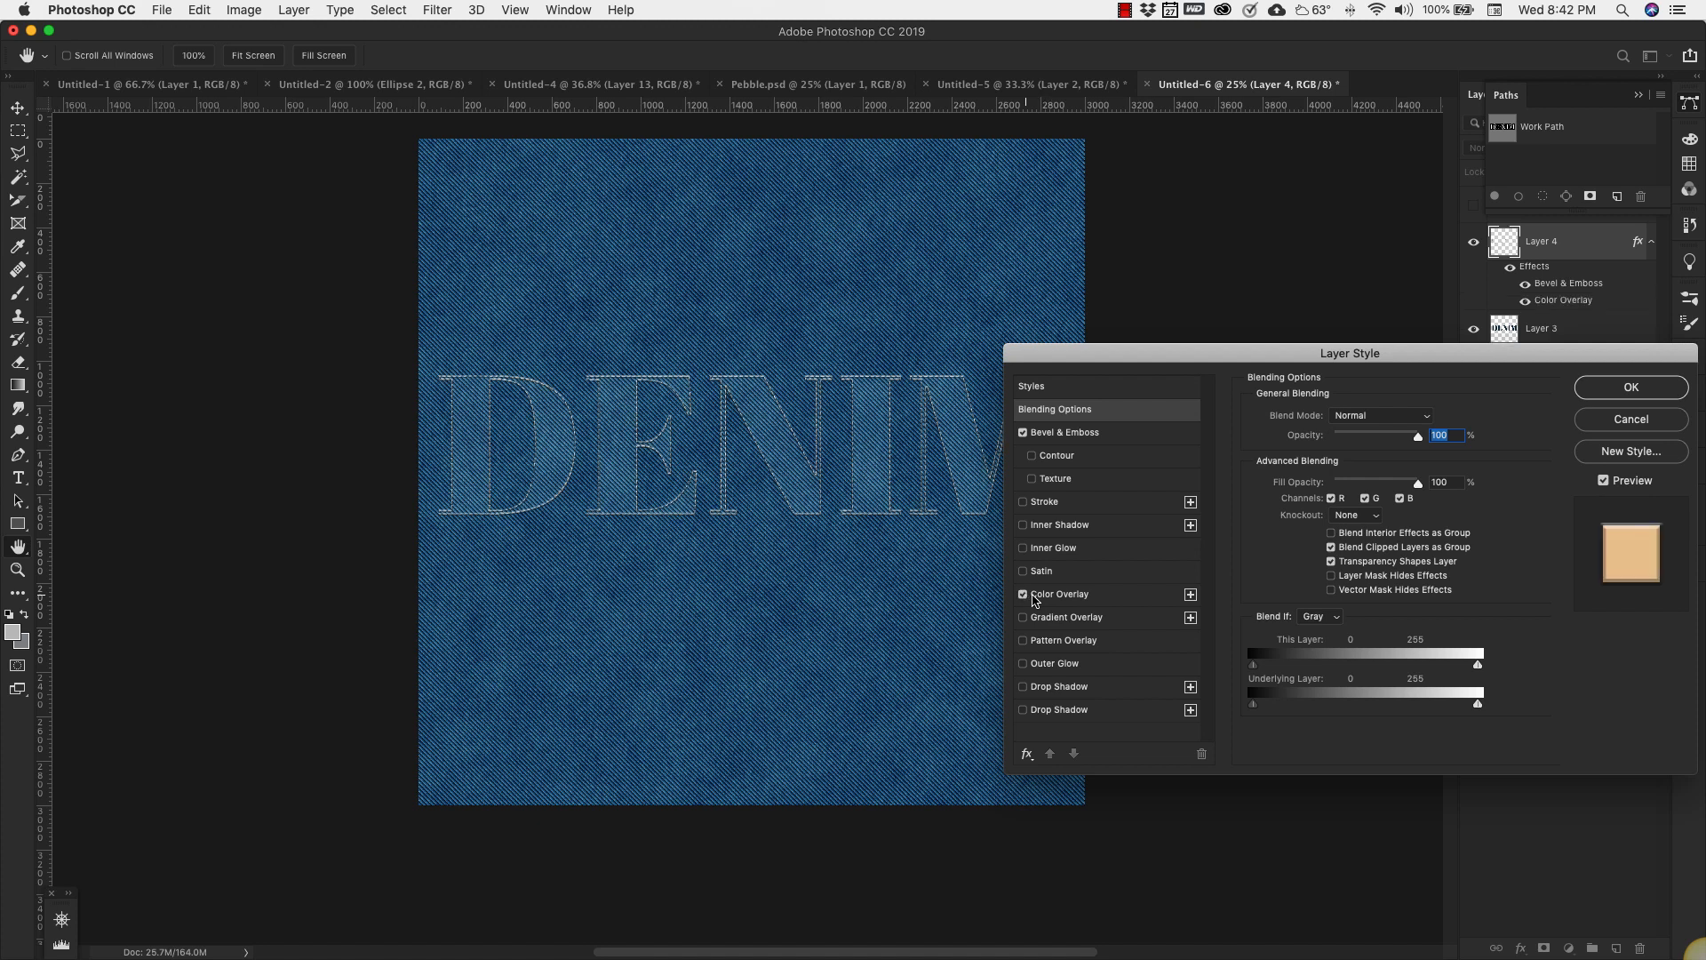
{"action": "left_click", "coordinate": [1058, 594]}
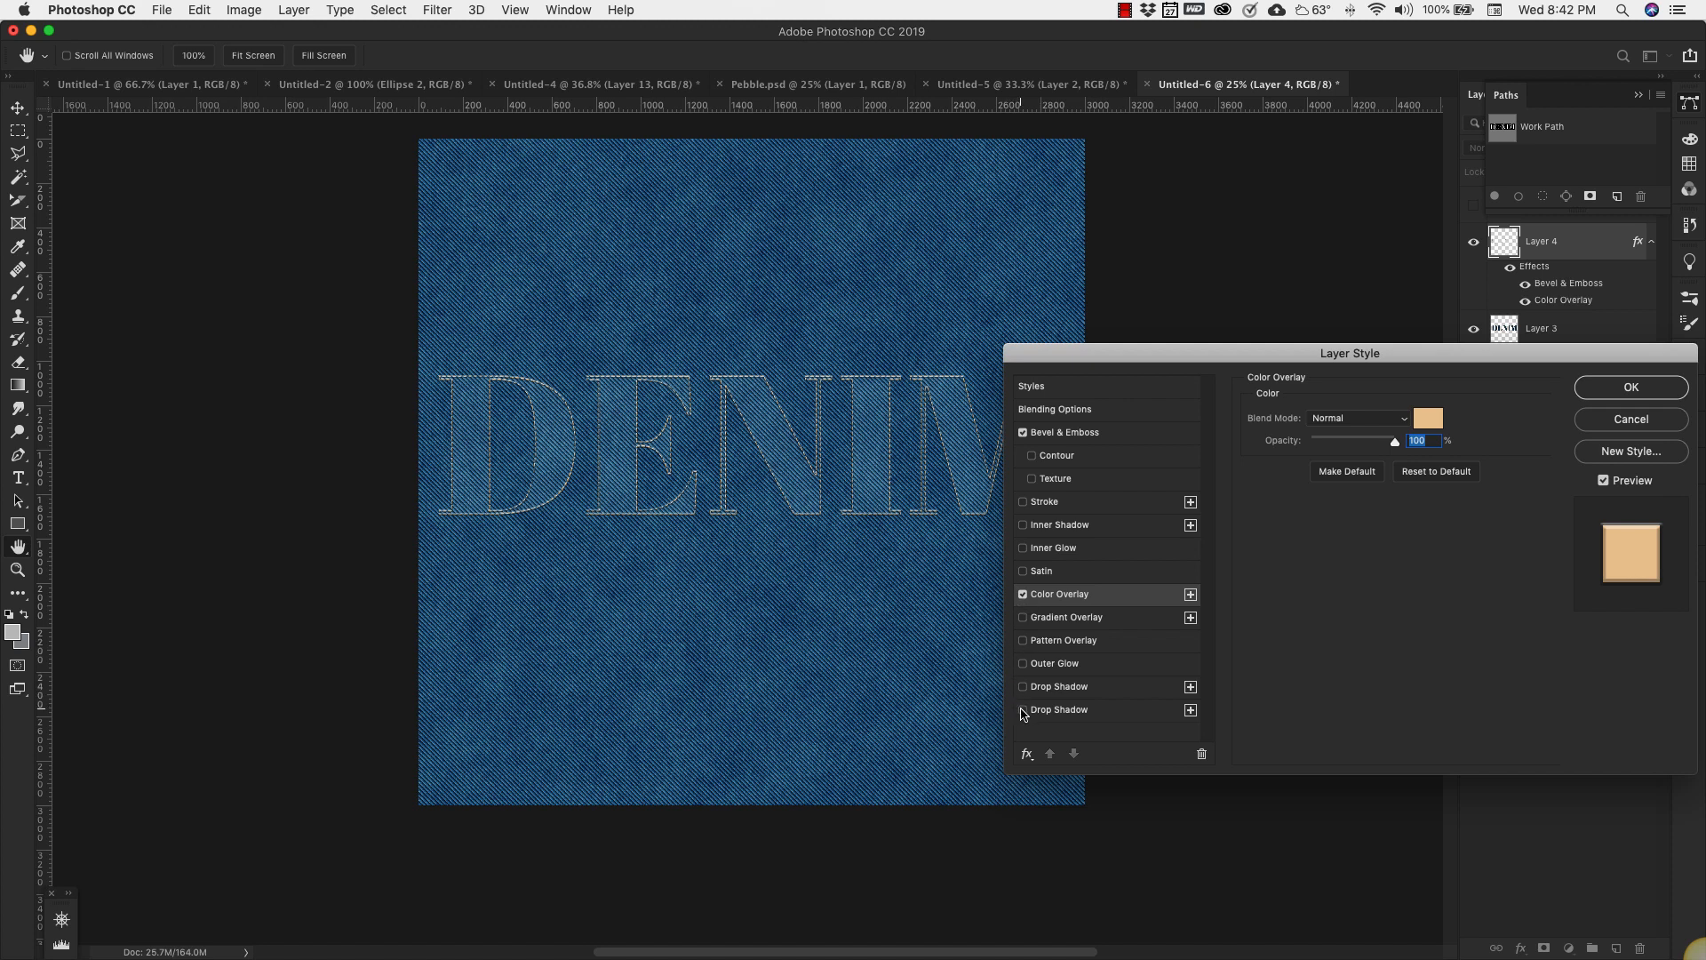
{"action": "left_click", "coordinate": [1022, 709]}
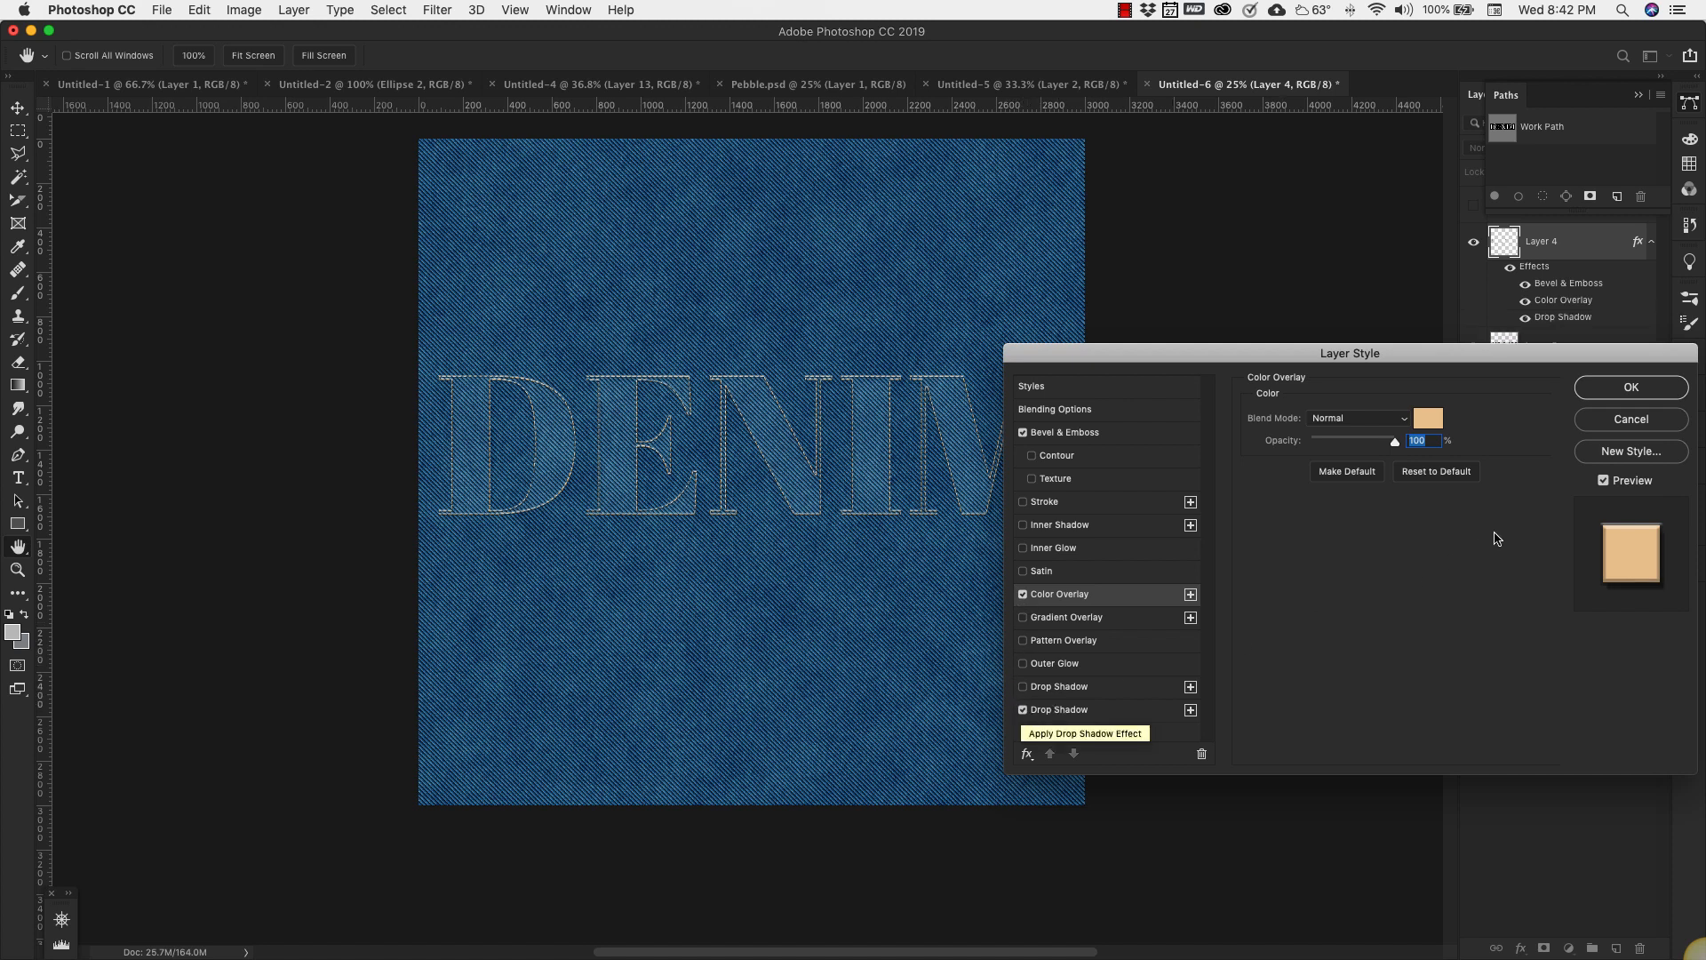
{"action": "left_click", "coordinate": [1629, 387]}
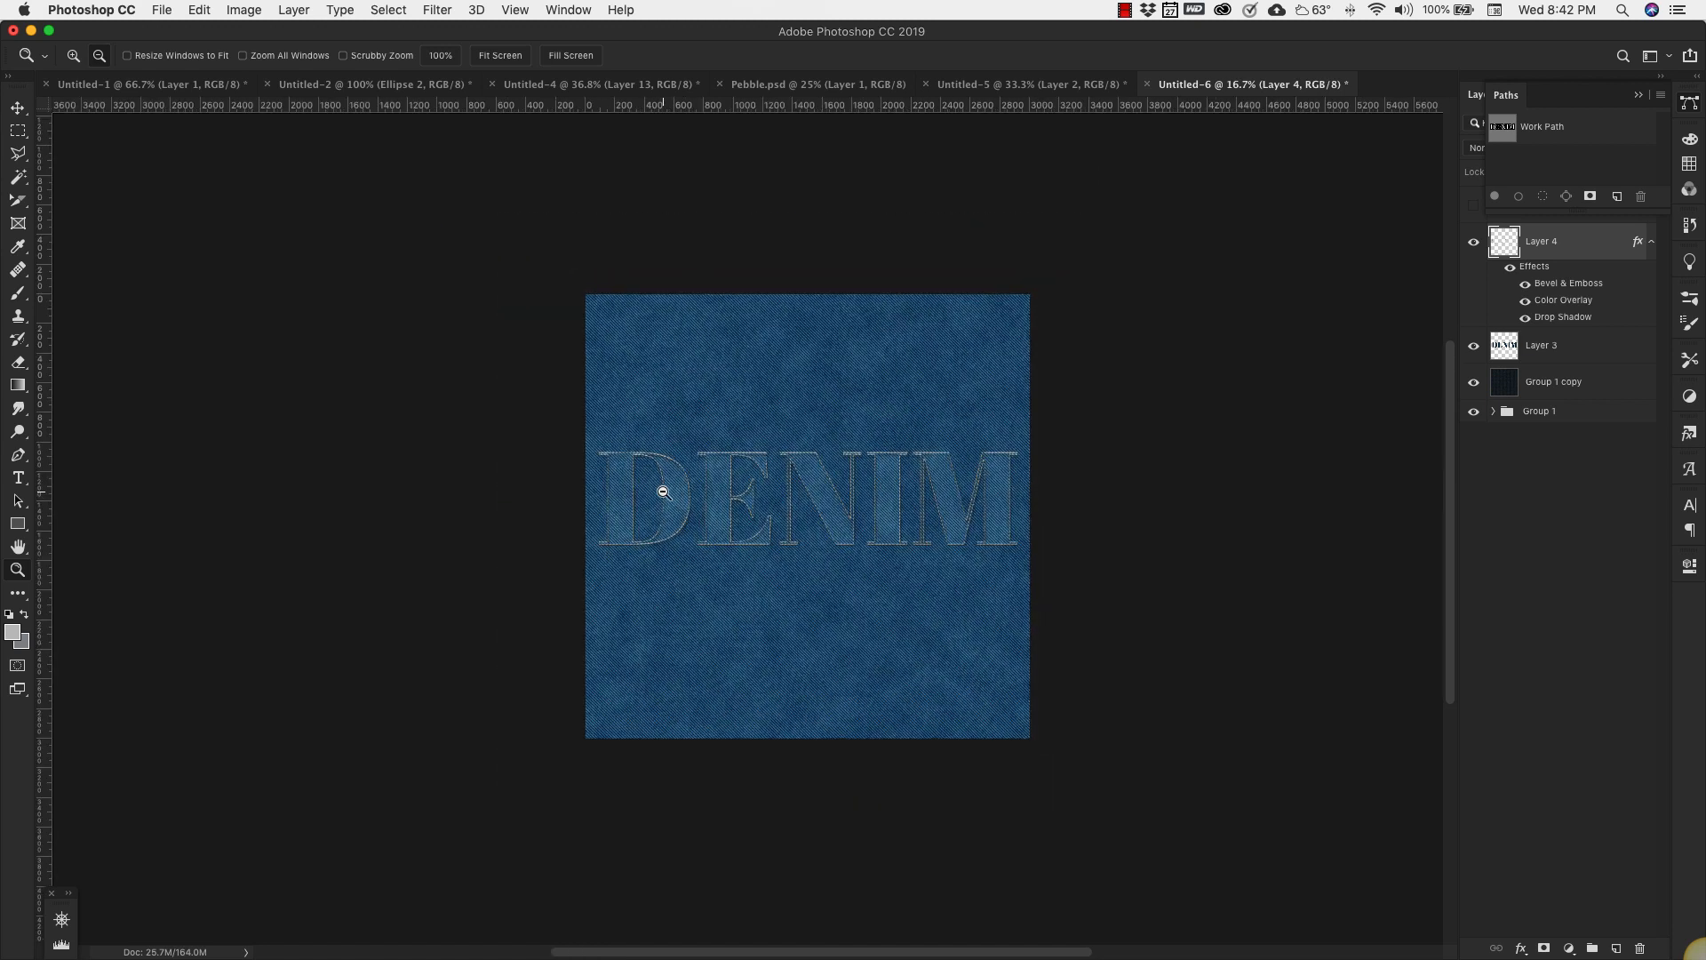
{"action": "mouse_move", "coordinate": [805, 561]}
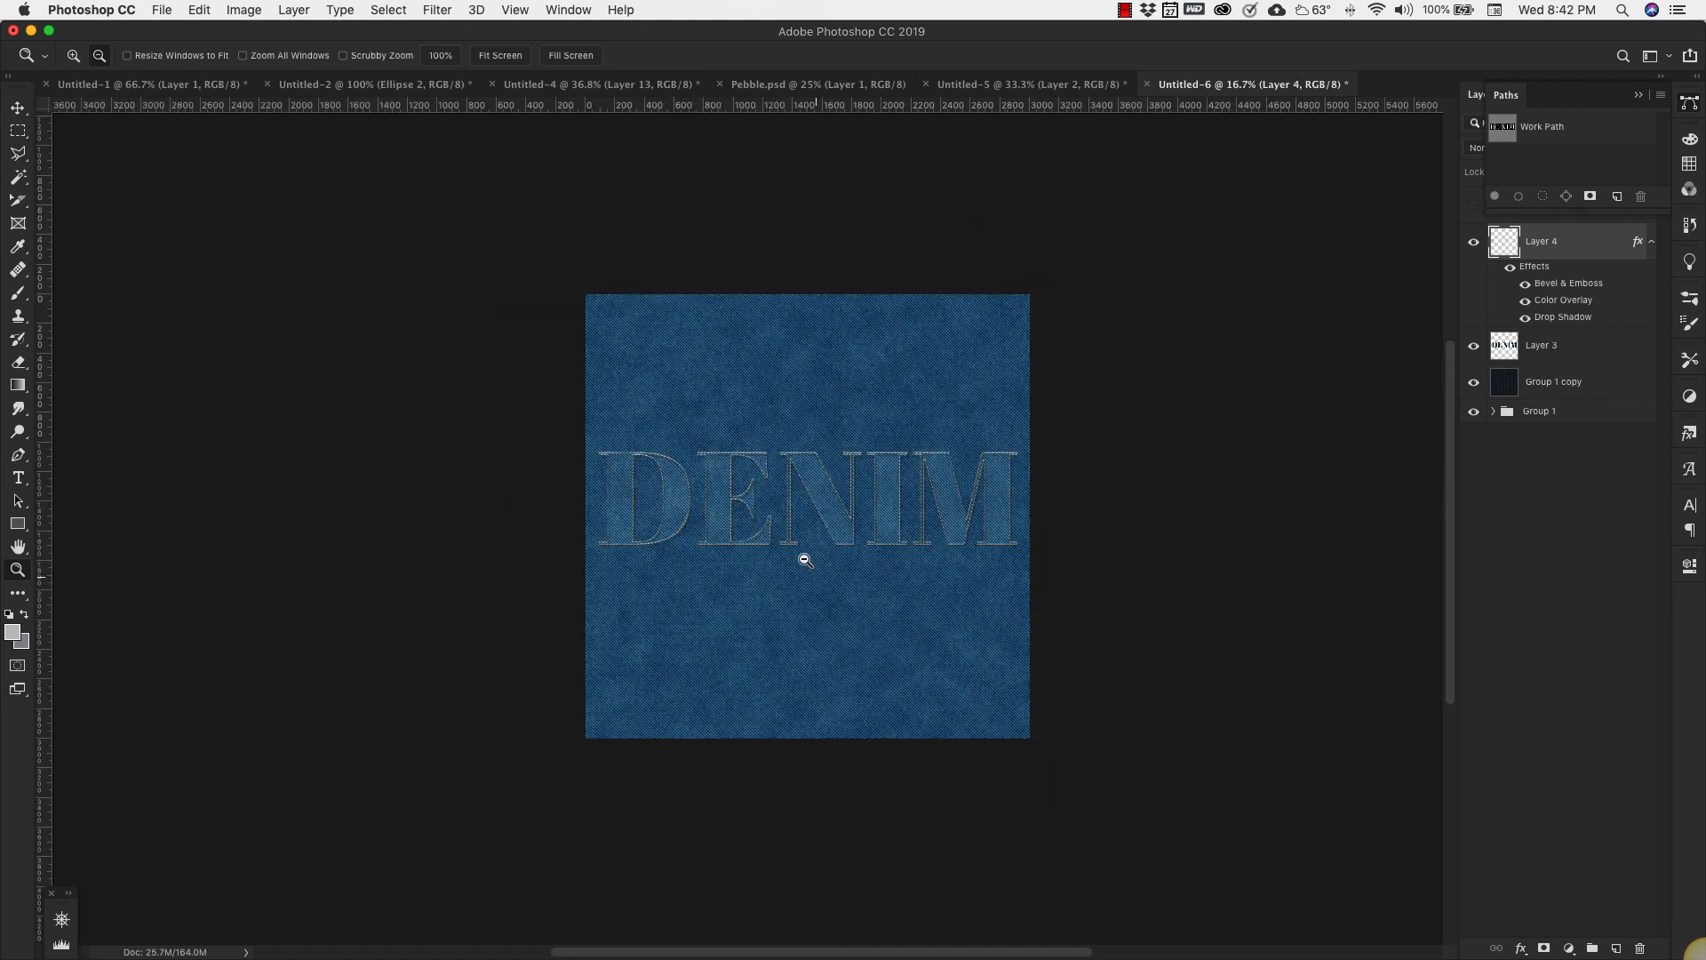
{"action": "mouse_move", "coordinate": [748, 501]}
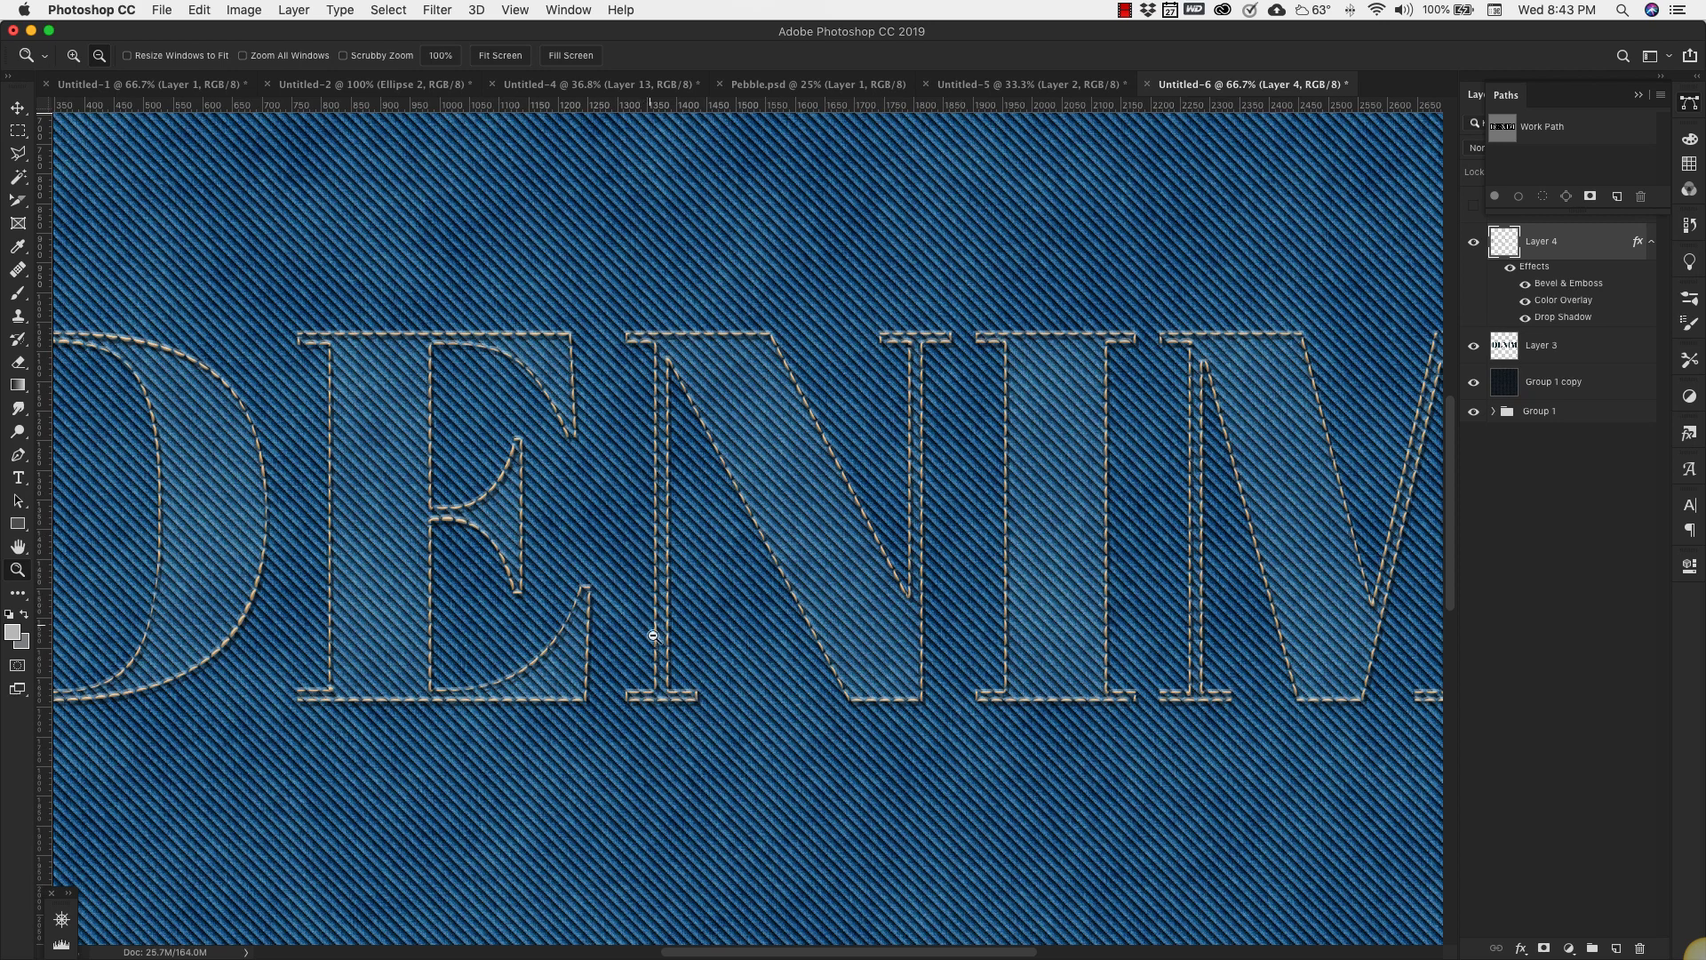
{"action": "mouse_move", "coordinate": [718, 488]}
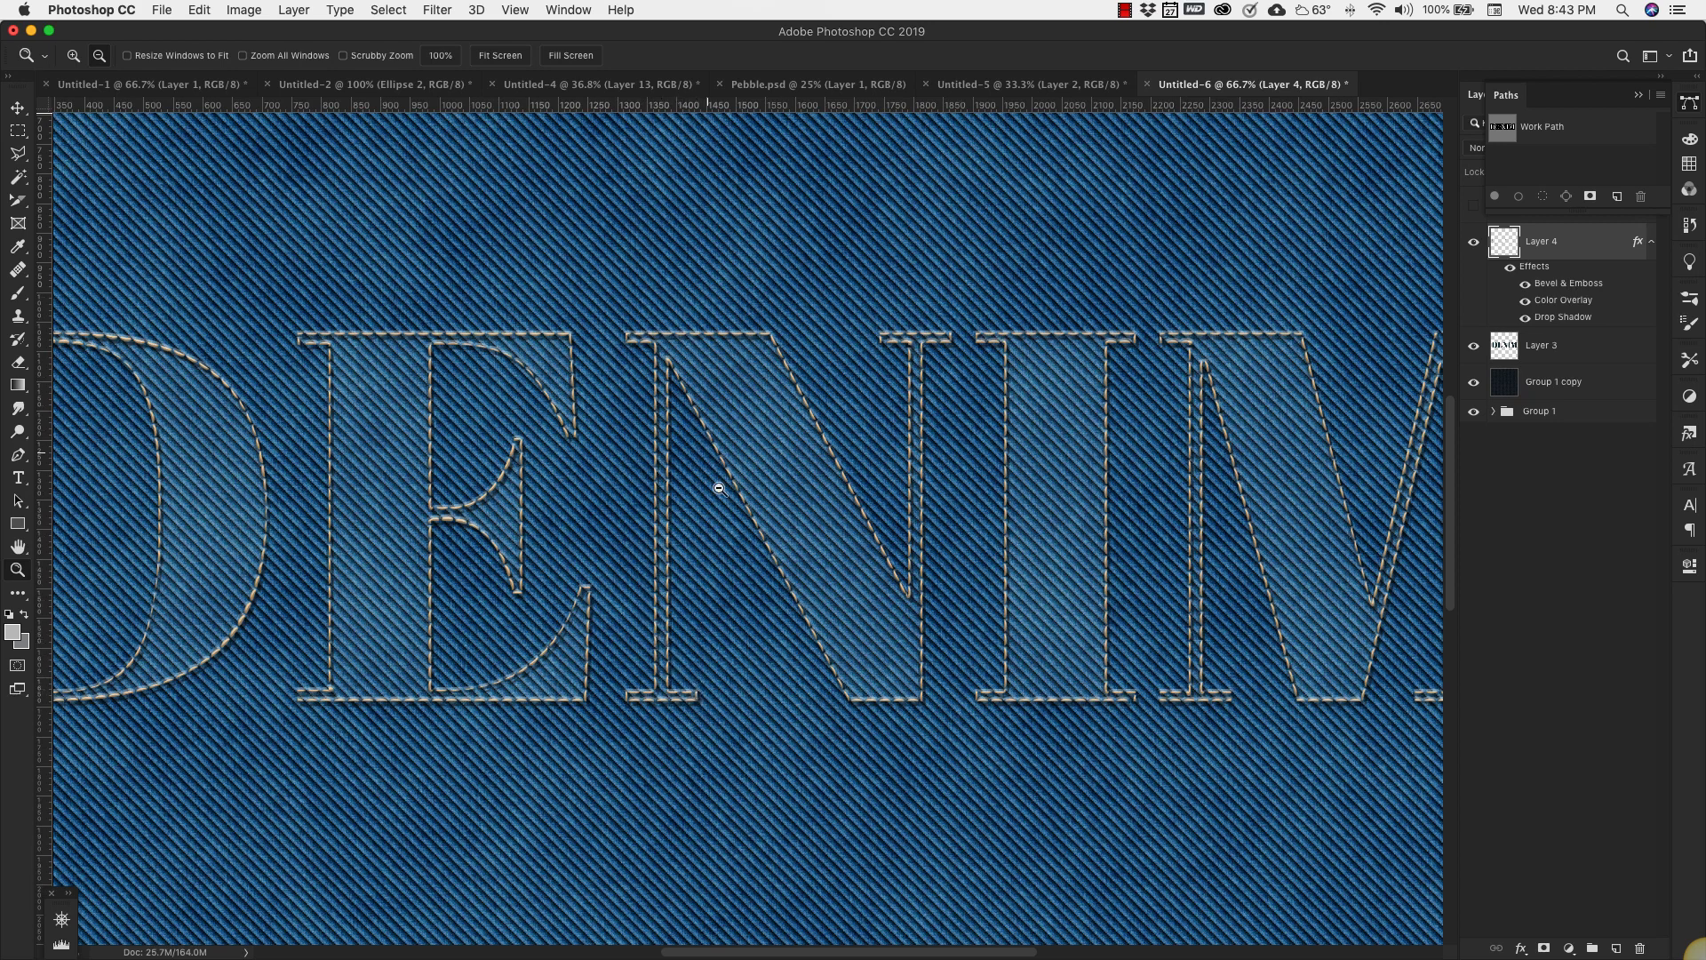